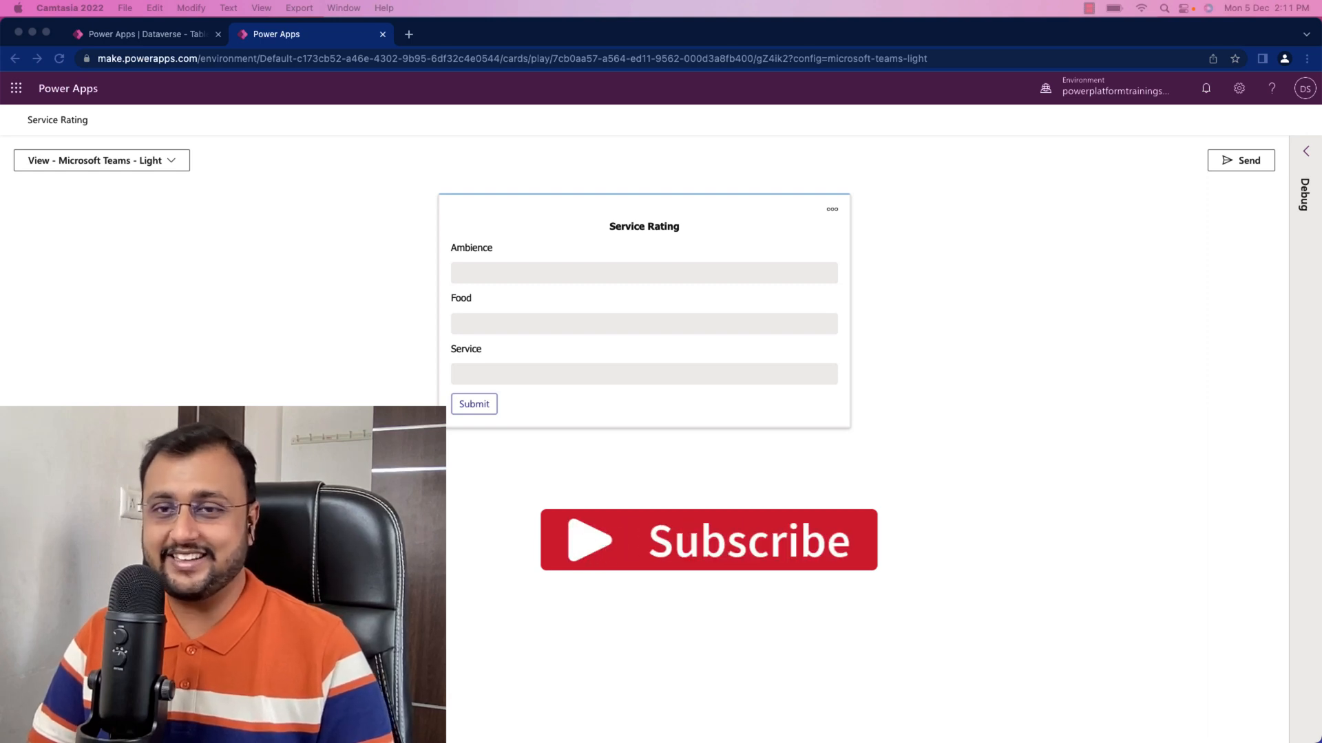
mouse_move(830, 425)
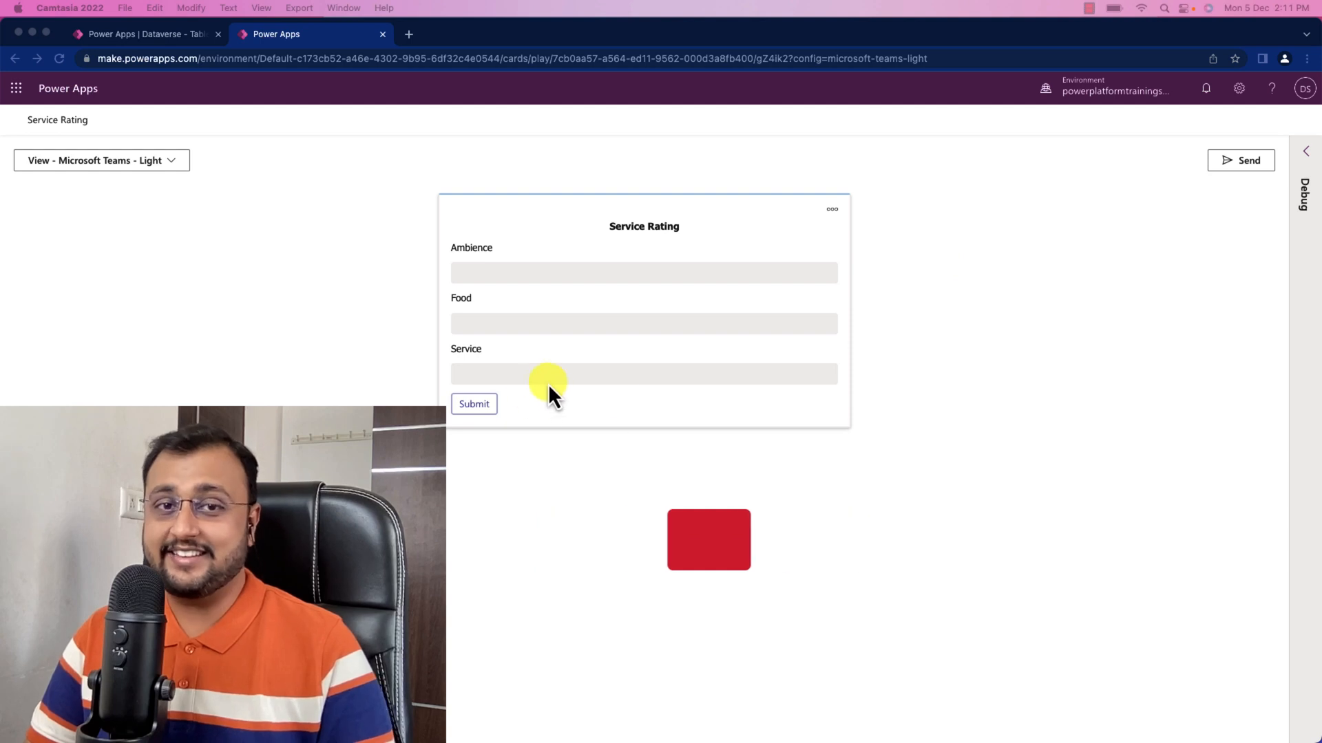
mouse_move(679, 417)
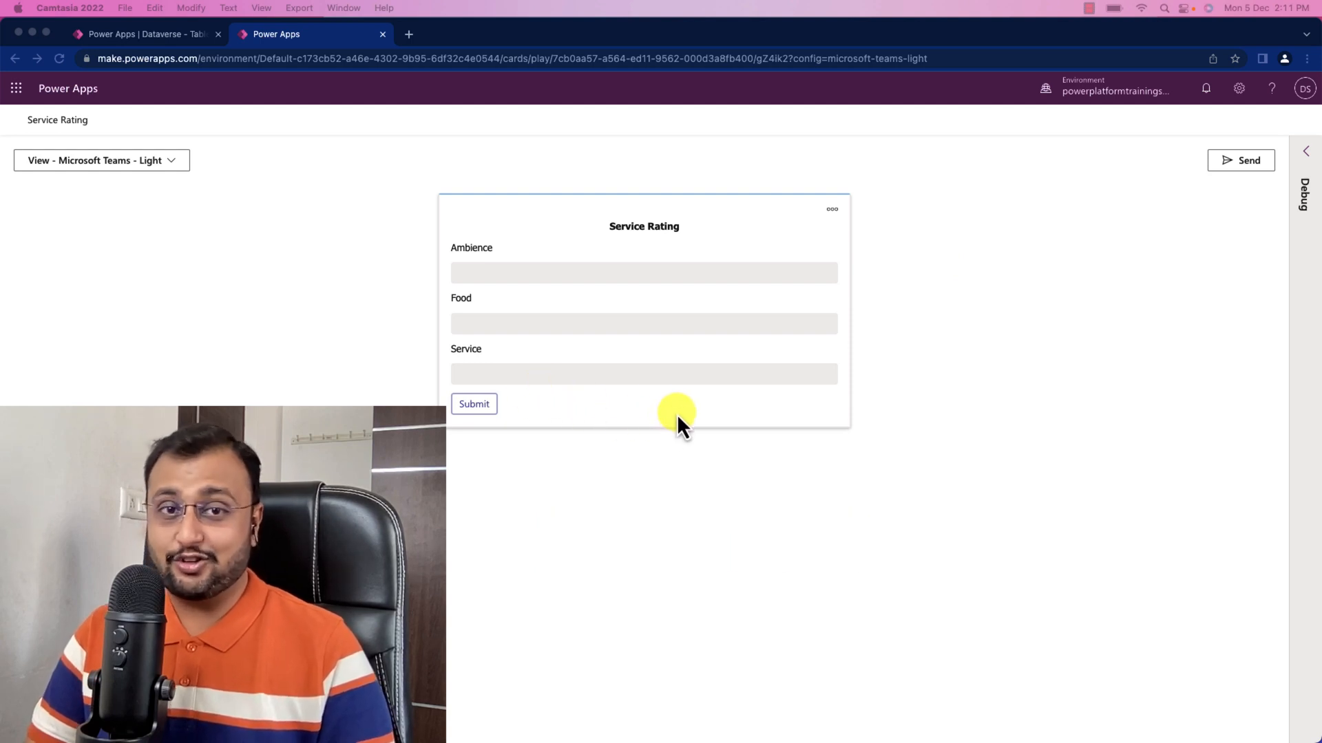
mouse_move(706, 226)
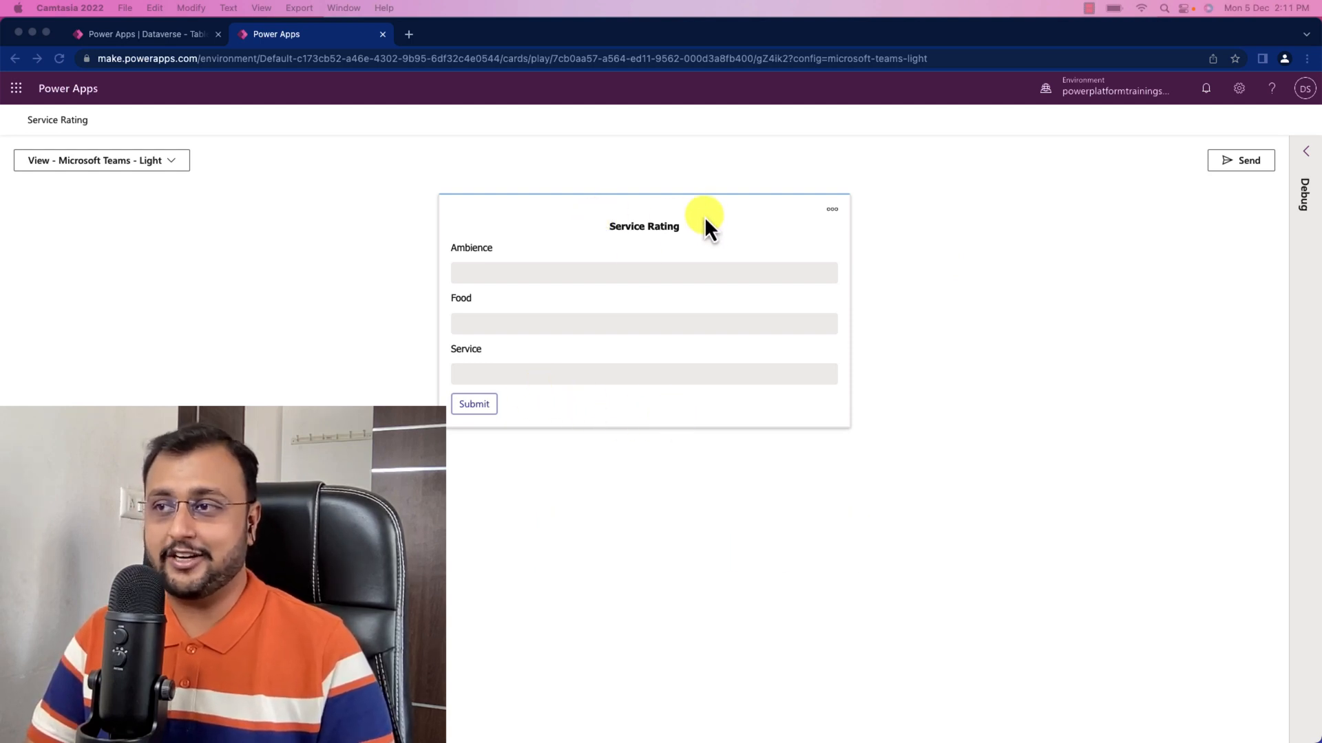
mouse_move(480, 257)
text(-3)
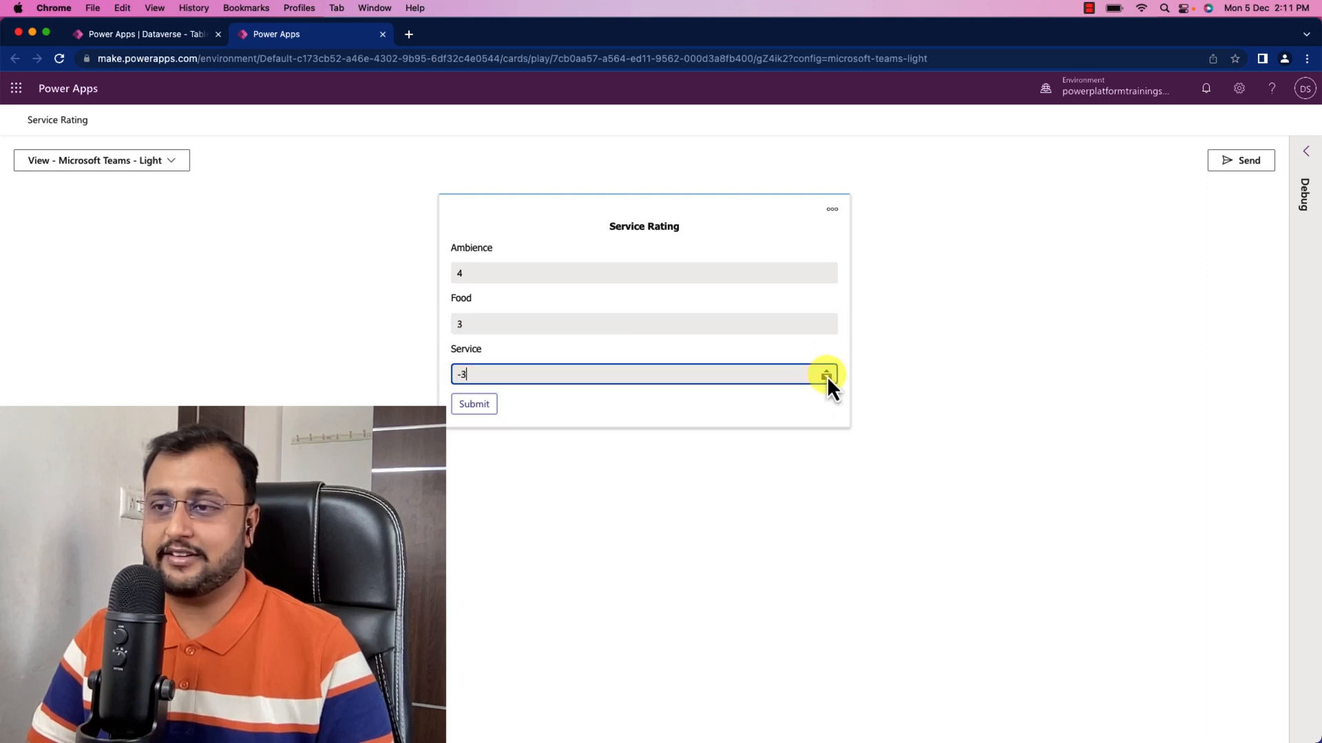
Raise the Service rating to 2 and submit the card's ratings
click(826, 369)
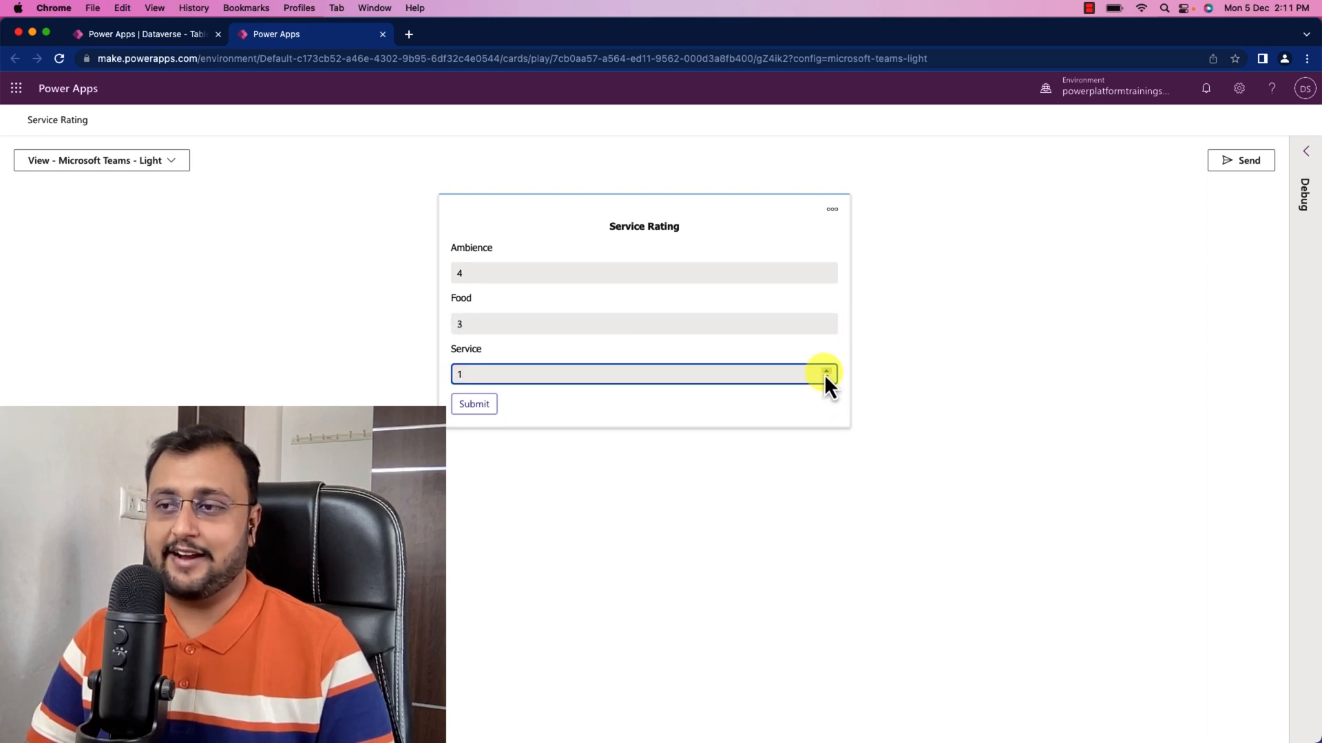
click(826, 370)
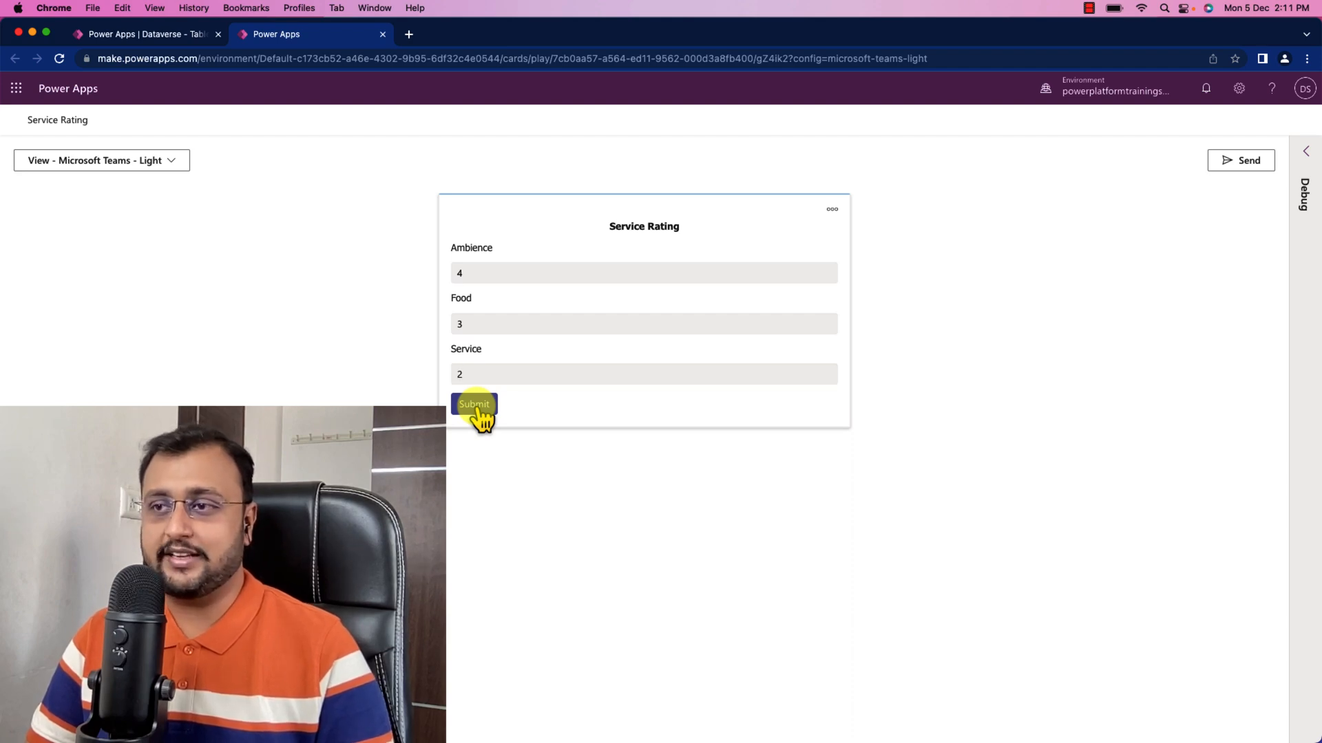
click(473, 404)
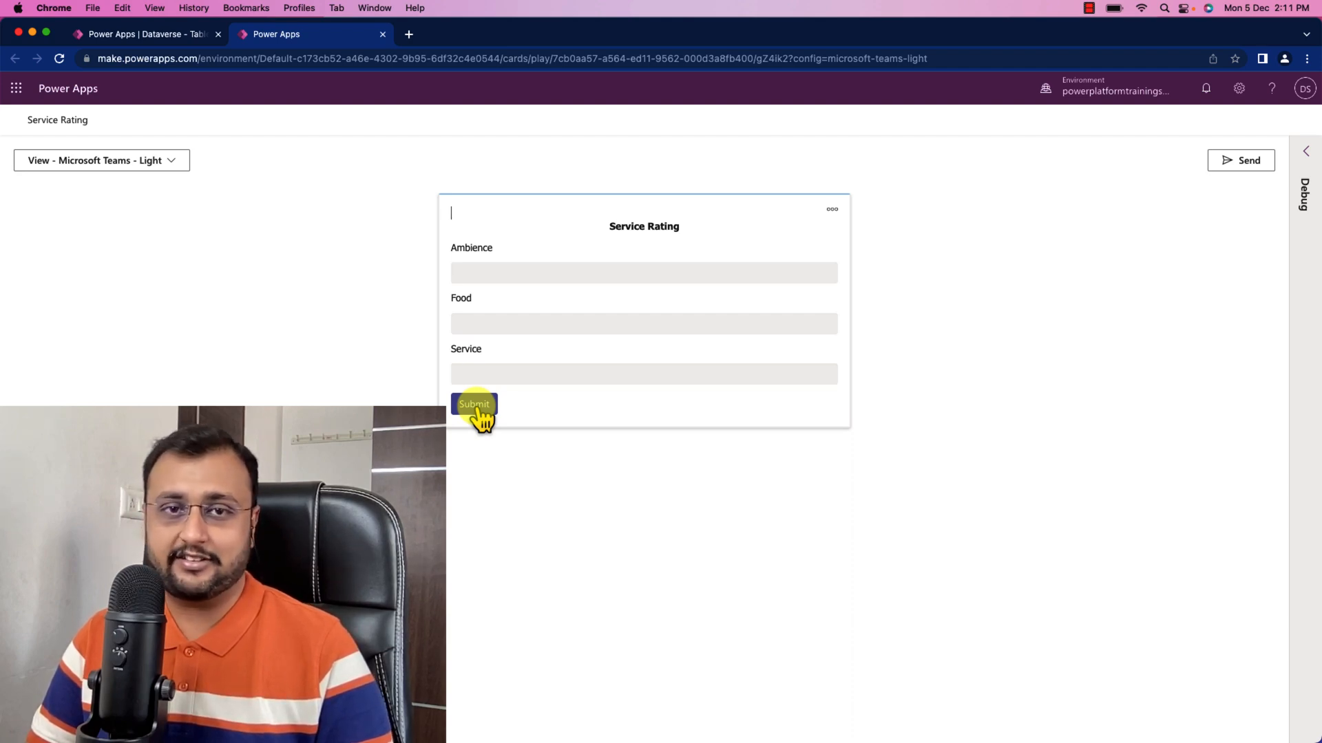
mouse_move(594, 479)
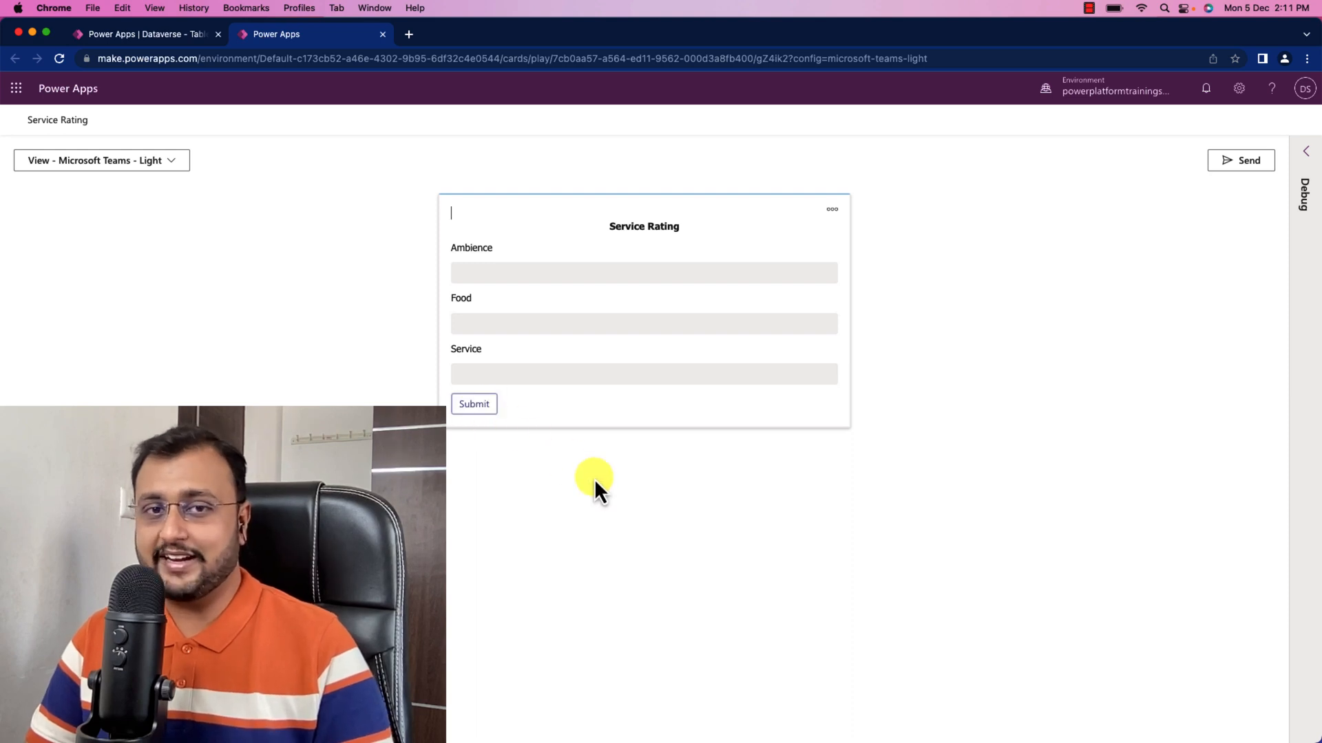
mouse_move(675, 582)
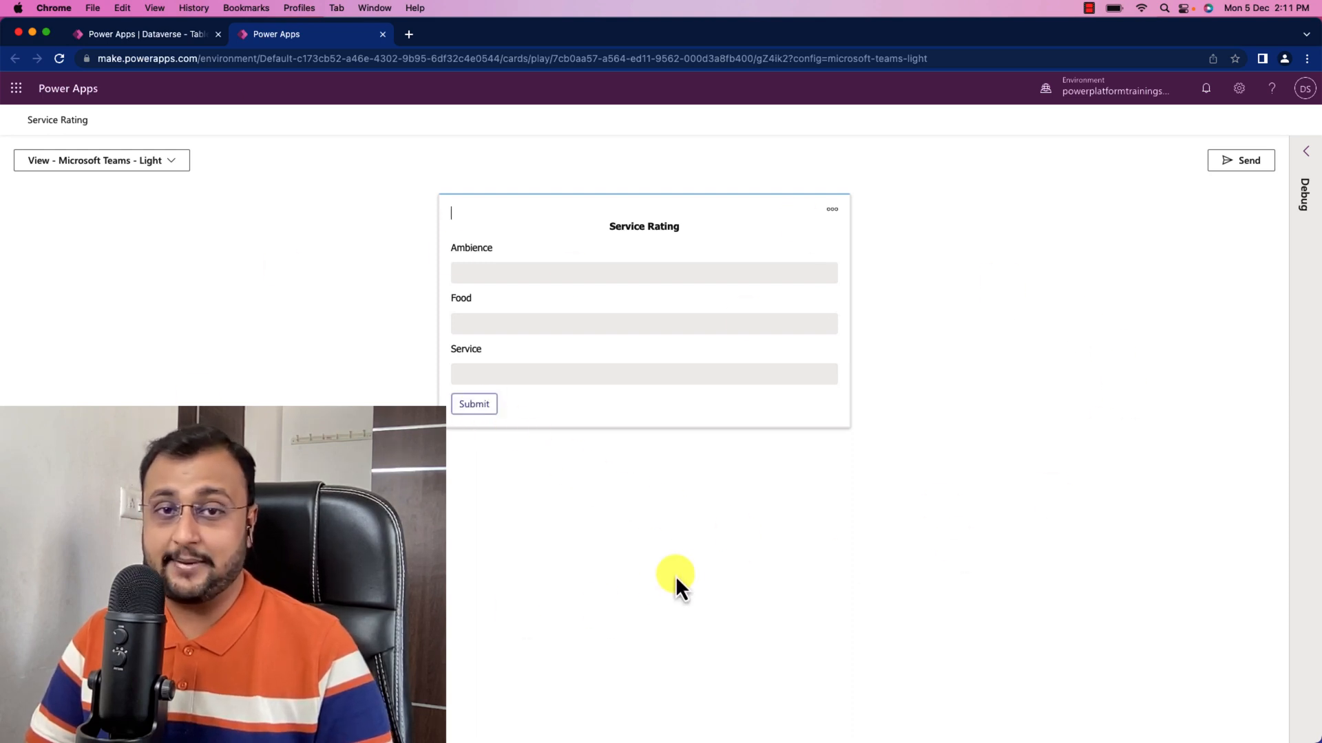
mouse_move(721, 511)
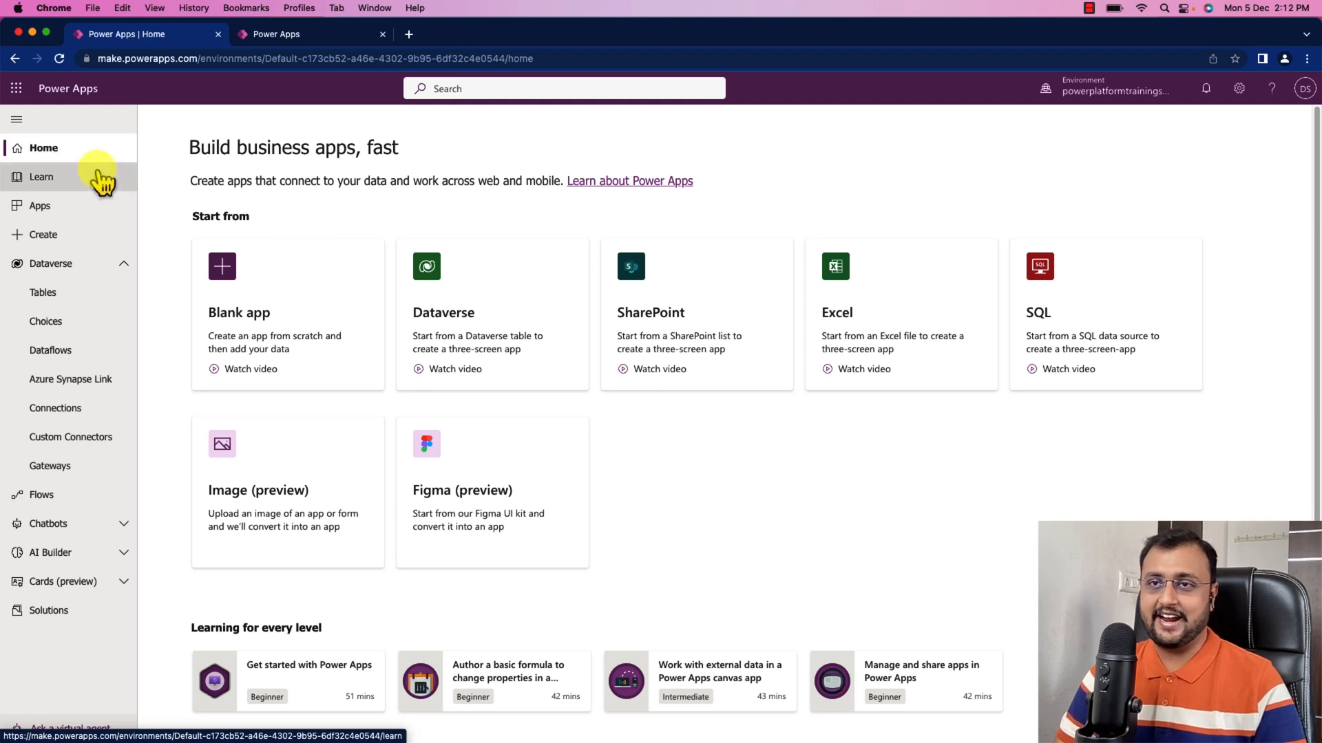
mouse_move(173, 301)
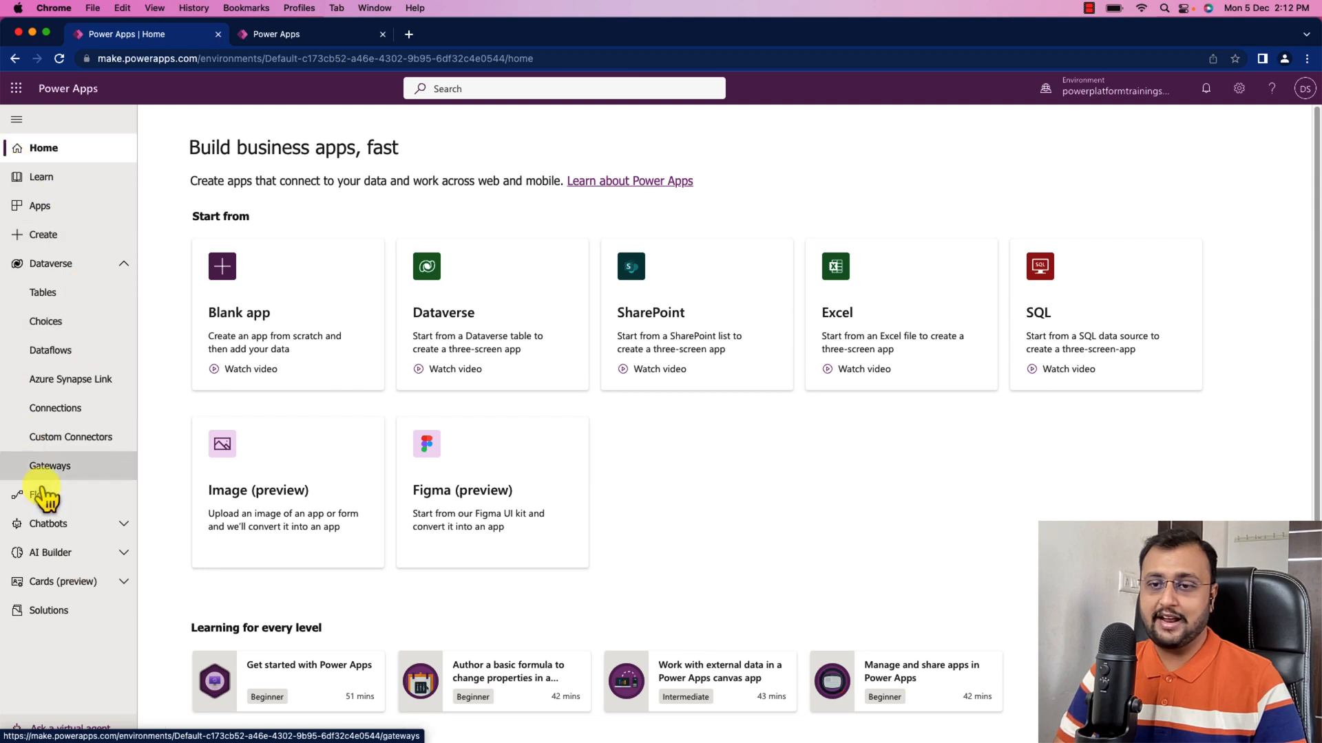
Expand Cards (preview) in the navigation and go to the Create page
click(63, 582)
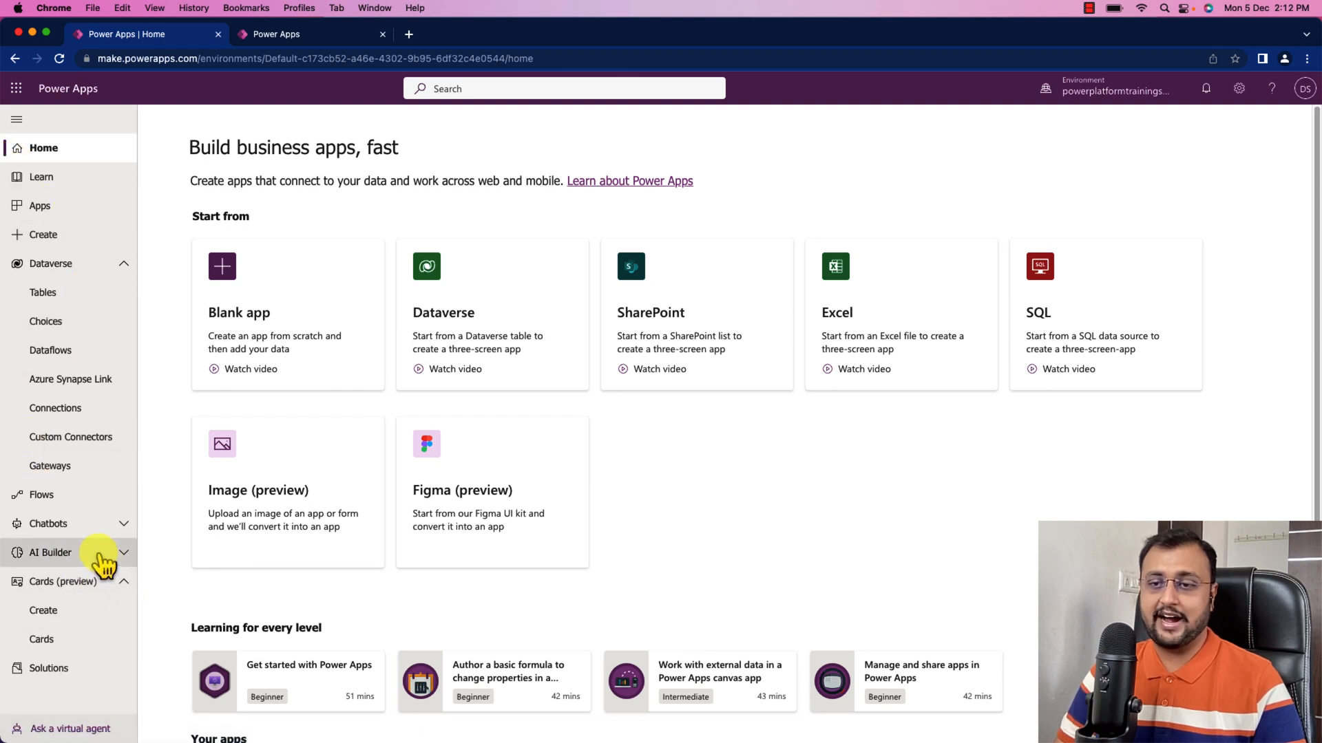
mouse_move(42, 611)
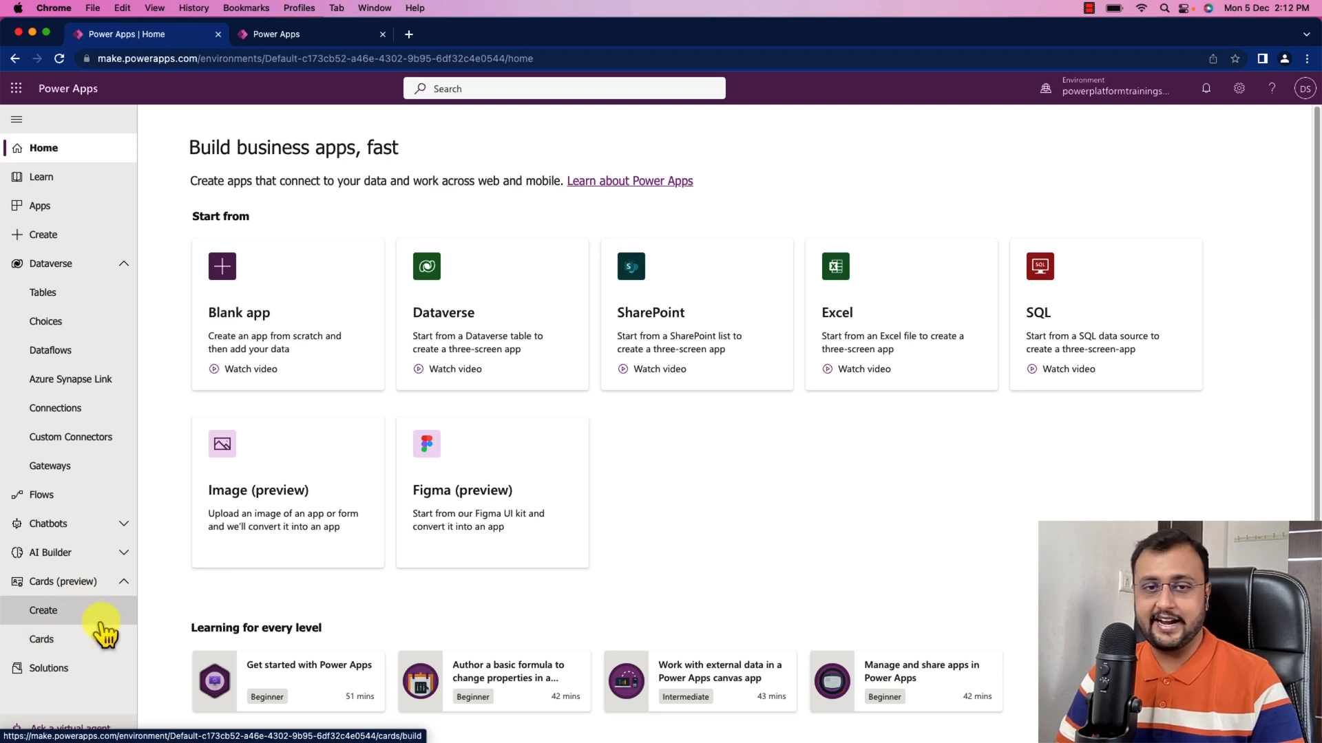
click(43, 610)
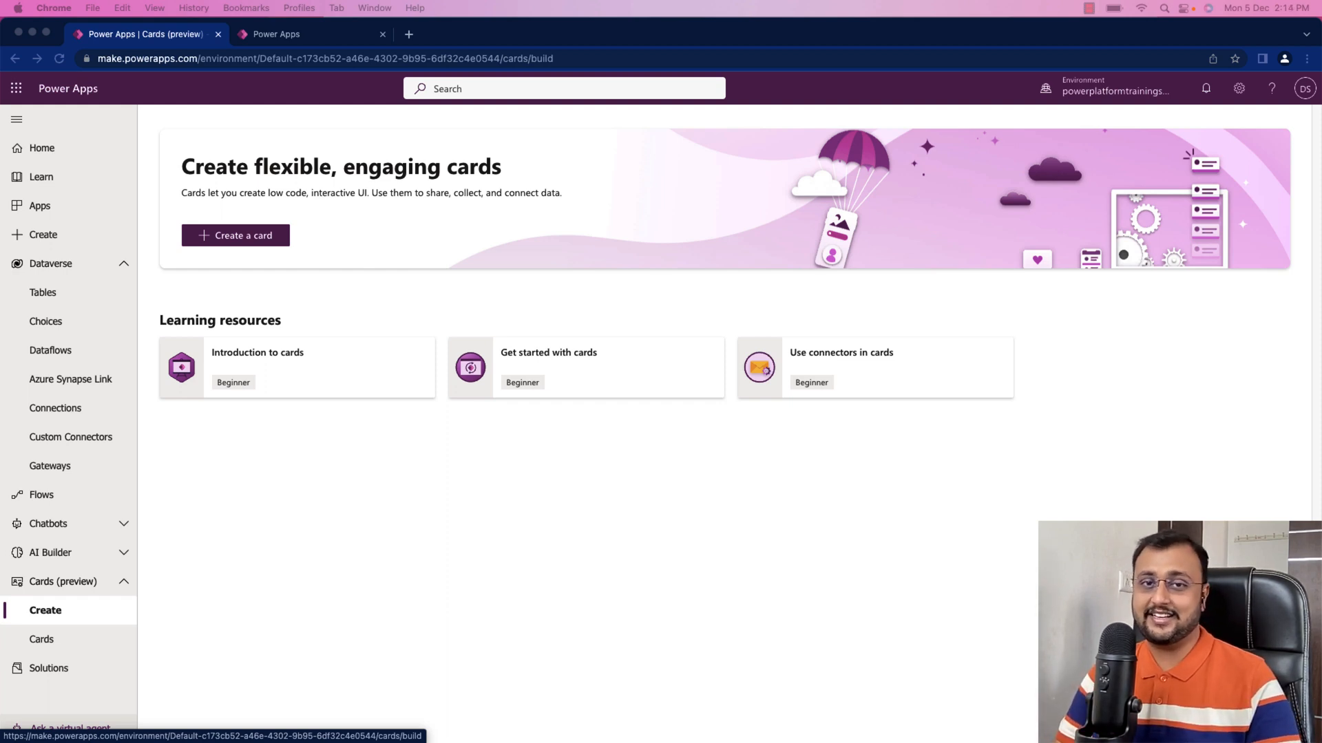
mouse_move(150, 282)
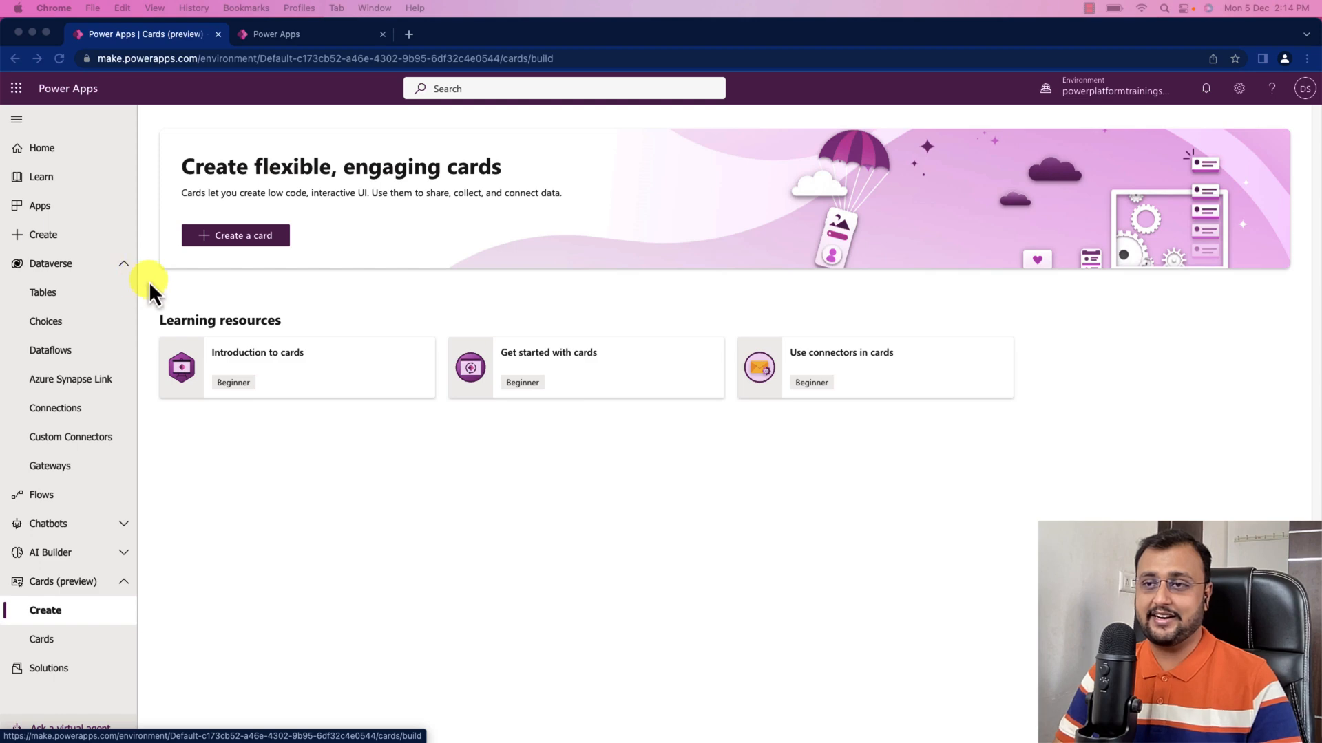
Create a new card named 'Service Rating - YT'
click(236, 236)
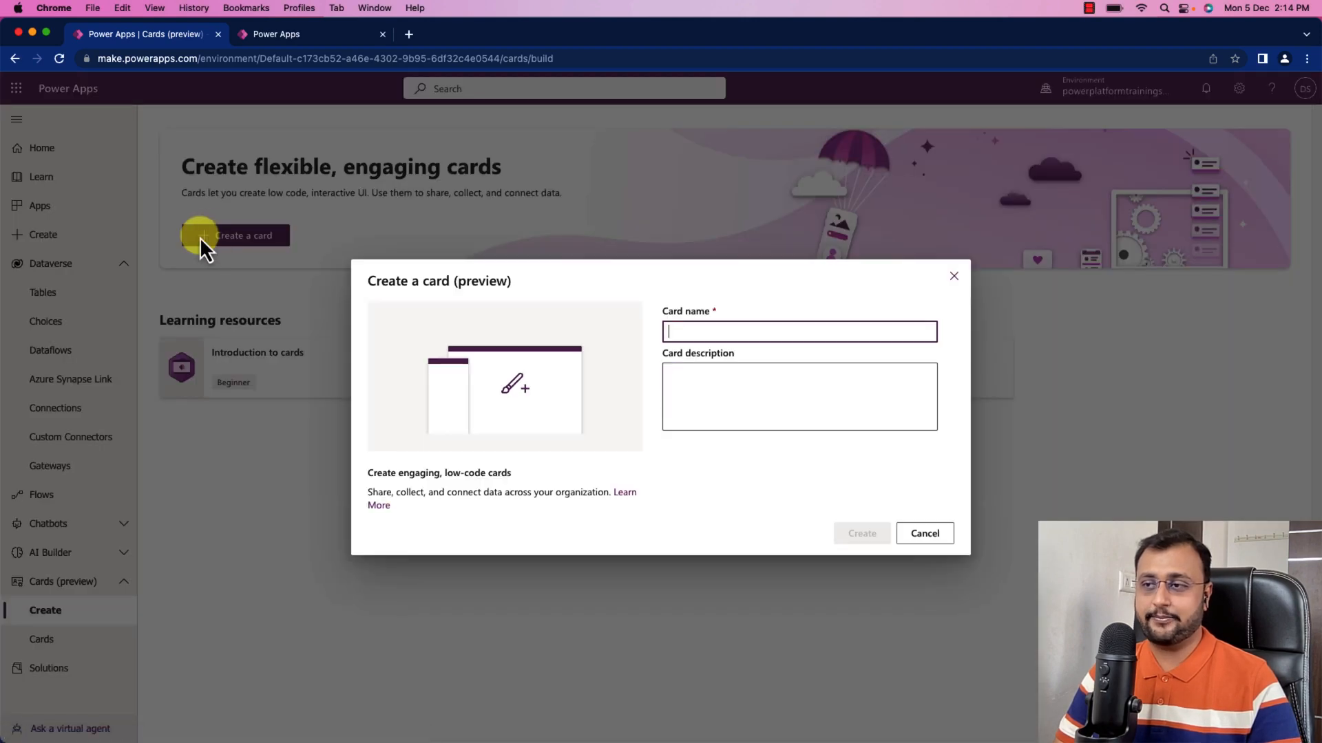
text(Service Rating - YT)
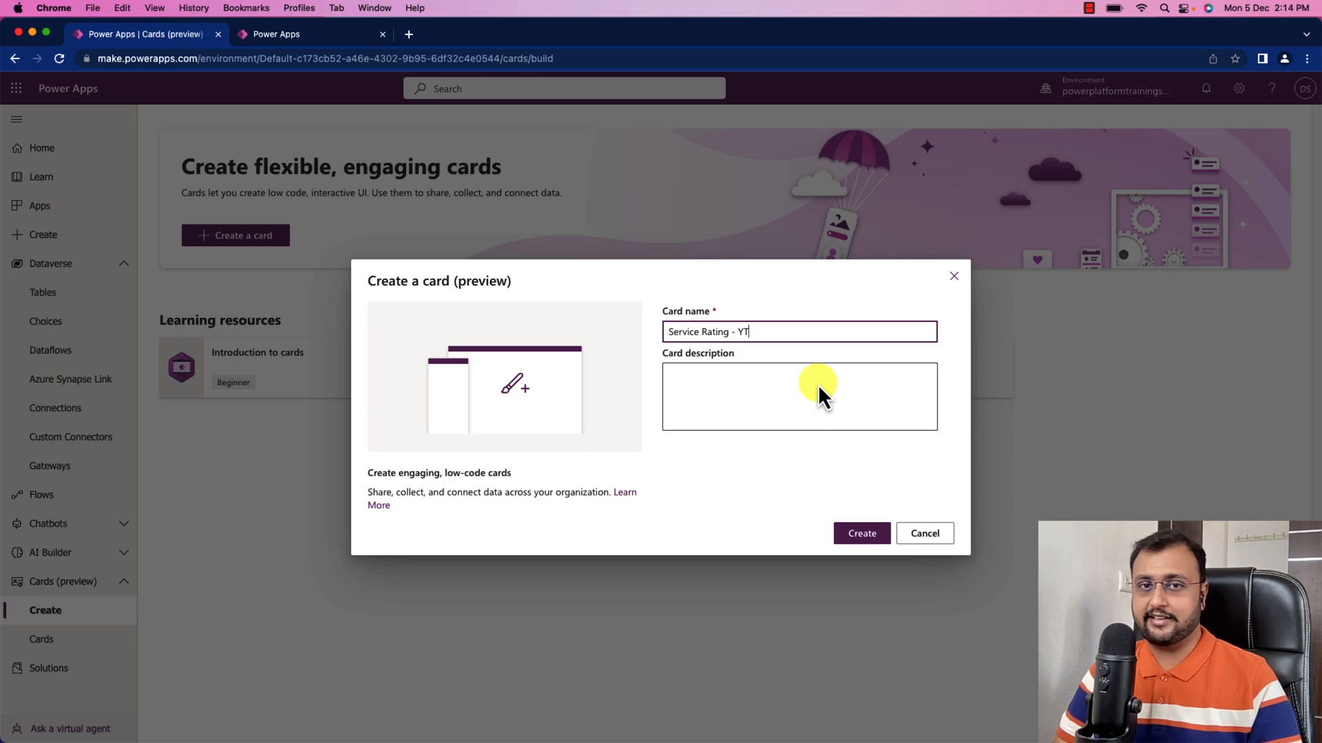
click(861, 533)
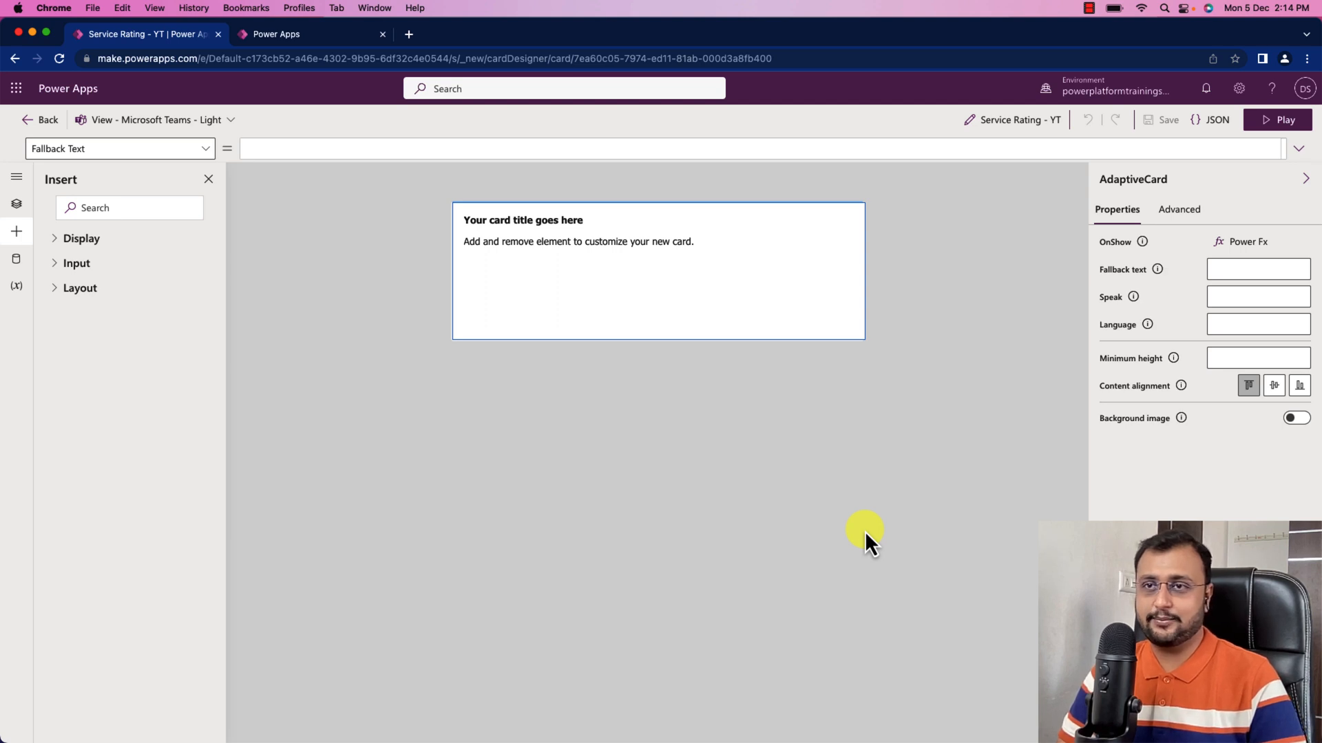
mouse_move(329, 236)
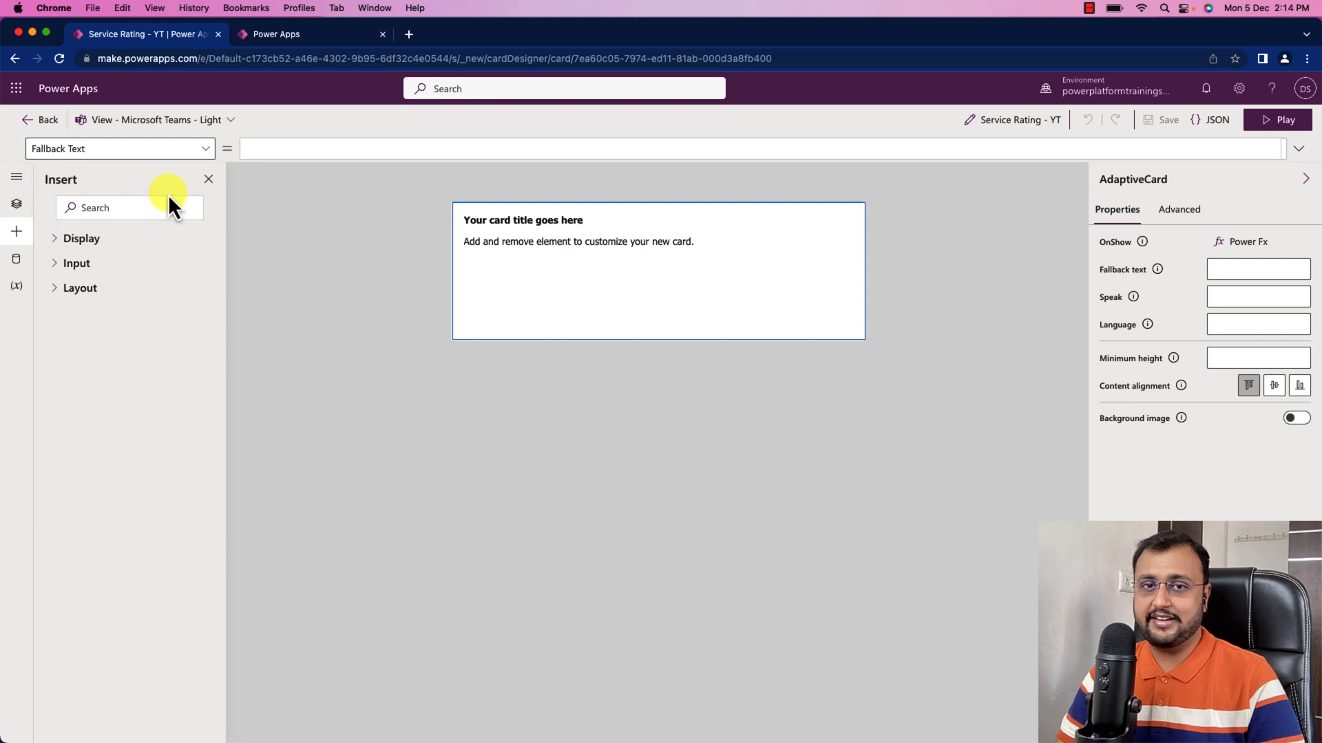
mouse_move(59, 190)
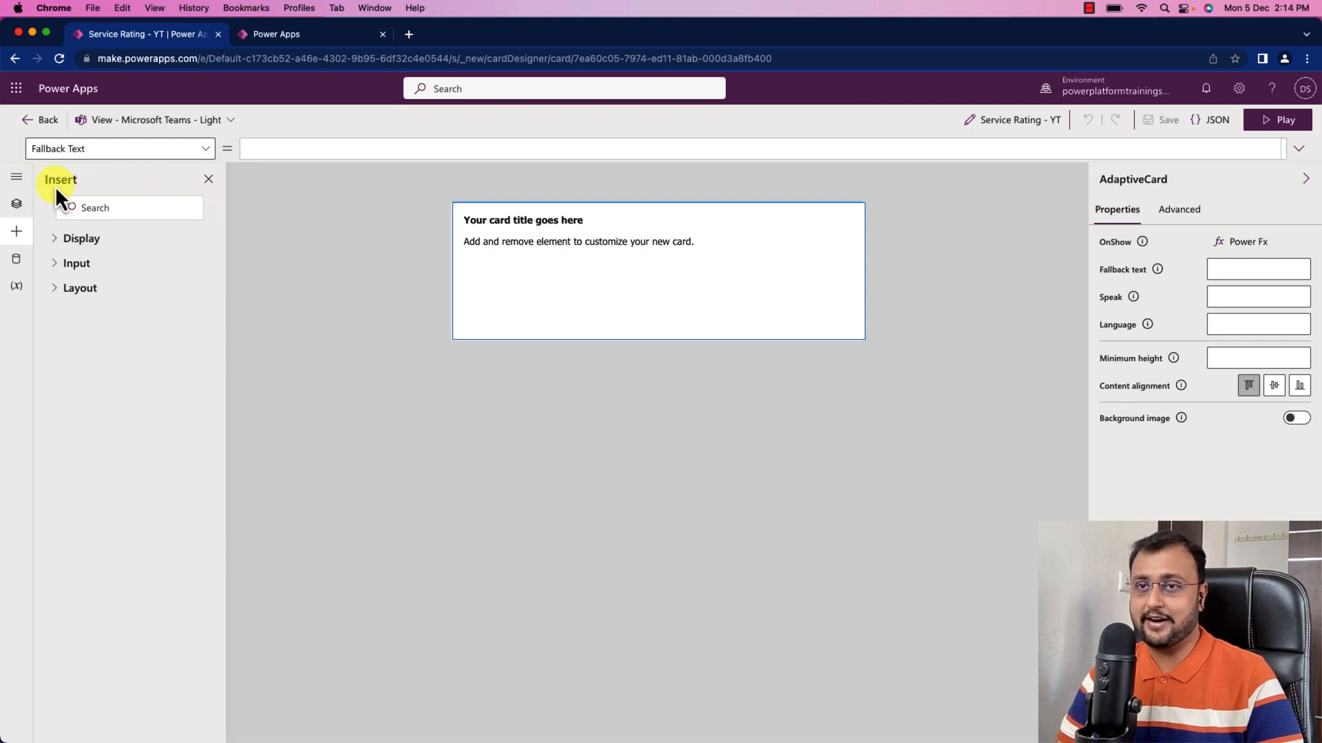
Browse the Tree View and the Display, Input and Layout insert elements
click(16, 177)
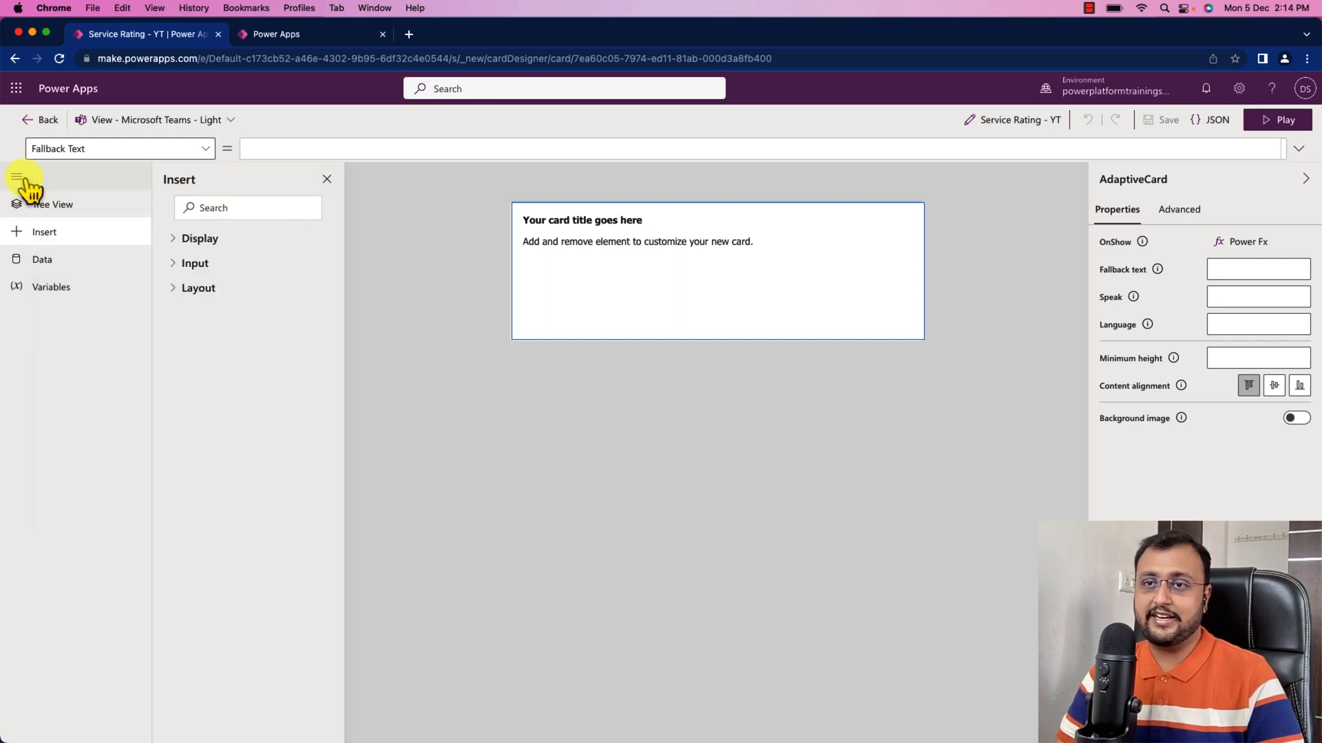
mouse_move(52, 203)
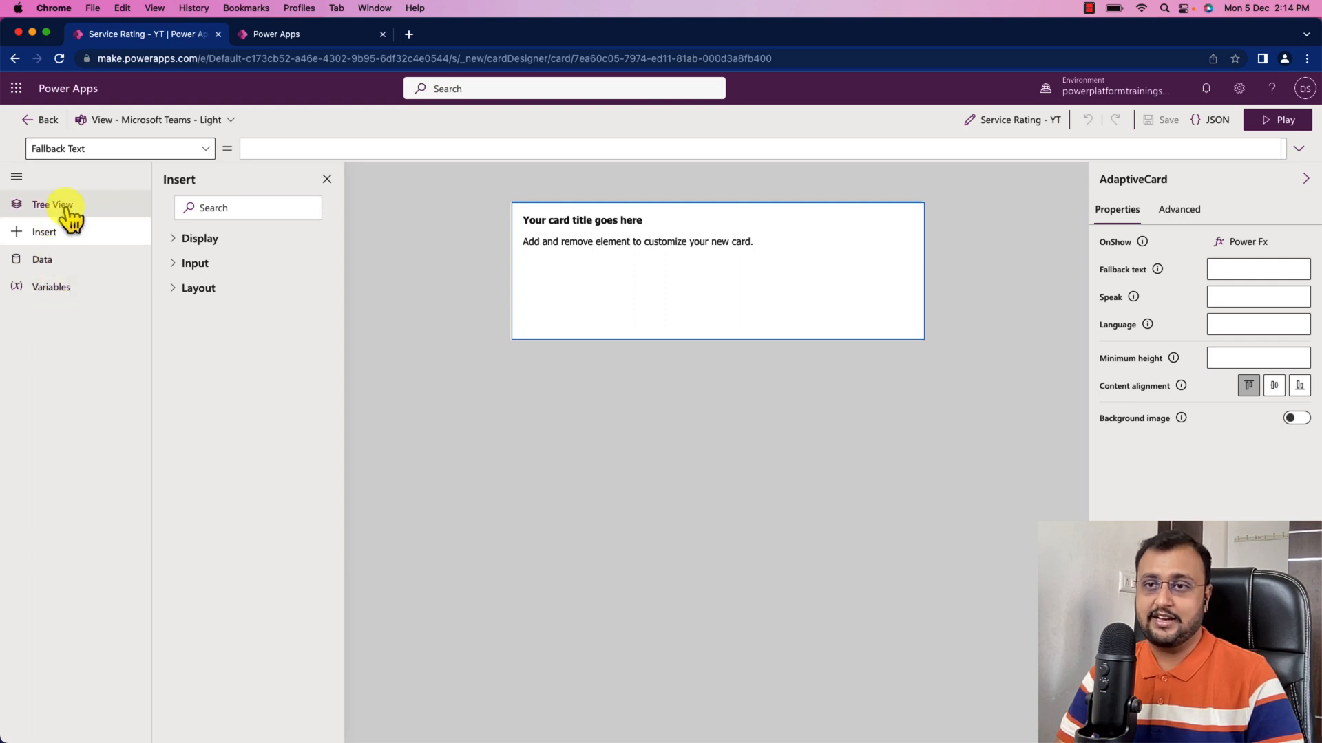
click(53, 203)
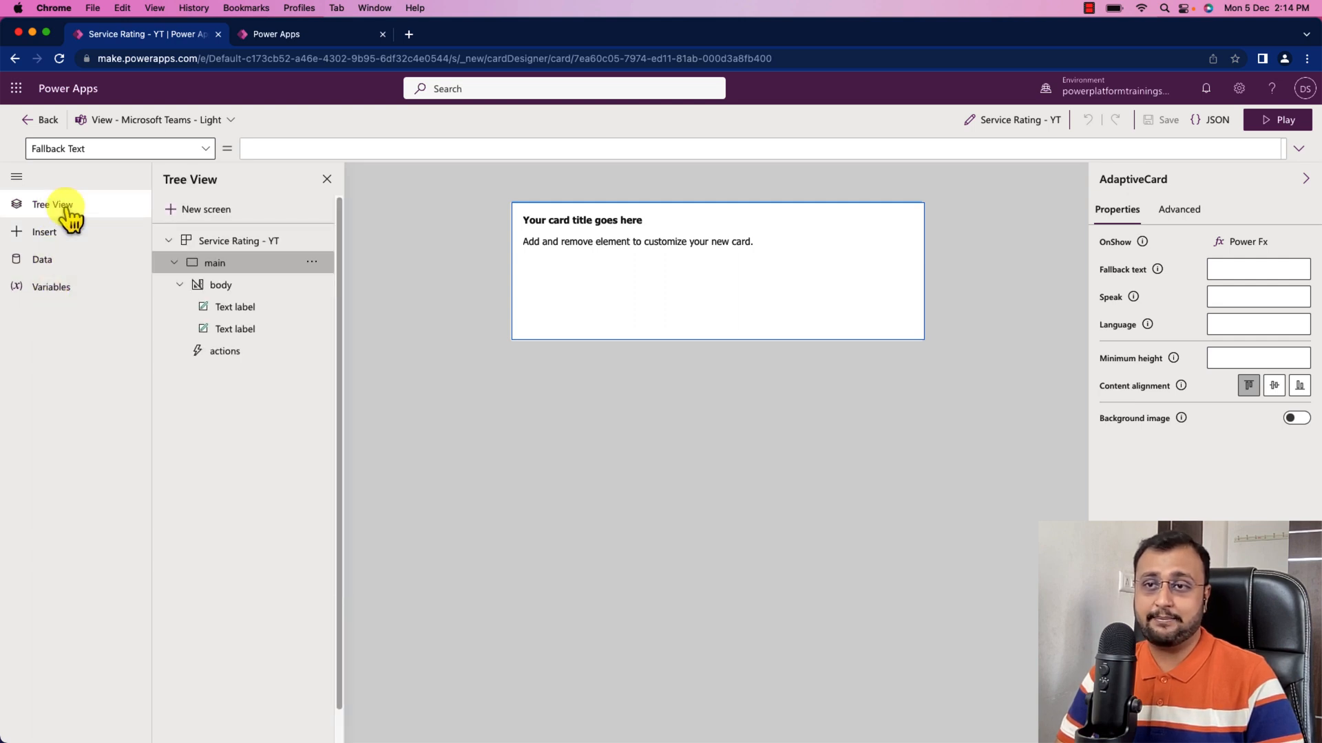
click(44, 232)
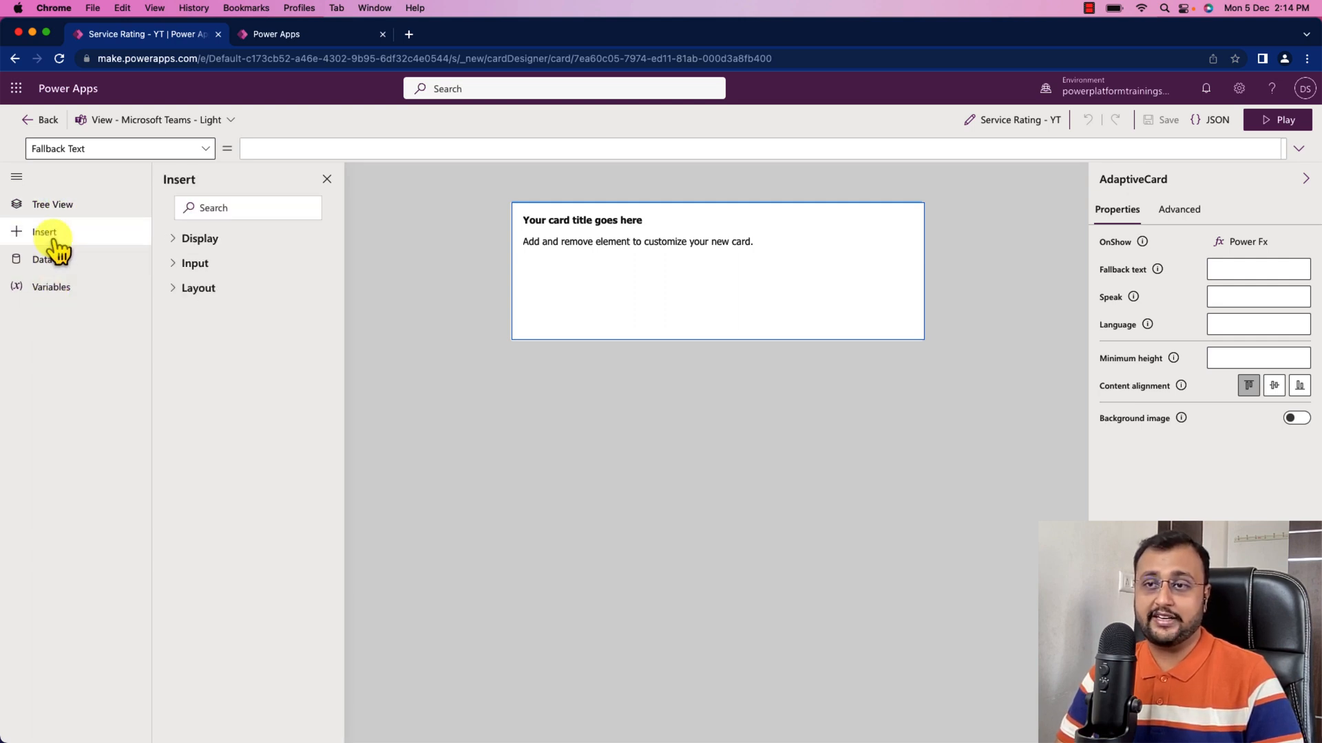
click(199, 238)
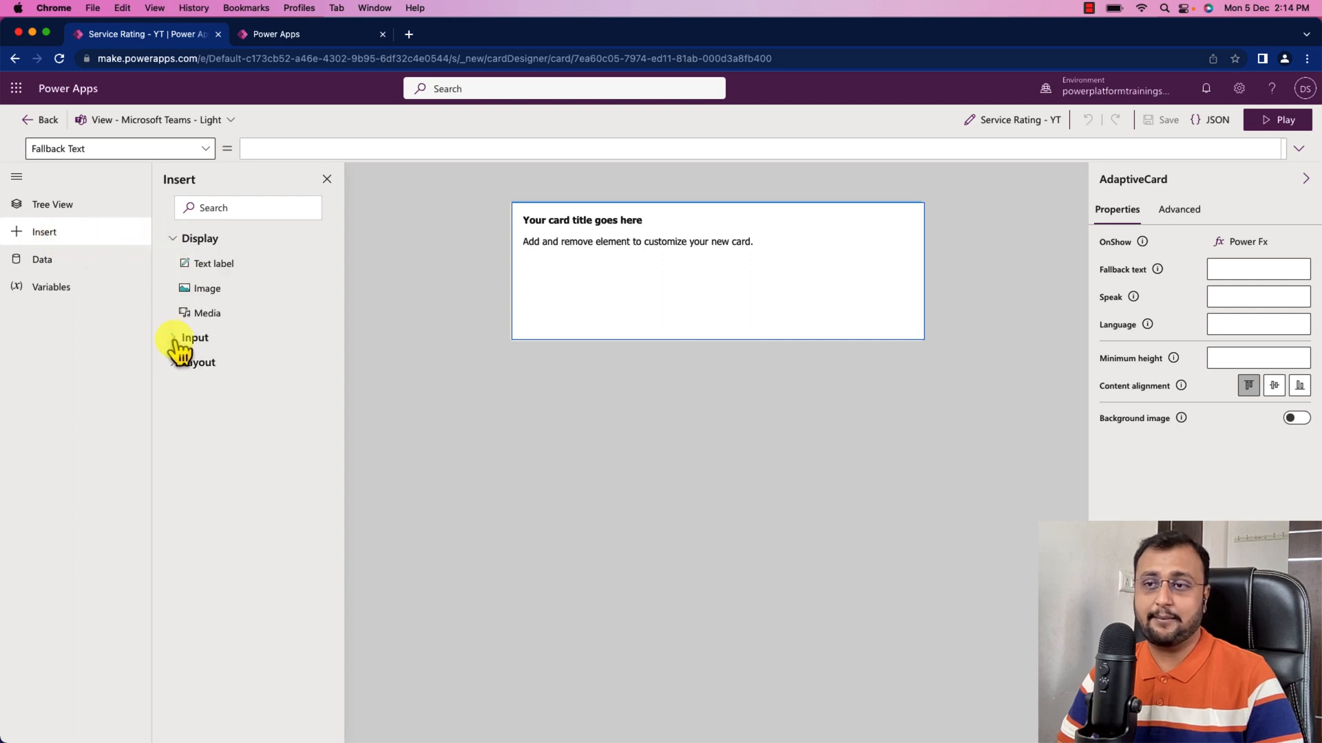
click(194, 337)
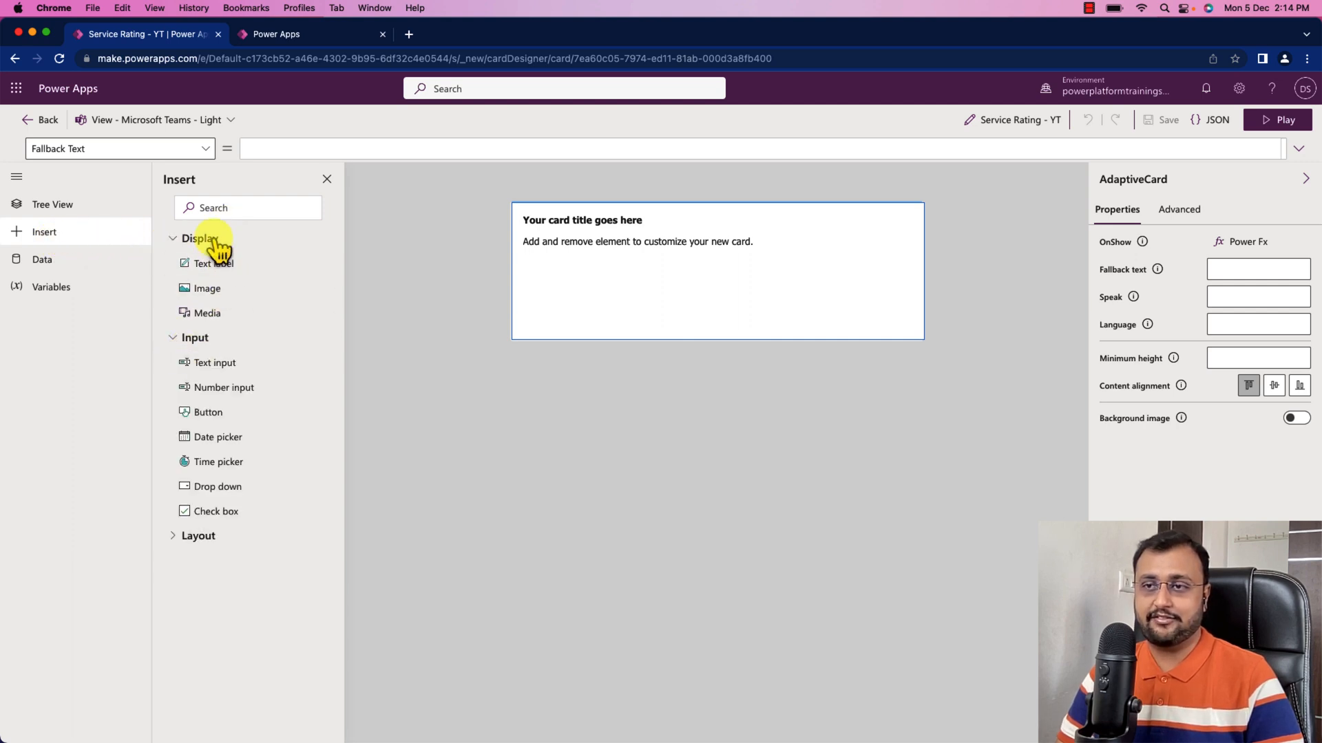
mouse_move(183, 536)
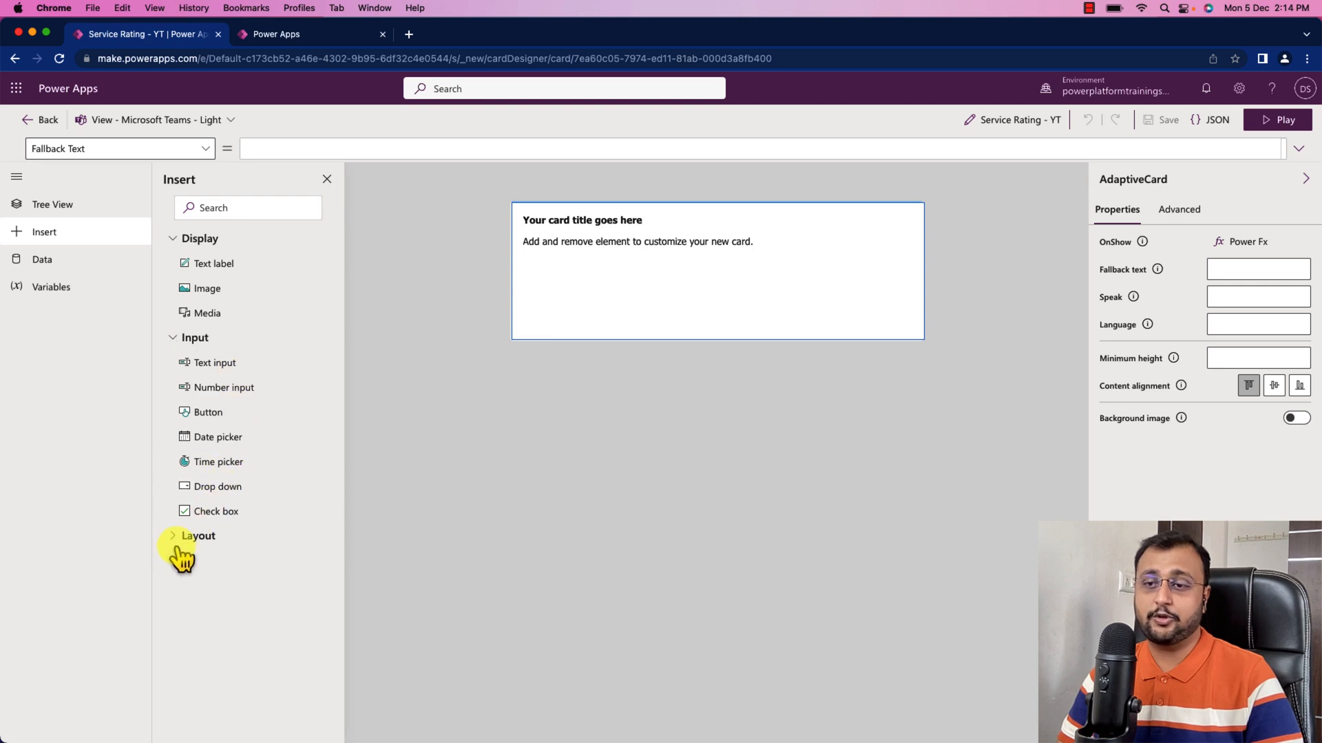
click(198, 536)
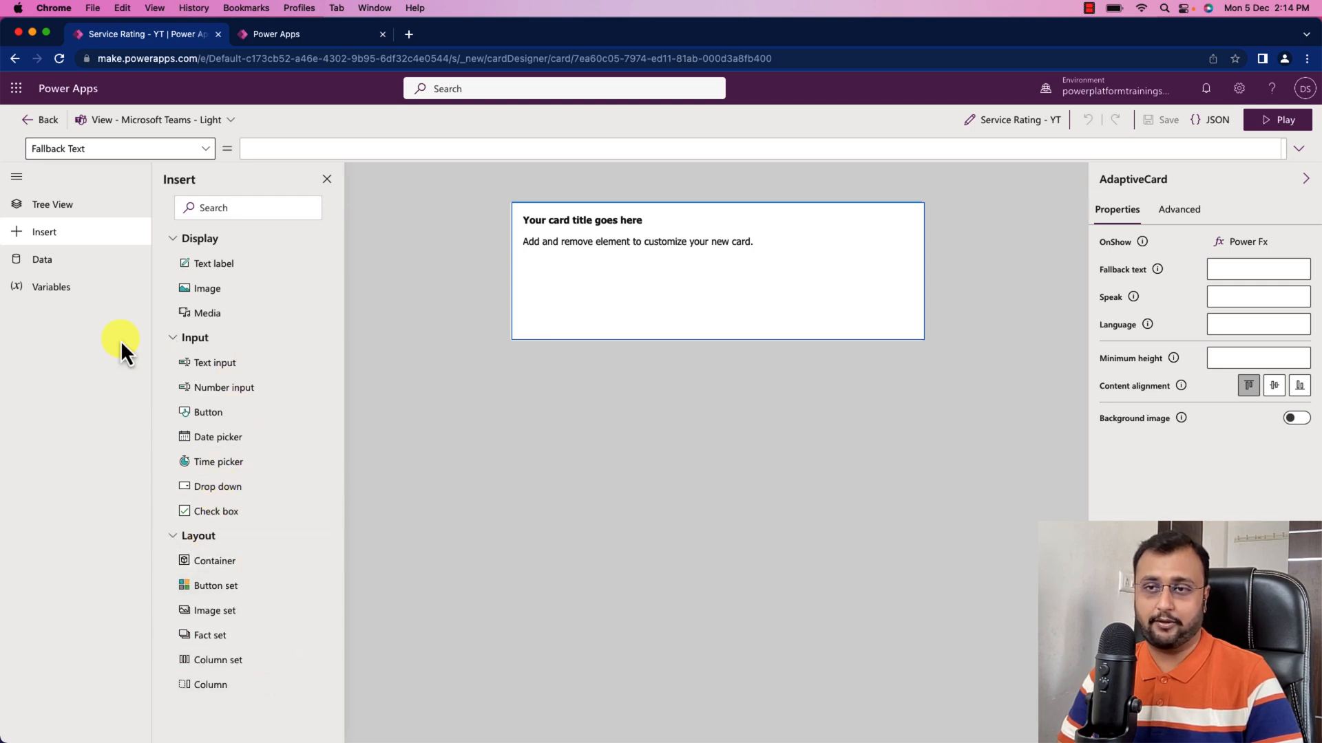
View the card's Data and Variables panels, then return to Tree View
click(41, 259)
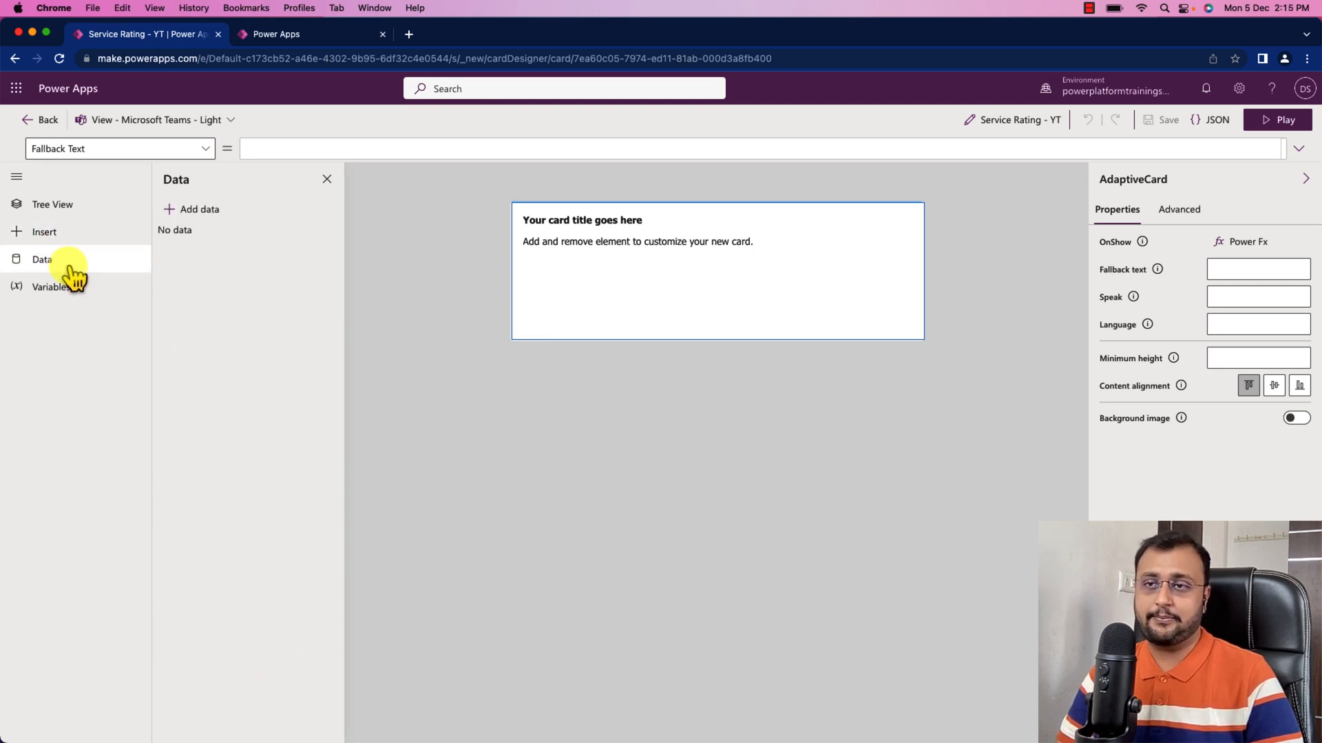
mouse_move(192, 462)
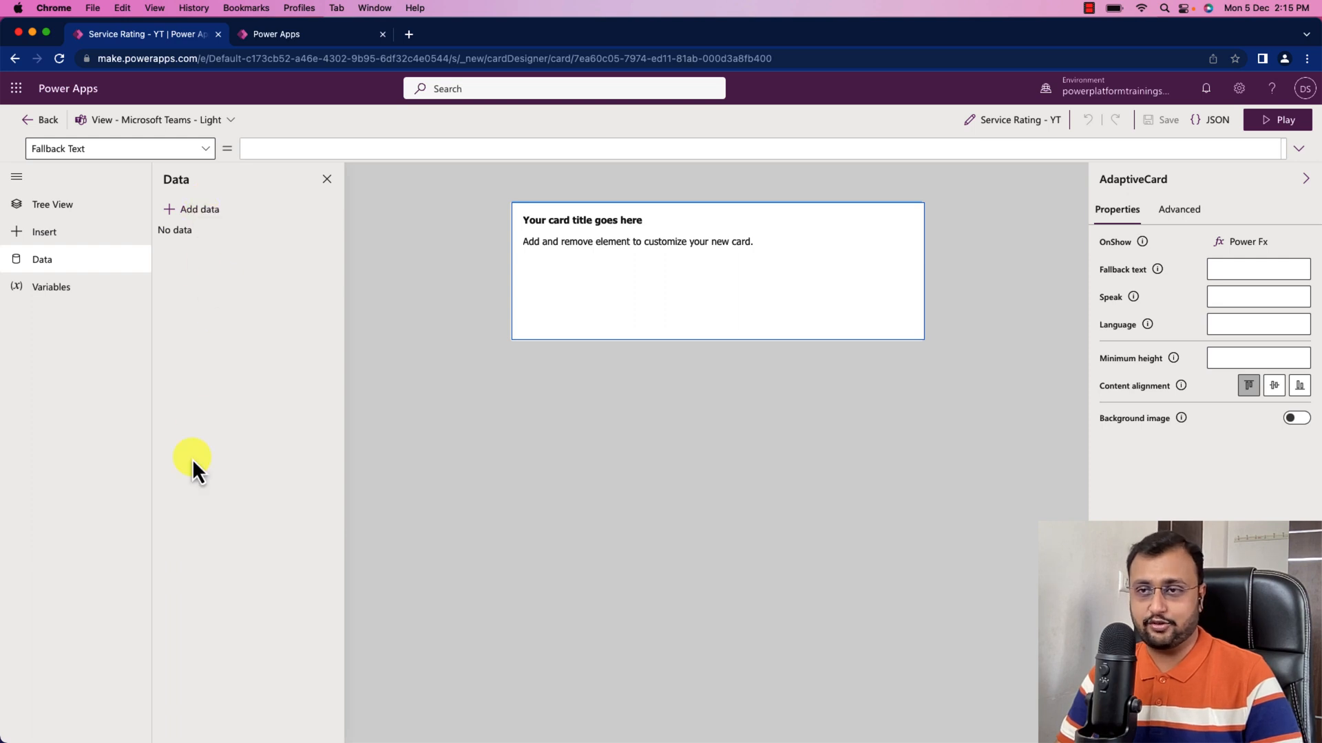
click(51, 286)
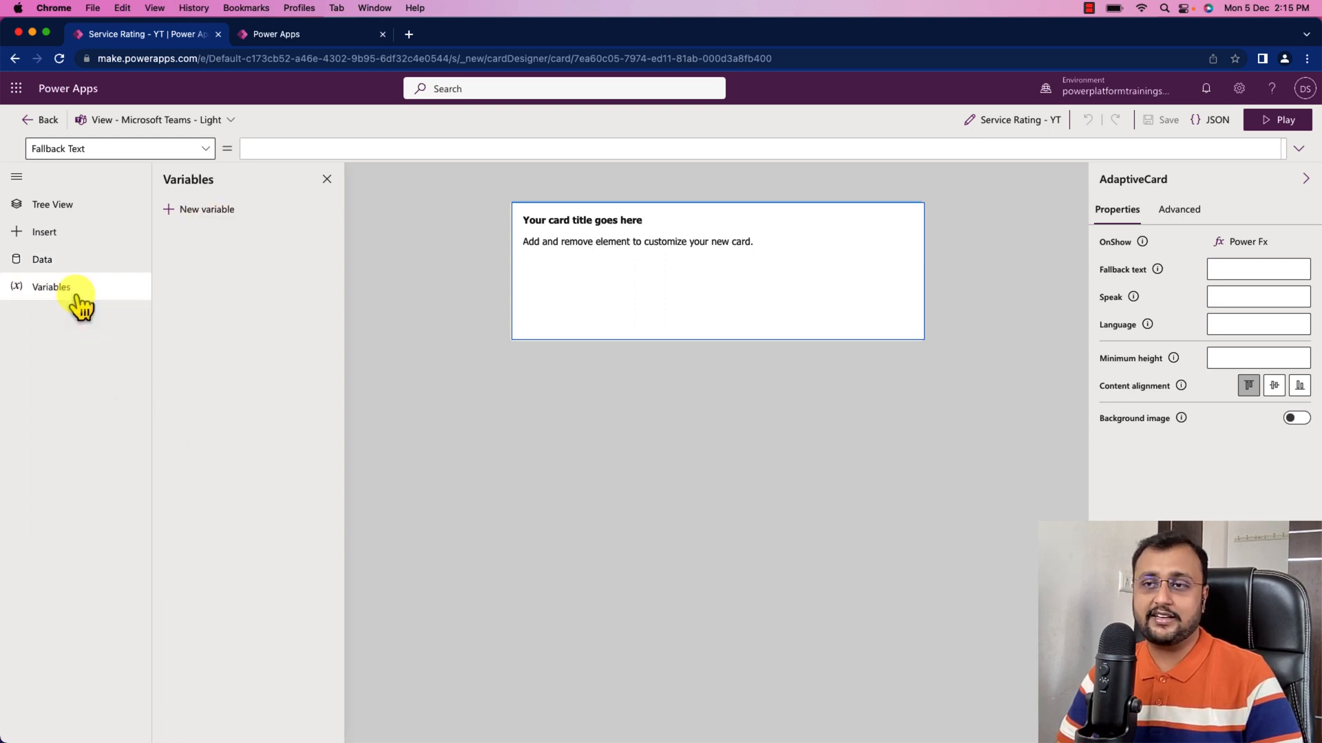
mouse_move(240, 493)
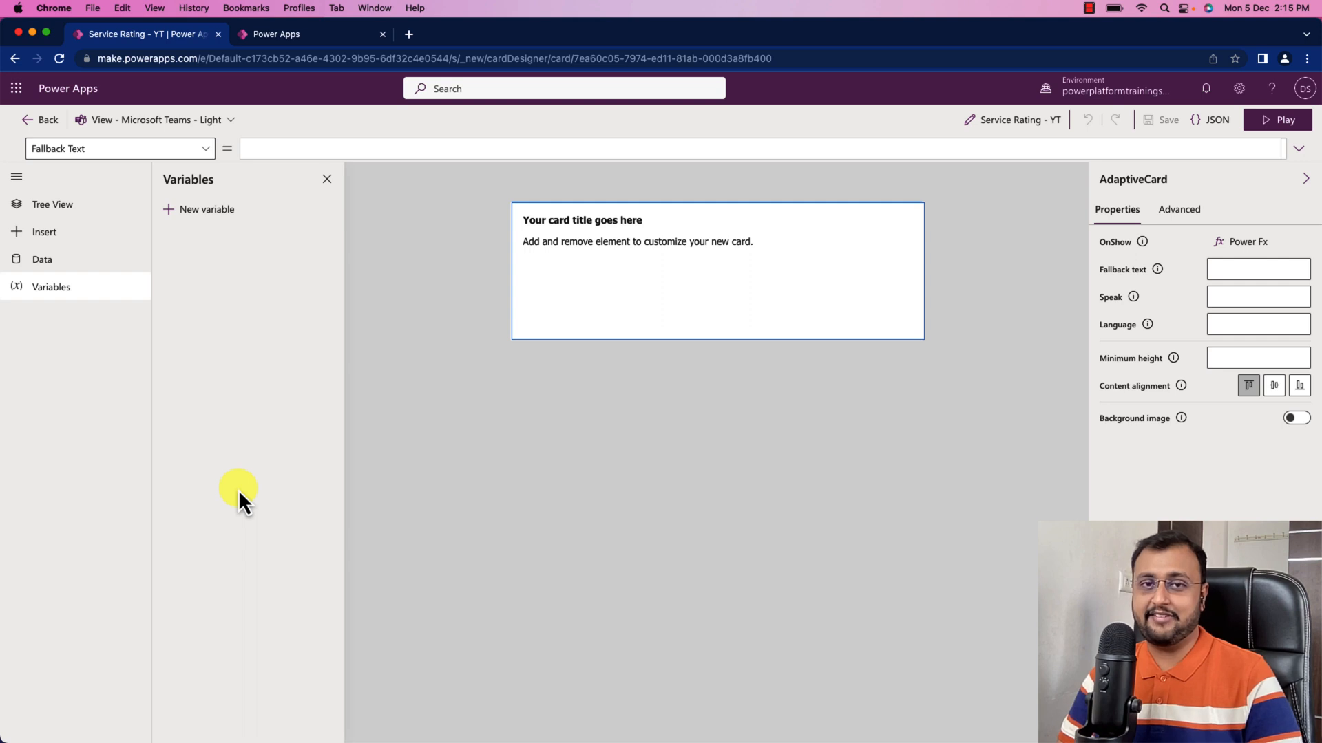
mouse_move(200, 397)
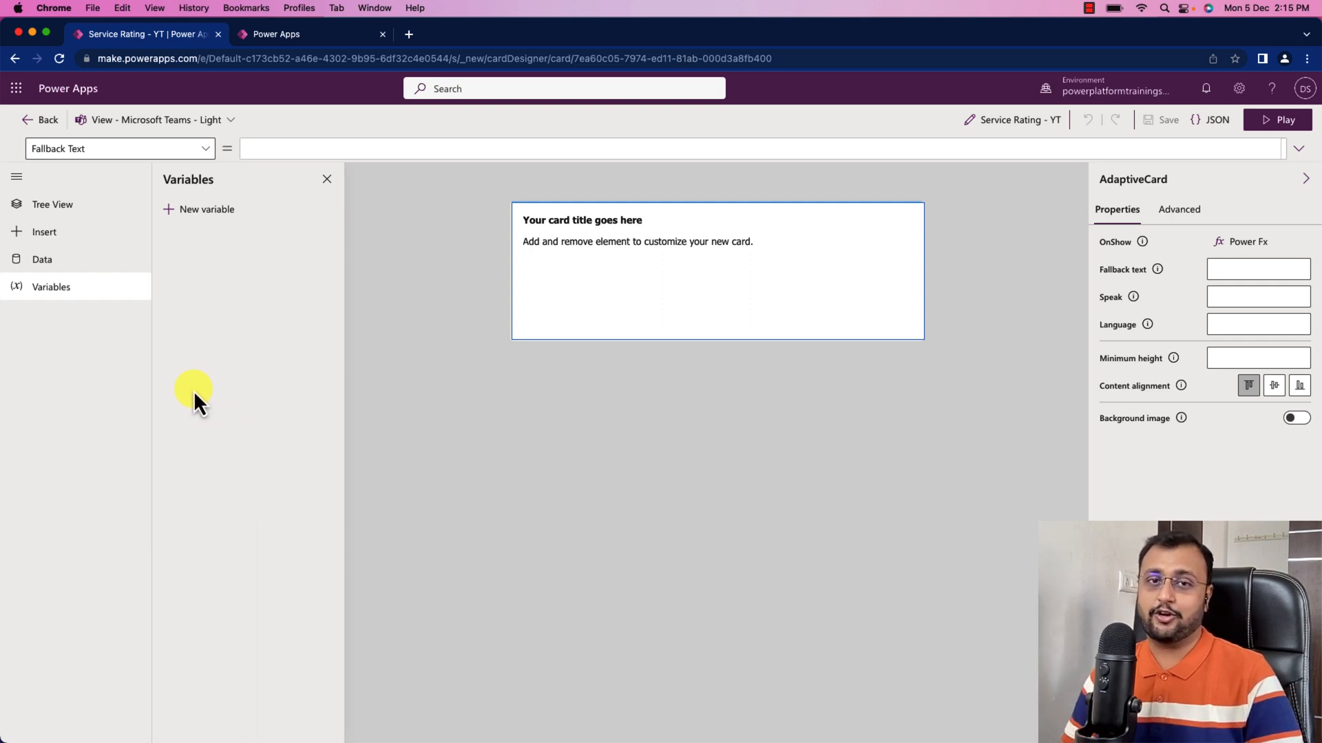
mouse_move(284, 305)
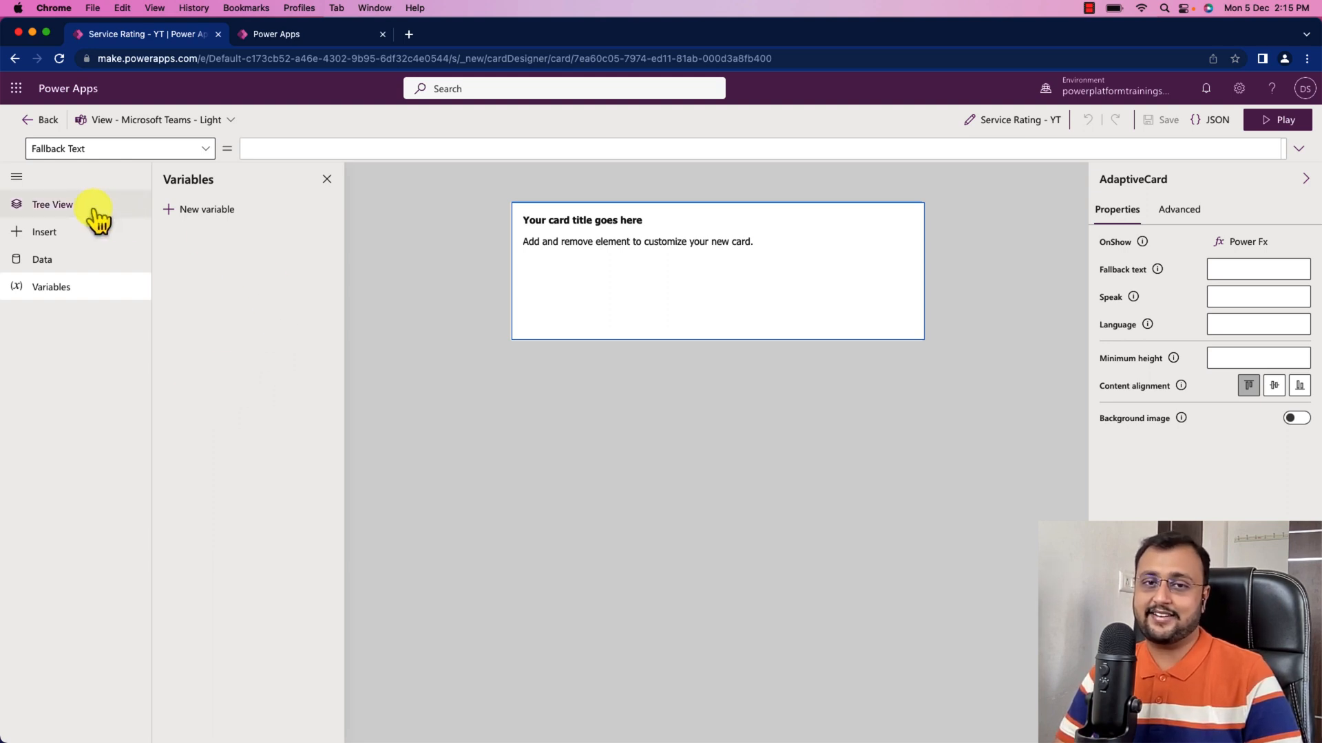
click(53, 204)
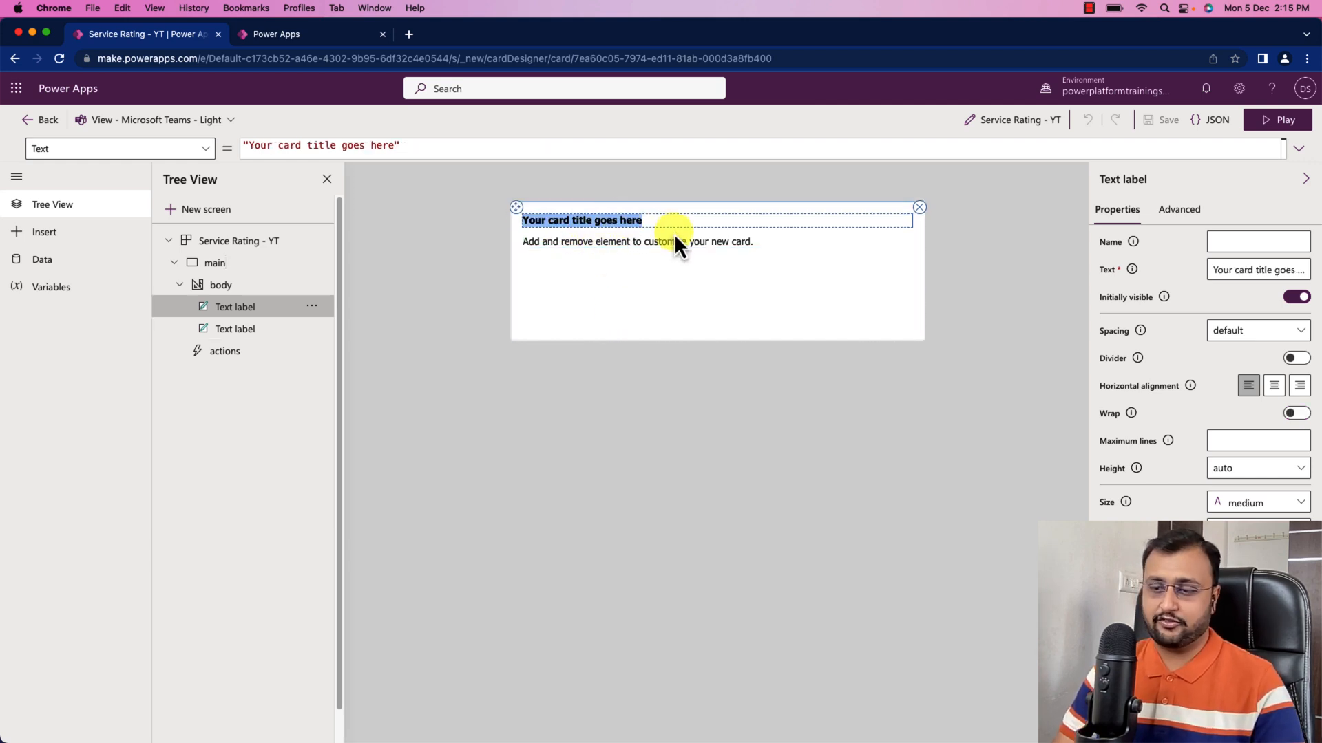
Retitle the card 'Service Rating', centre it, and select the description label below
text(Service R)
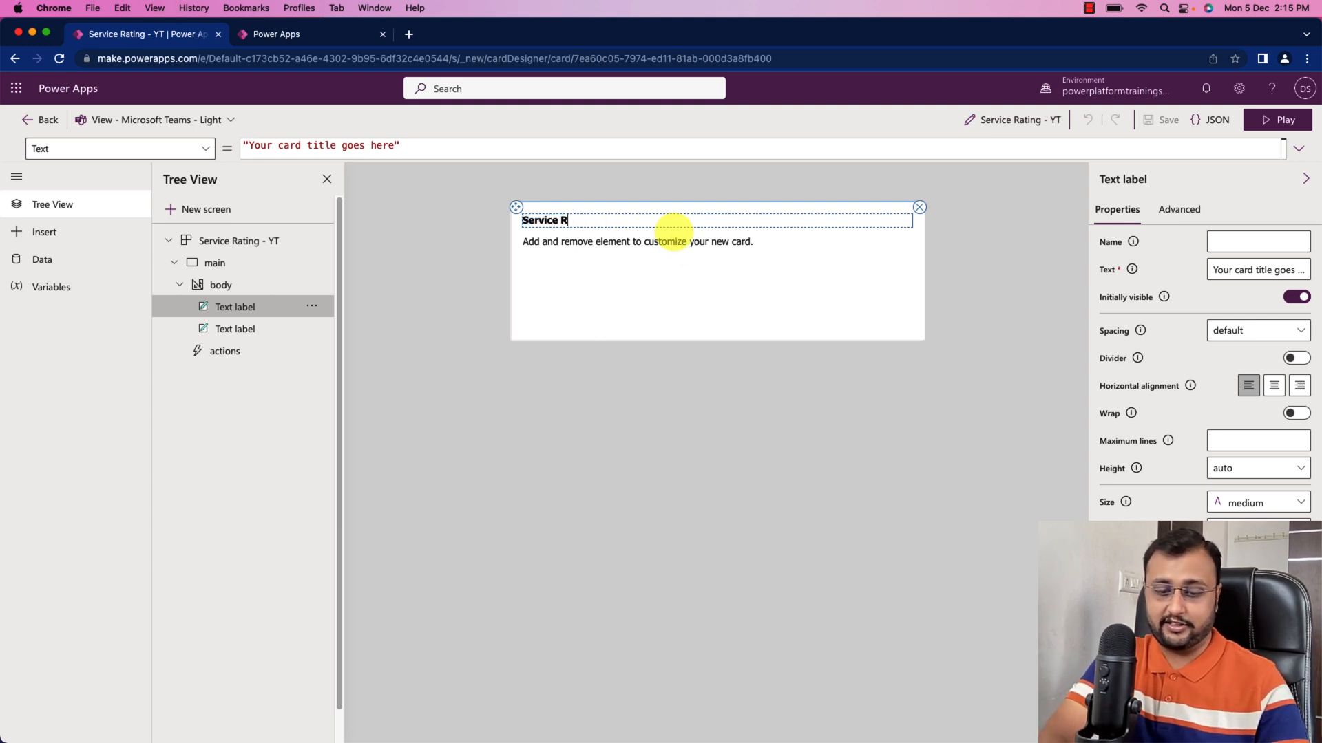
text(ating)
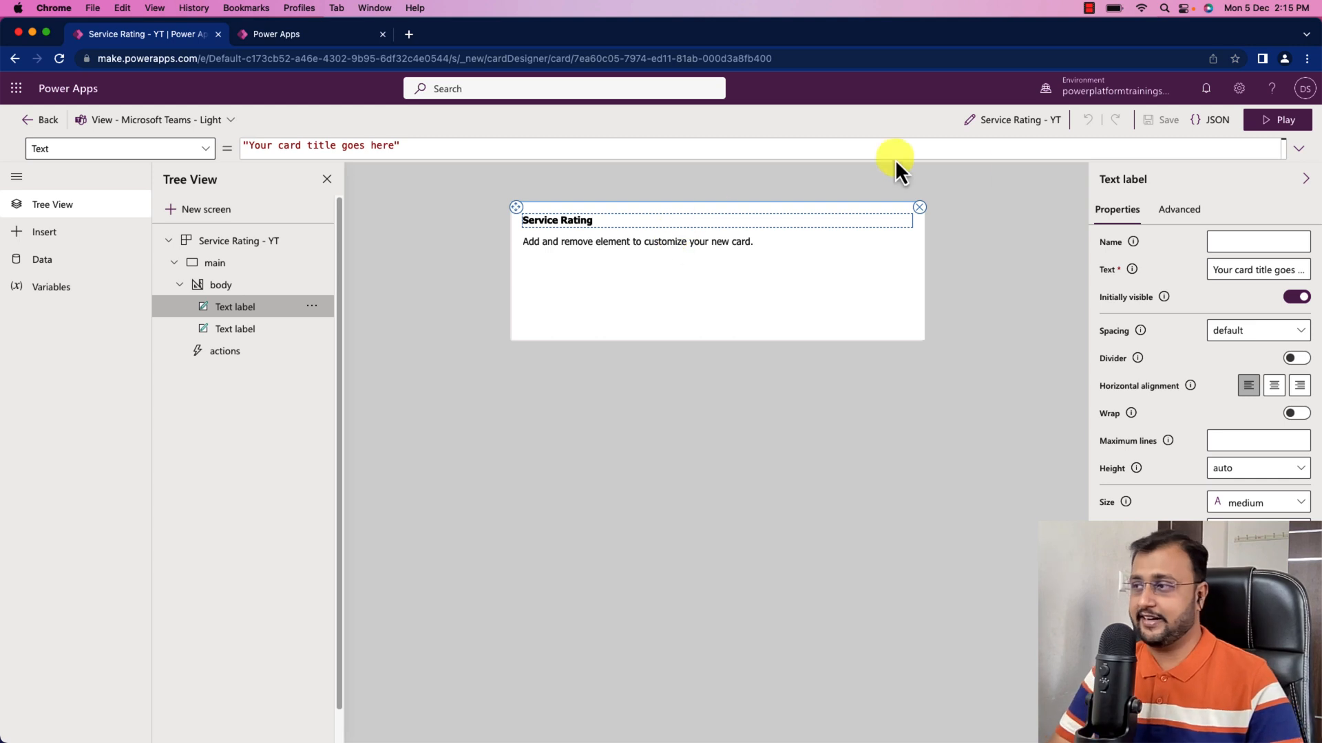
text(Service Rating)
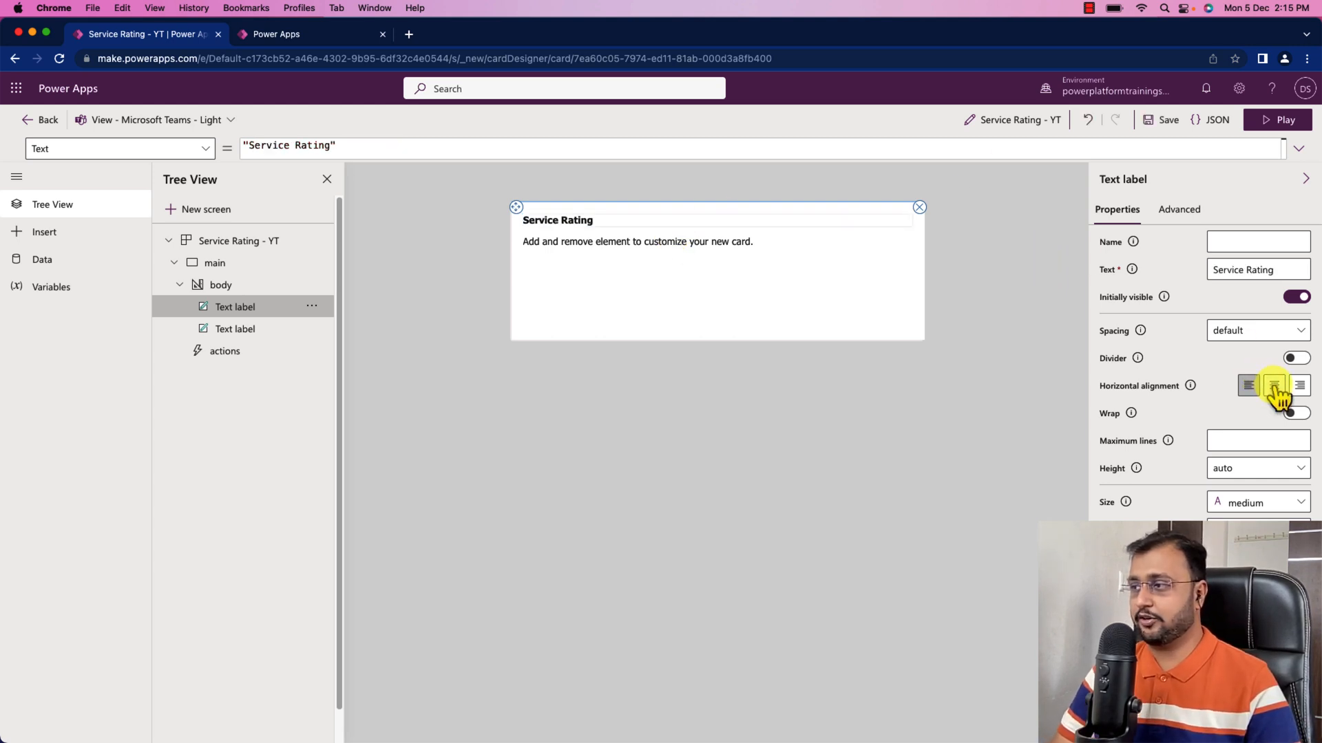
click(1273, 386)
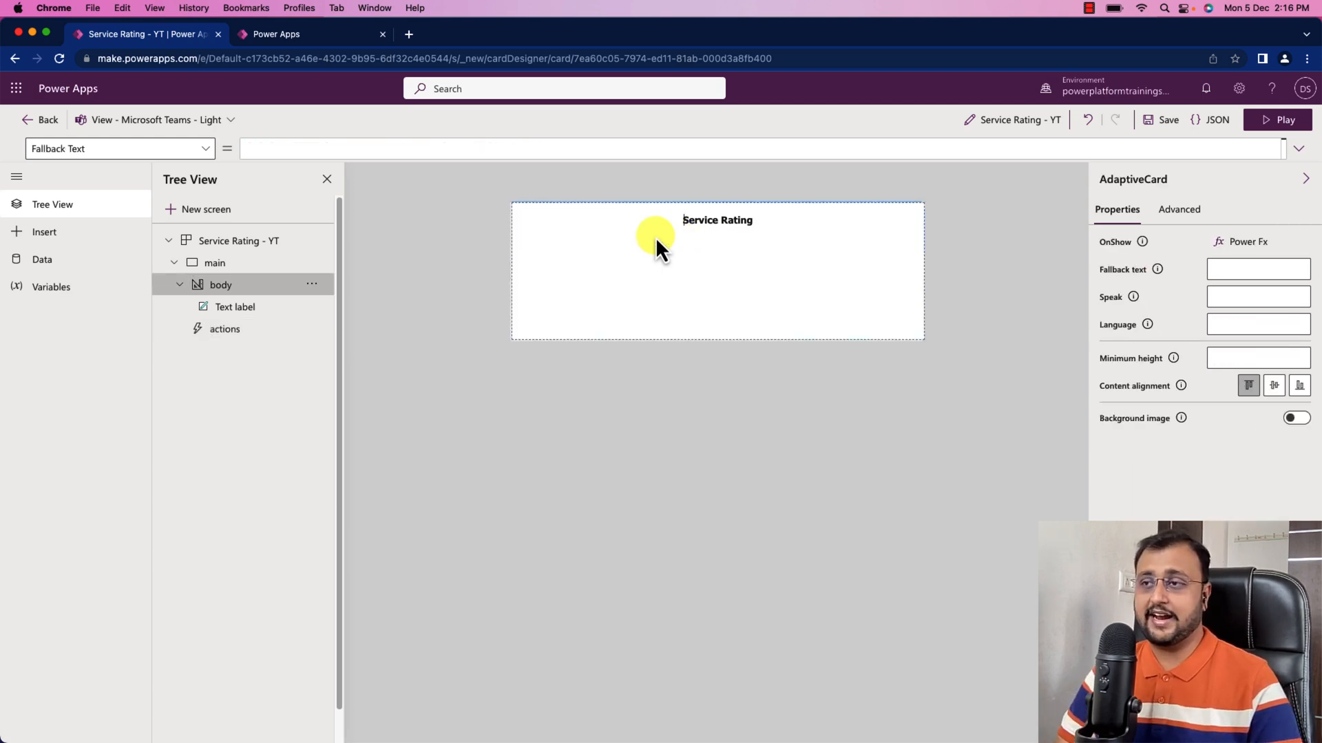
click(224, 329)
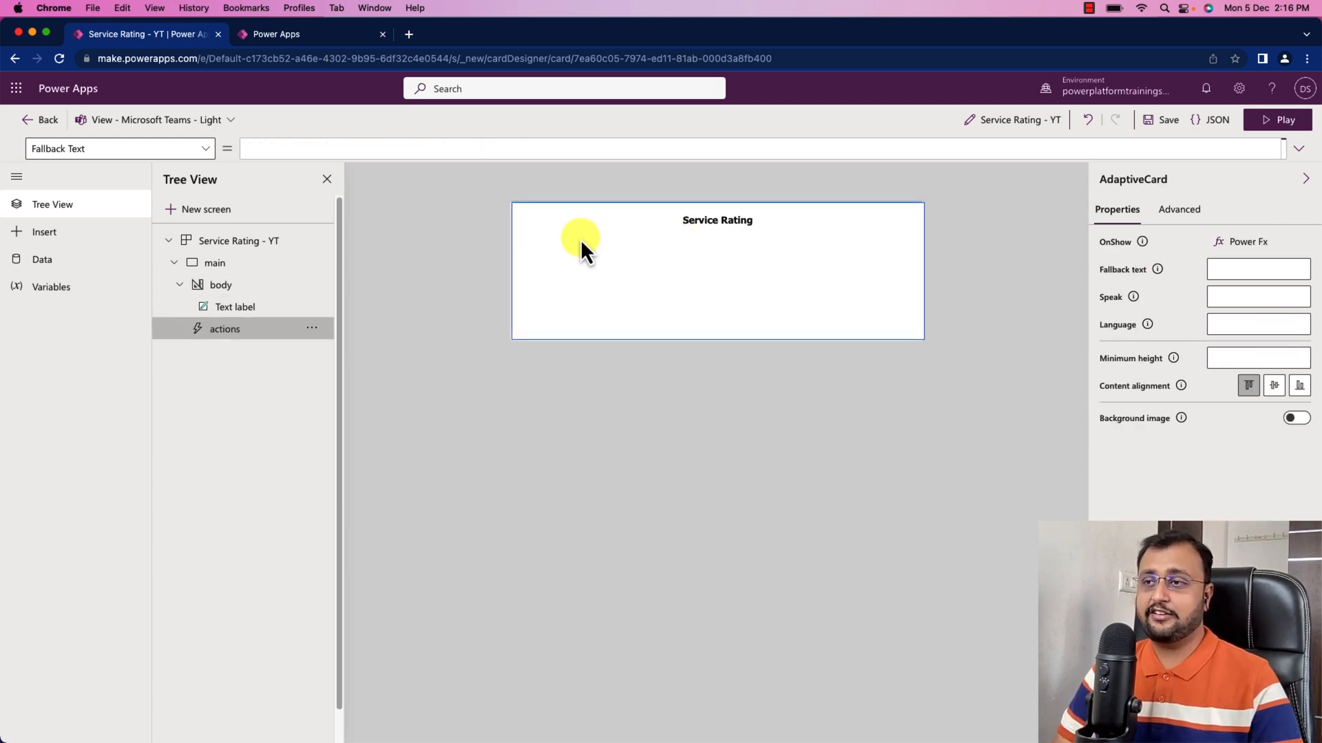
mouse_move(236, 59)
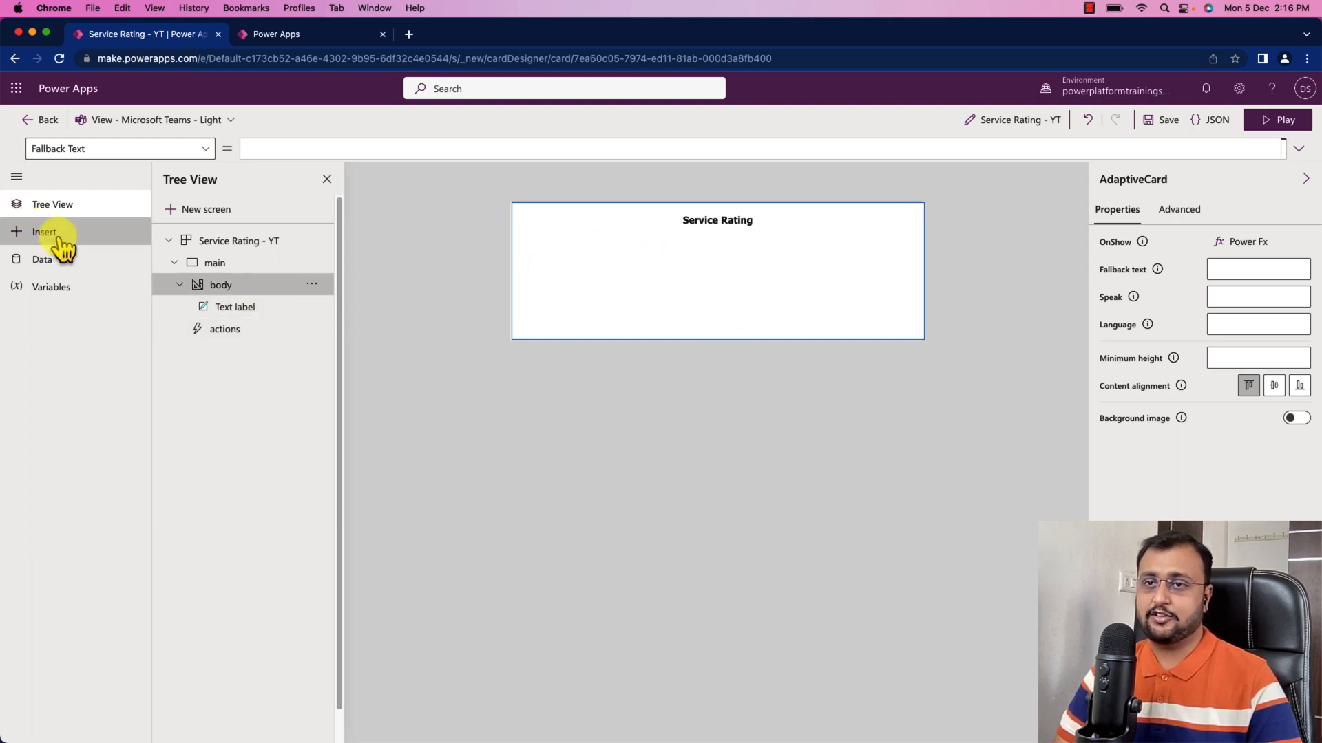
Insert three text labels with number, text and number inputs, then select the first label
click(44, 232)
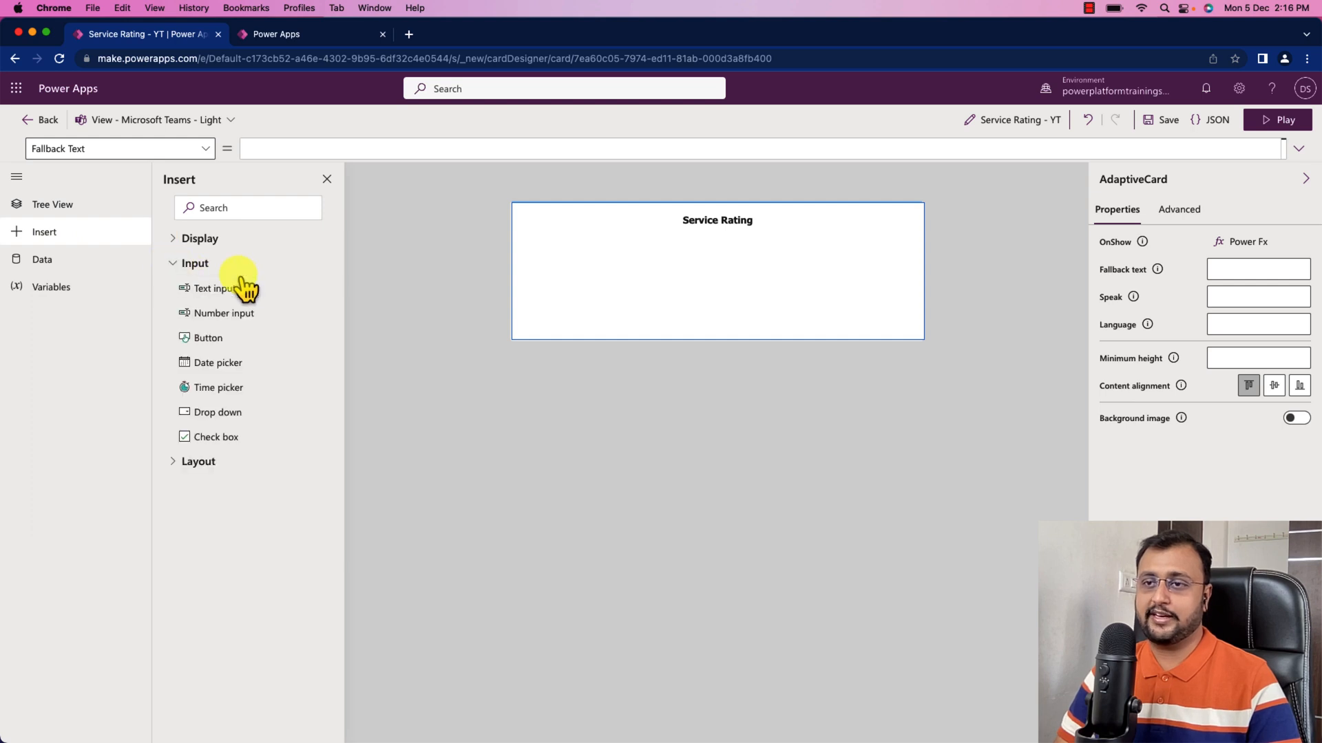
mouse_move(223, 313)
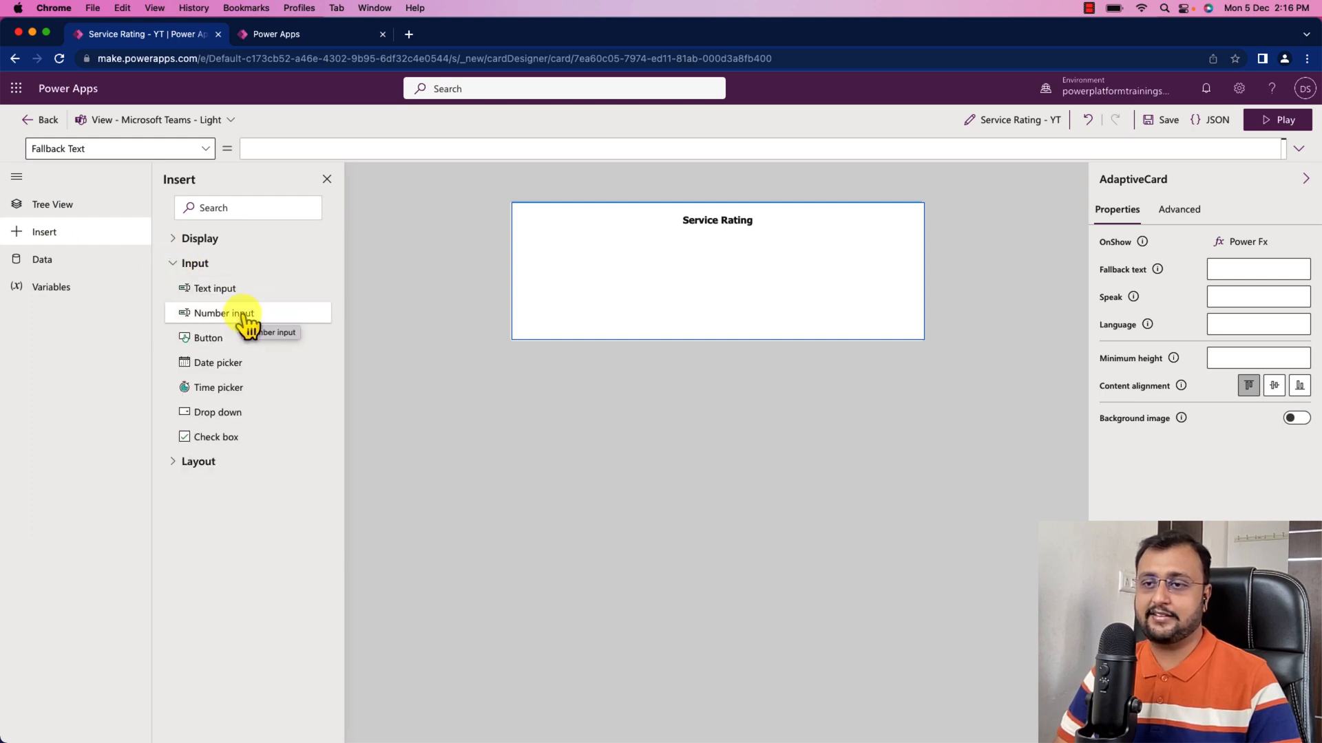
mouse_move(214, 289)
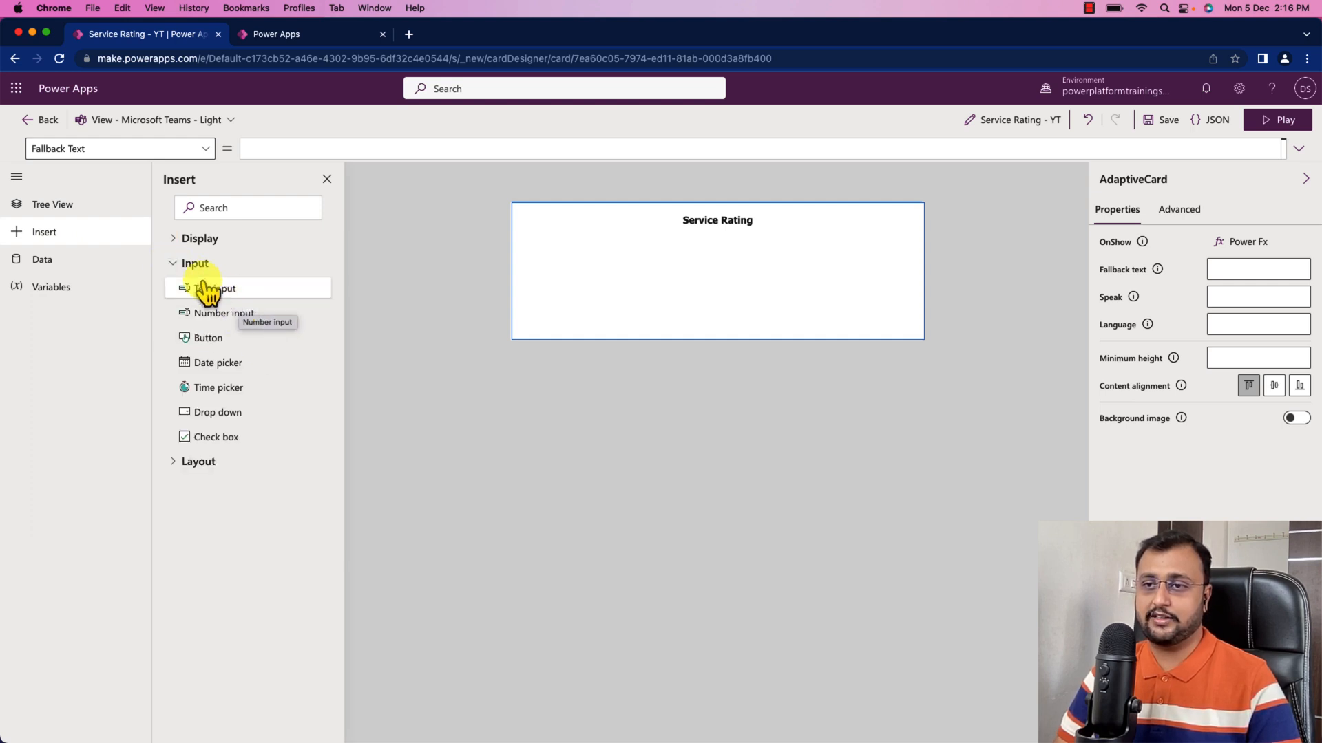
click(214, 263)
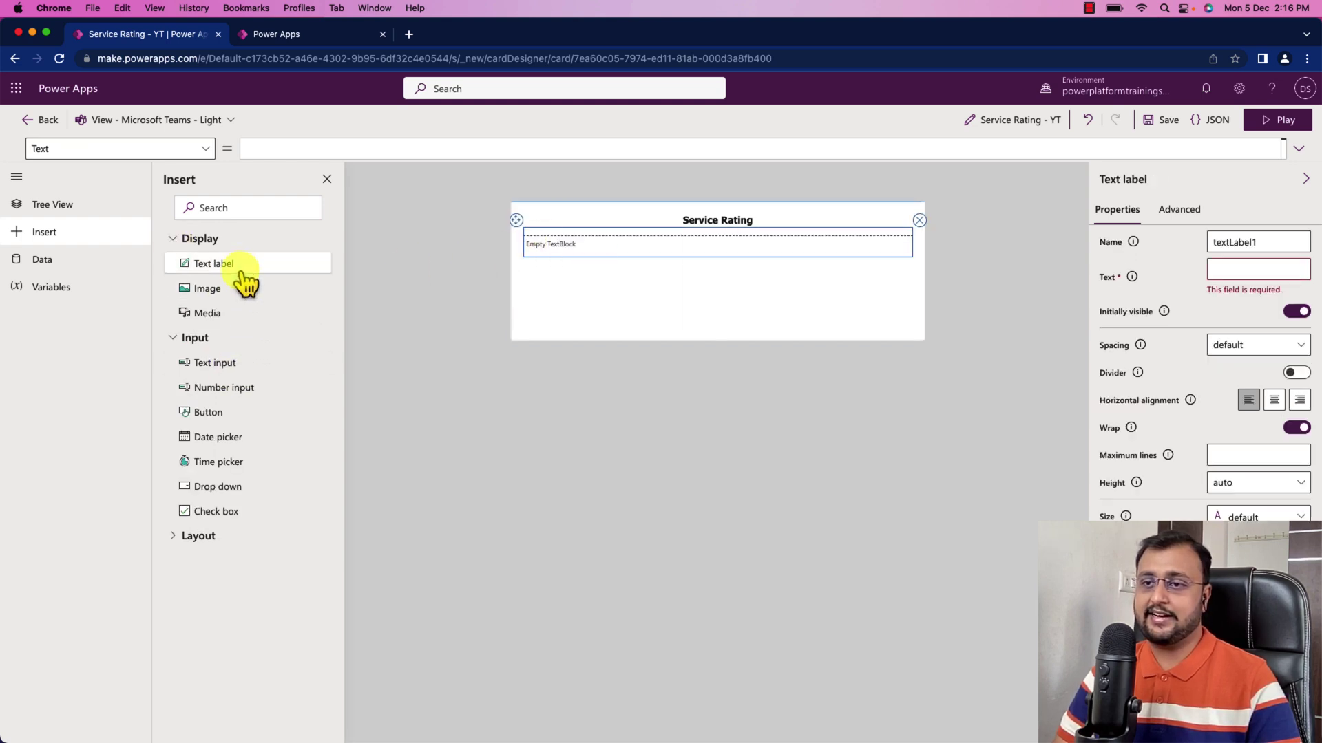
click(223, 387)
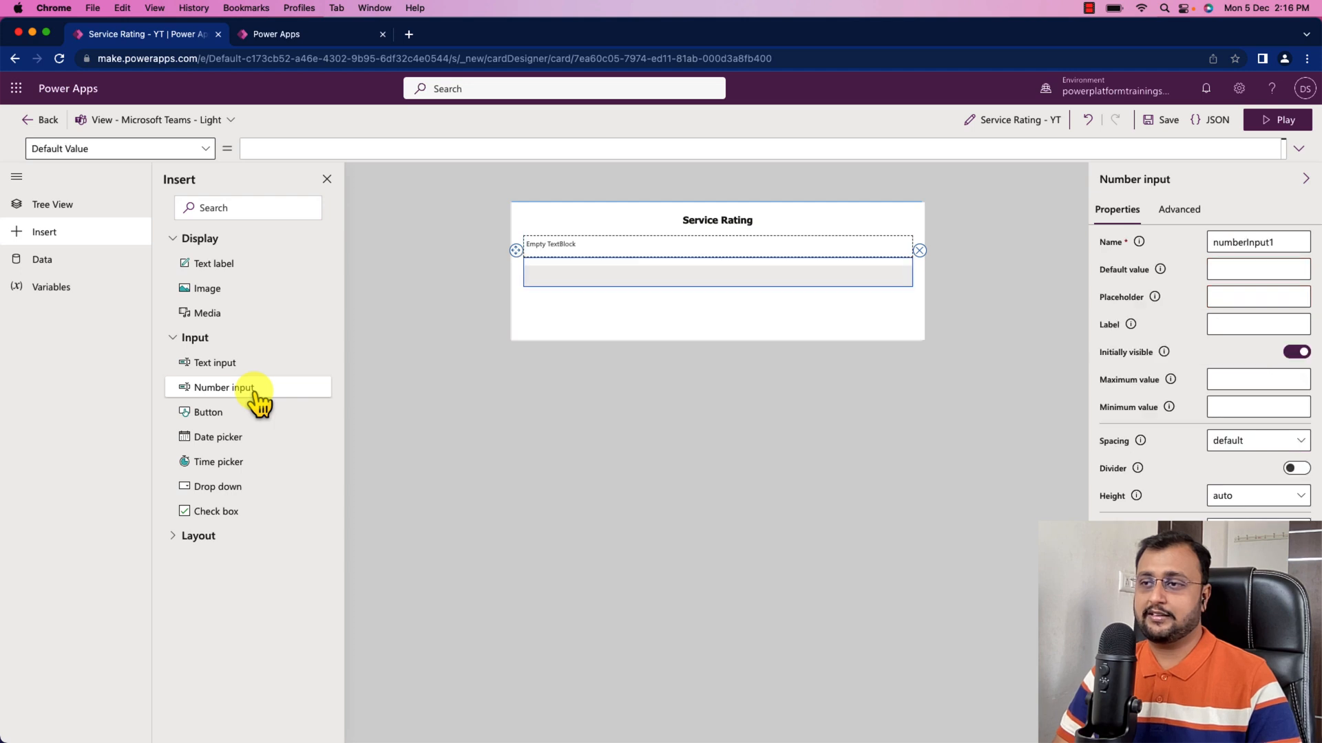
click(214, 263)
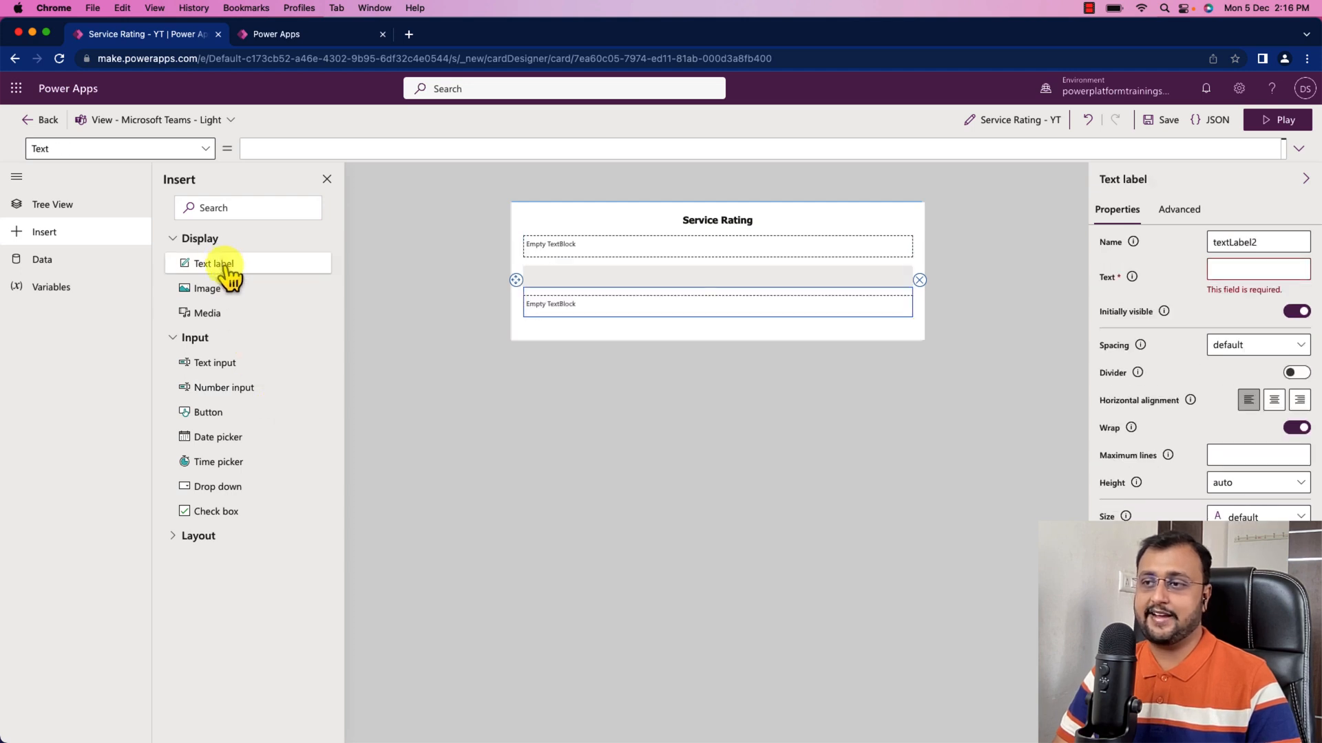
click(214, 363)
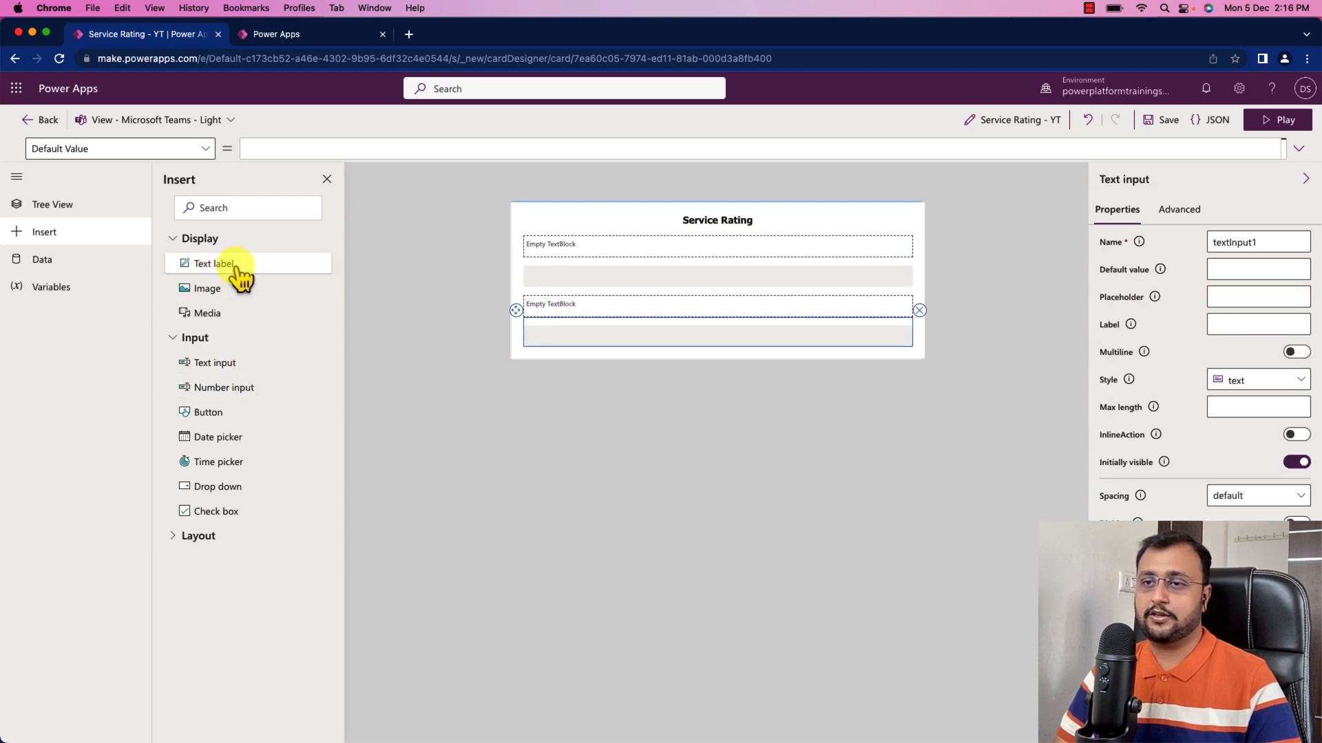
click(214, 263)
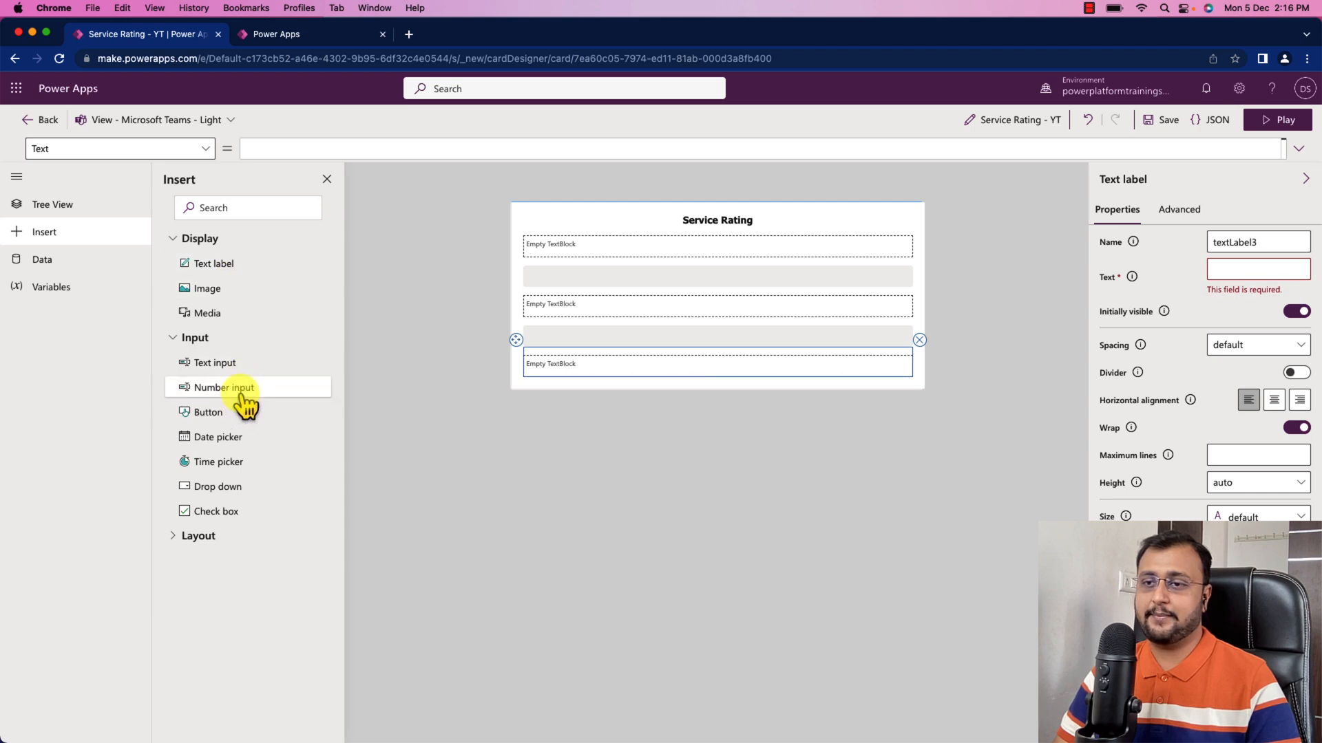
click(223, 387)
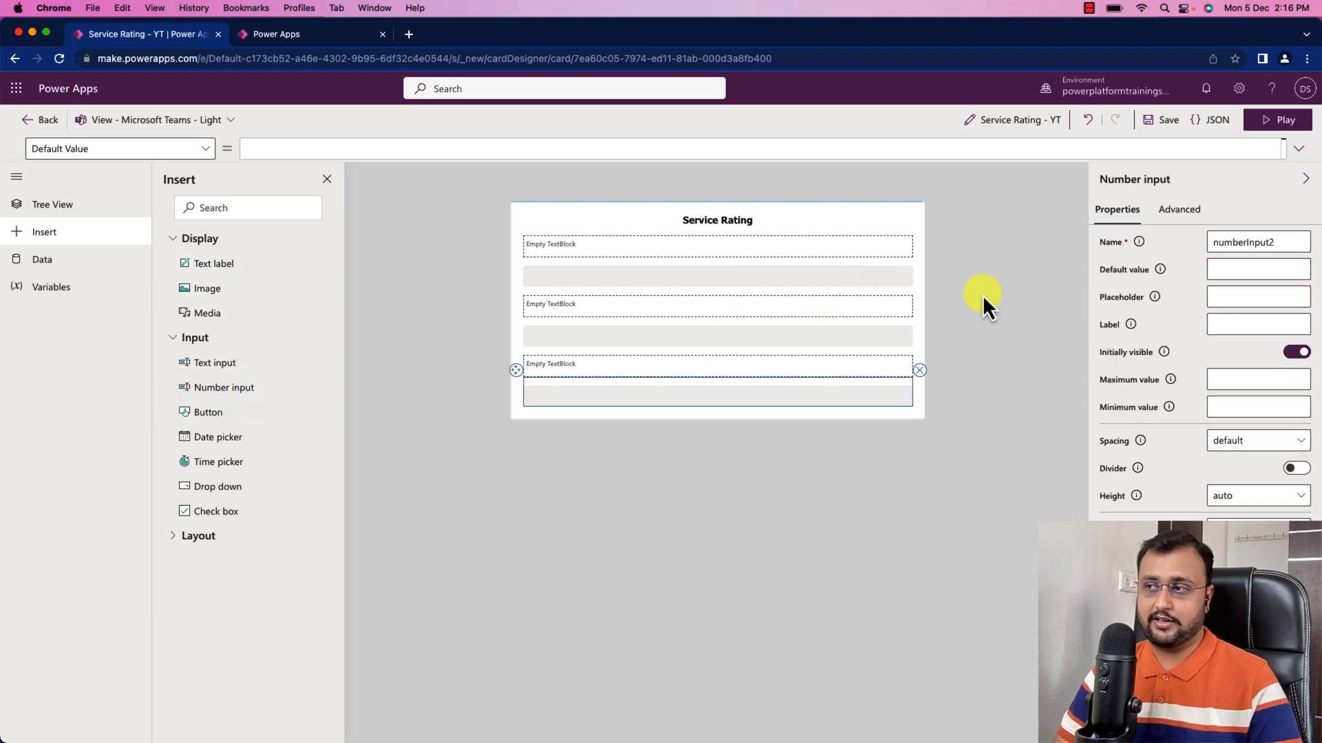
mouse_move(690, 255)
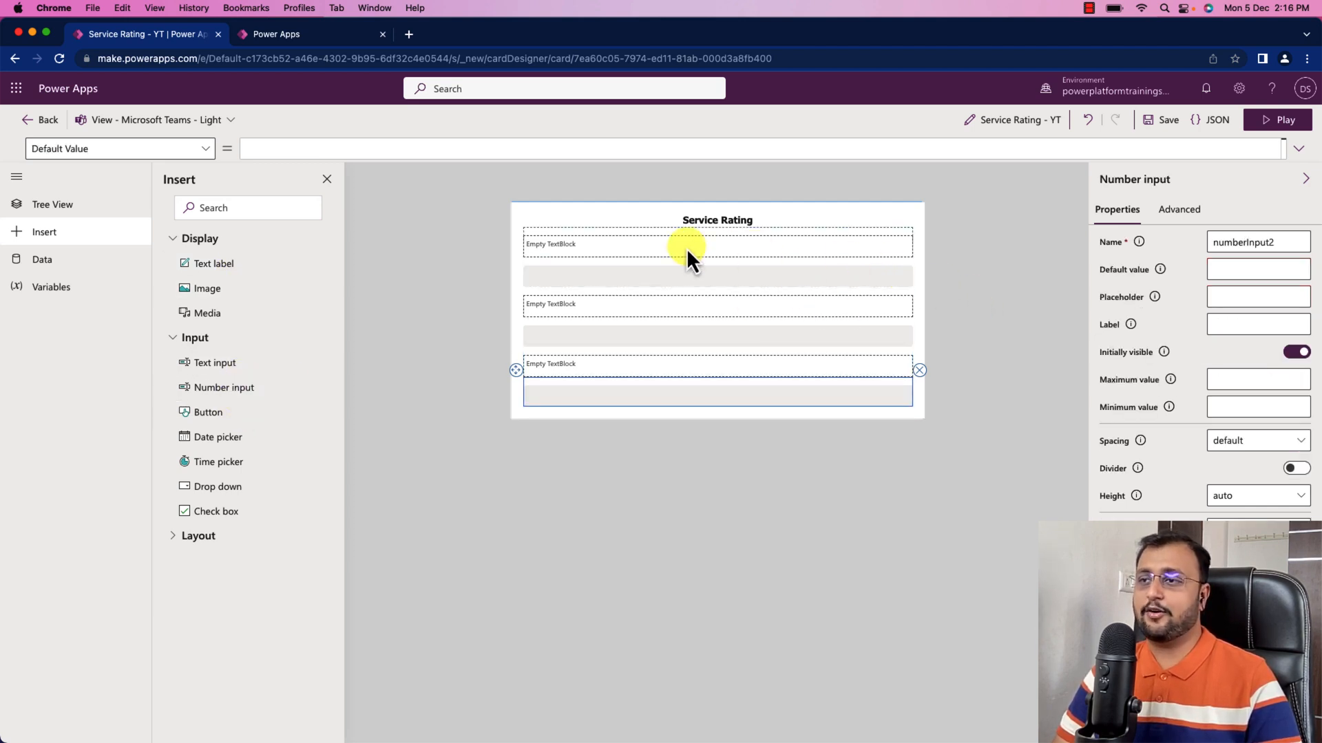
click(717, 244)
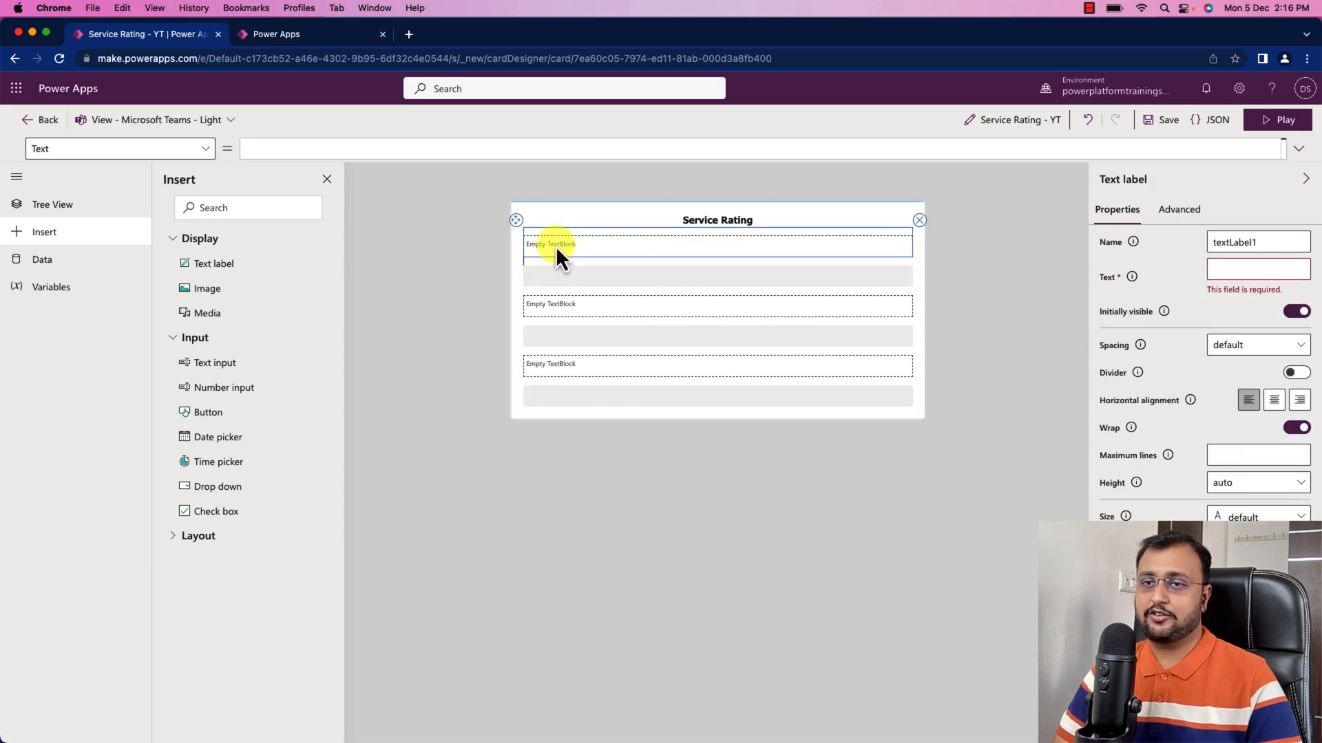
mouse_move(75, 232)
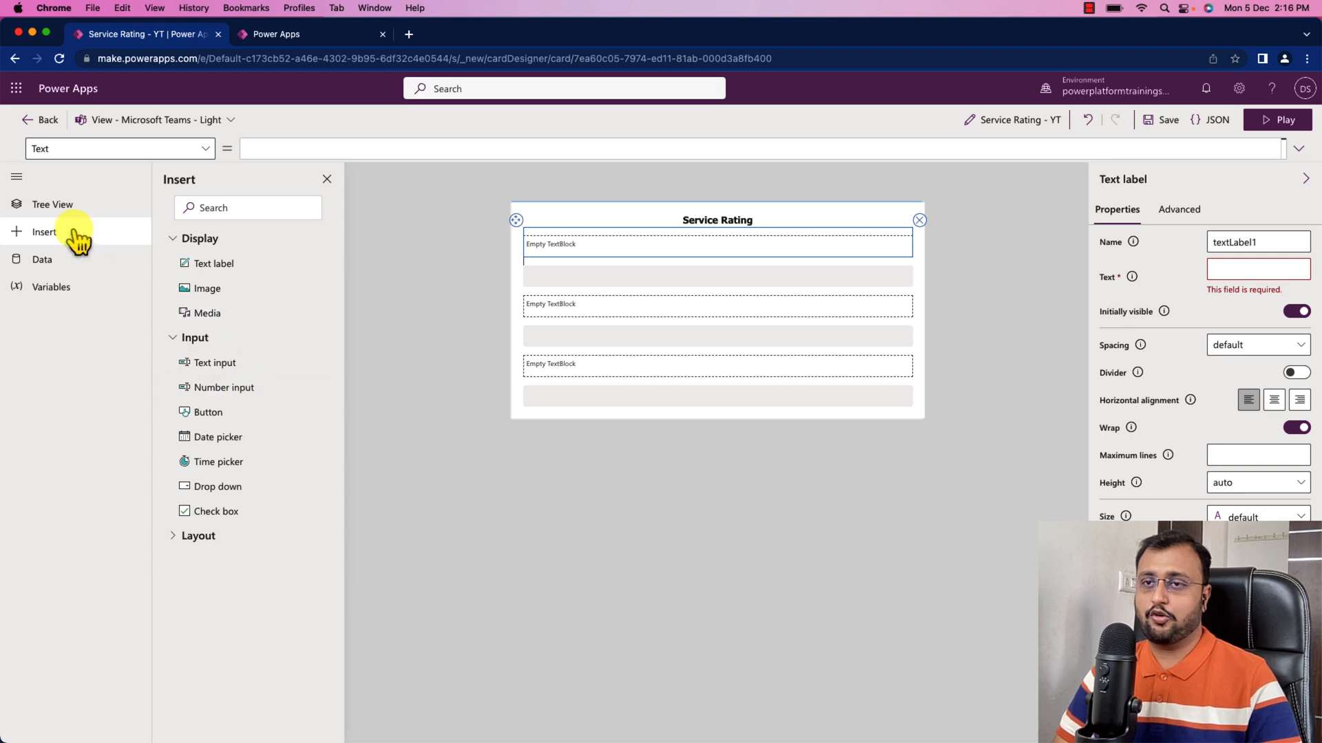
Set the first two label Text formulas to "Ambience" and "Food" from Tree View
click(52, 203)
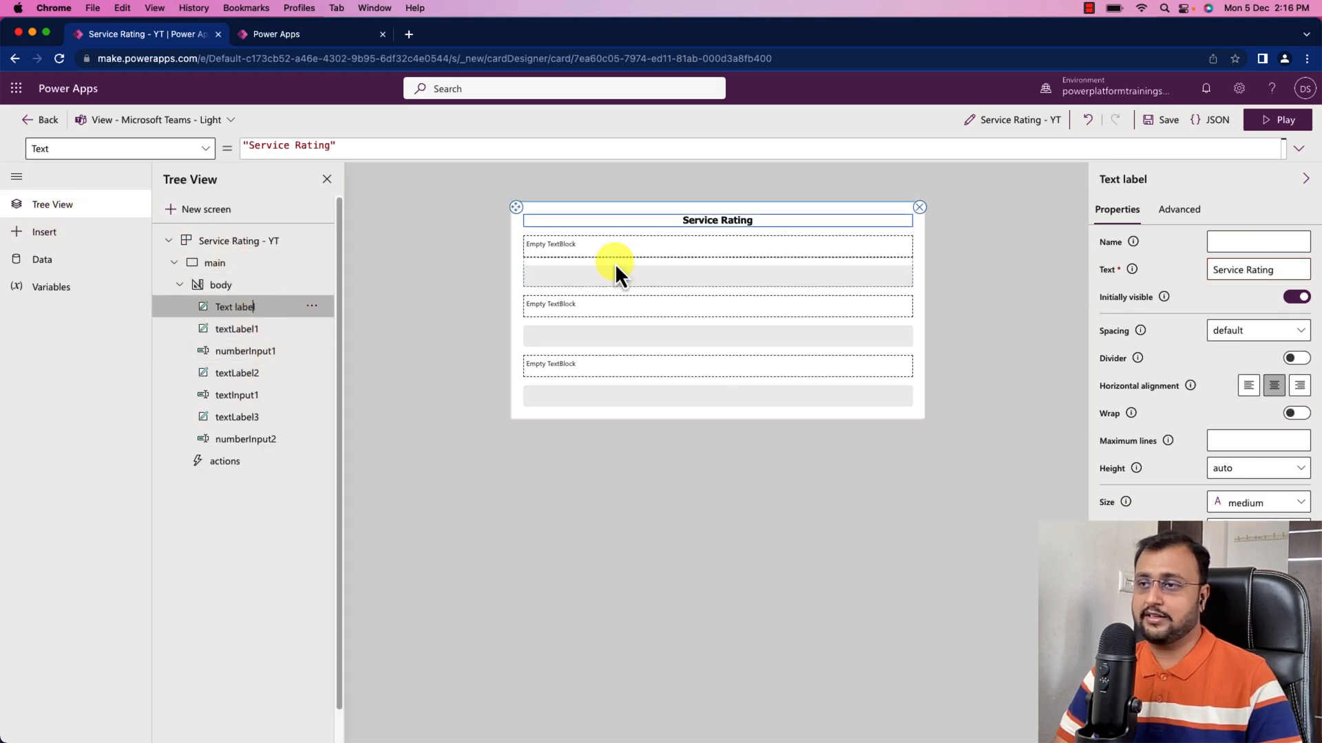
click(237, 329)
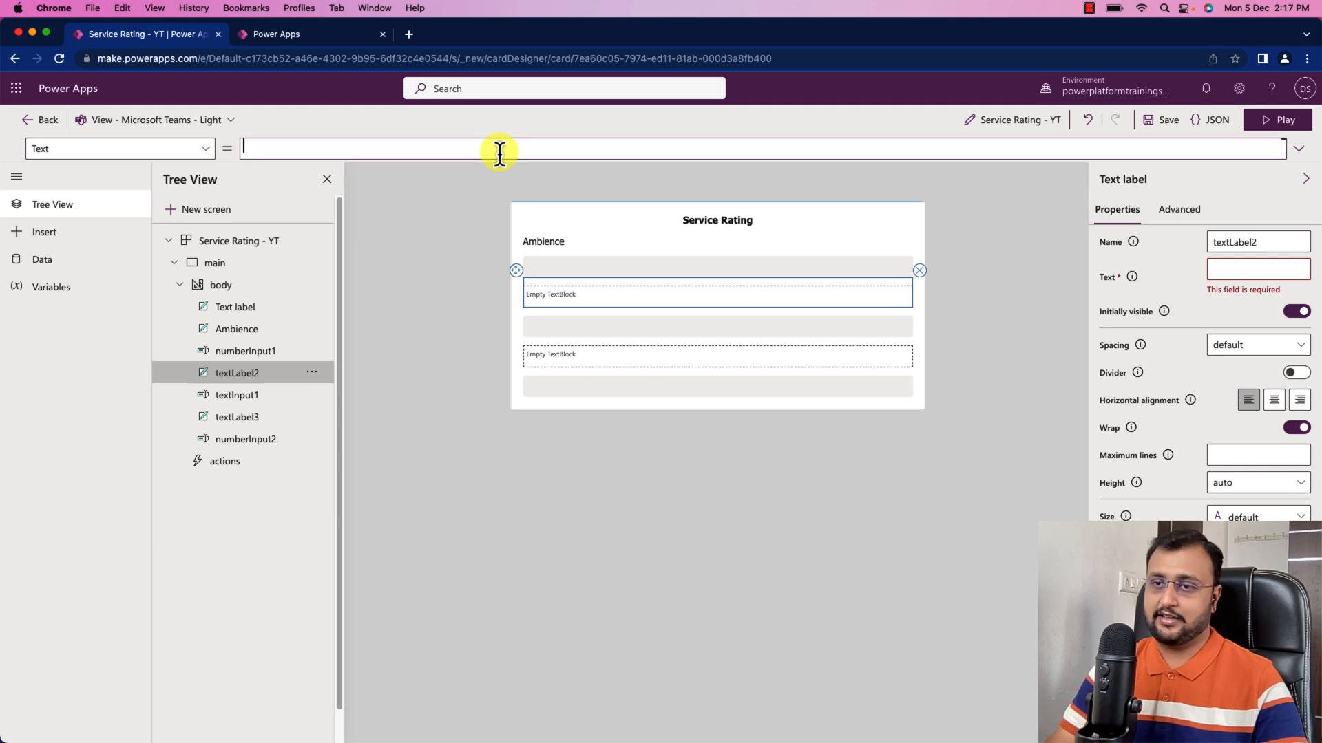
text(Food)
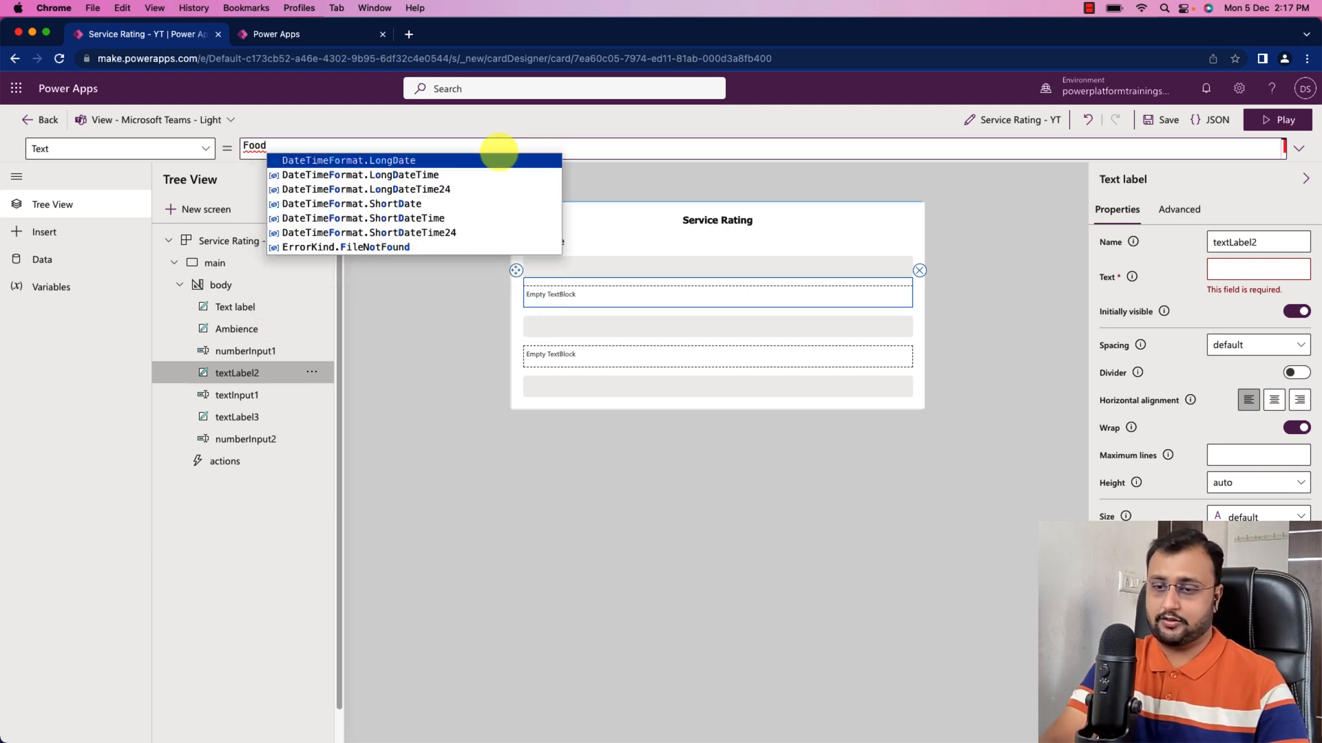
key(Return)
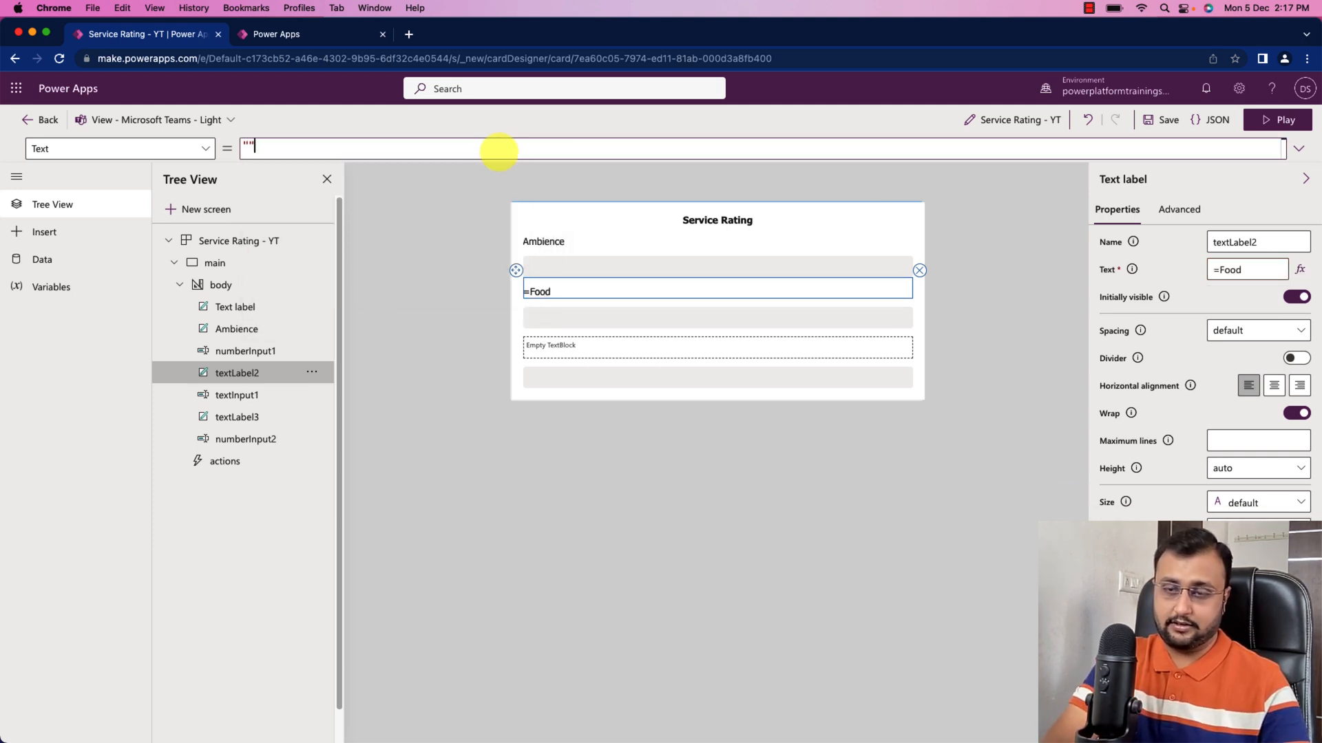
text(Food)
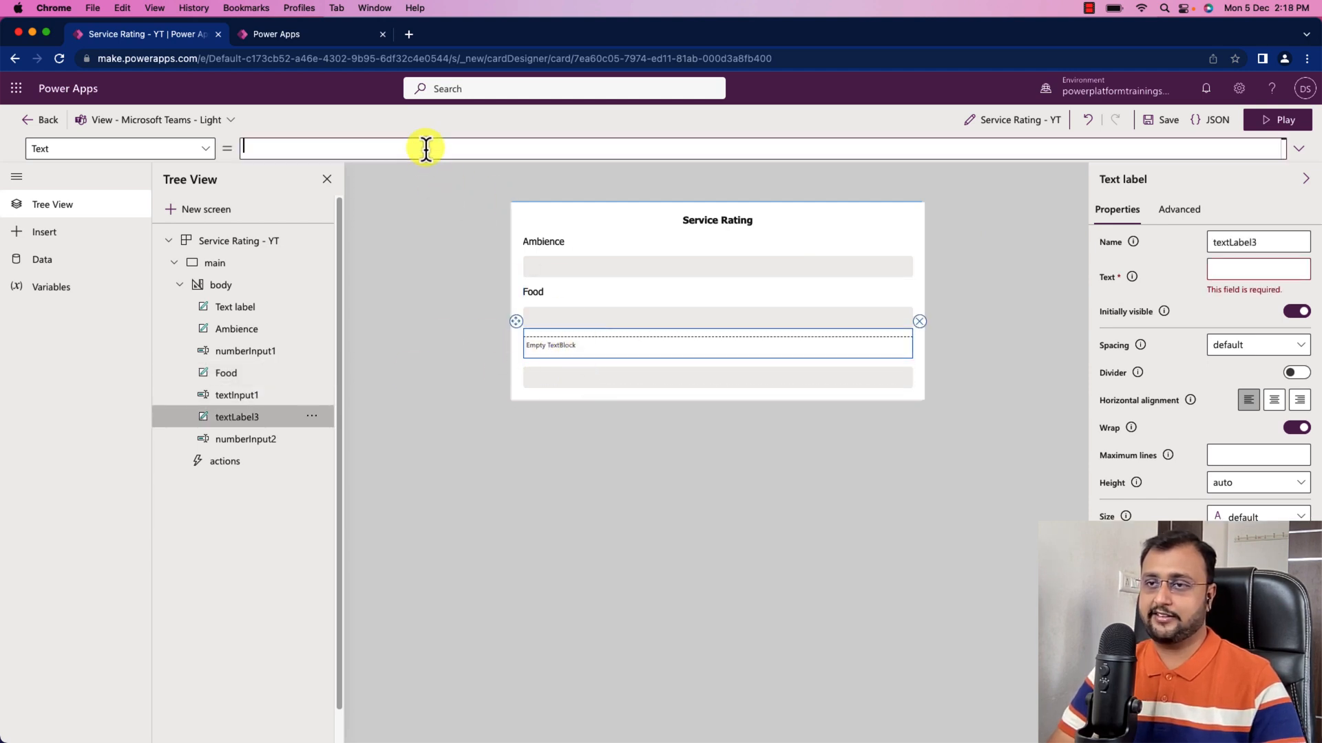
text("")
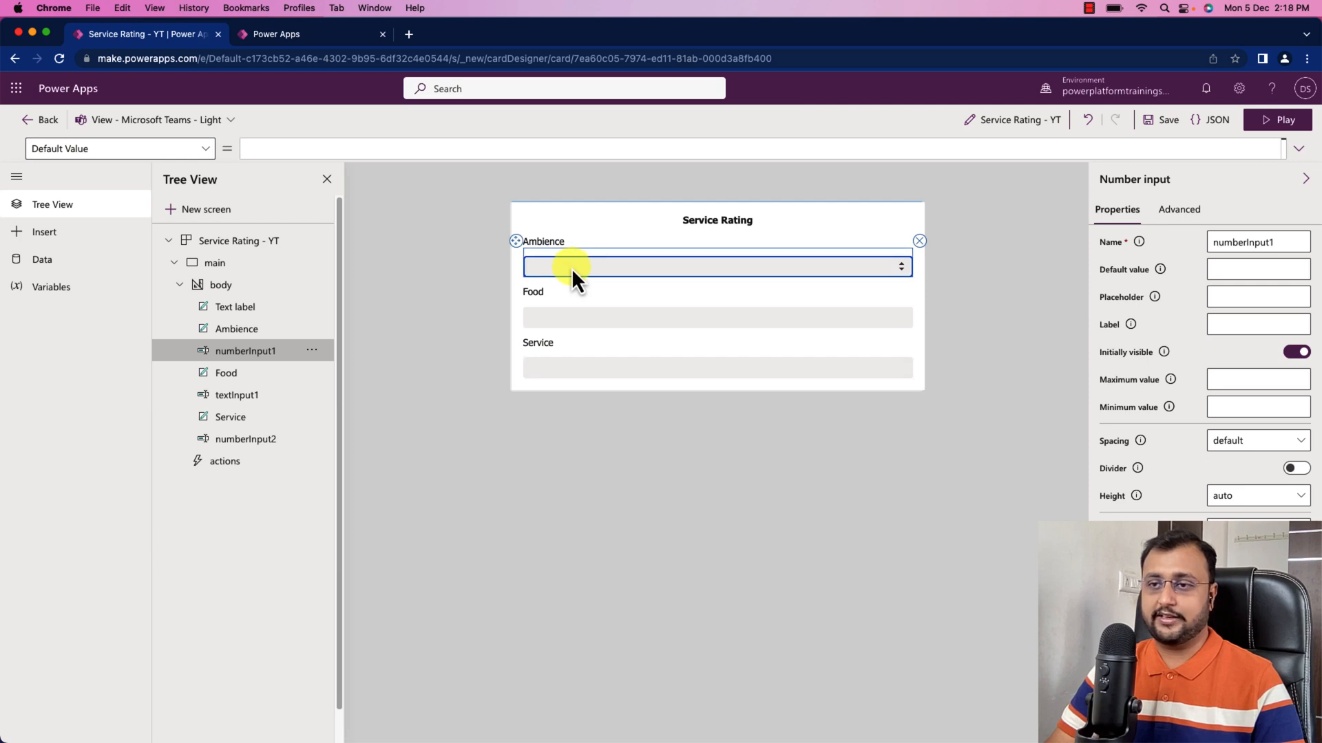
mouse_move(708, 282)
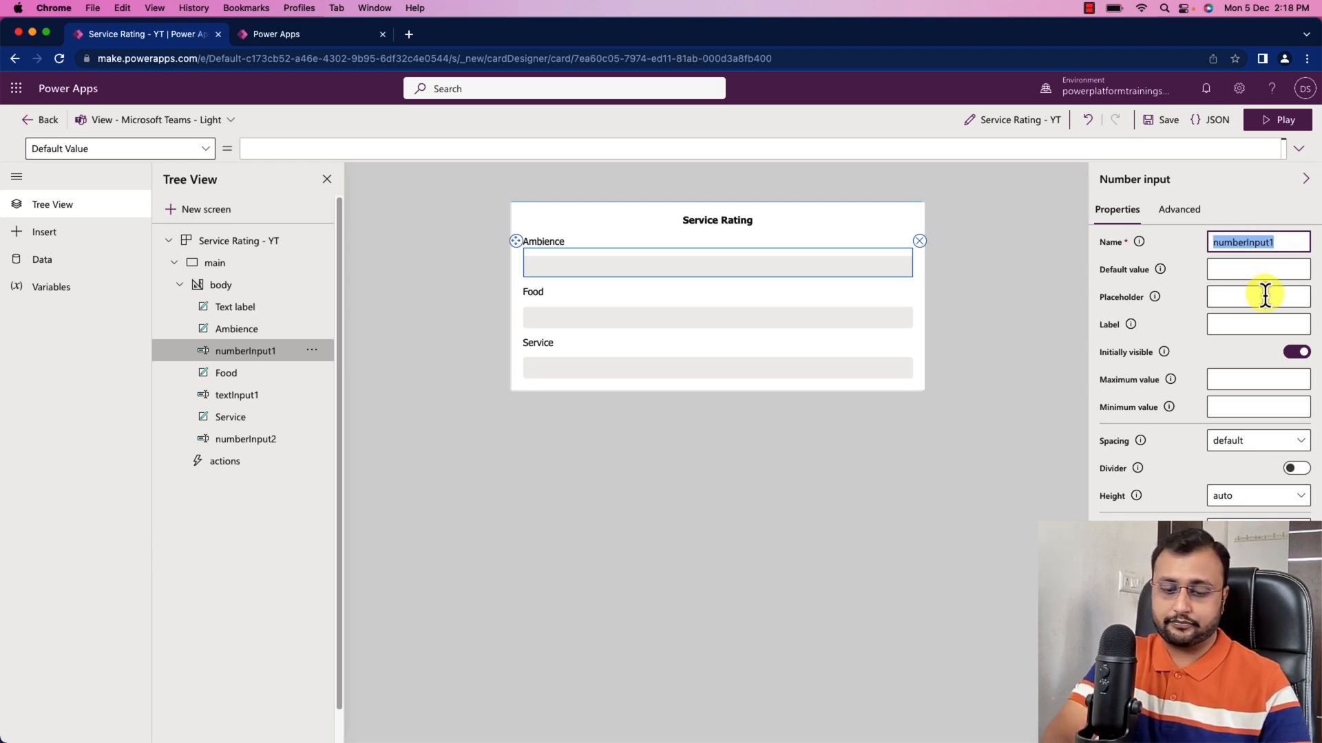
Rename the three inputs ipAmbianceRating, ipFoodRating and ipServiceRating
text(ip)
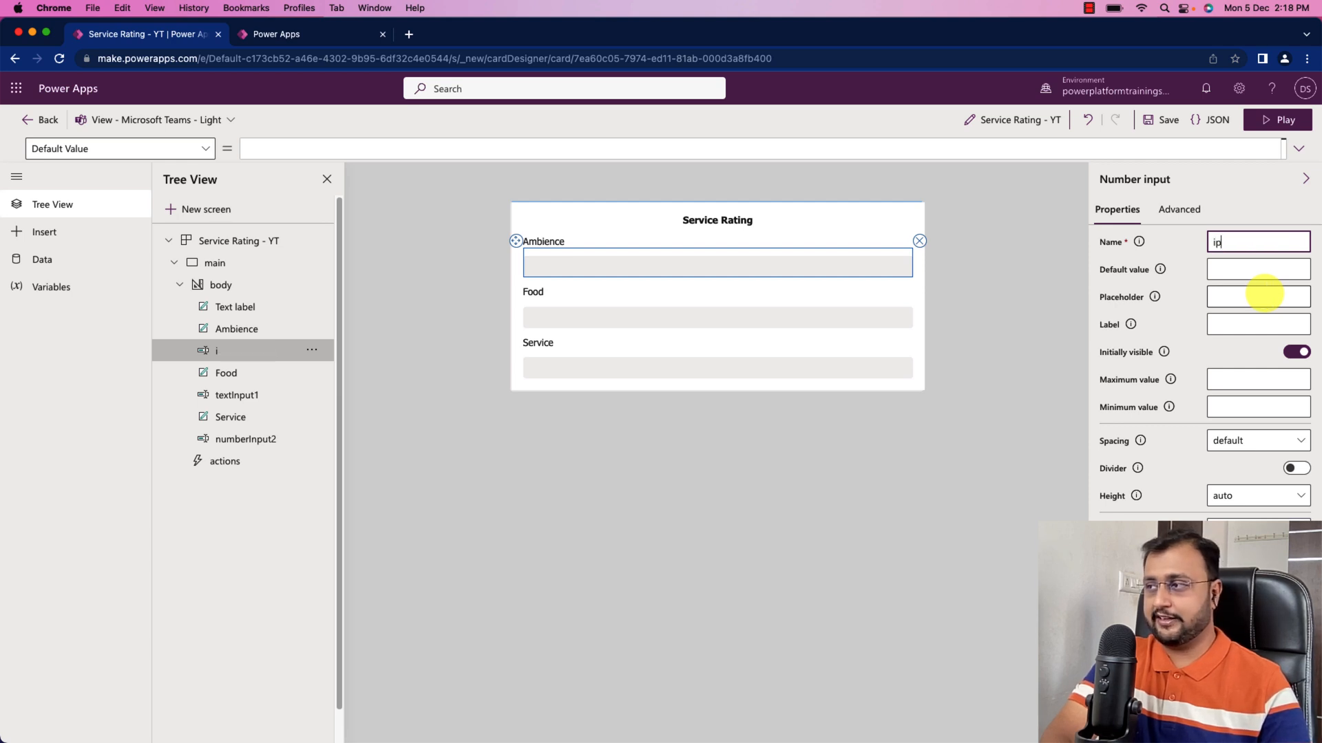
text(Am)
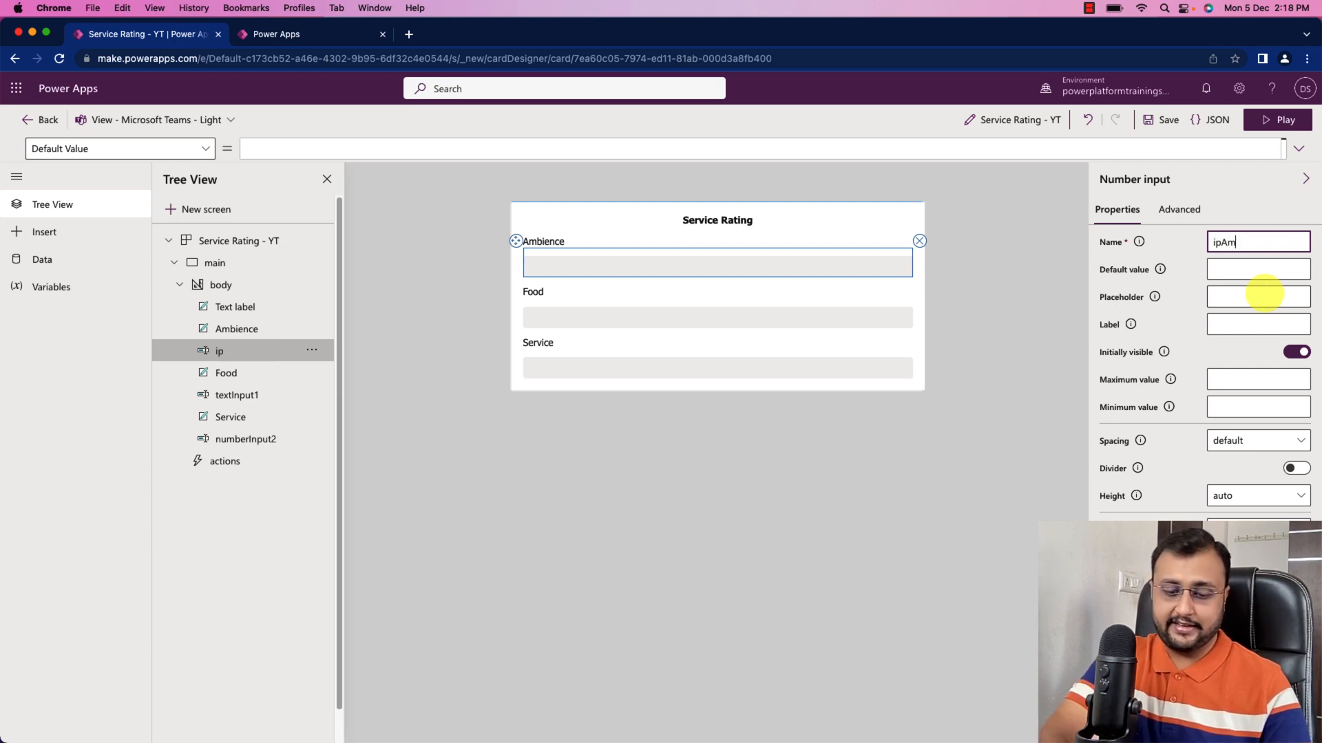
text(bianceRating)
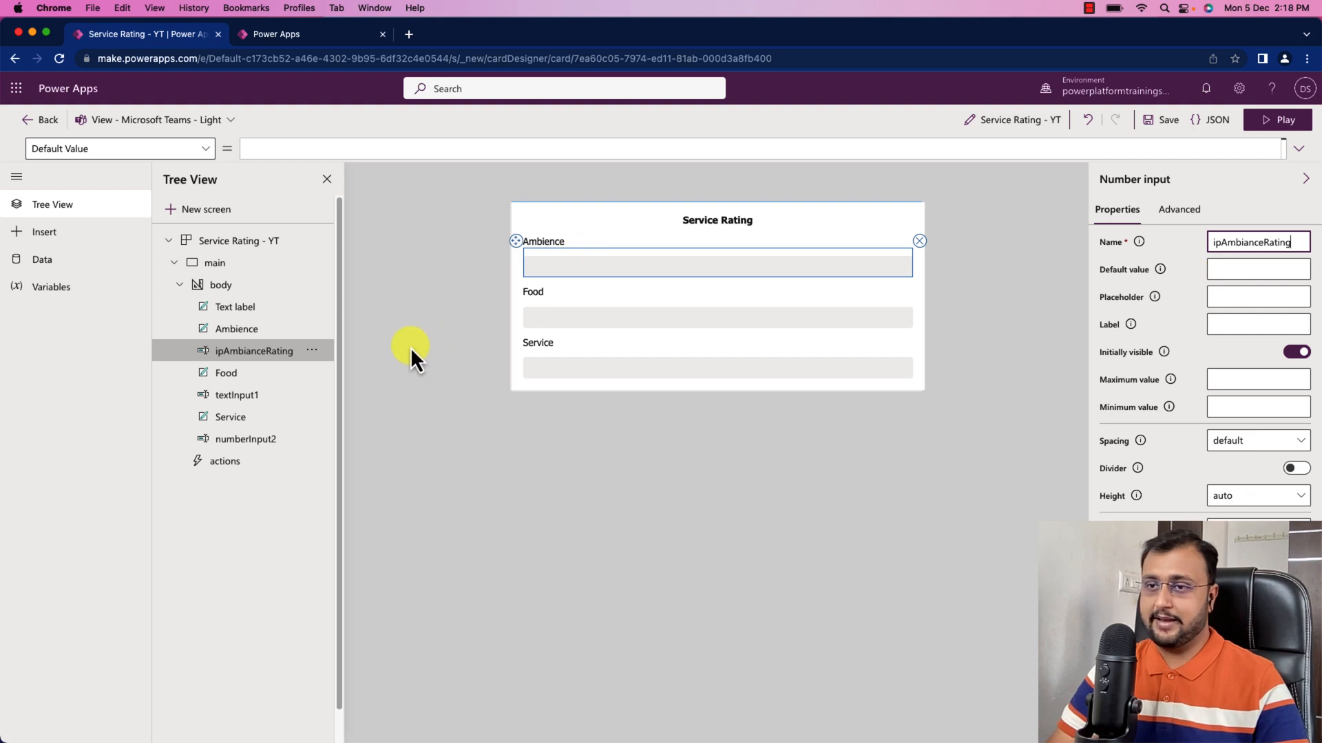
click(236, 394)
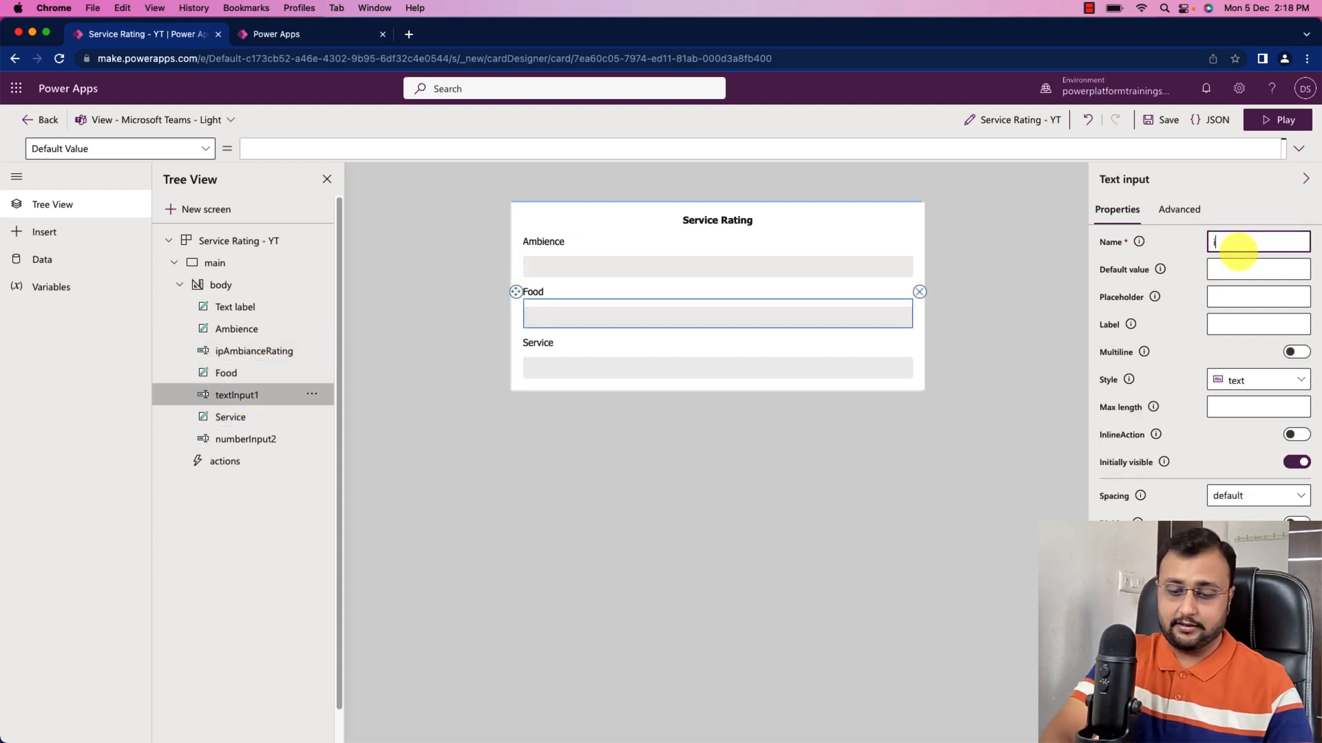
text(ip)
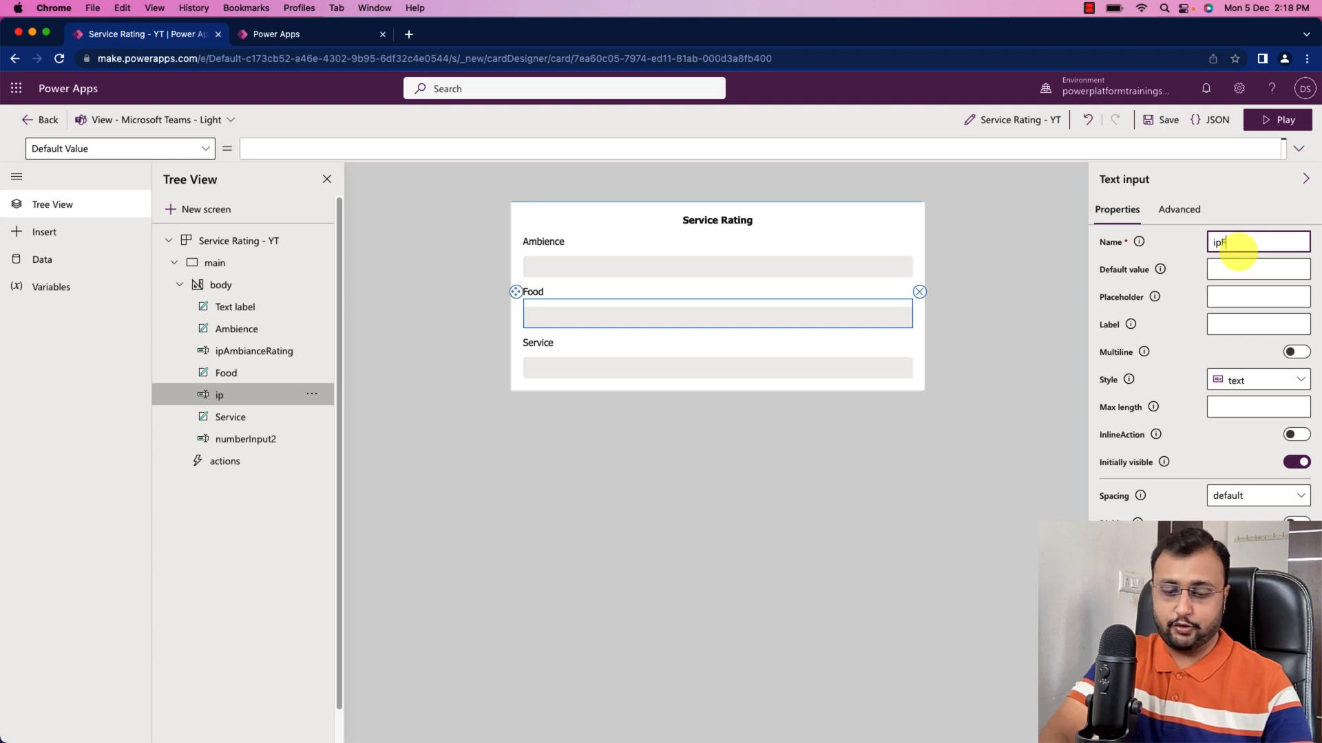
text(FoodRating)
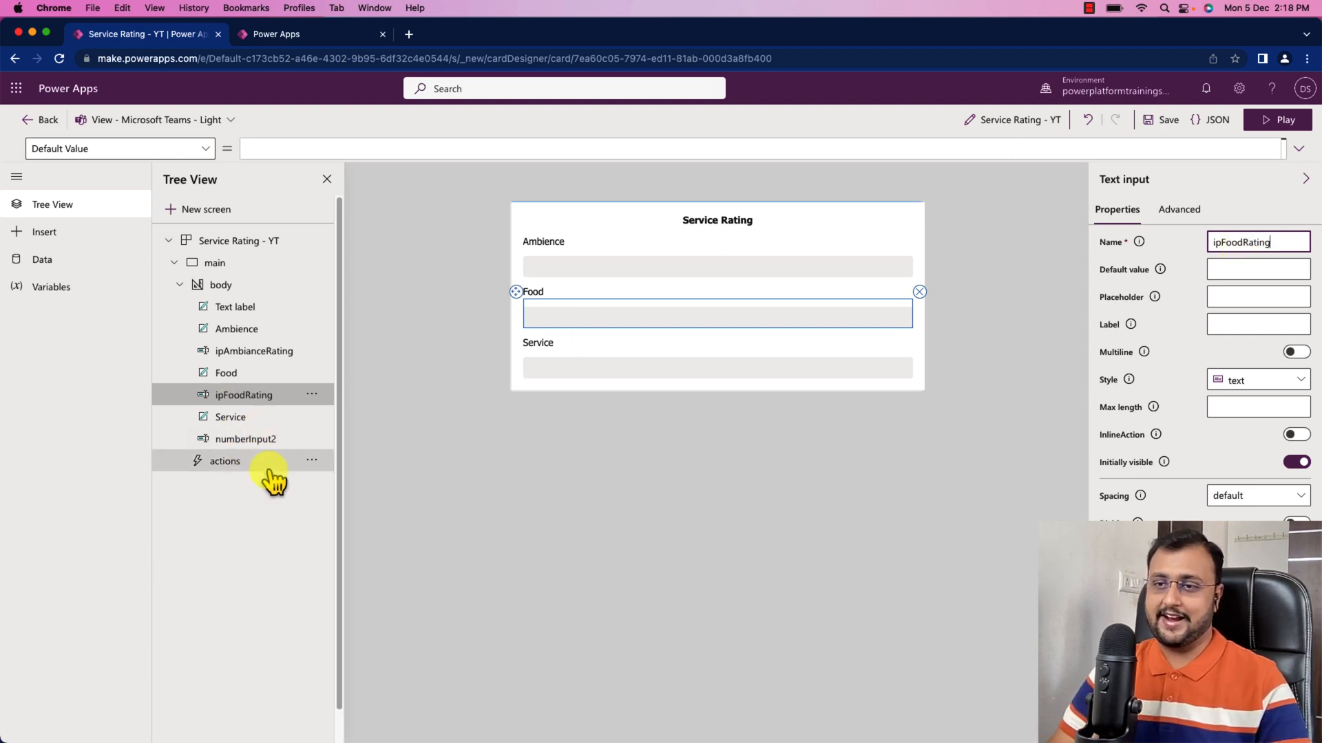
click(245, 439)
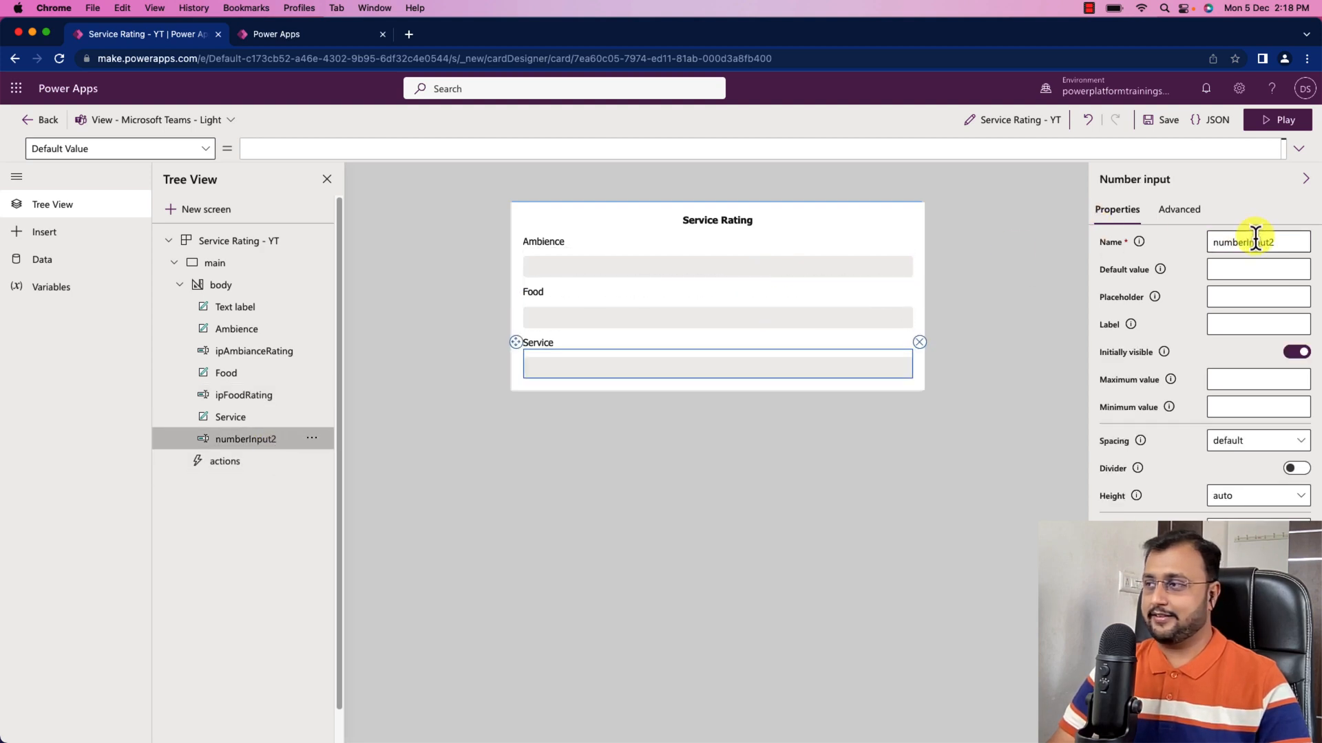
text(ip)
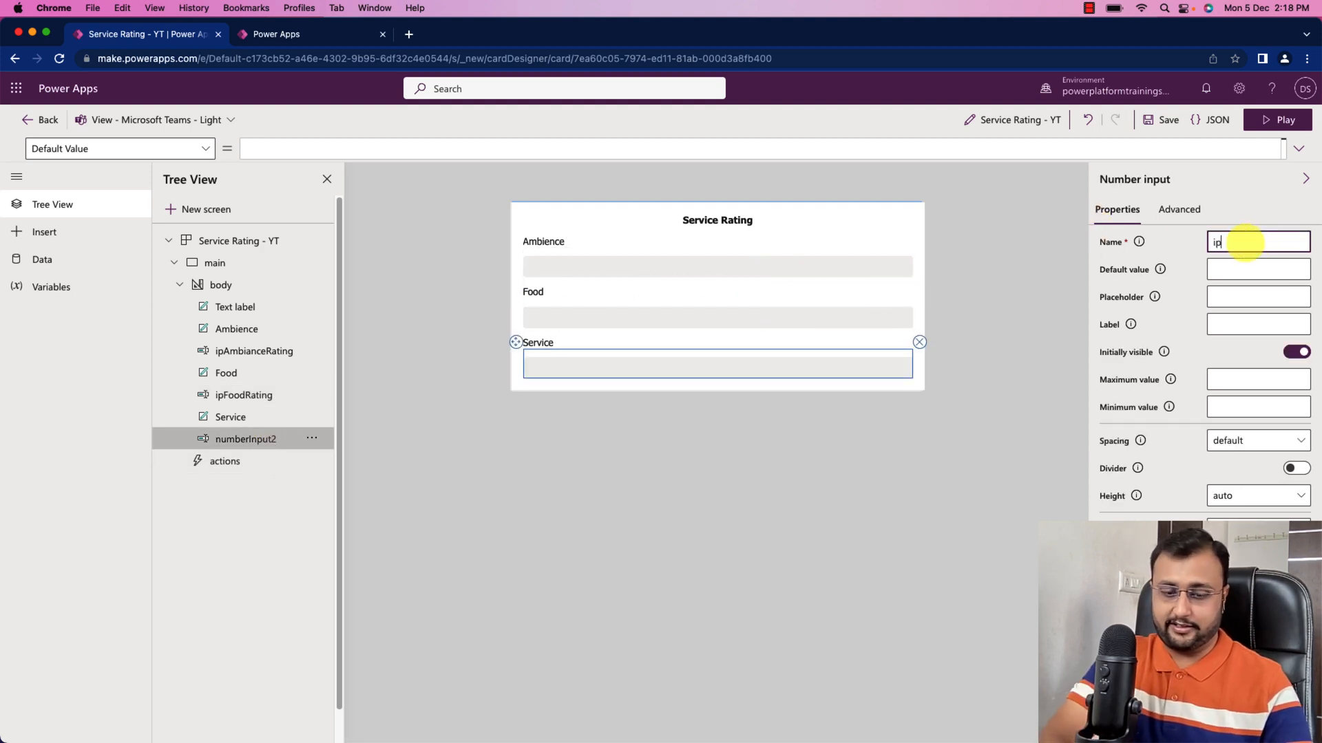
text(Service)
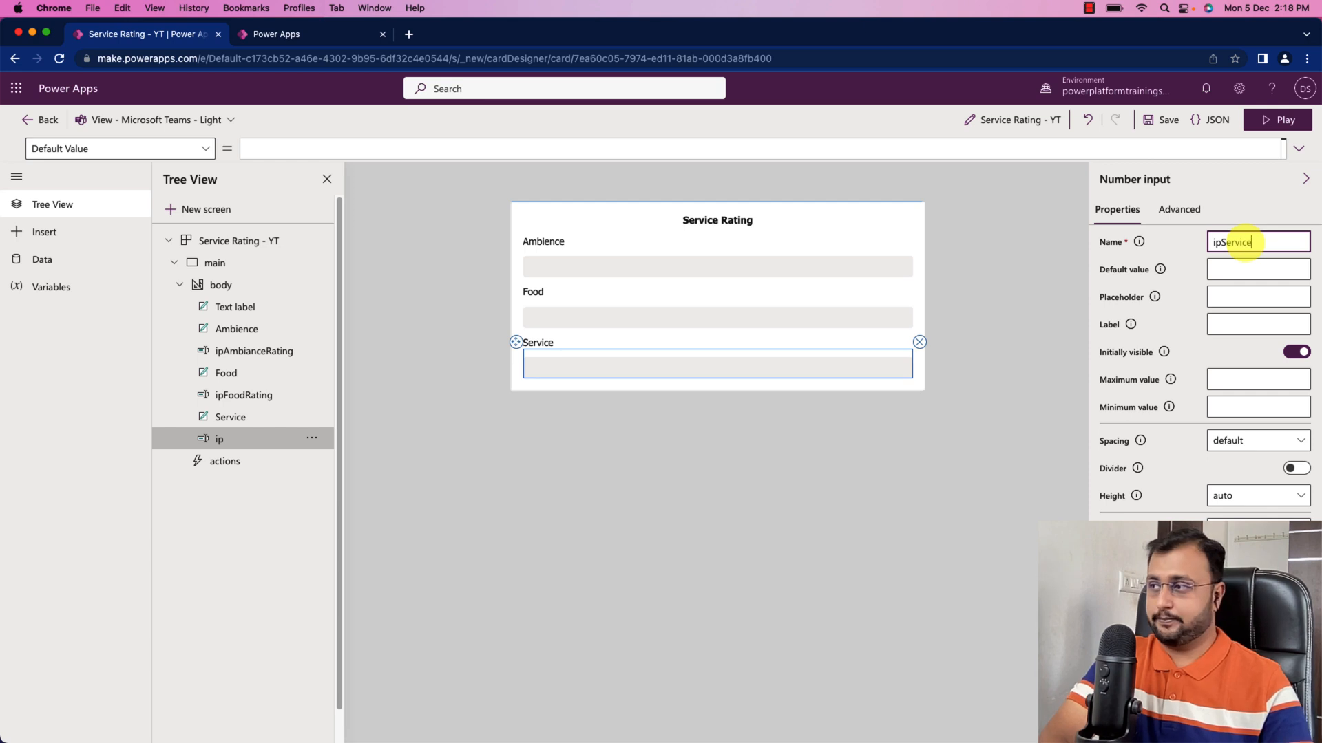
text(Rating)
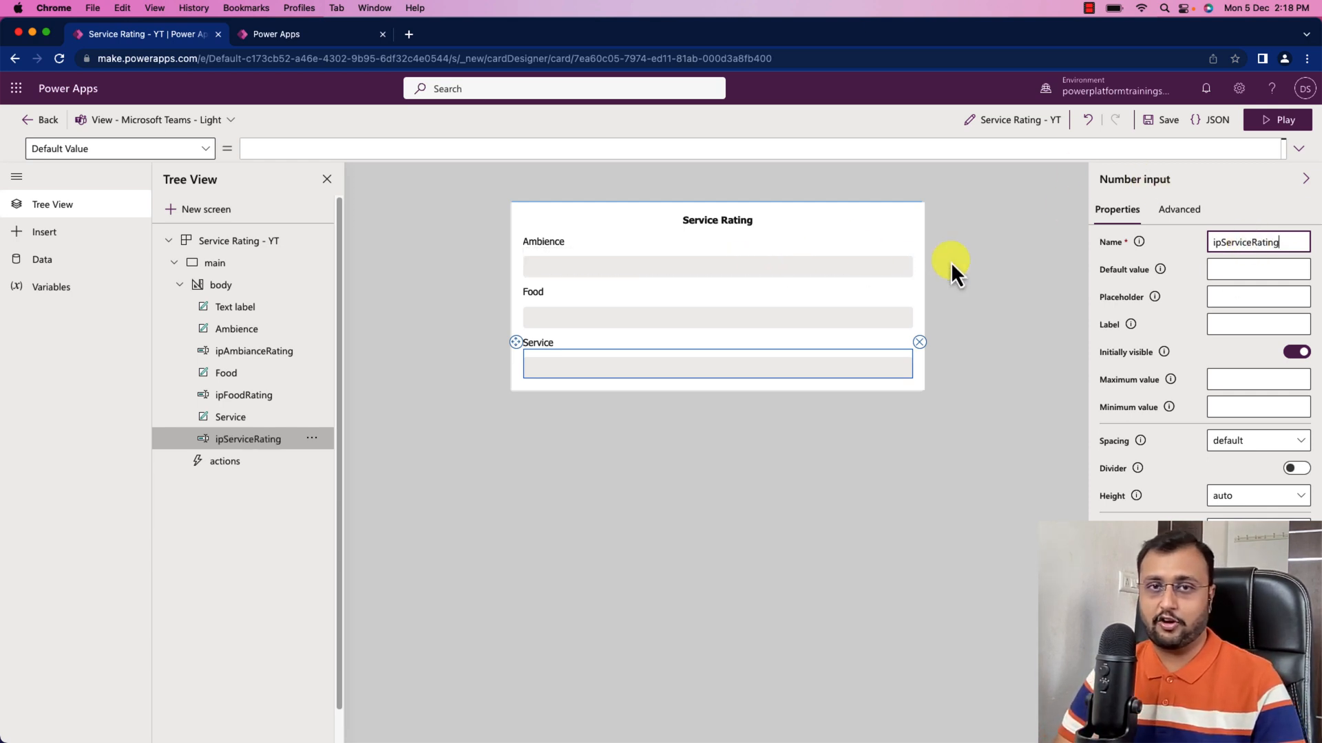
mouse_move(969, 421)
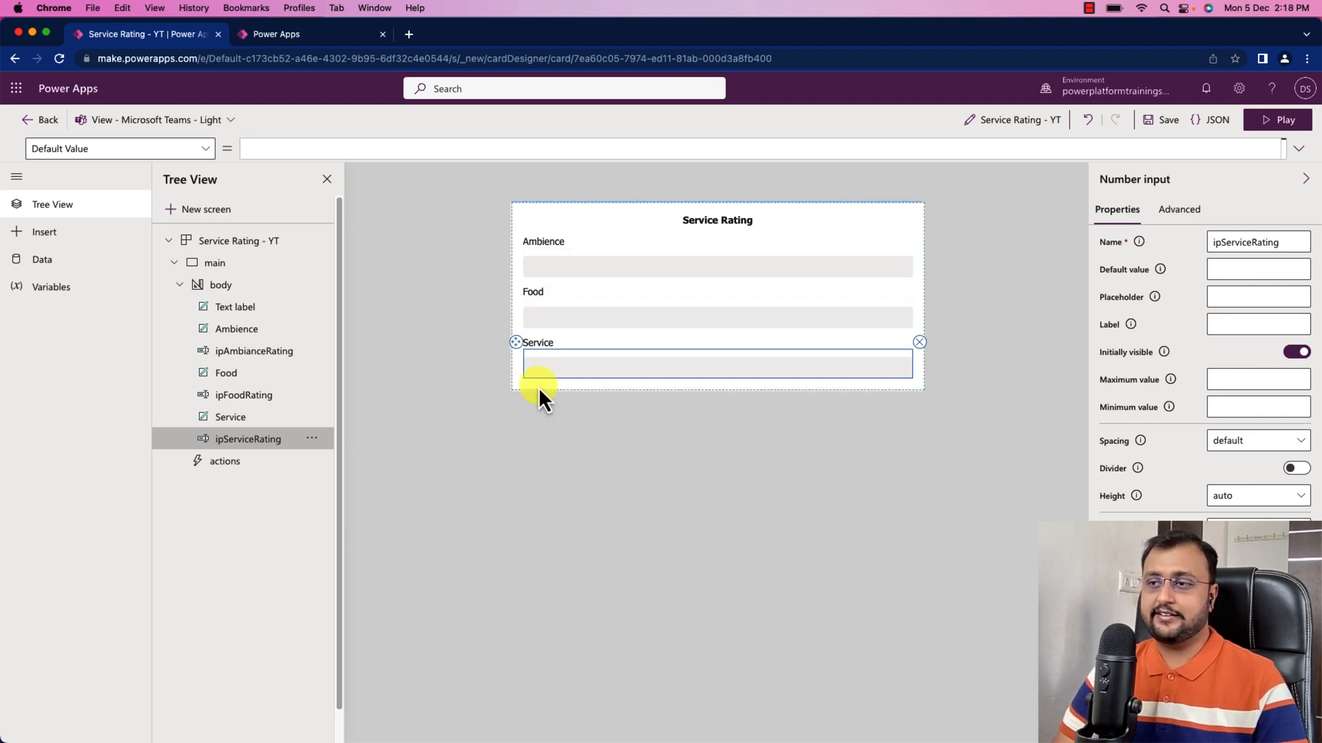
mouse_move(44, 232)
text(b)
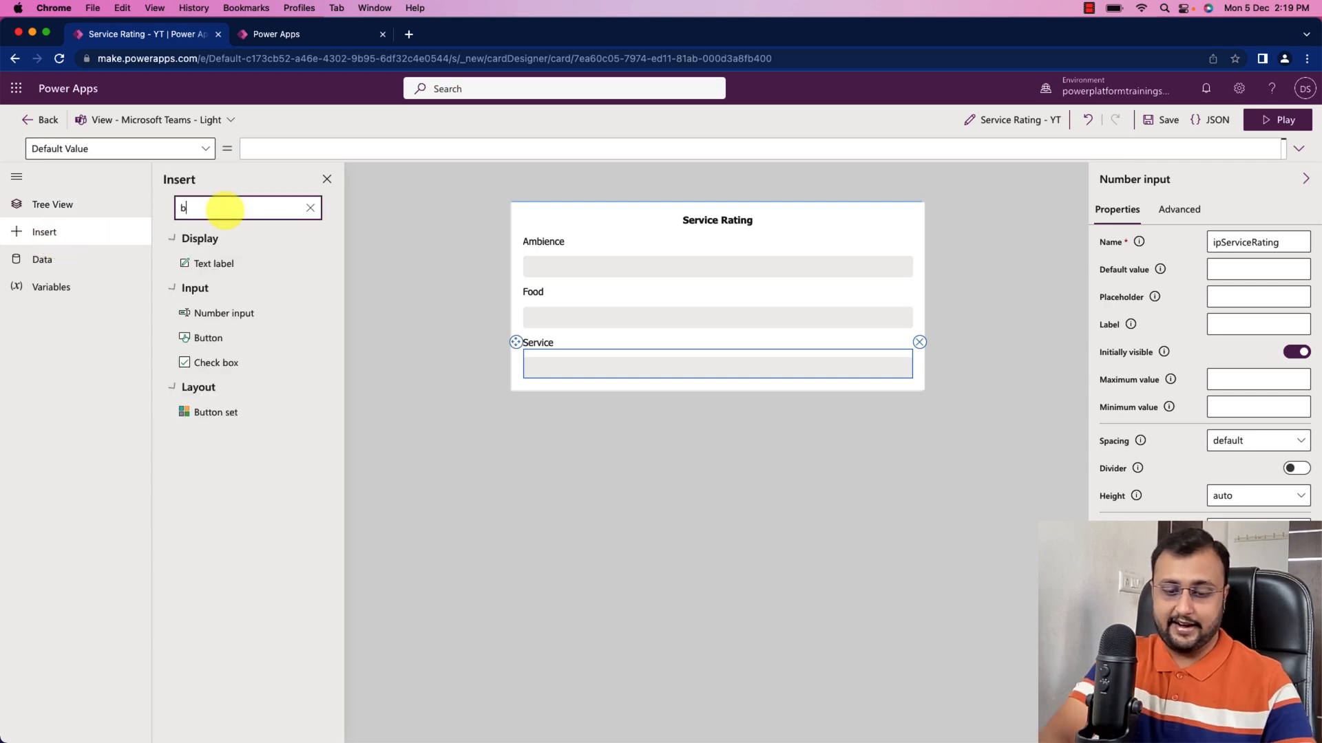
Search for a button, add it to the card, and title it Submit
text(utto)
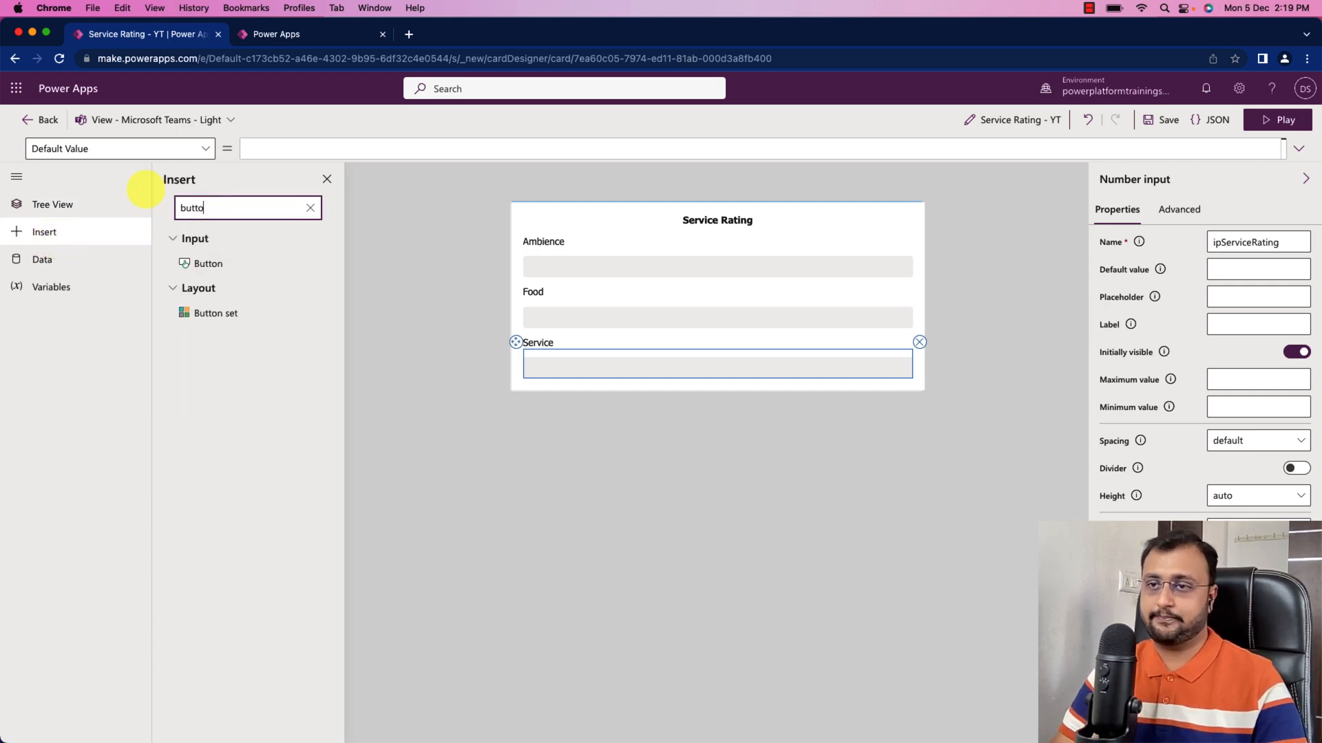
click(208, 263)
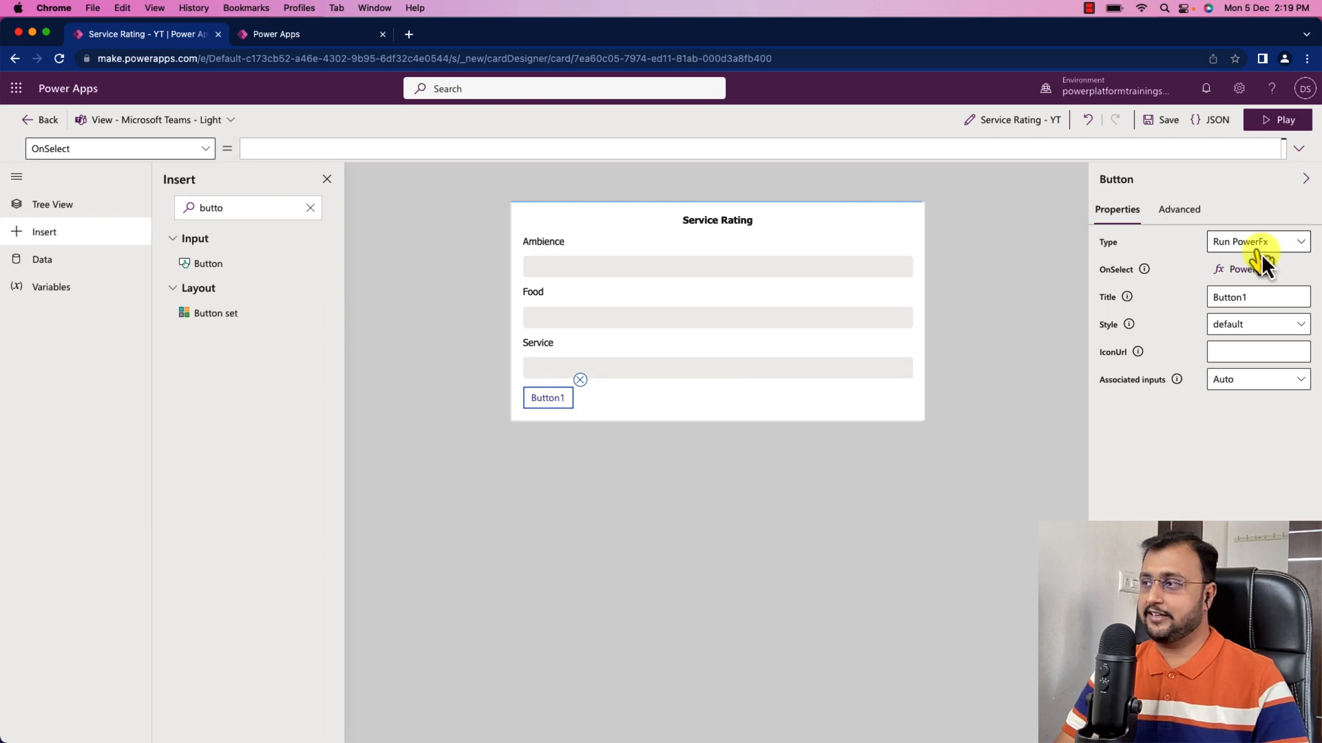
mouse_move(1161, 253)
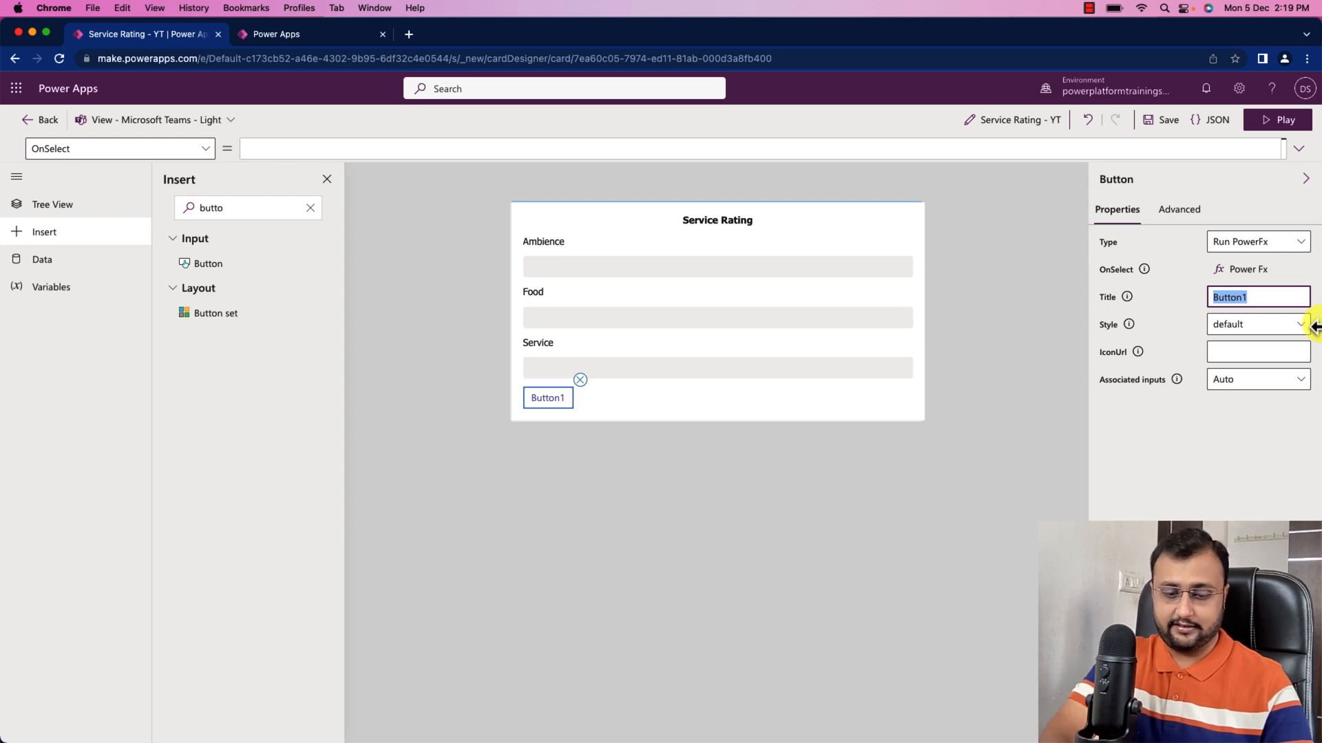
text(Submit)
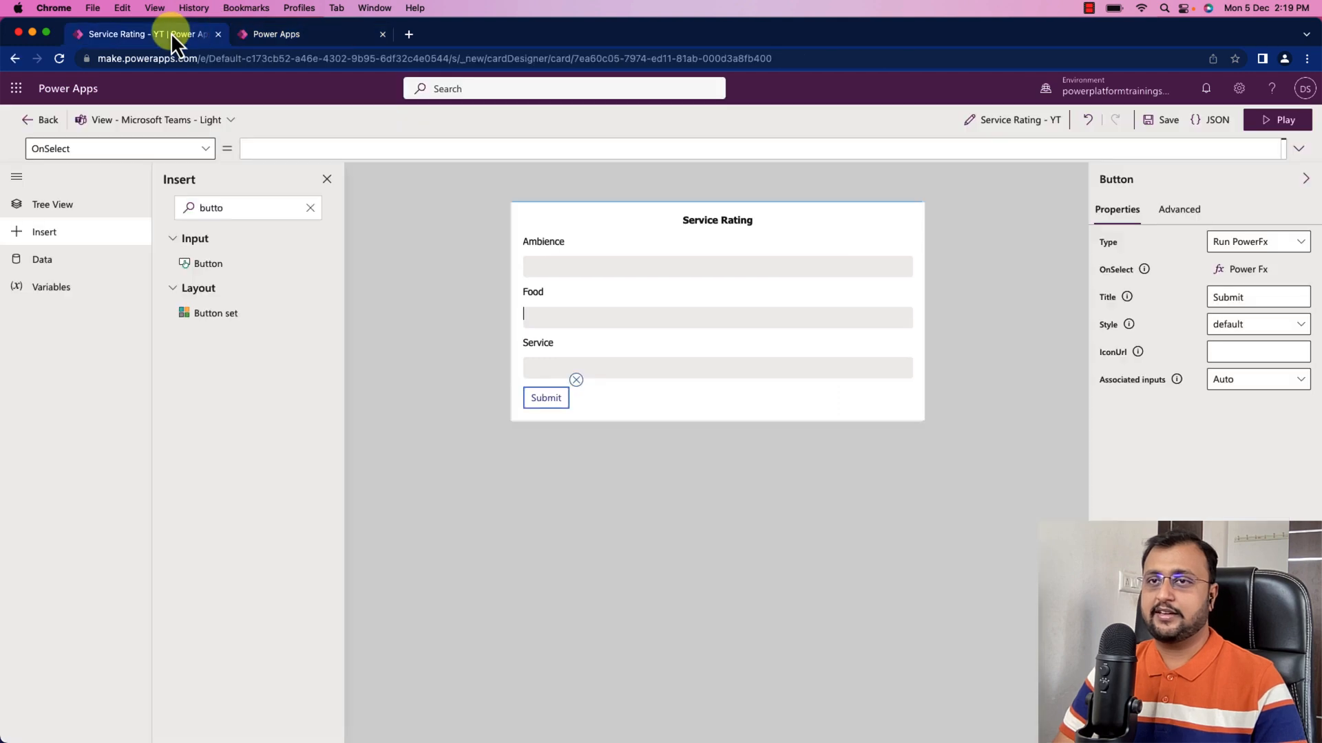
mouse_move(409, 33)
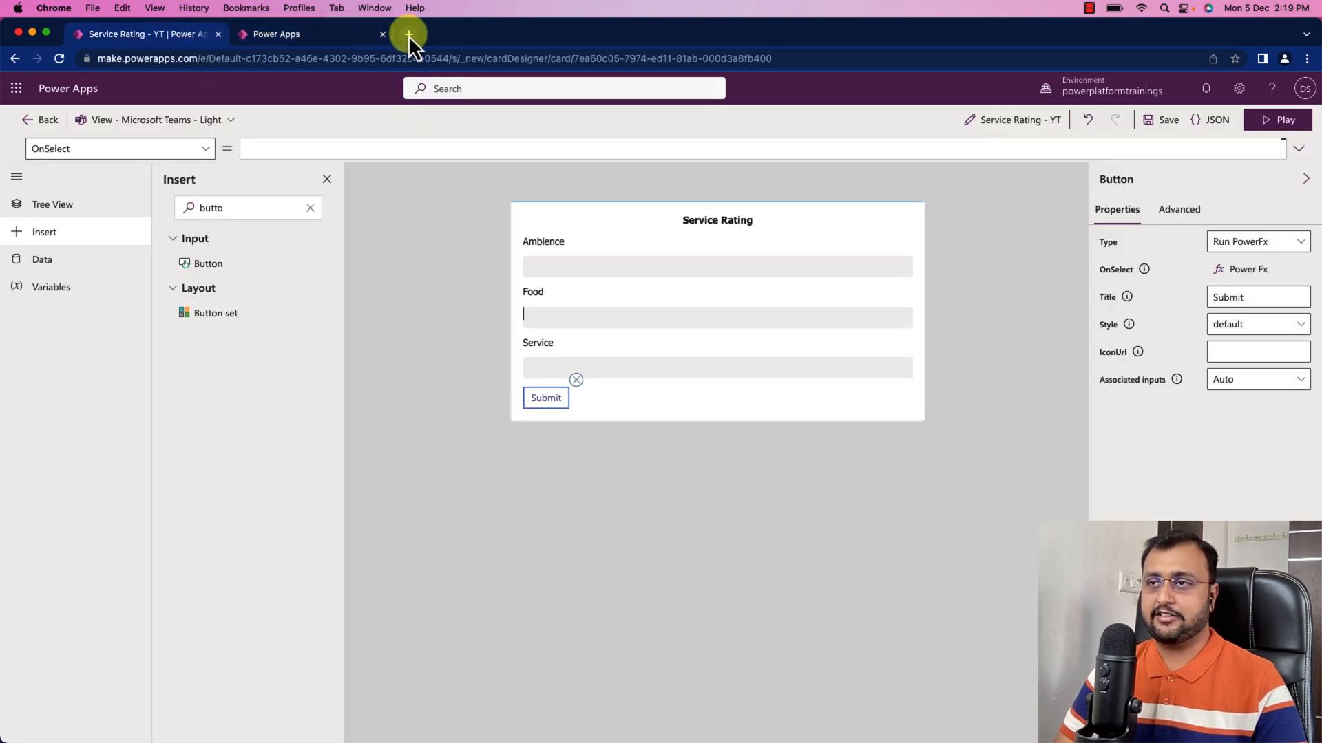
Open a new browser tab for viewing the ServiceRating Dataverse table
click(408, 35)
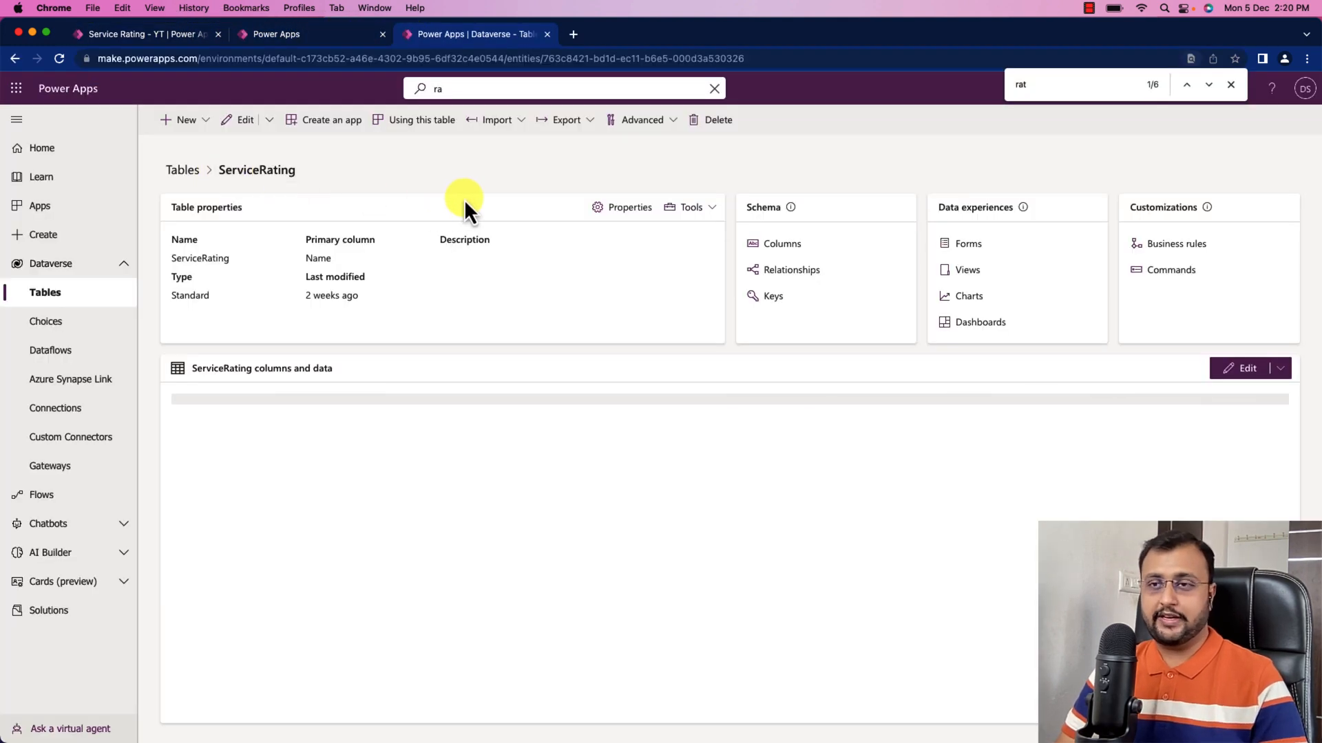
mouse_move(353, 185)
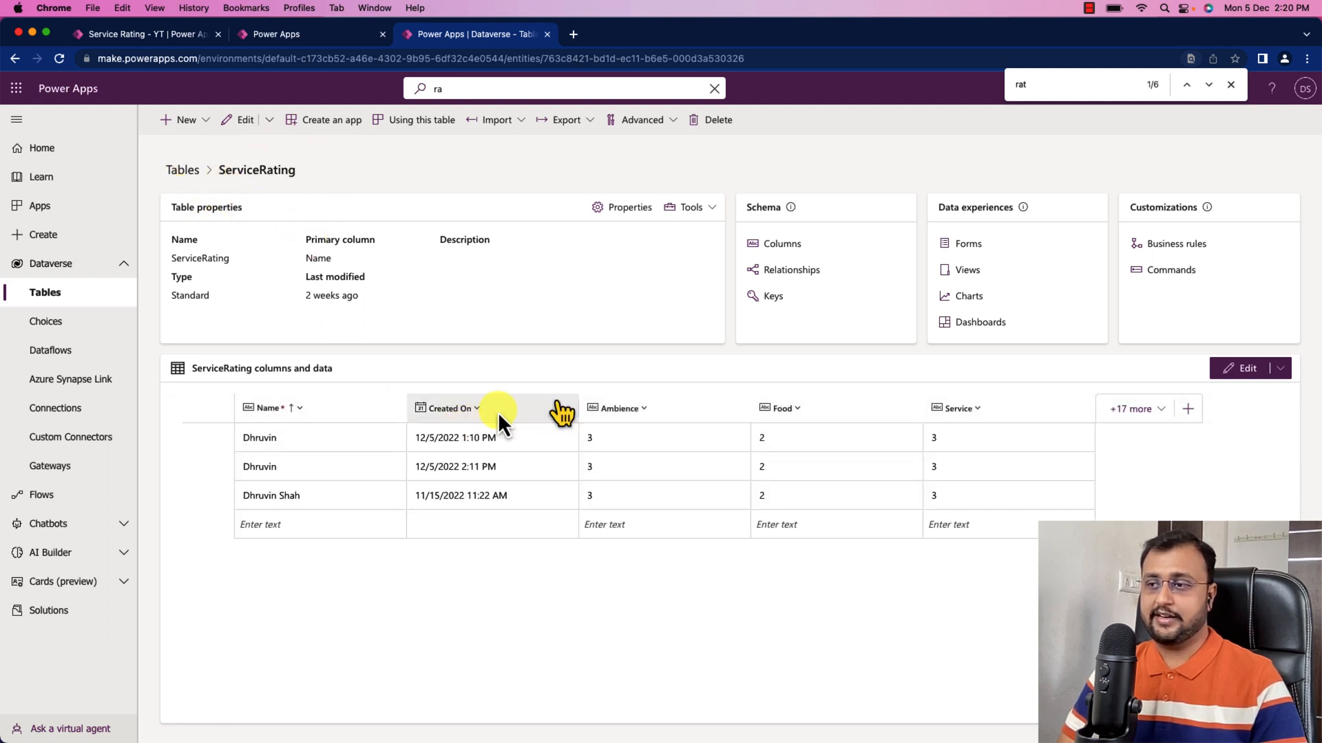
mouse_move(611, 434)
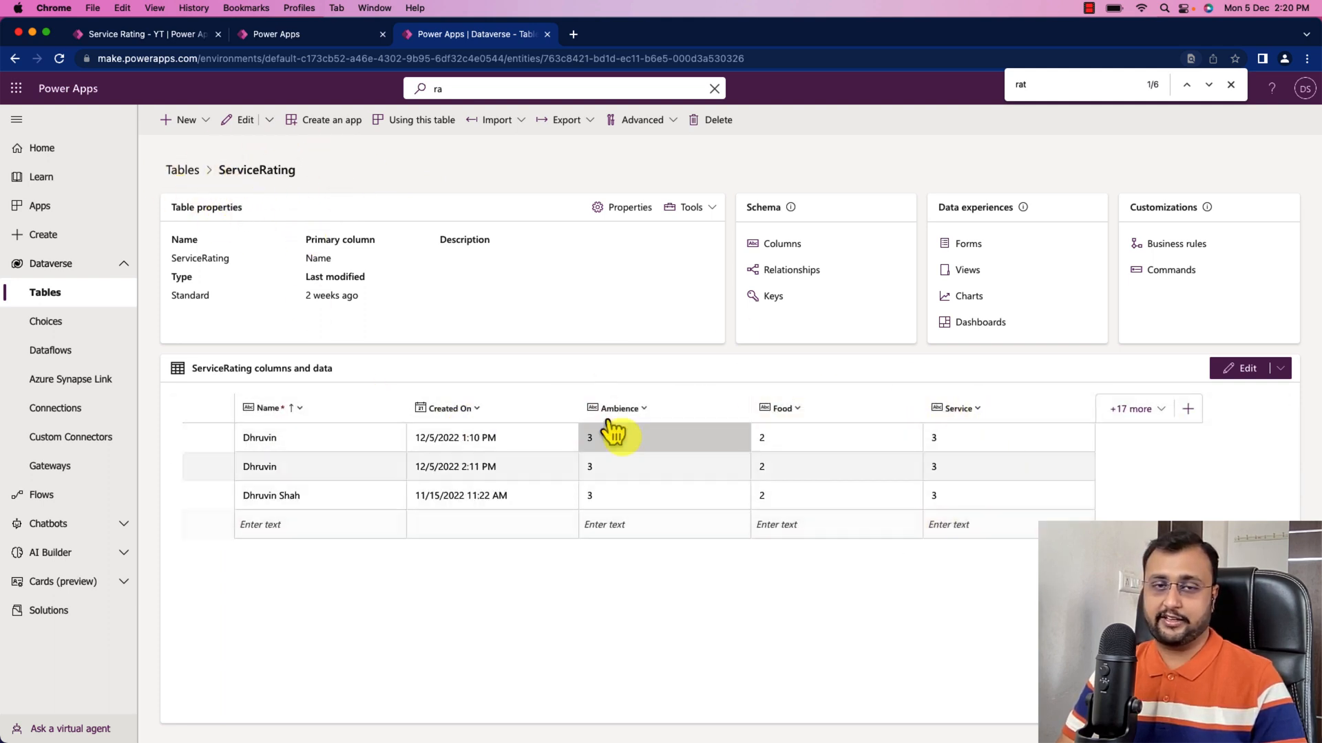
mouse_move(694, 336)
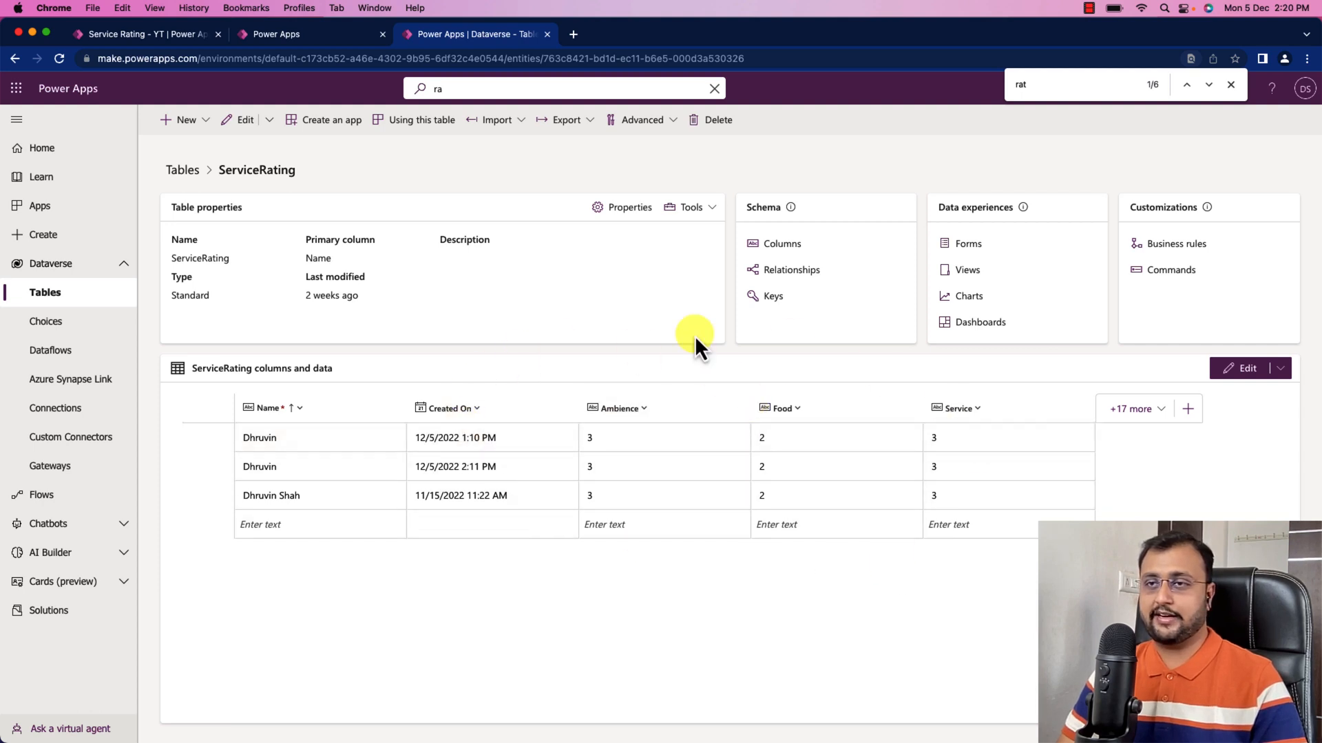
mouse_move(161, 46)
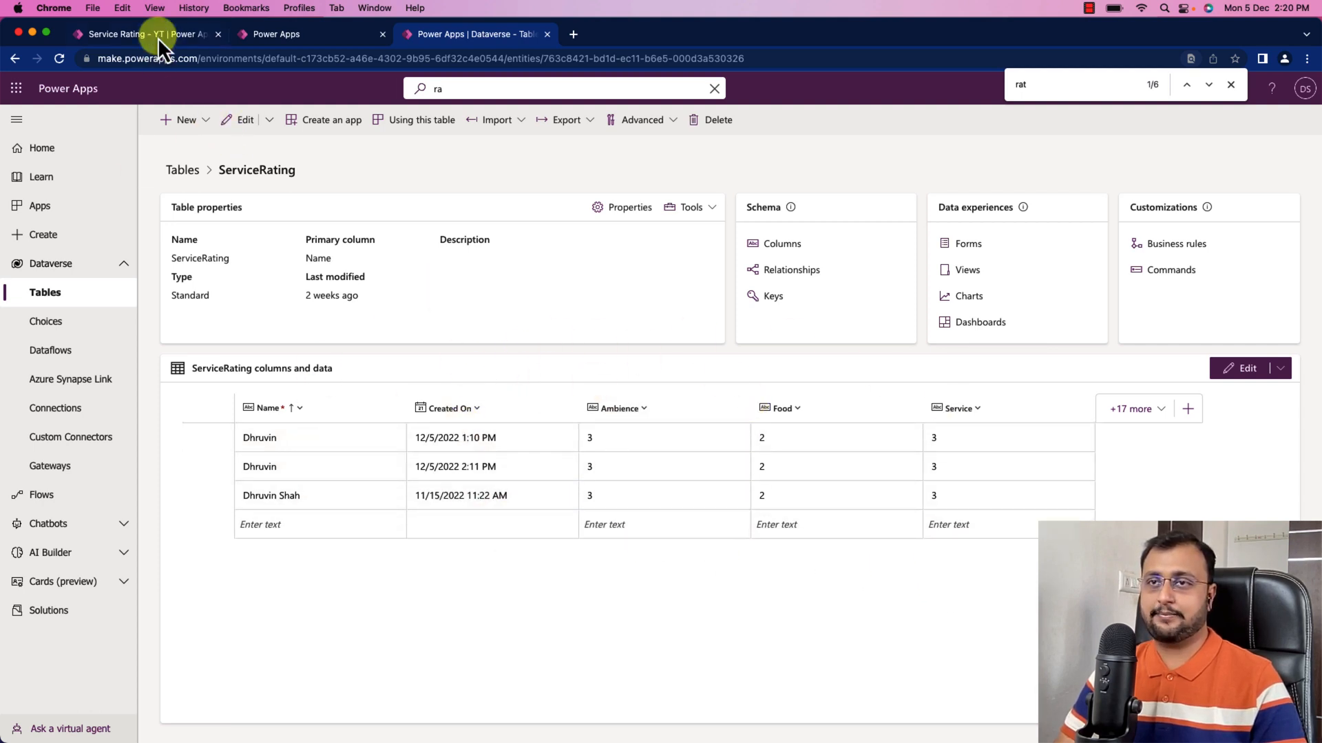
Add the ServiceRating Dataverse table as a card data source by searching 'service'
click(143, 34)
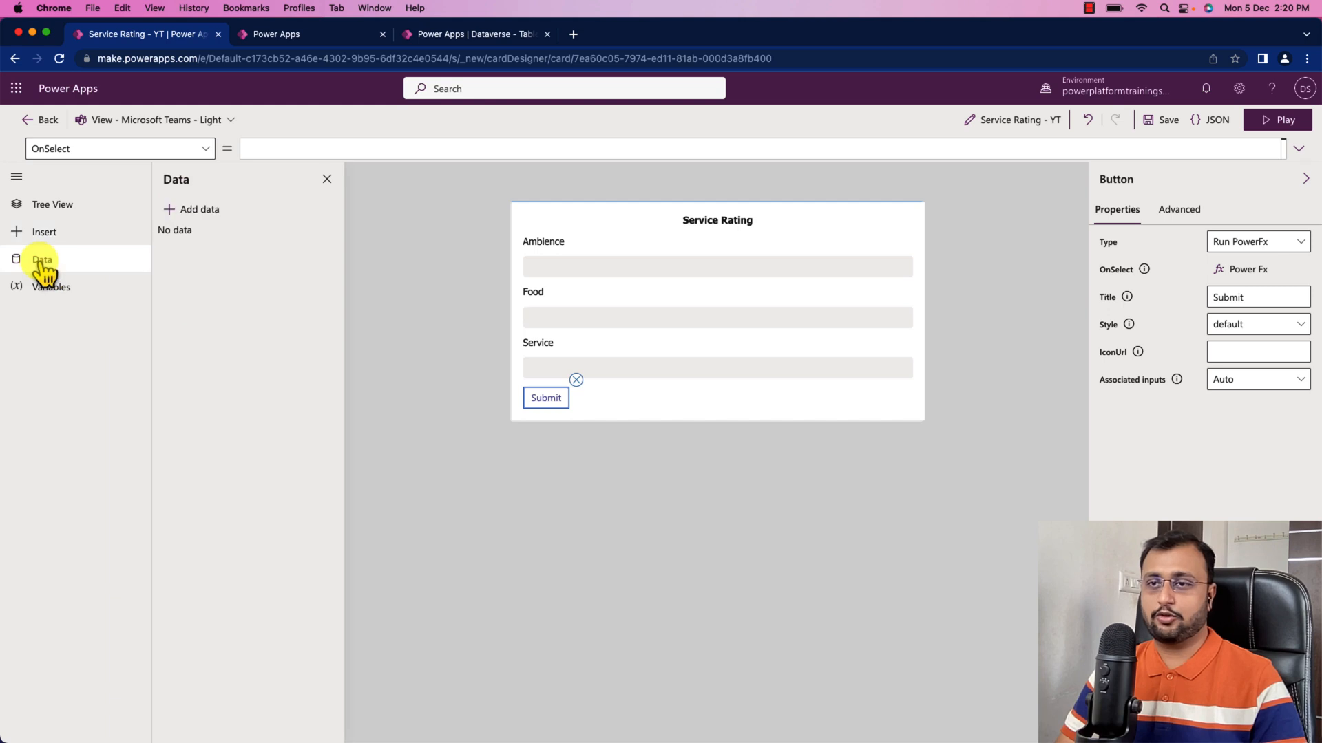
click(199, 210)
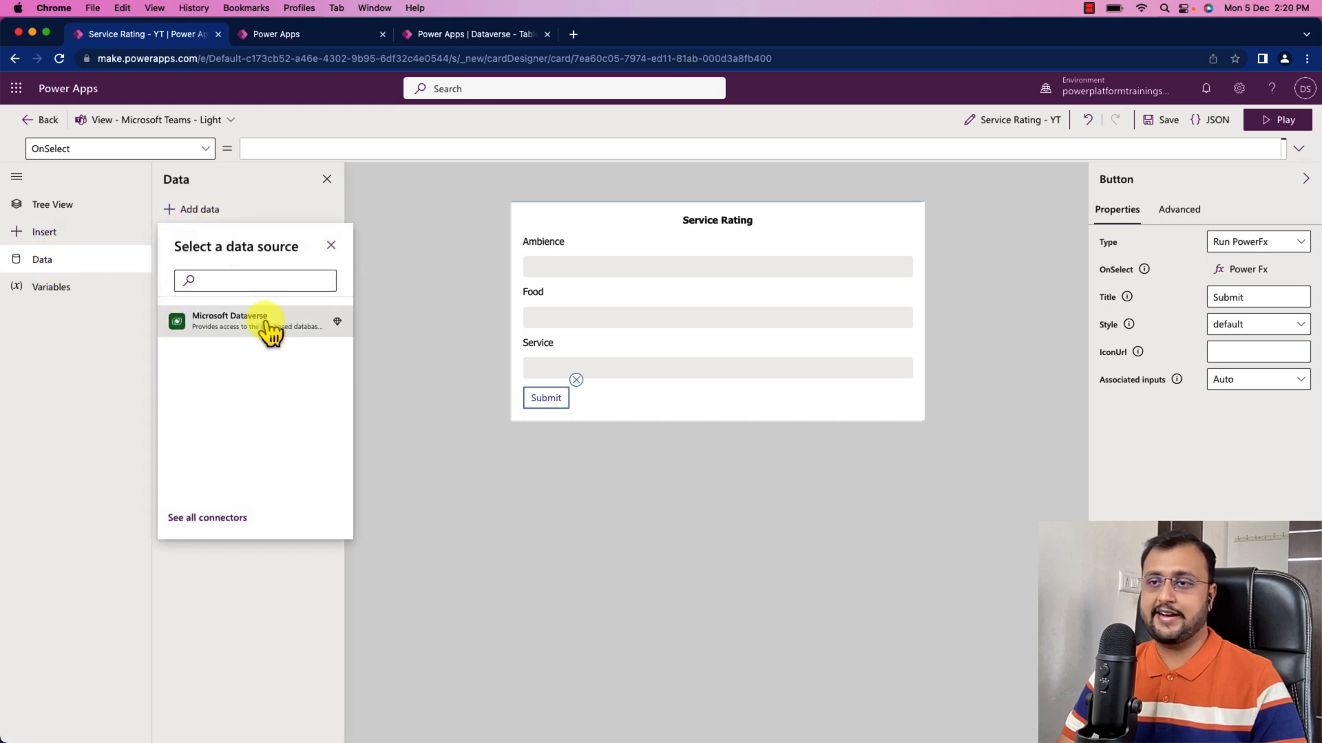
click(253, 321)
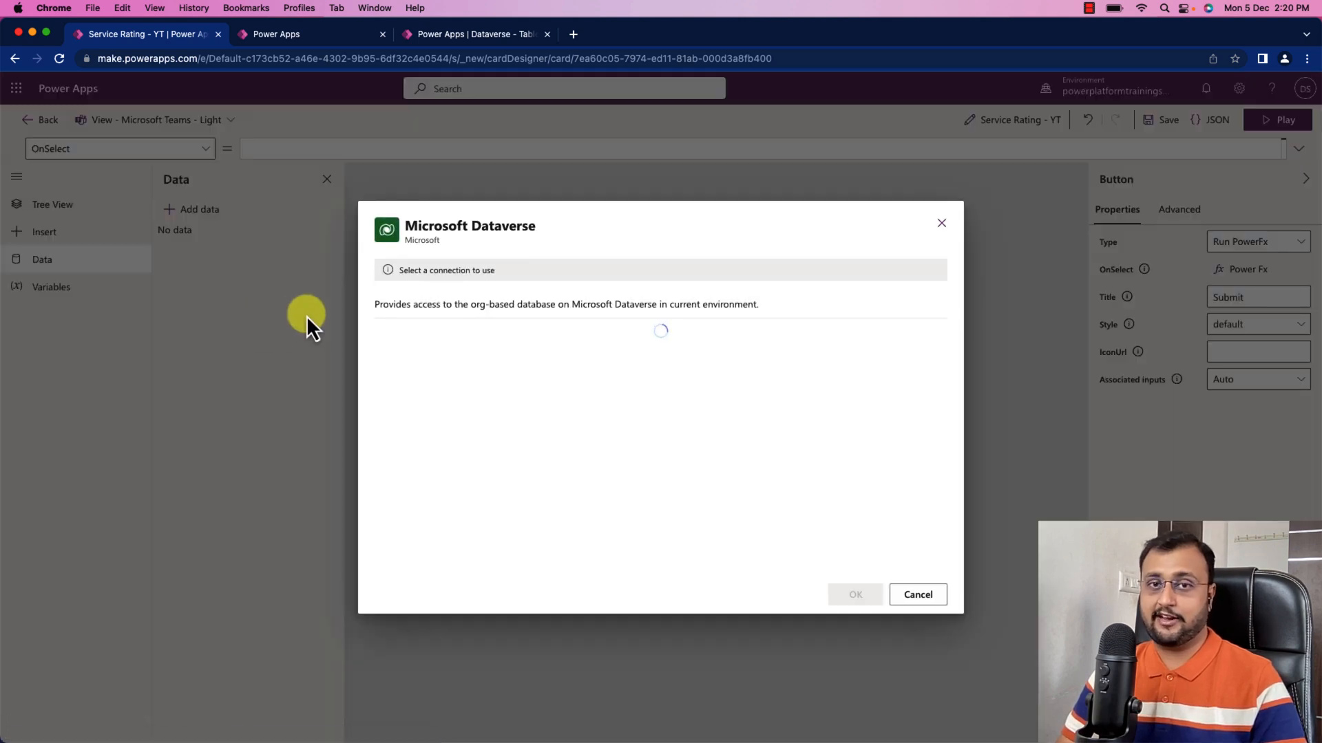
mouse_move(526, 278)
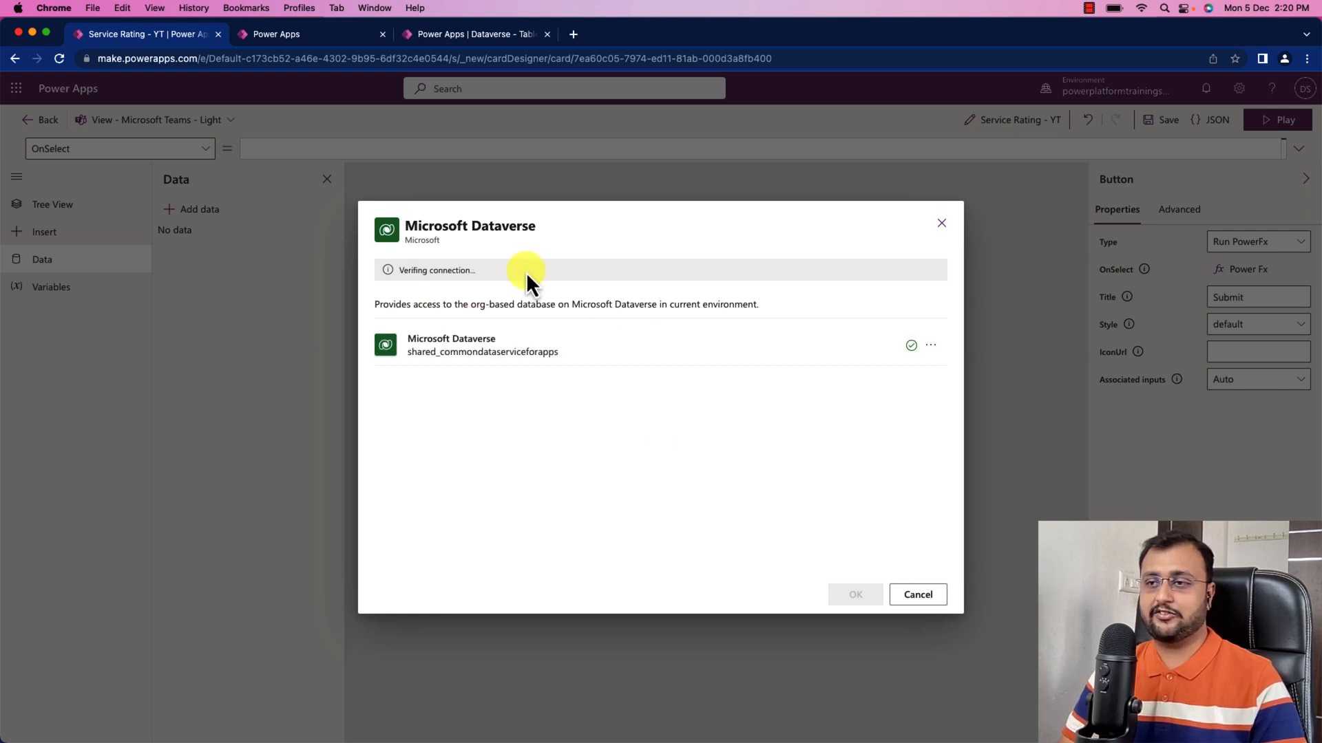
mouse_move(477, 301)
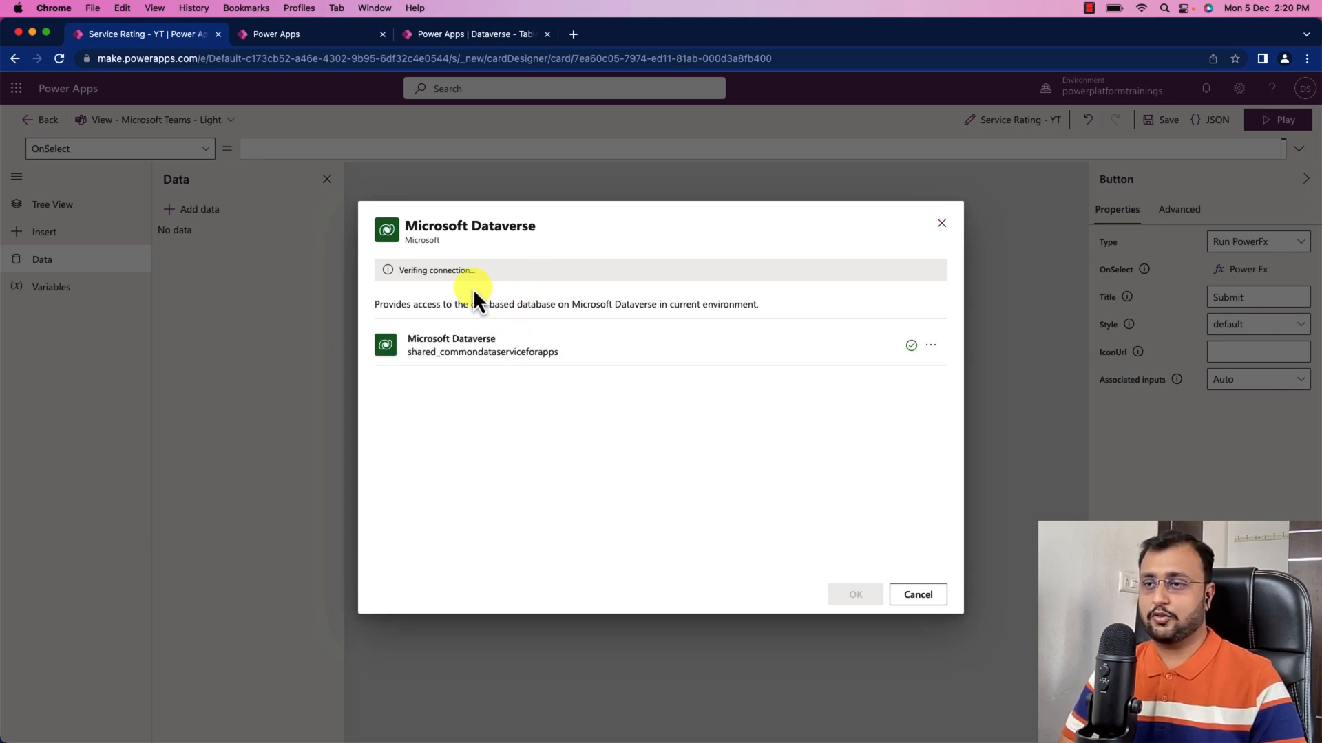
mouse_move(661, 371)
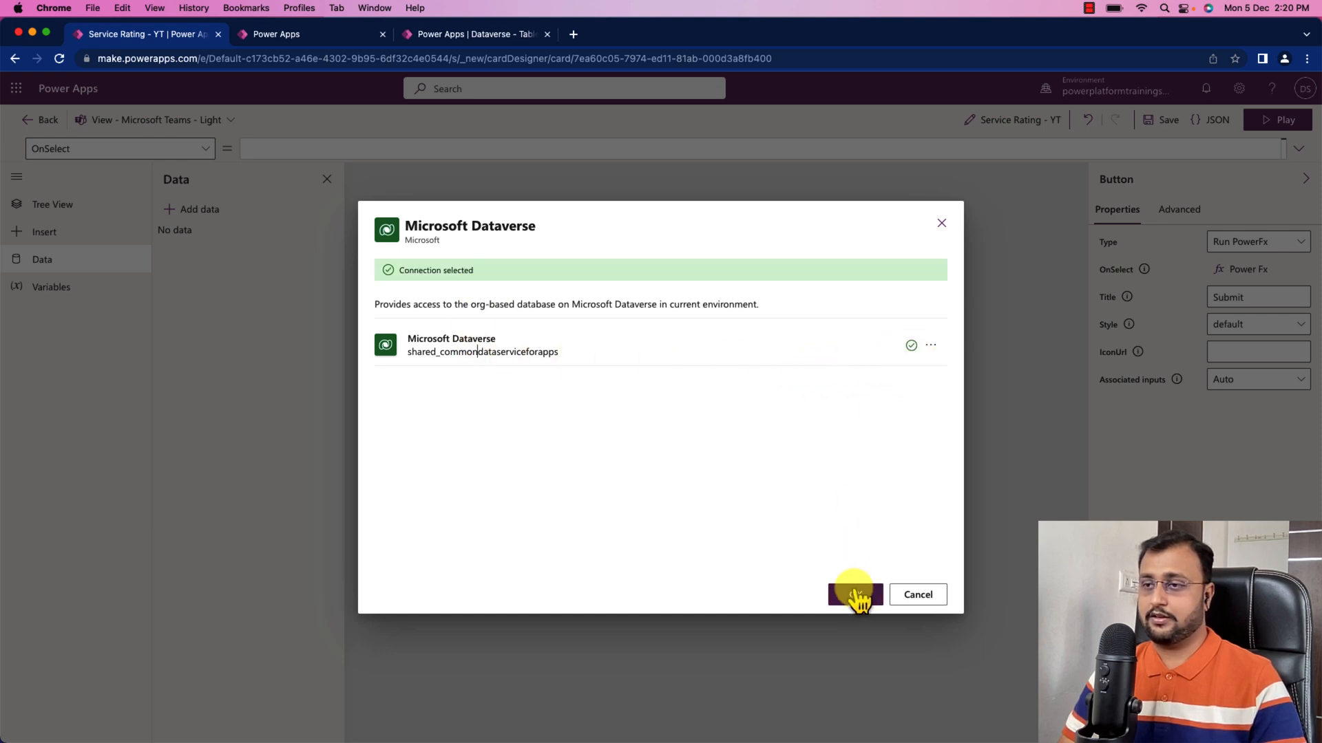
click(854, 594)
text(s)
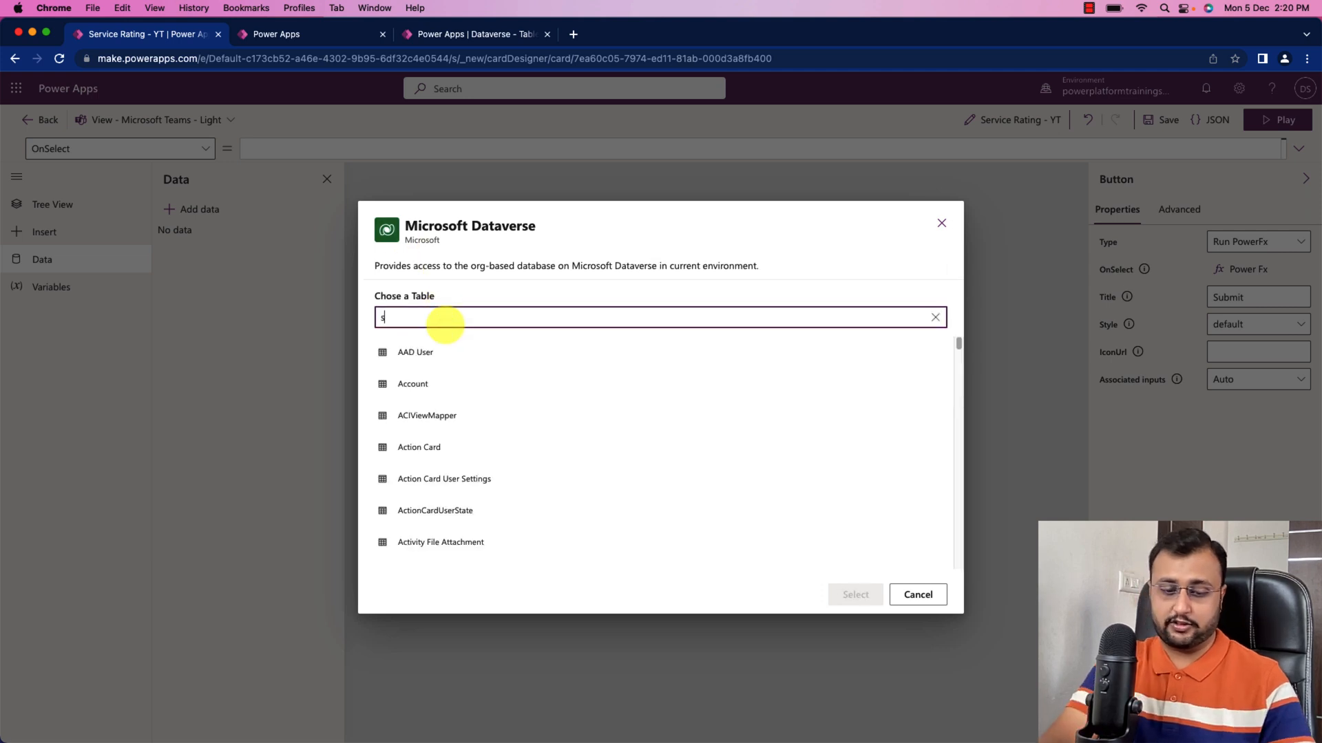
text(ervice)
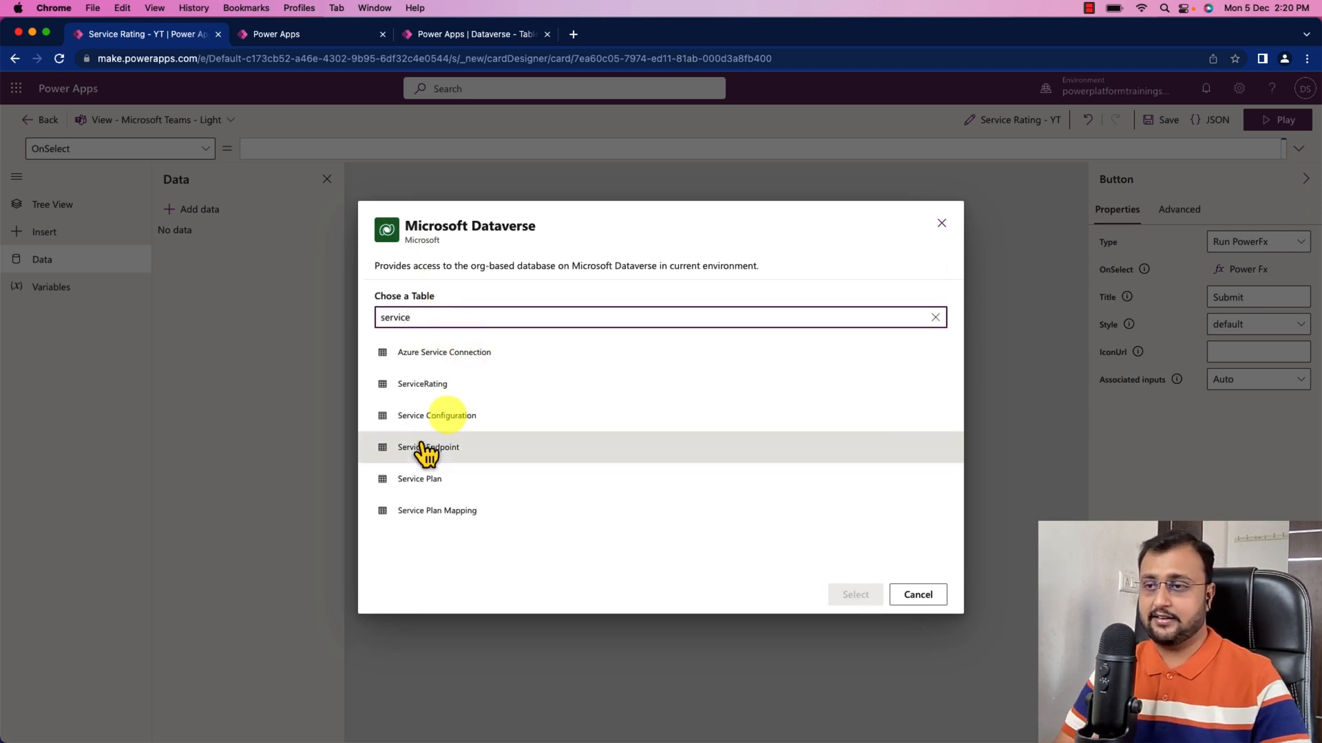
mouse_move(521, 474)
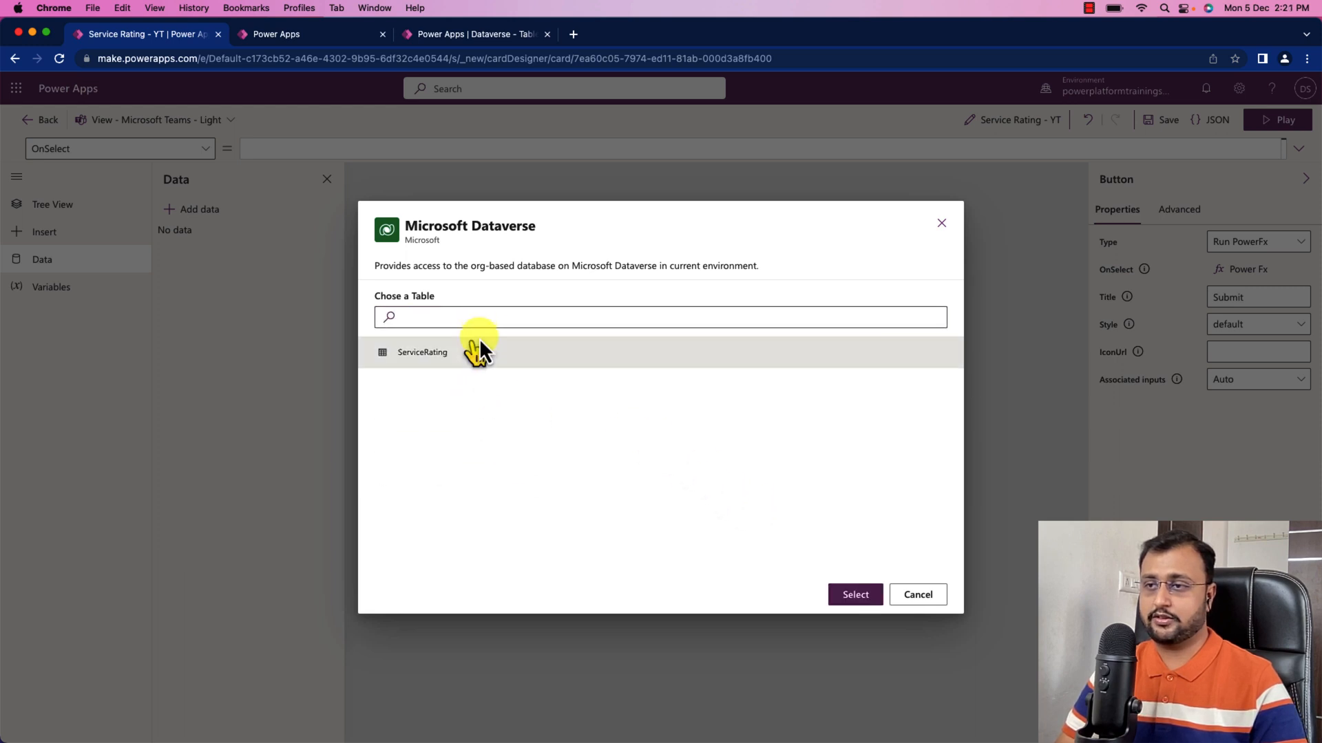
mouse_move(396, 358)
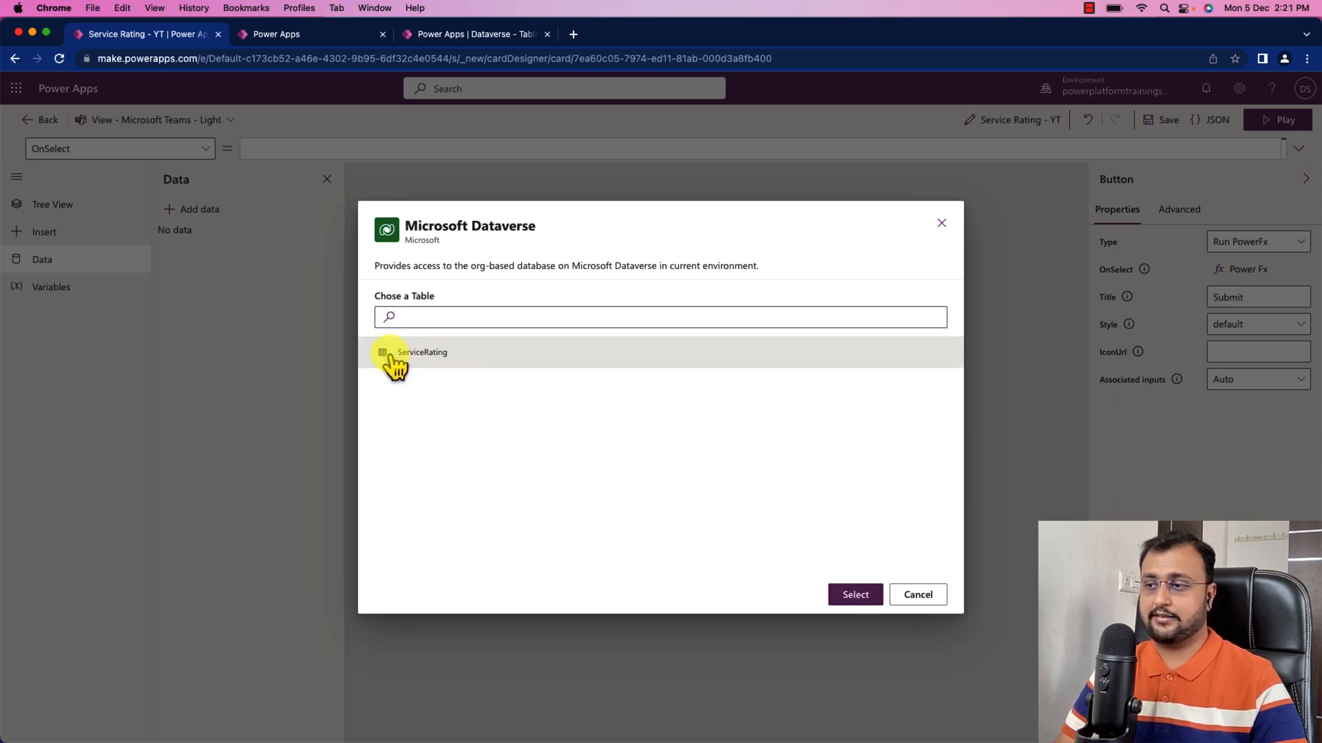
click(854, 594)
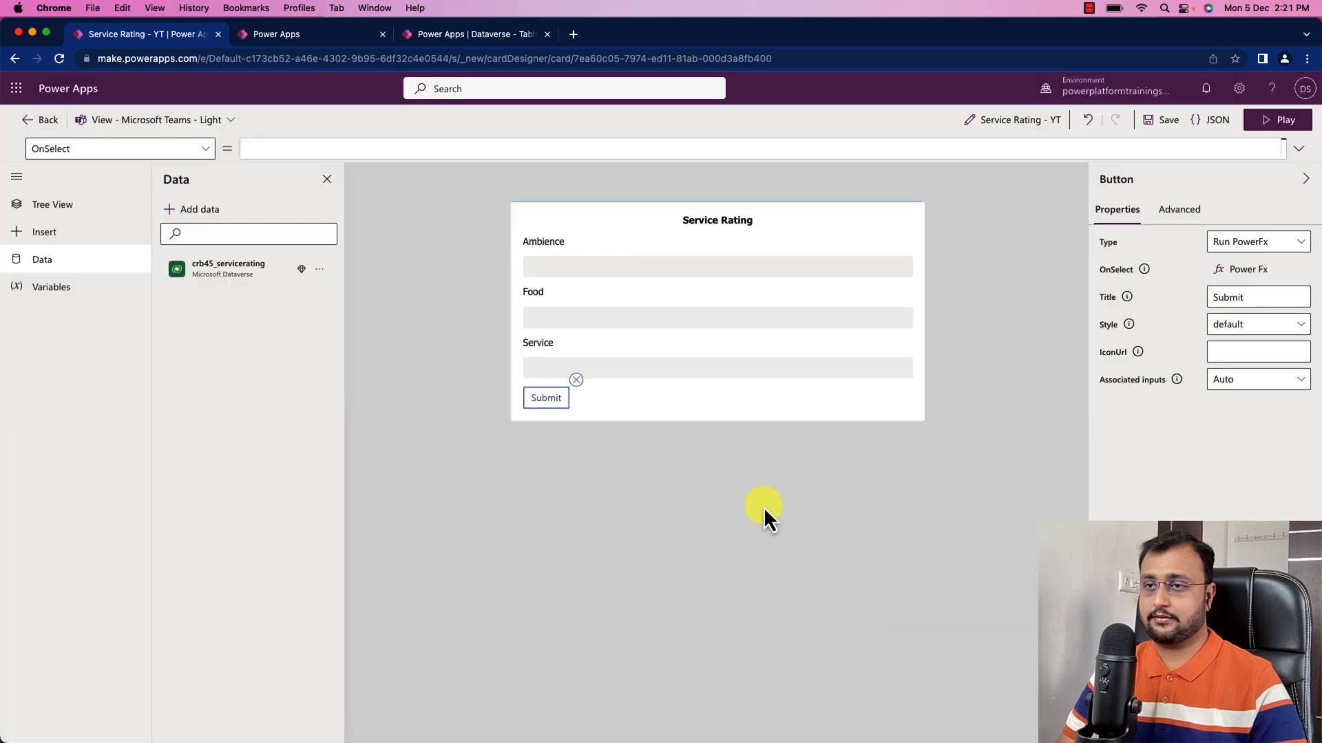
mouse_move(295, 268)
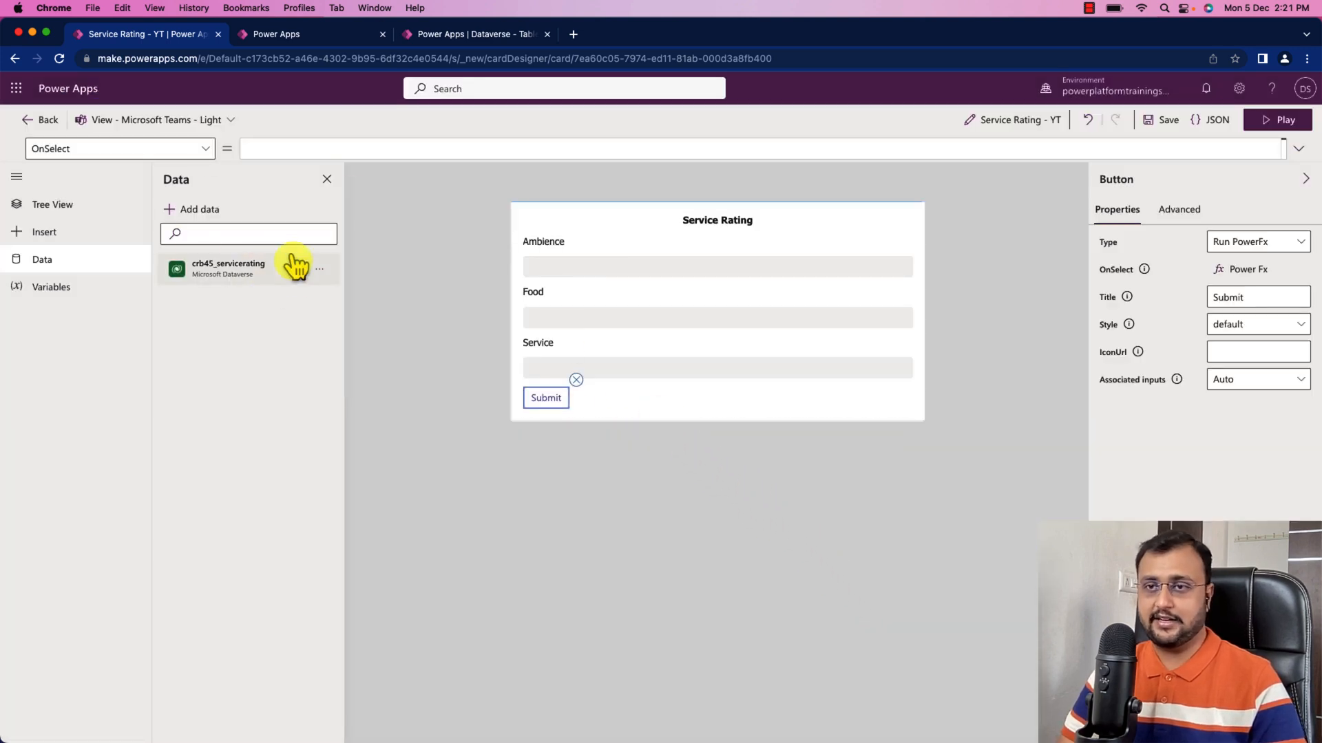
mouse_move(214, 300)
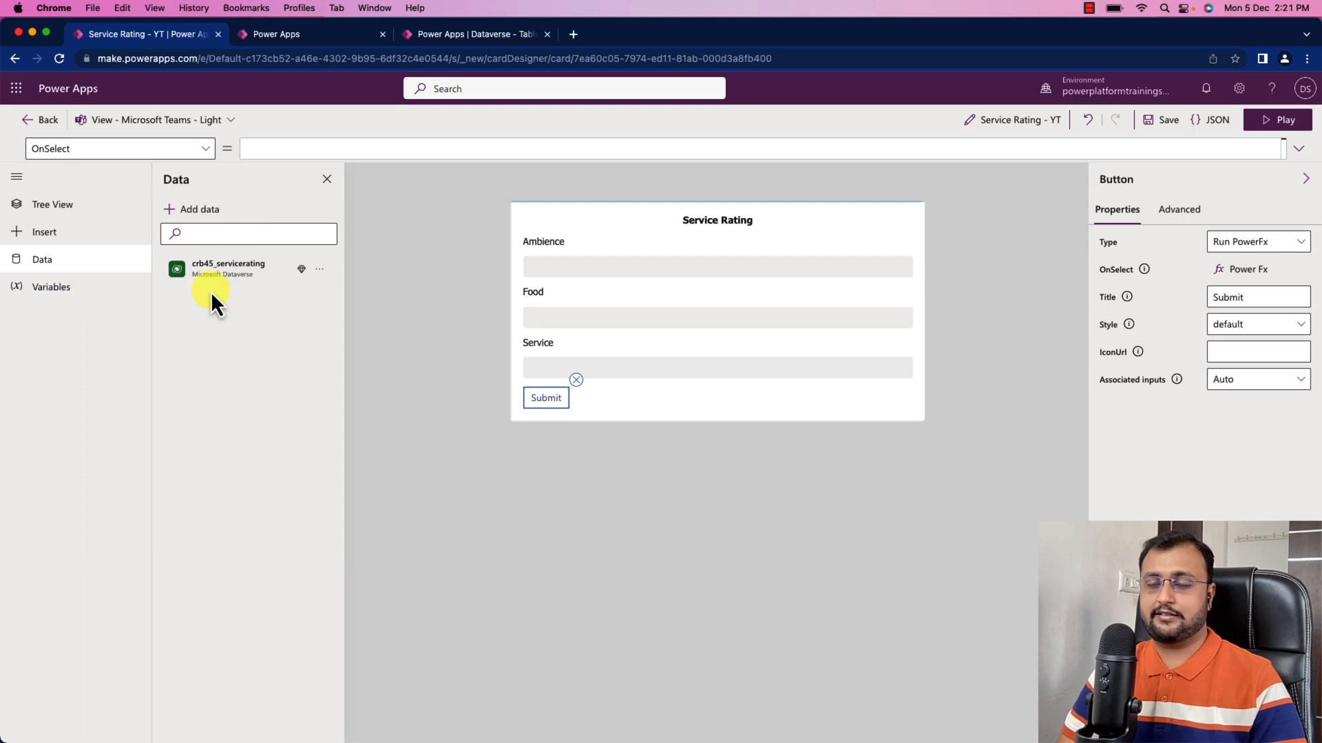
mouse_move(101, 261)
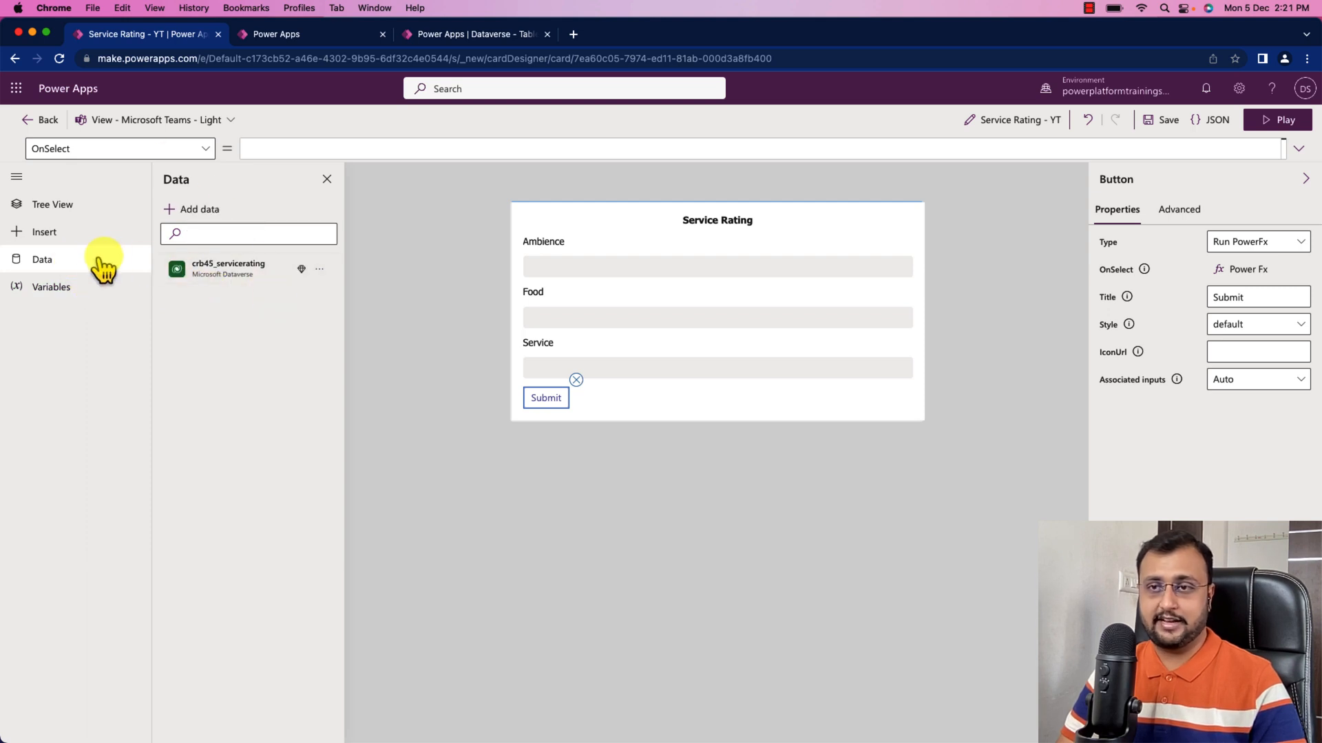
Show the Variables pane and start the Submit OnSelect with Collect(crb45_servicerating,{})
click(50, 286)
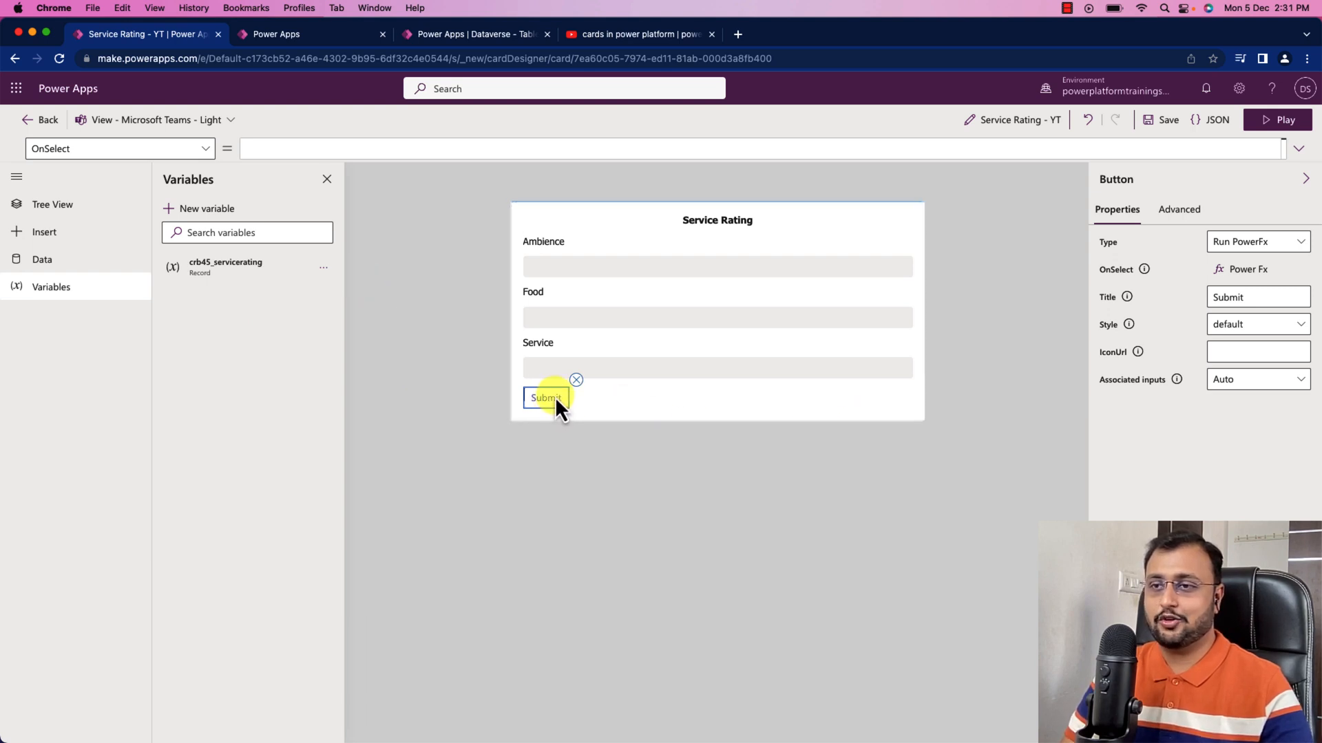
mouse_move(567, 409)
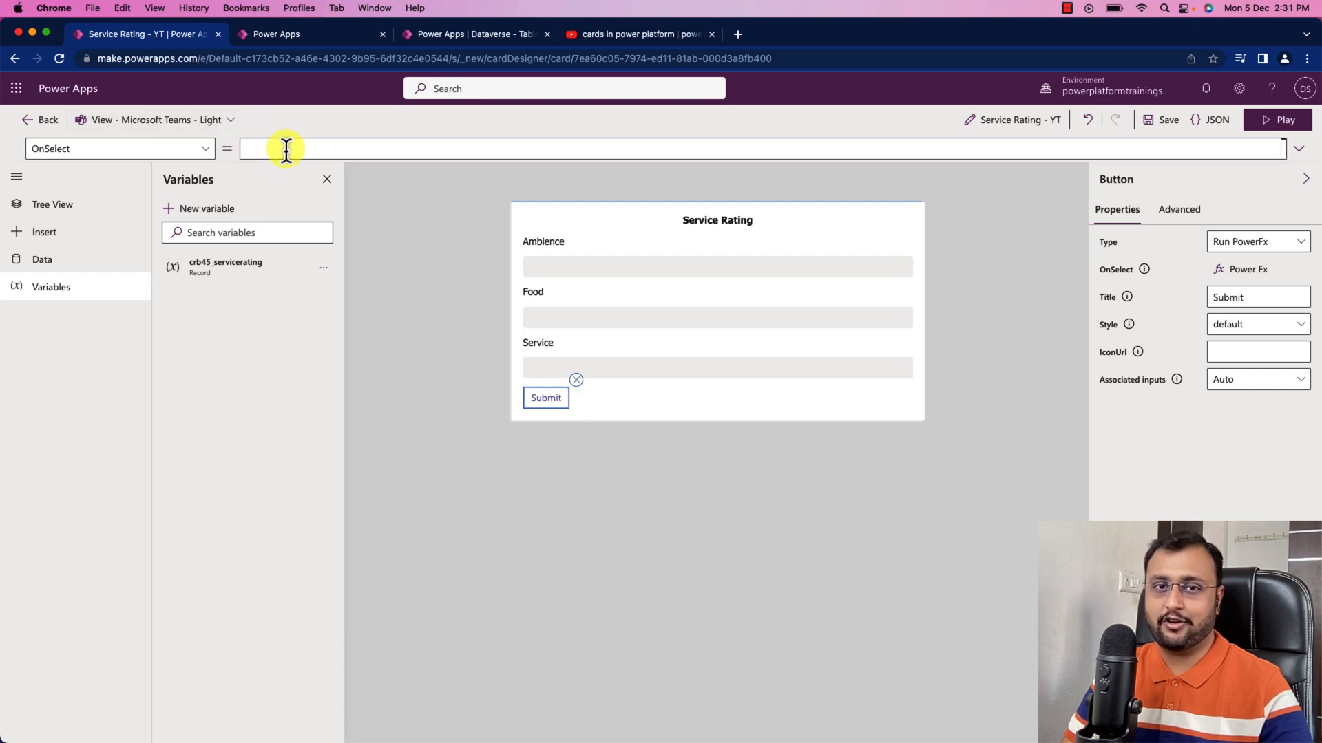
mouse_move(1296, 150)
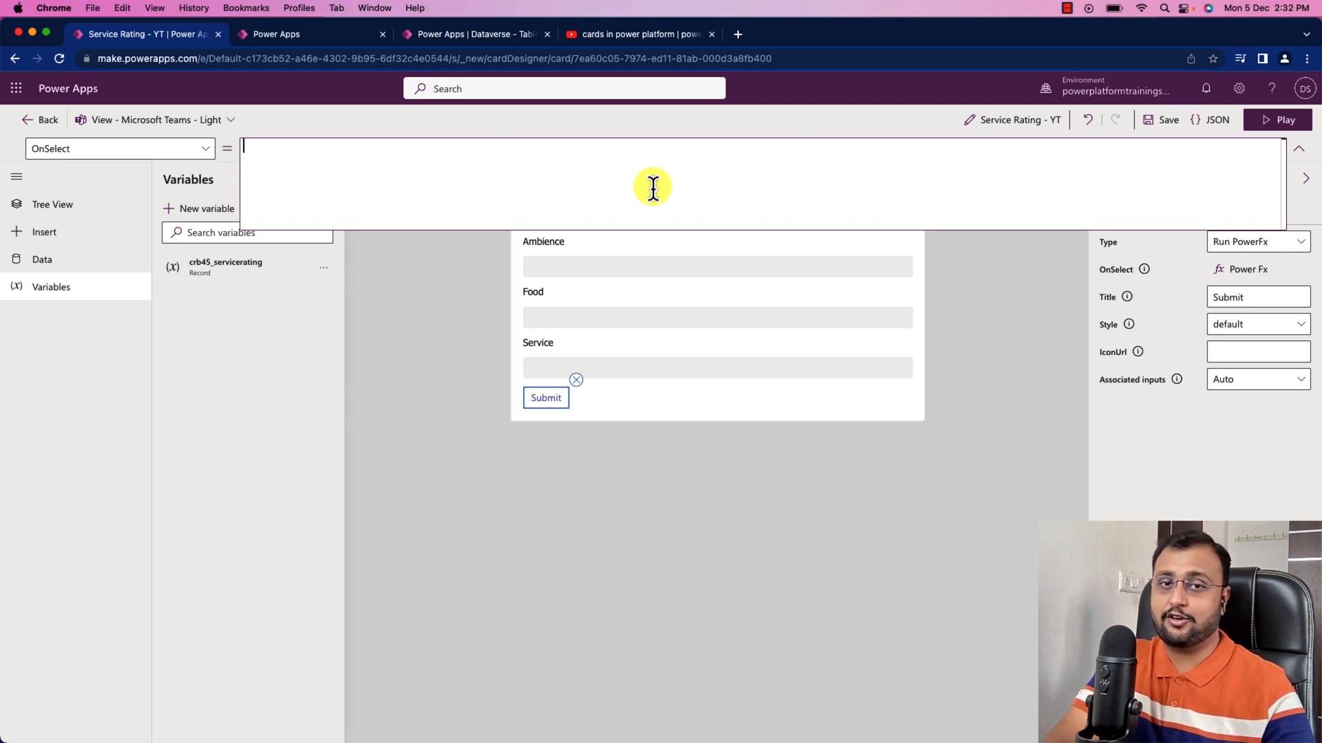
text(Colle)
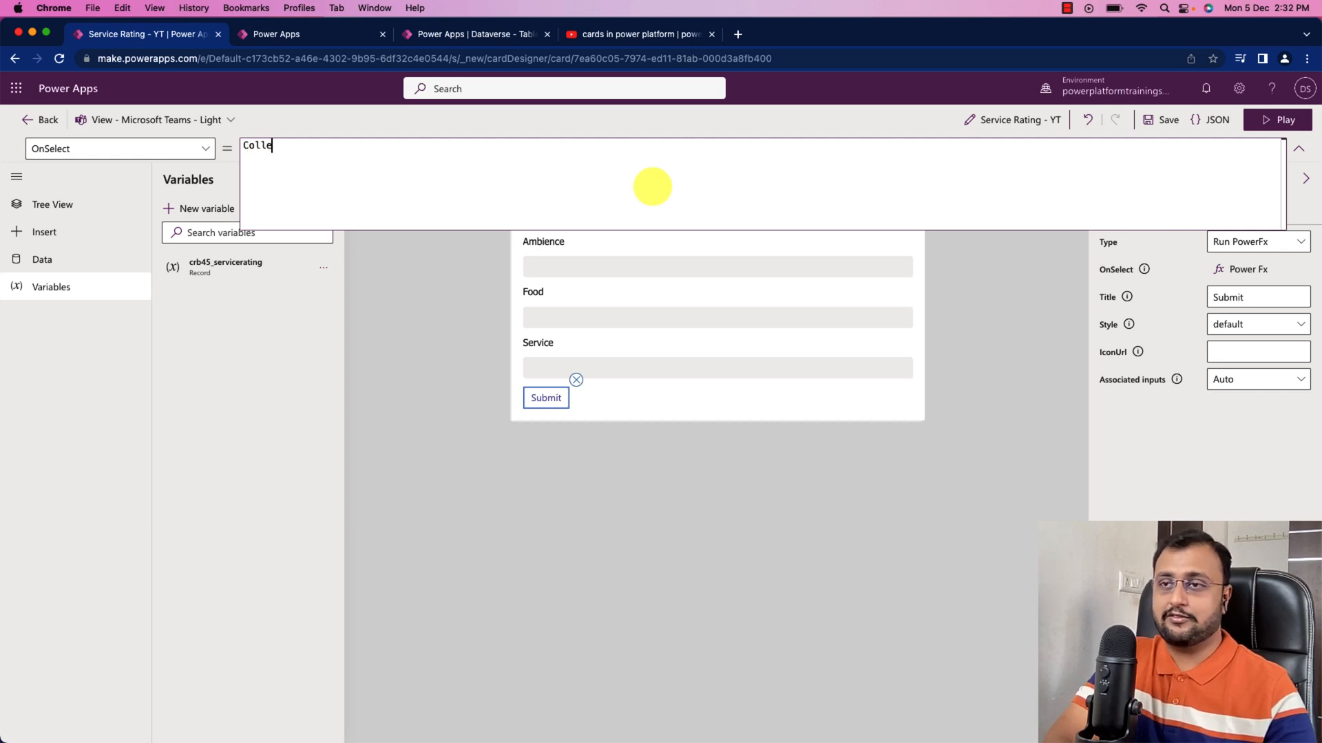
text(ct()
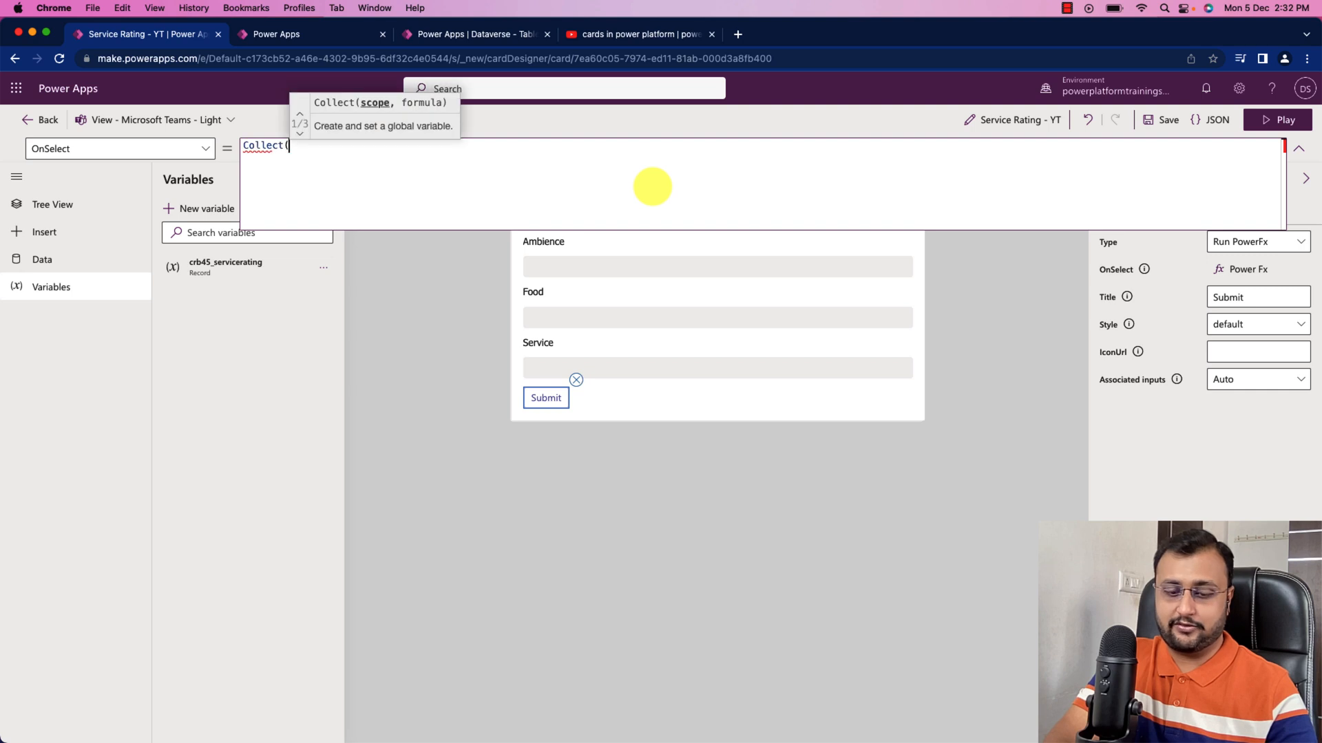
text(c)
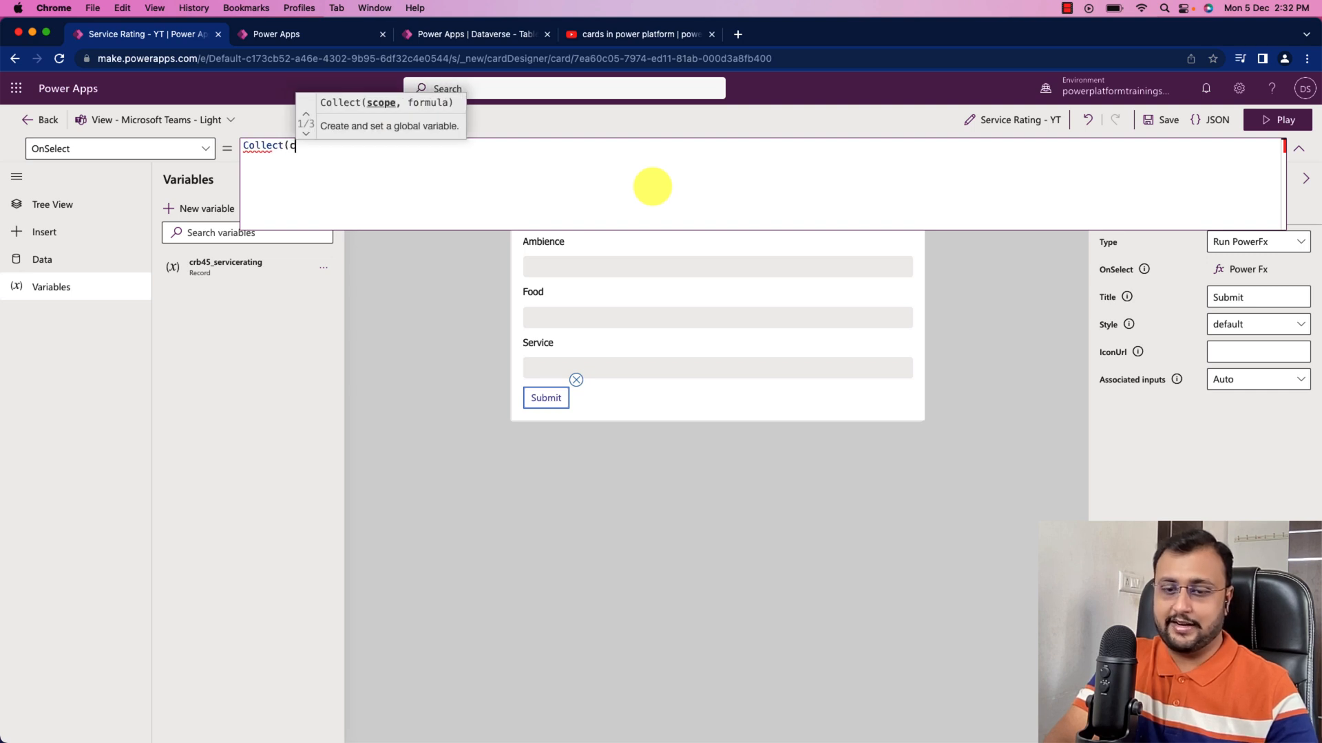
text(rb45_servicerating)
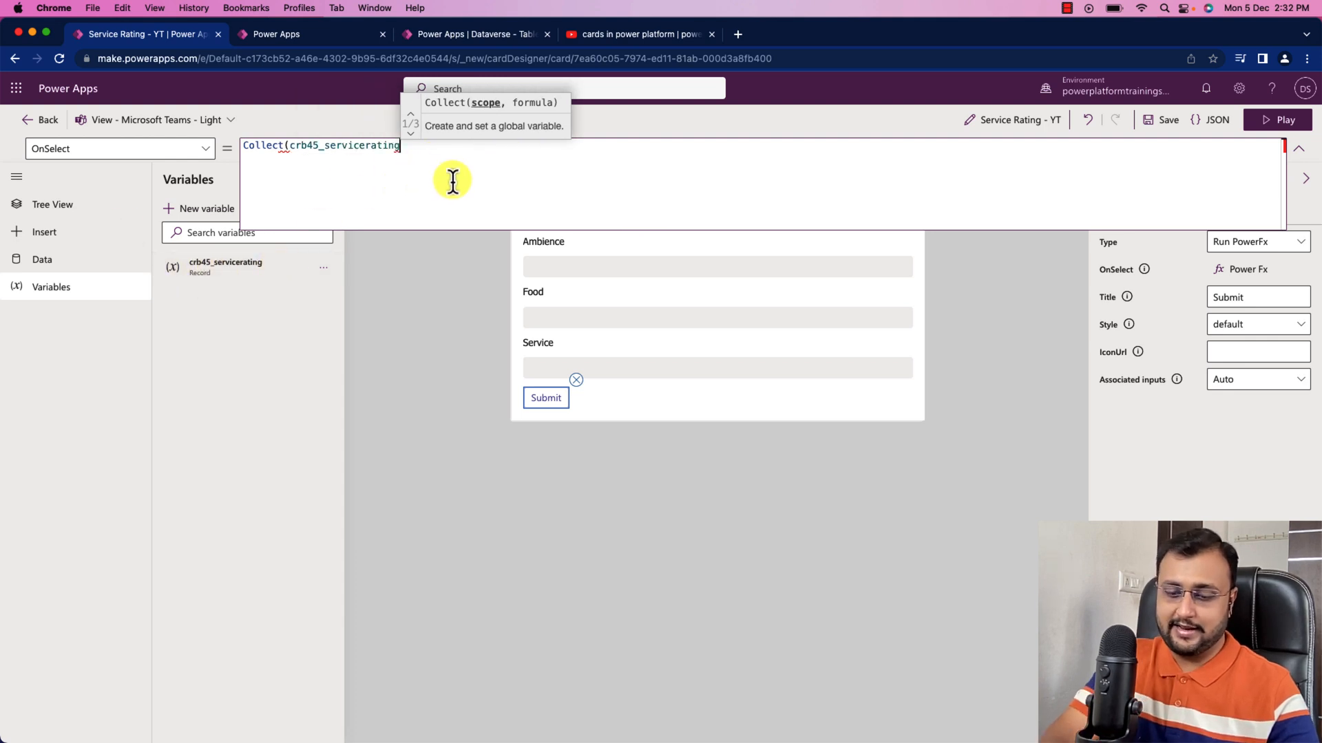
text(,)
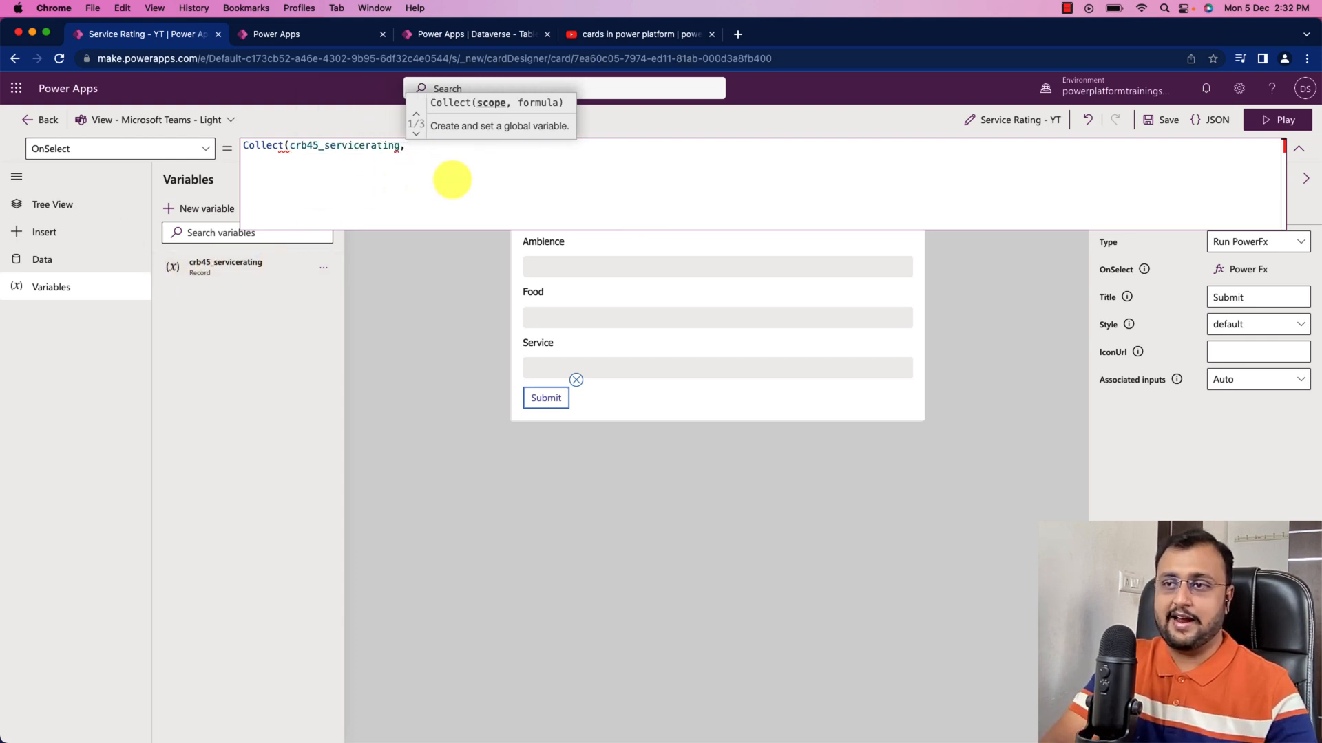
text({})
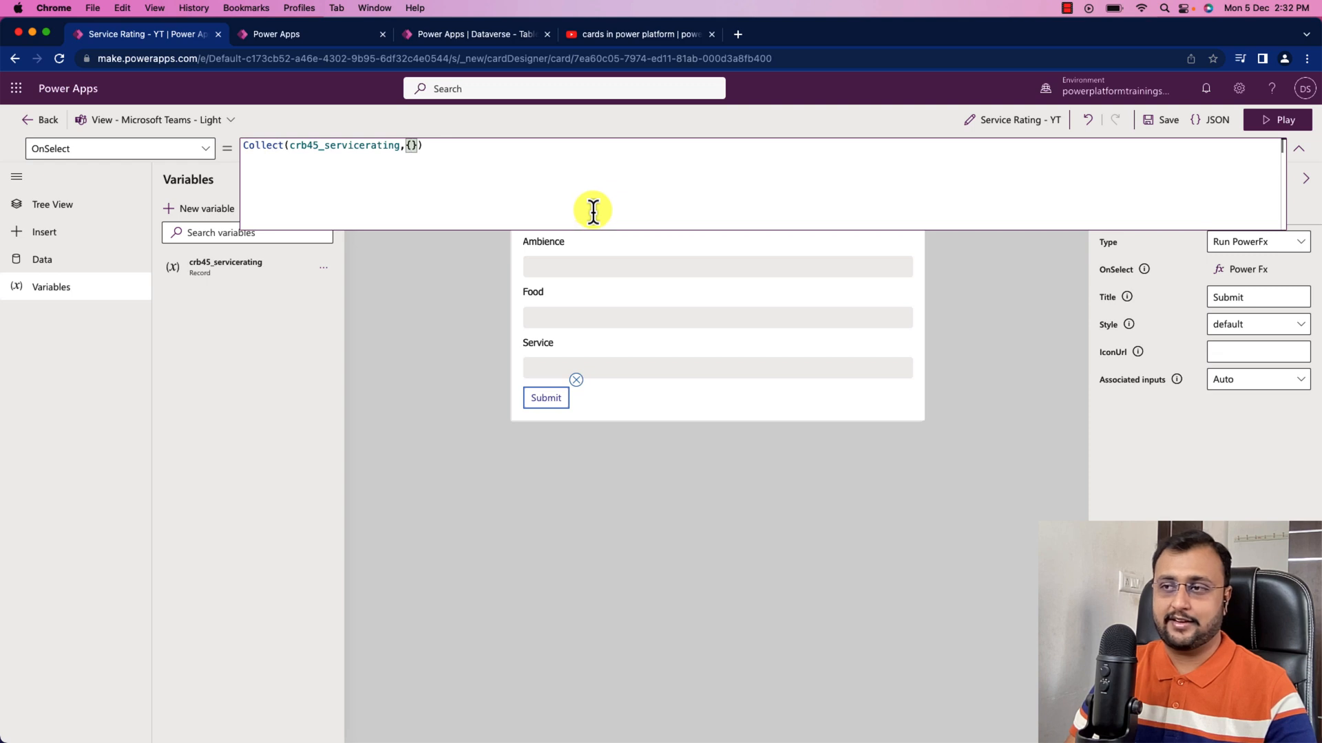
Map Ambience to Text(ipAmbianceRating) in the Collect record
text(Ambi)
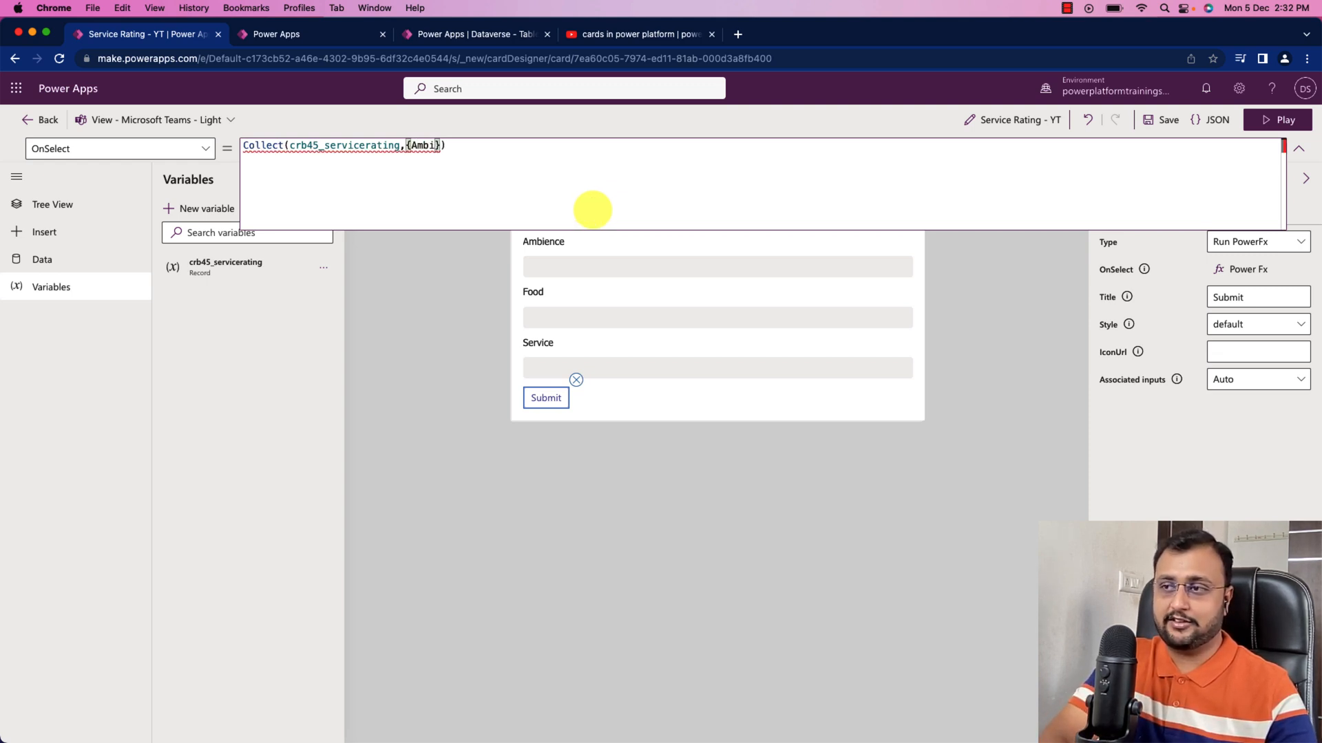
text(ence)
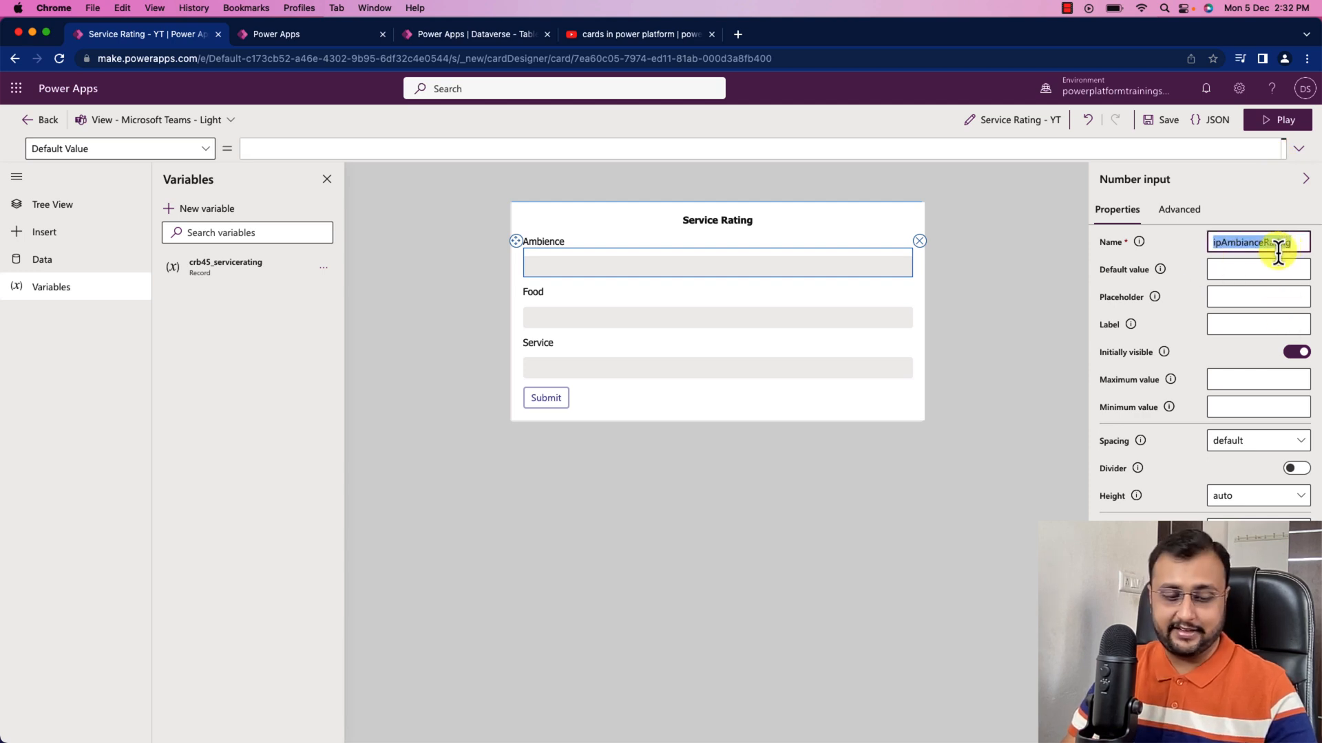
click(546, 398)
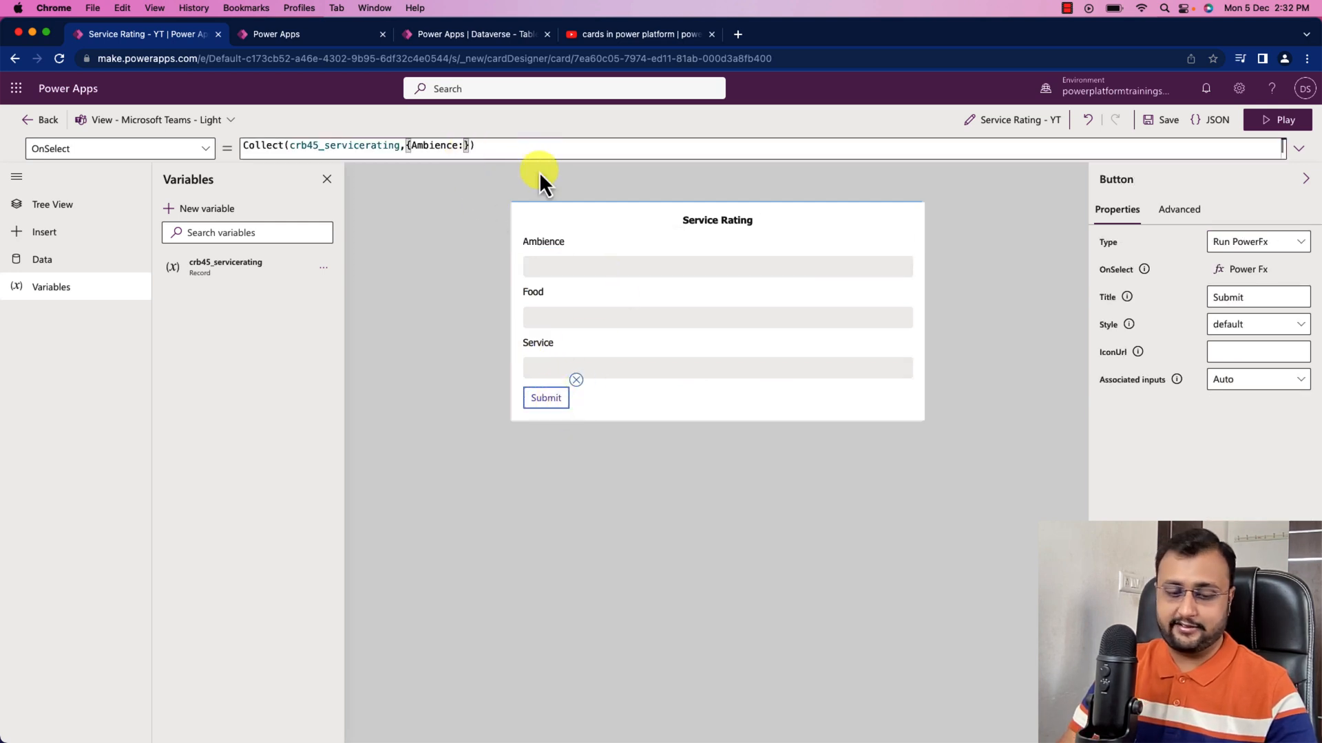
text(ipAmbianceRating)
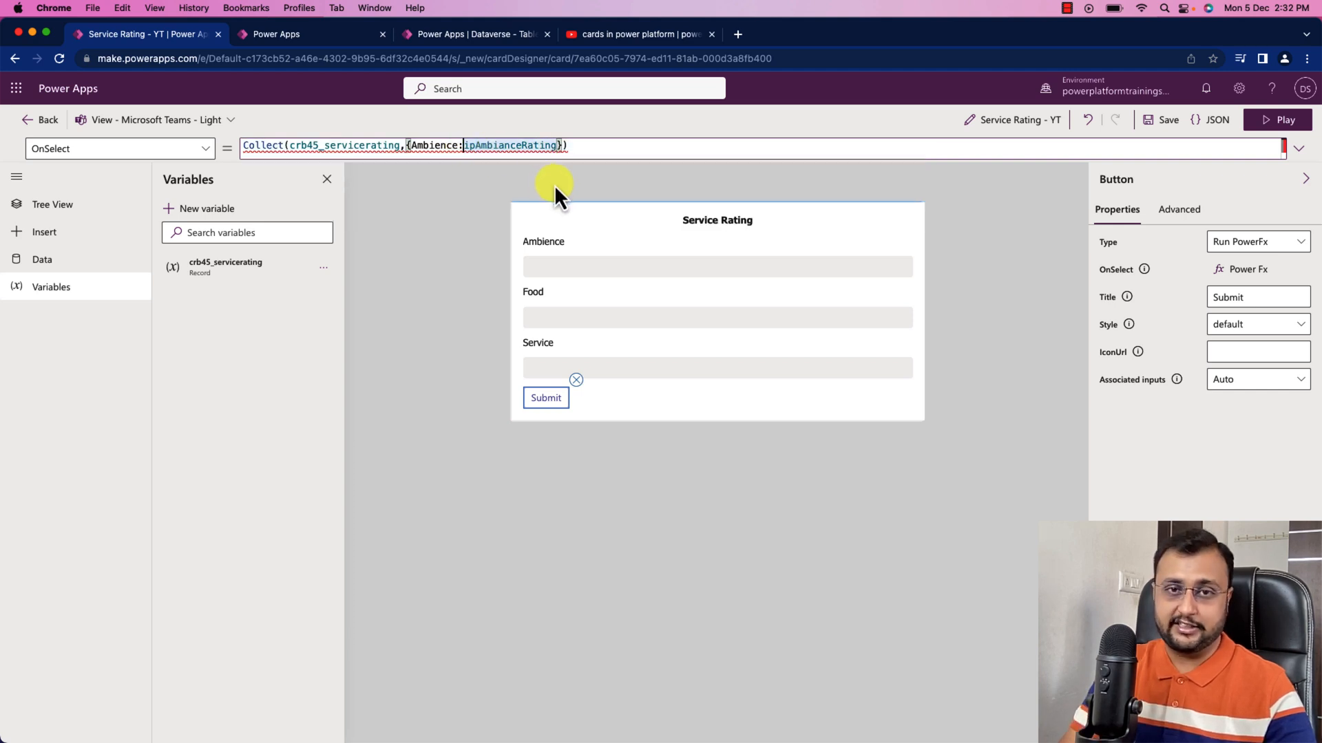
text(Text()
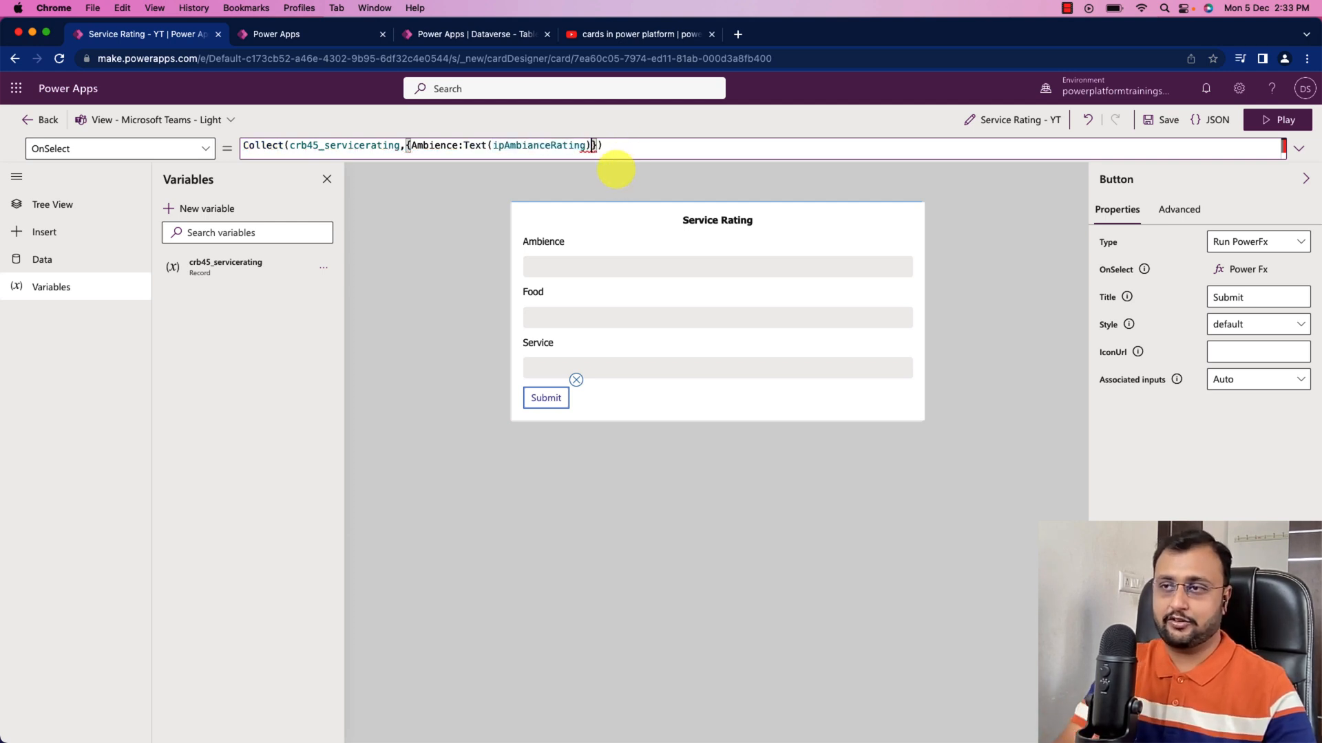
text(,)
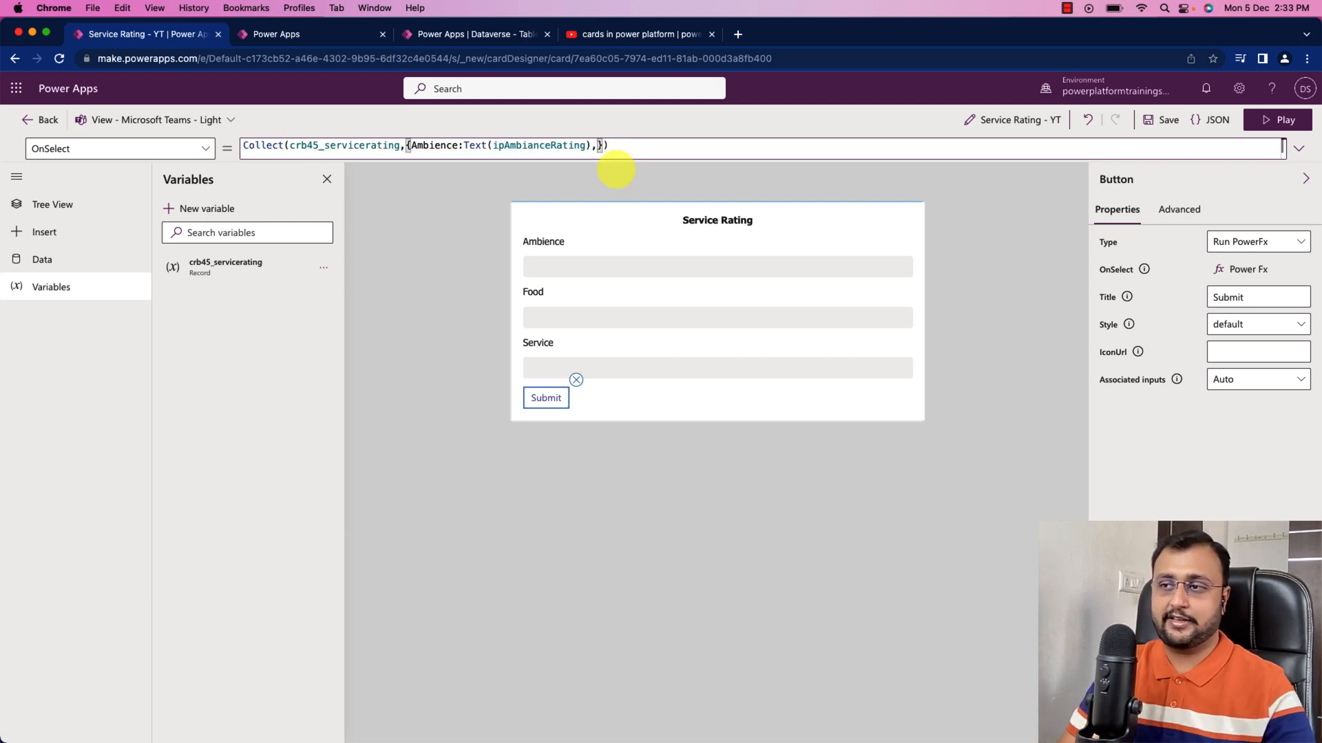
Add Food mapped to Text(ipFoodRating), after checking the Food input's name
text(F)
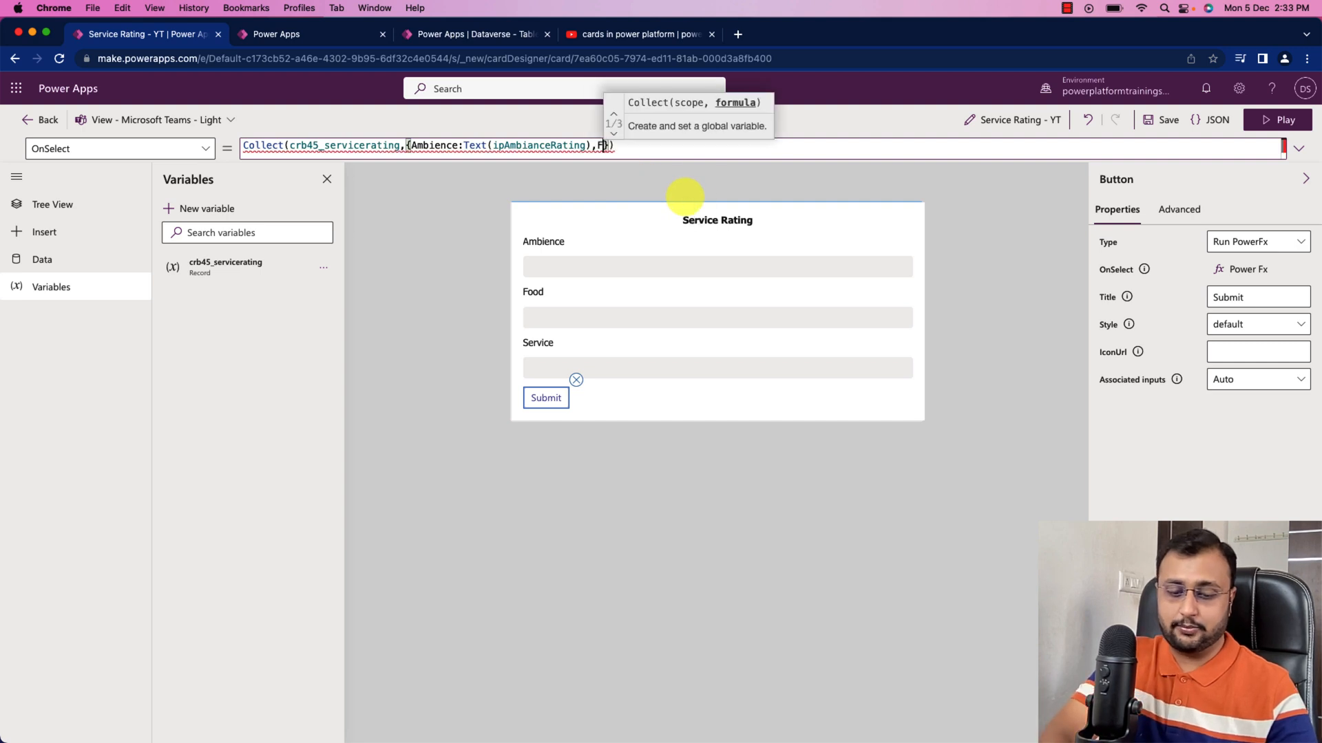
text(Food:)
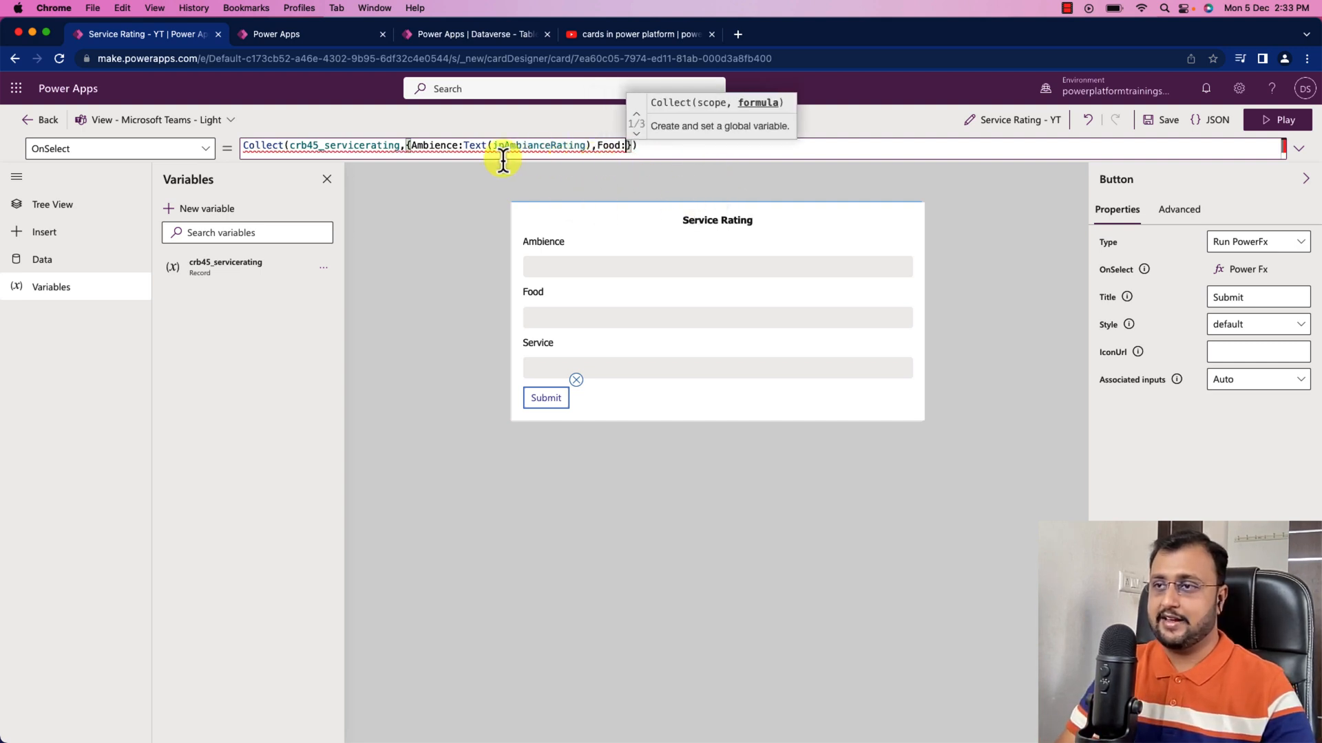
click(716, 314)
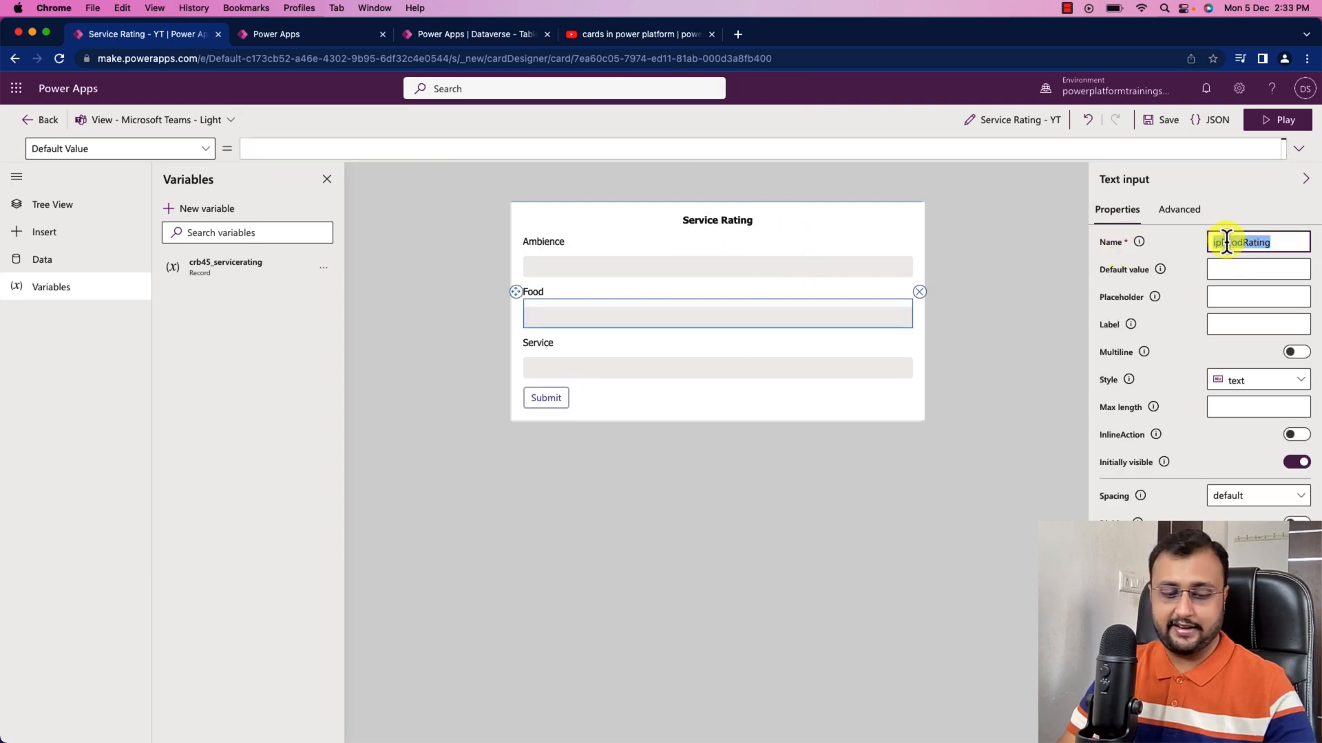
click(545, 398)
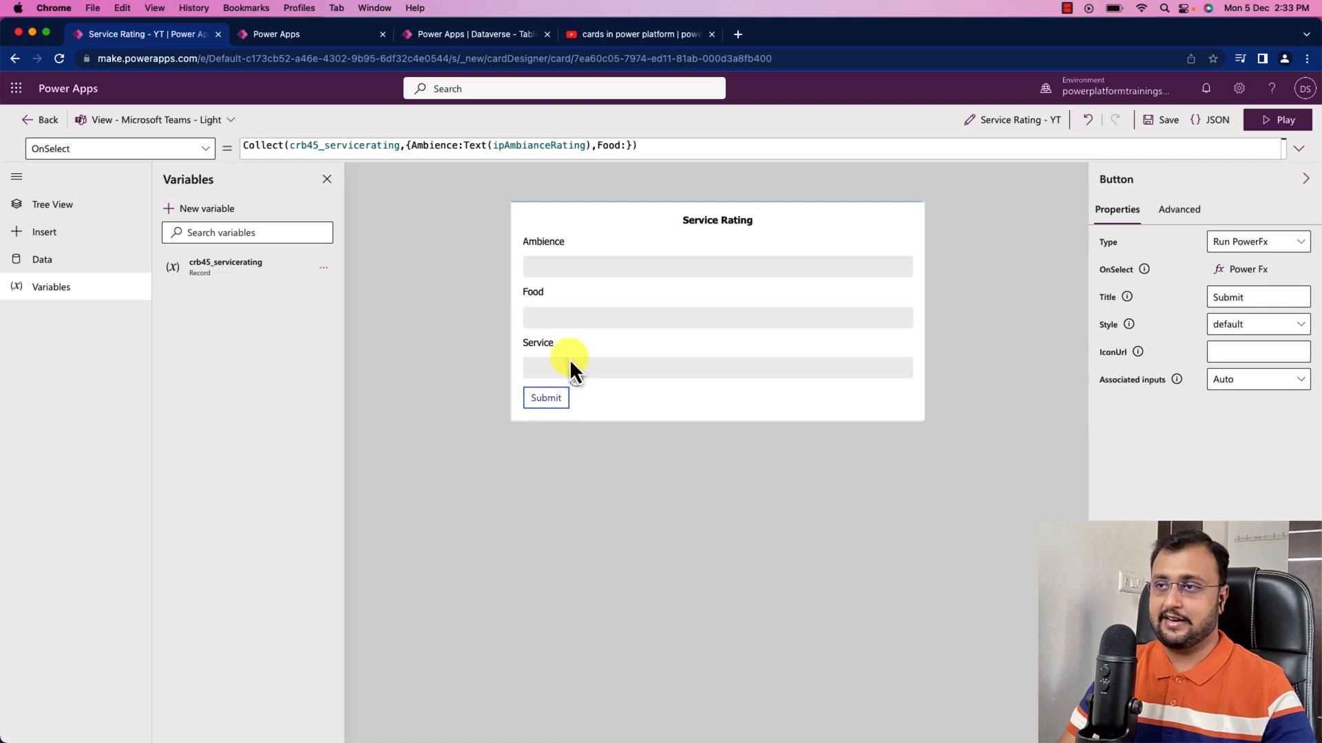
click(626, 145)
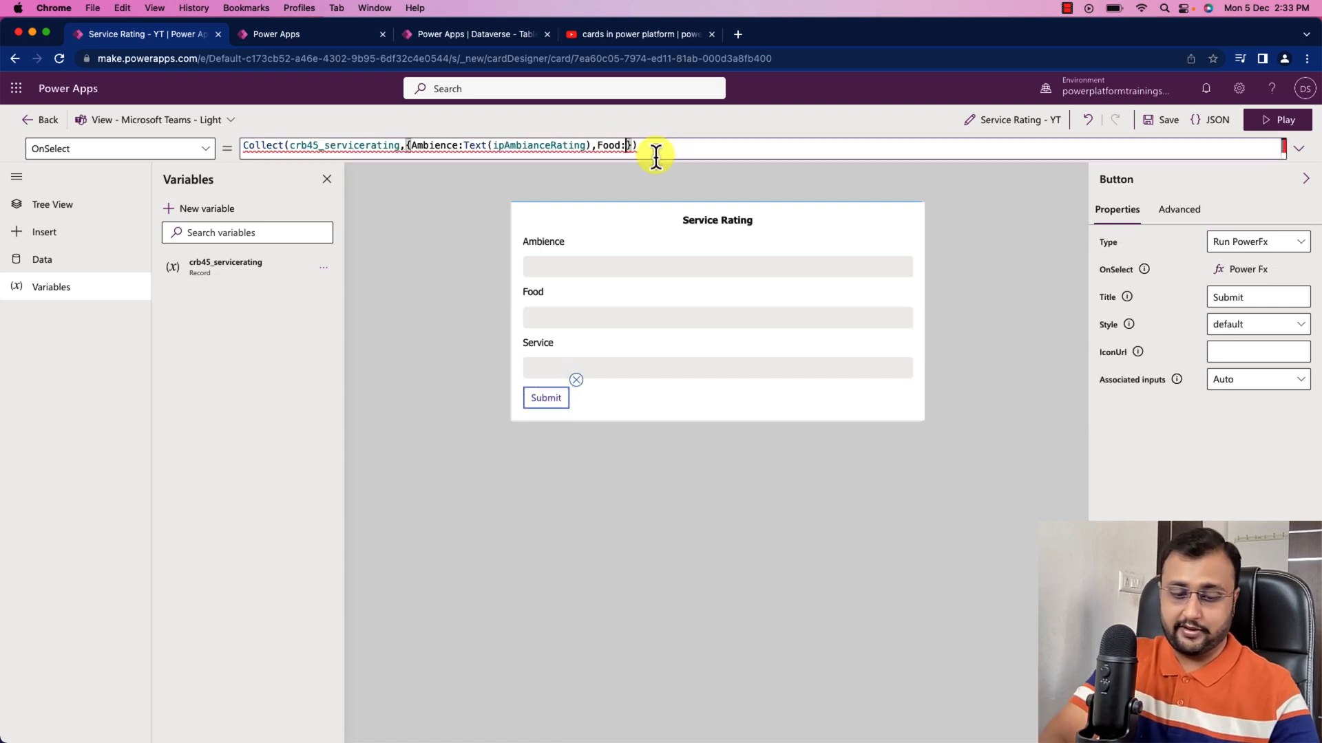
text(Text())
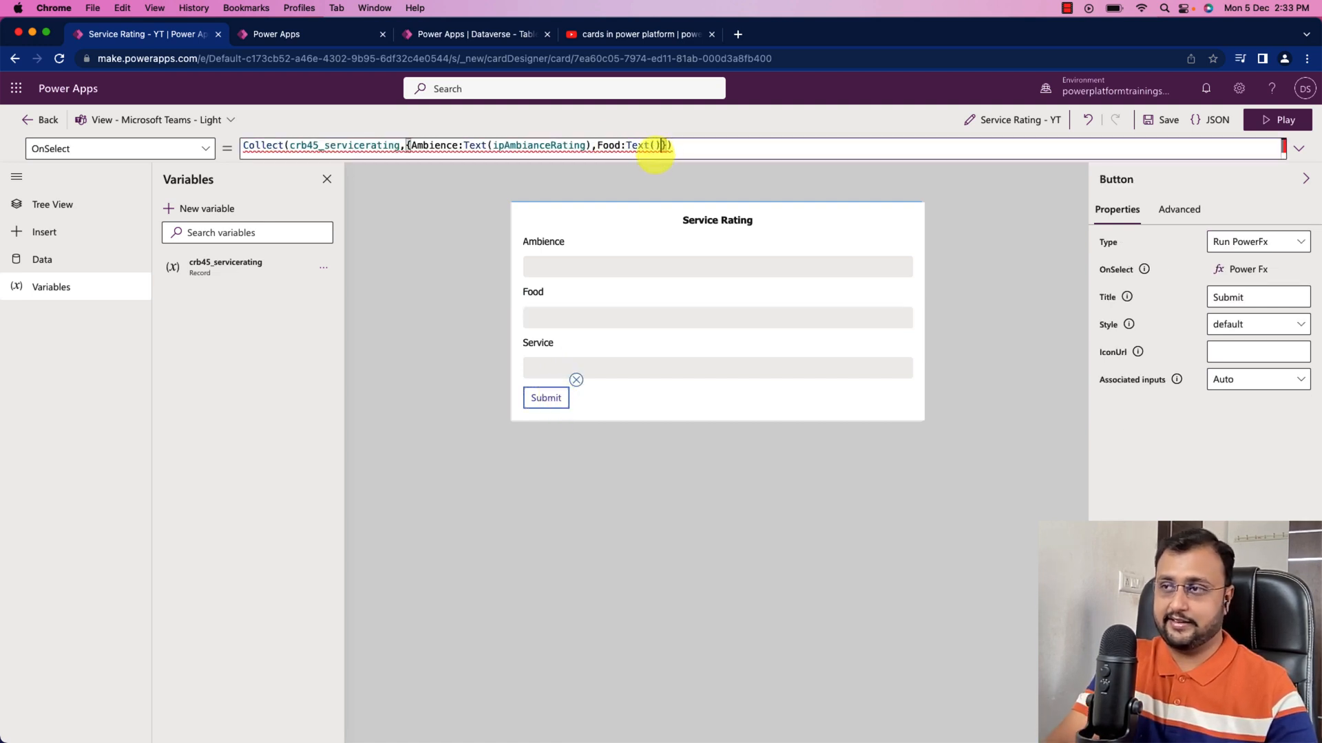
text(ipFoodRating)
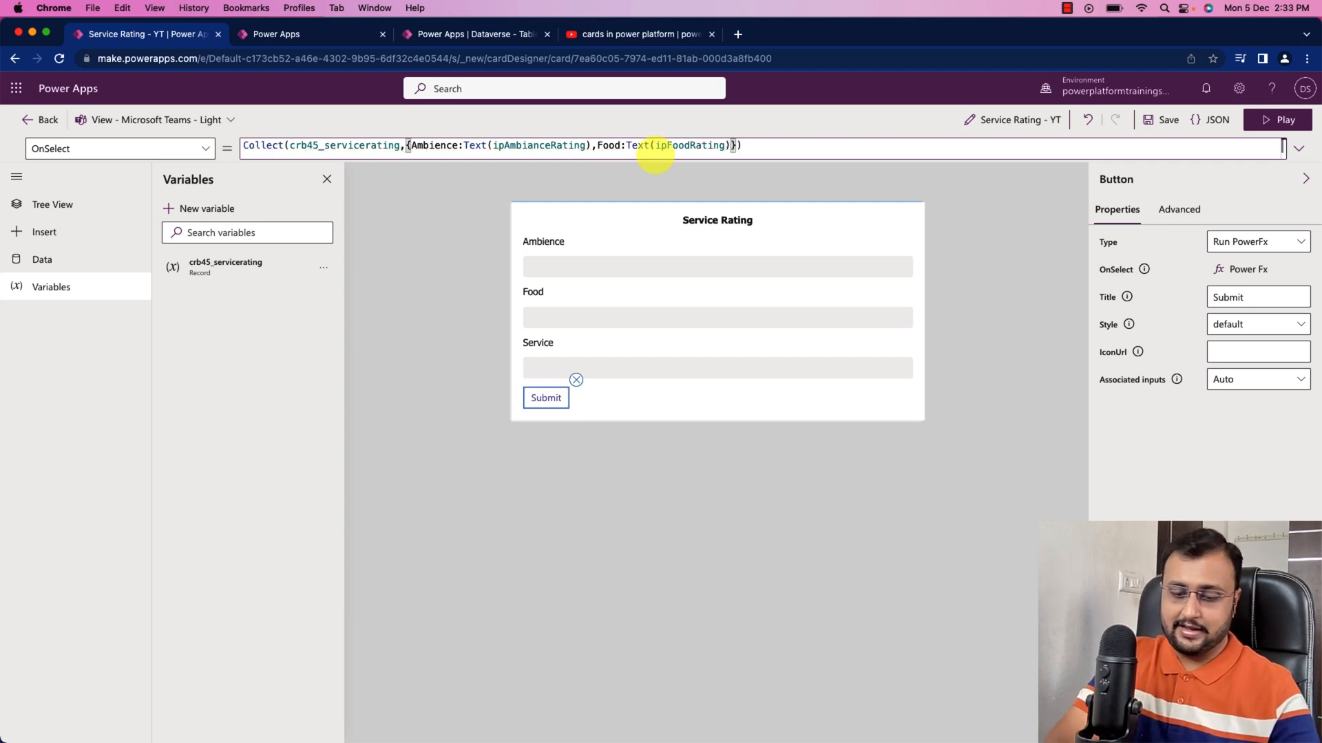
text(,)
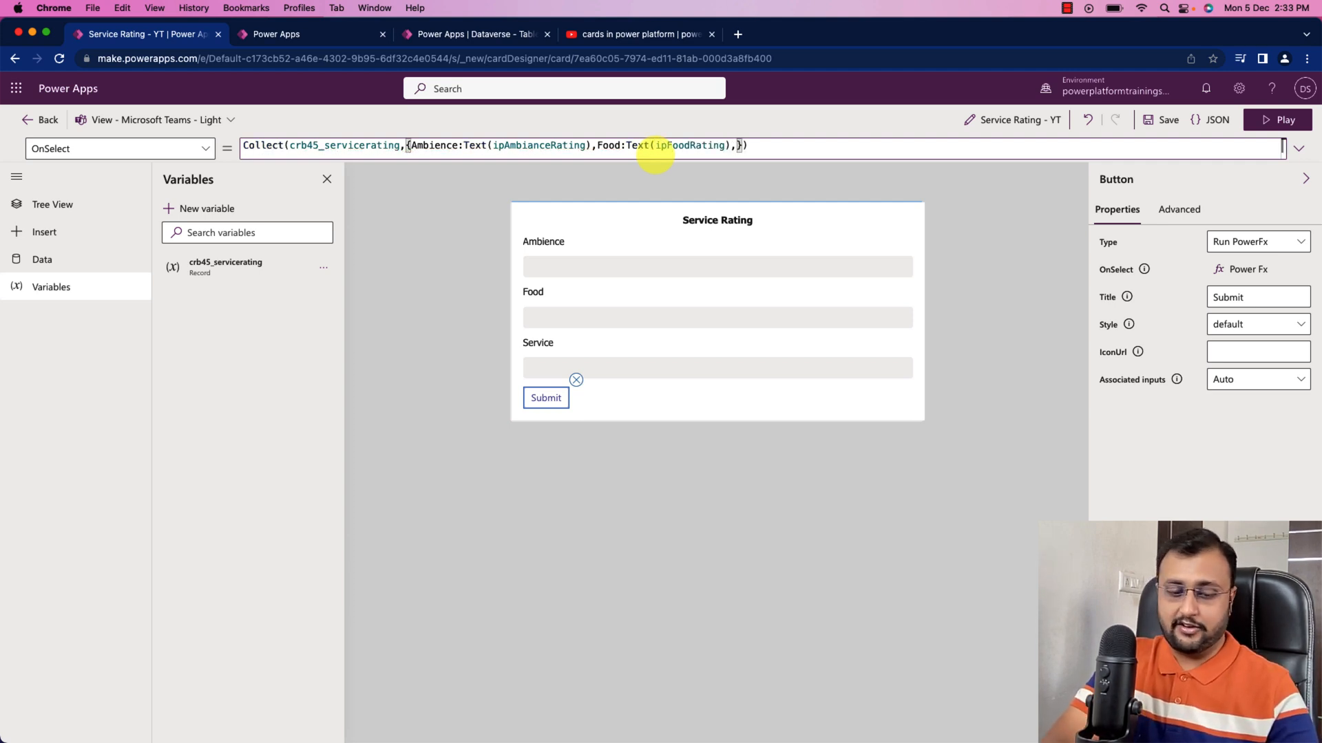
Start a Service:Text() entry and check the Service input's name
text(Service)
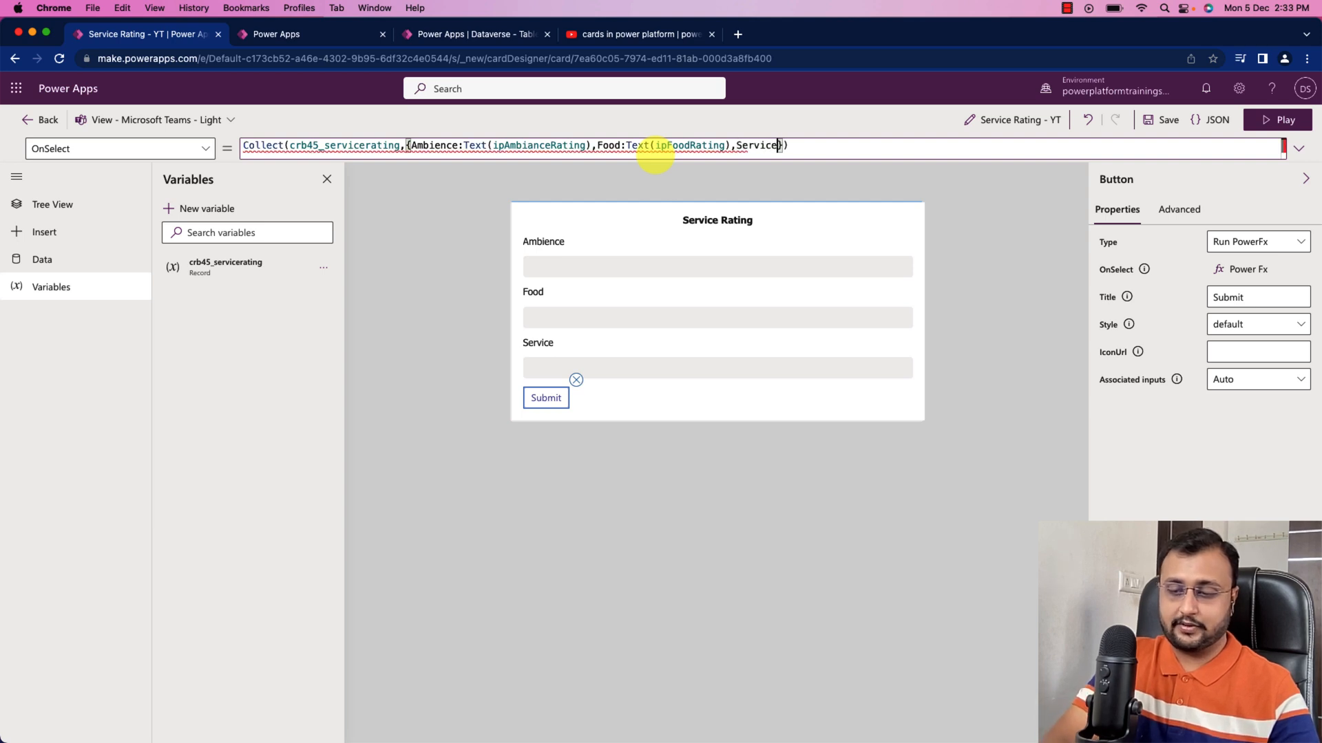
text(:)
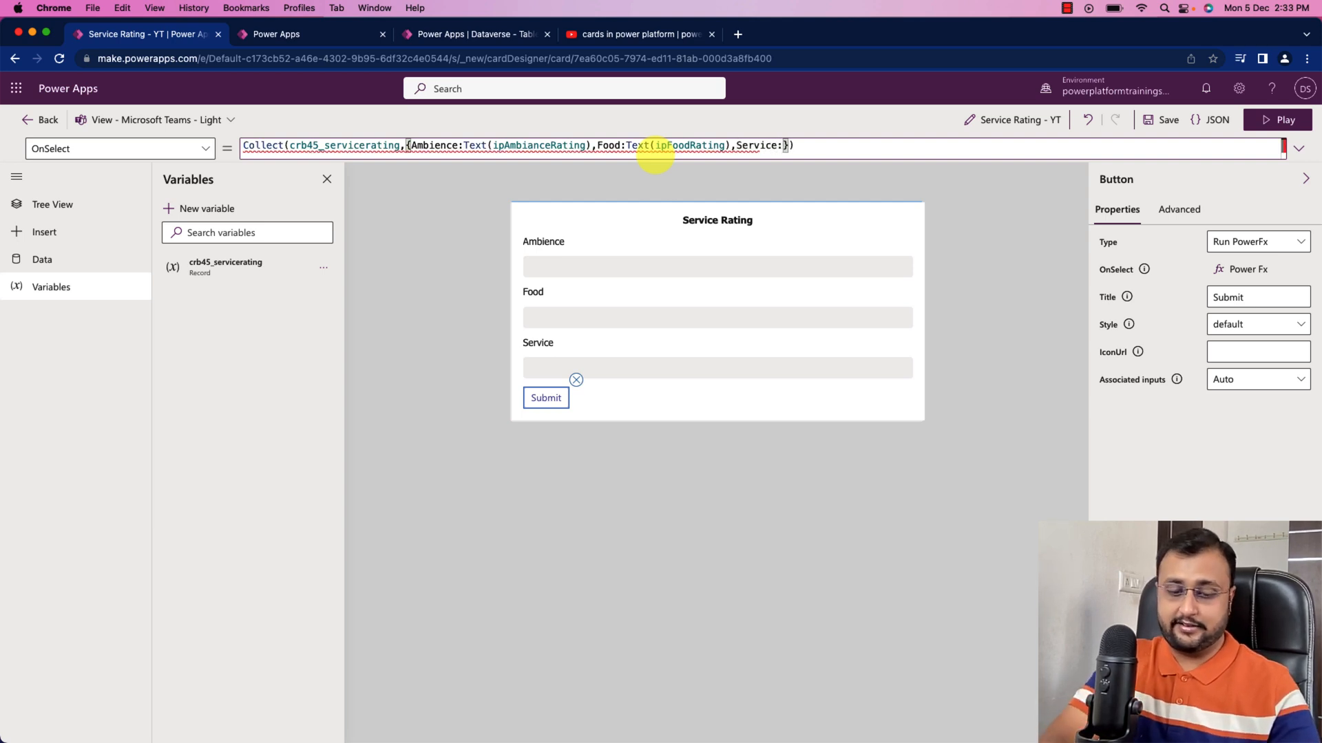
text(Text())
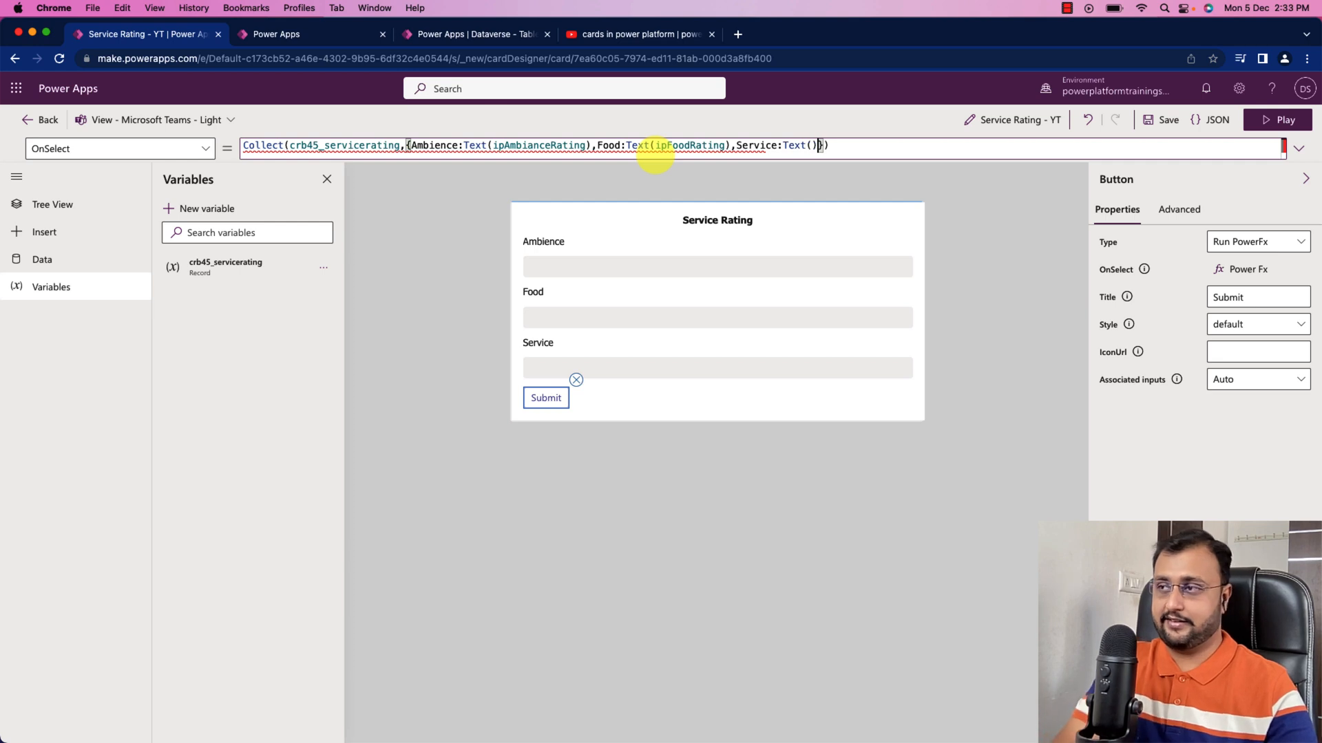
click(717, 364)
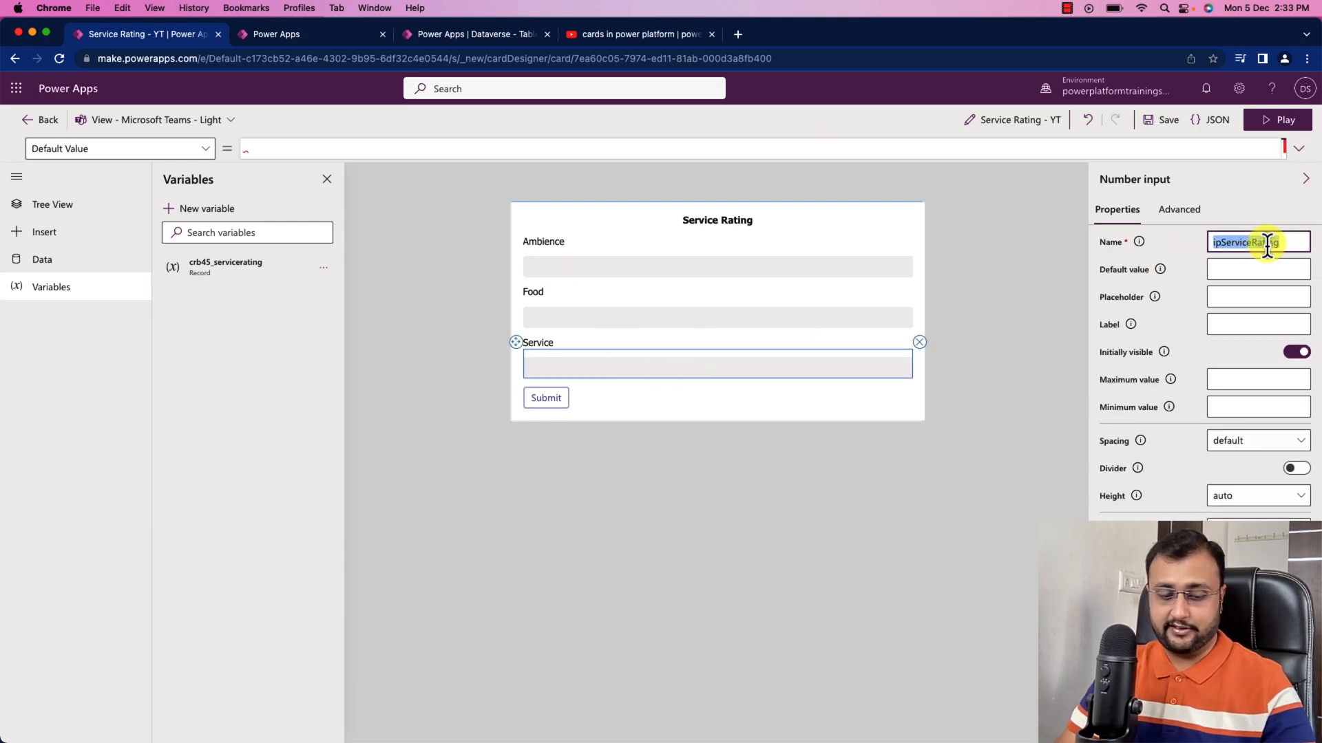
click(545, 398)
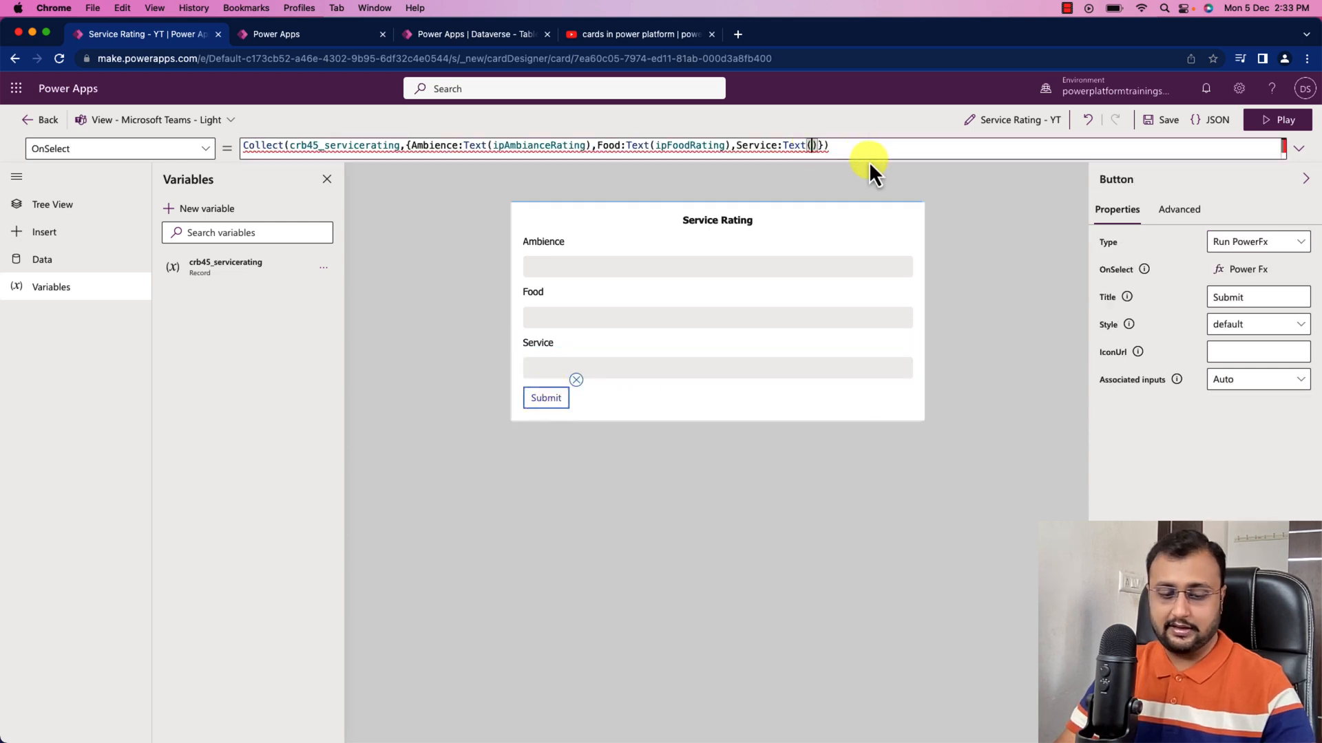
Map Service to Text(ipServiceRating) and add Name "dshah" to the Collect record
text(ipServiceRating)
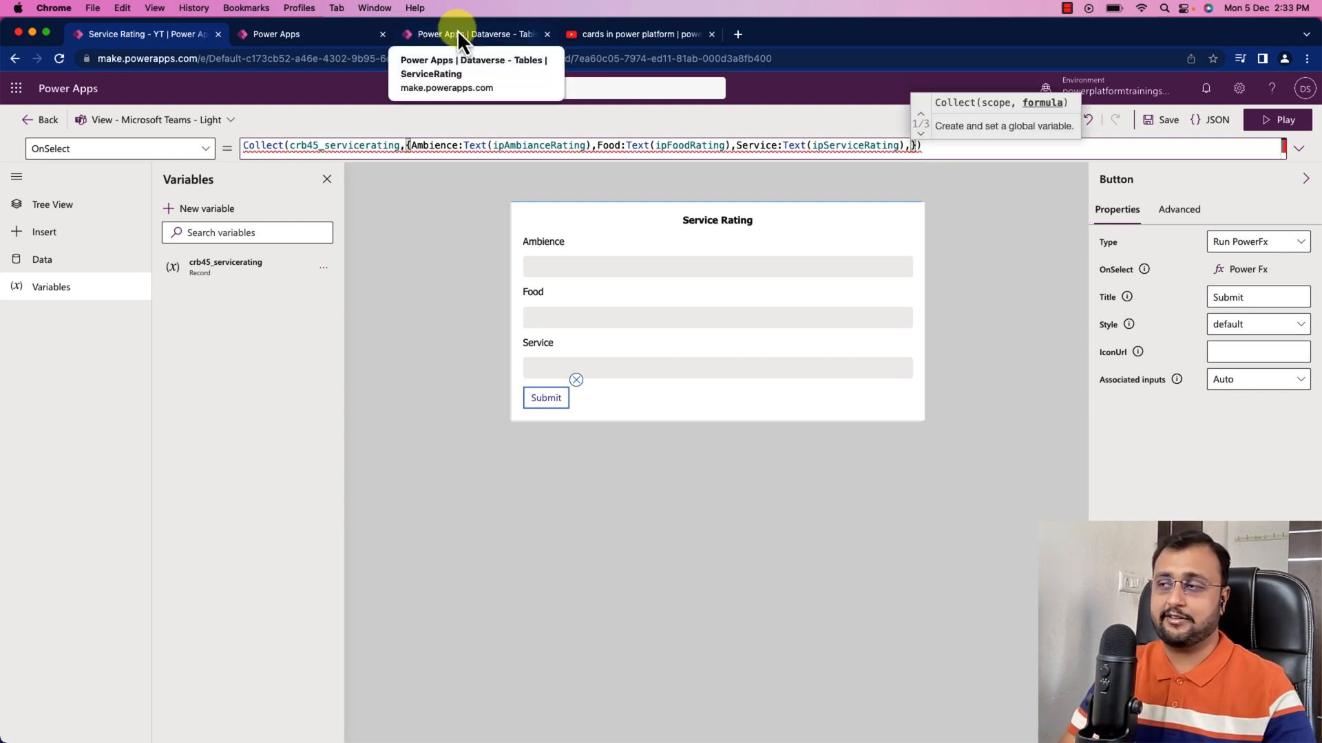
text(Name:)
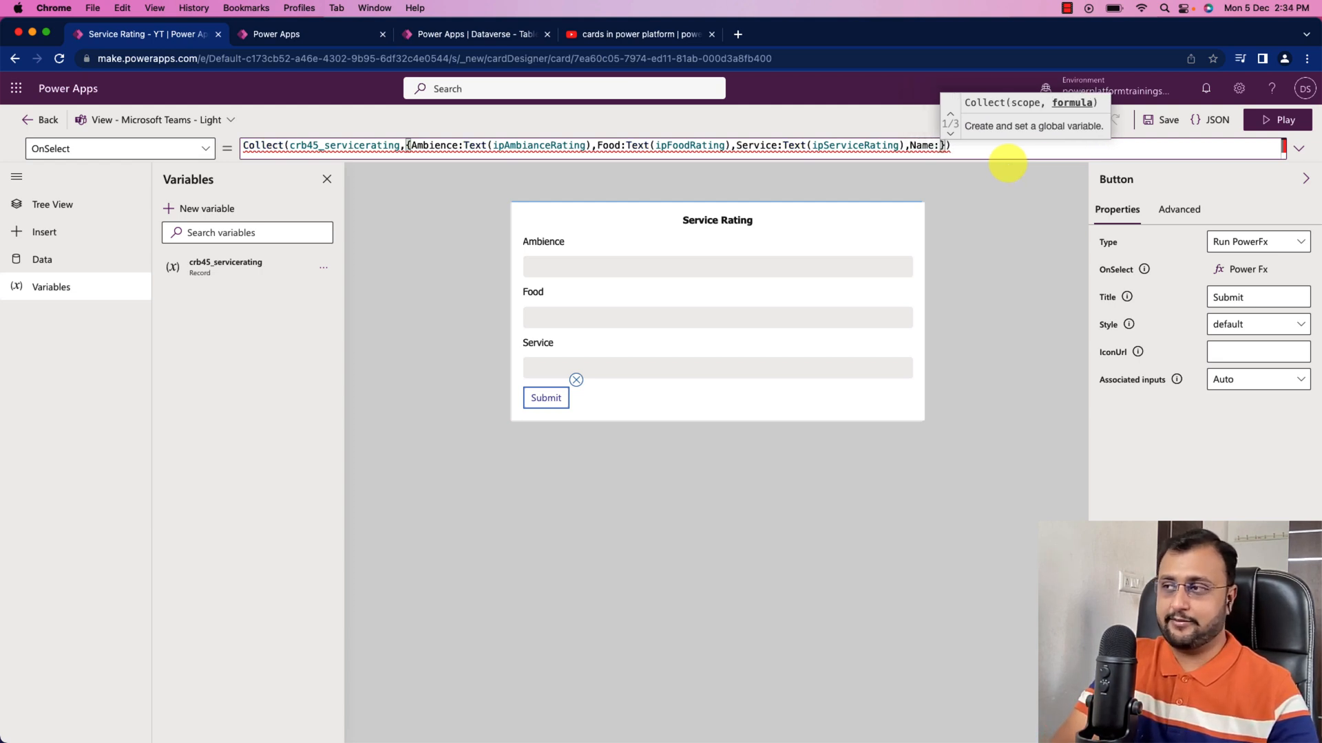
text("")
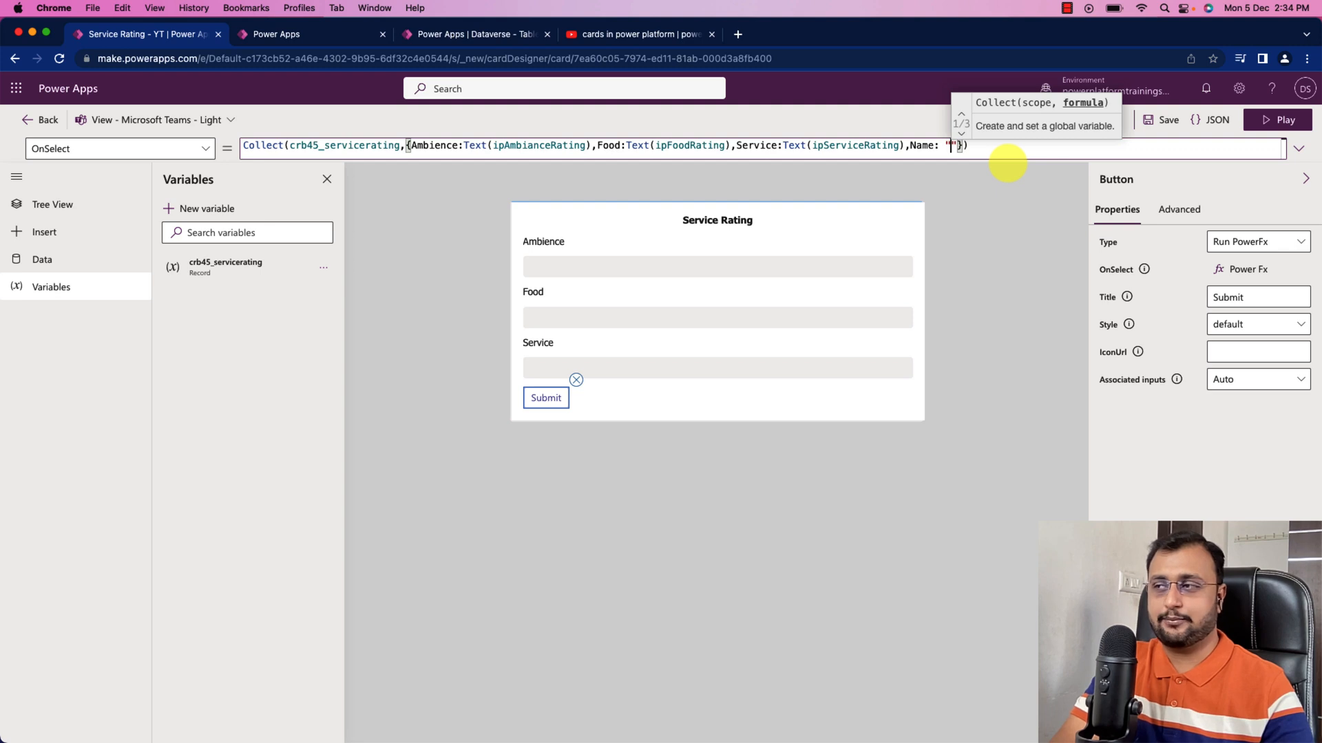
text(d)
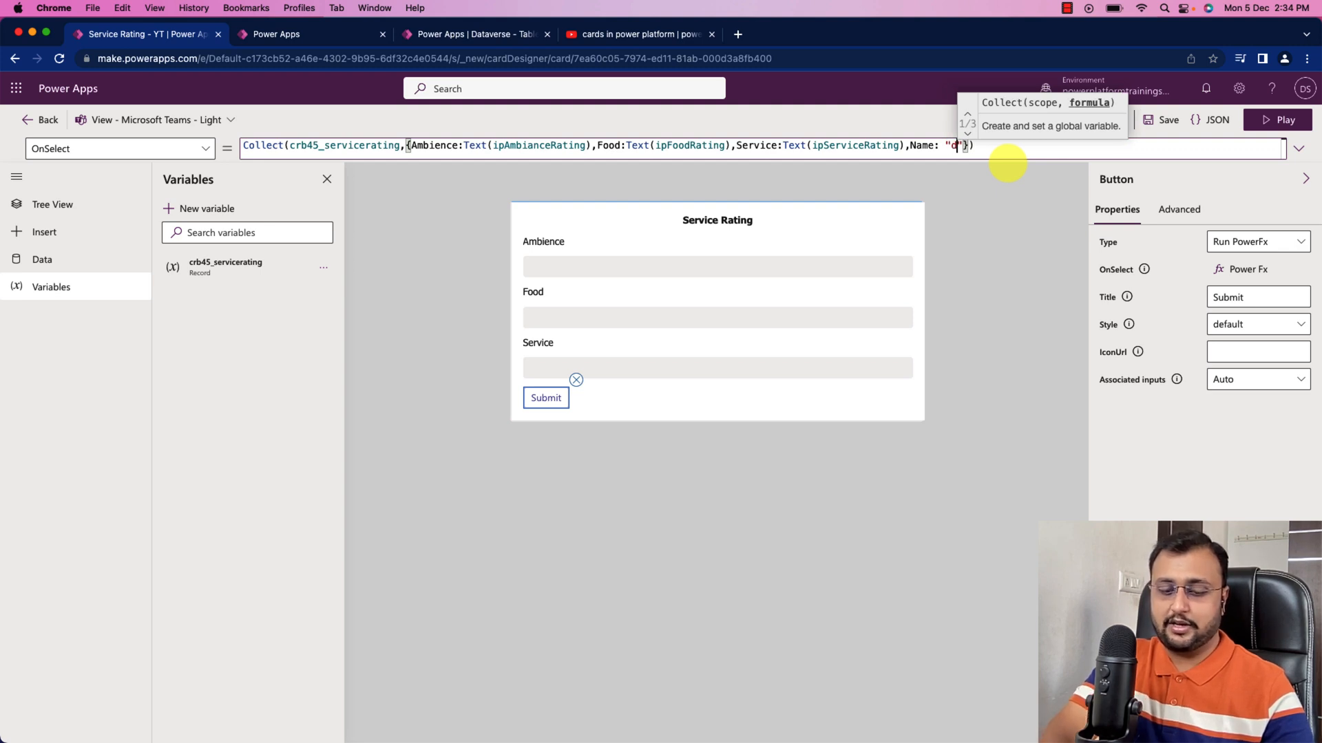
text(shah)
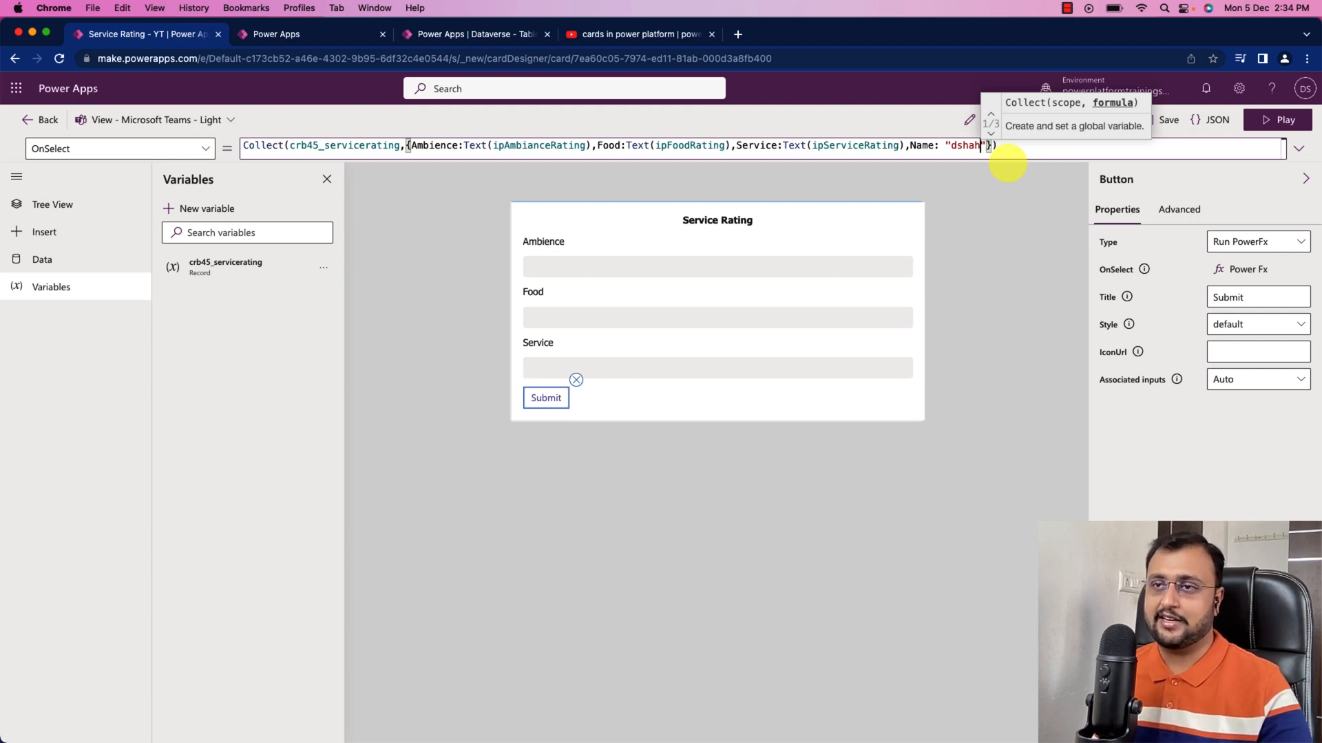
mouse_move(939, 124)
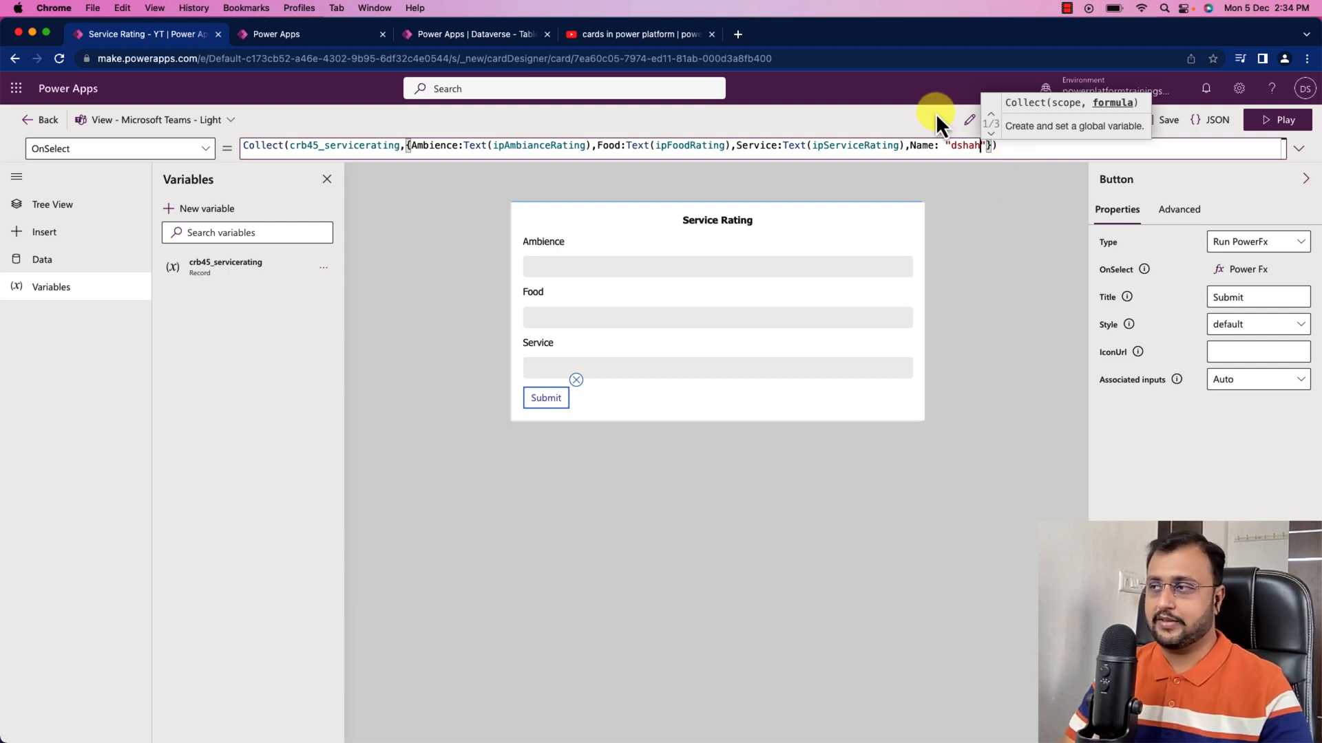
mouse_move(1011, 237)
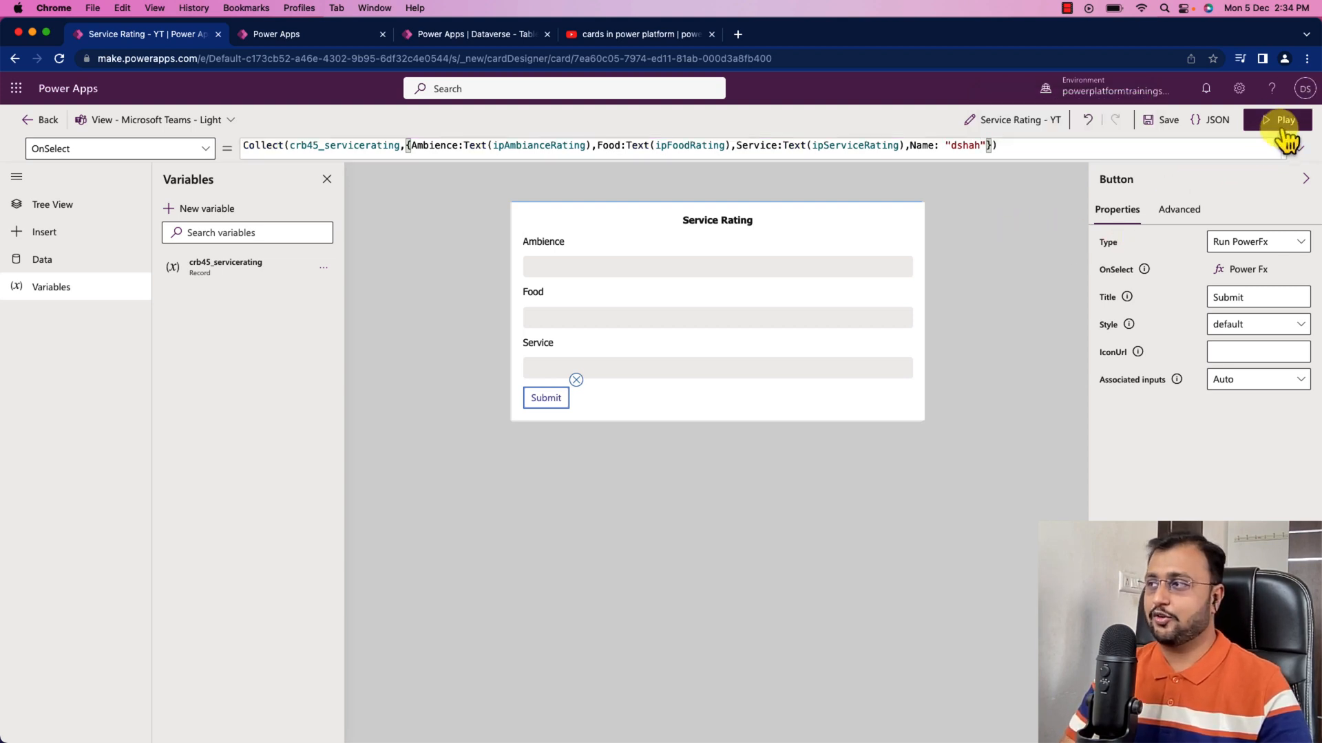
Save the card edits and launch it in play mode
click(1280, 120)
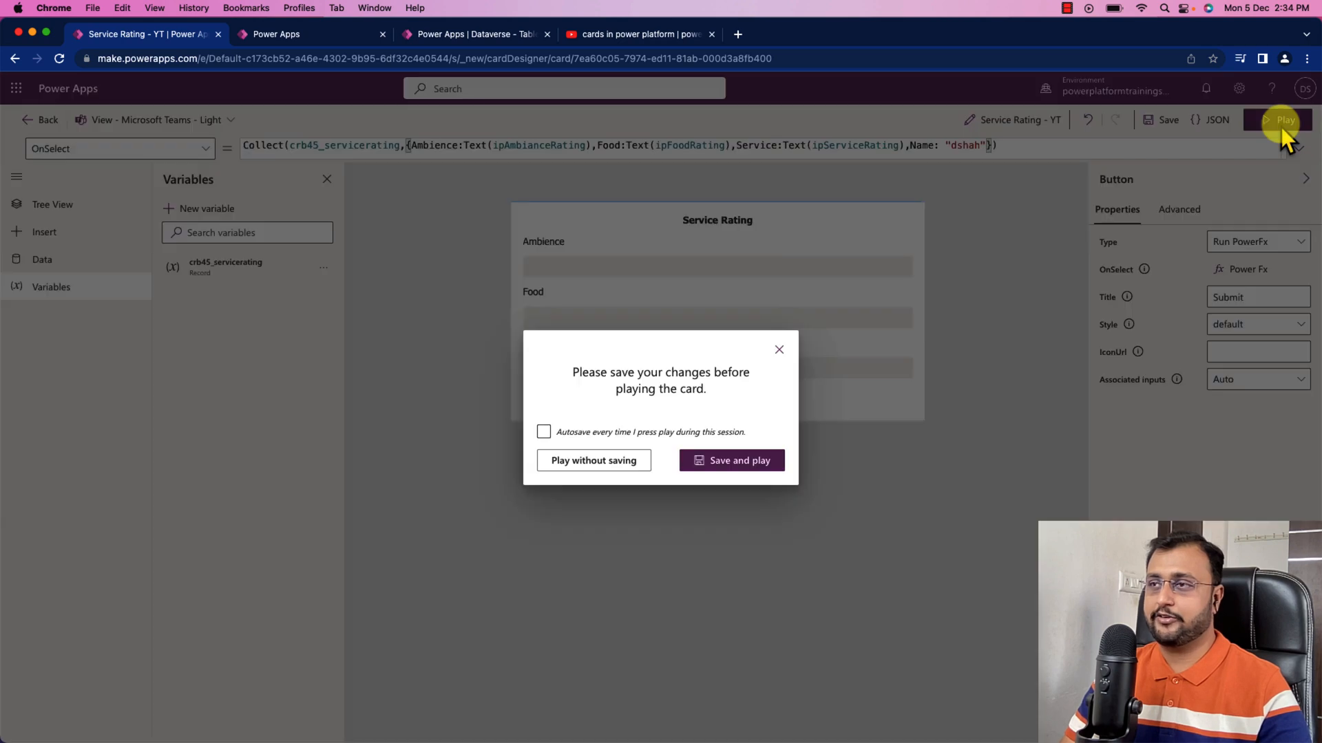
mouse_move(740, 460)
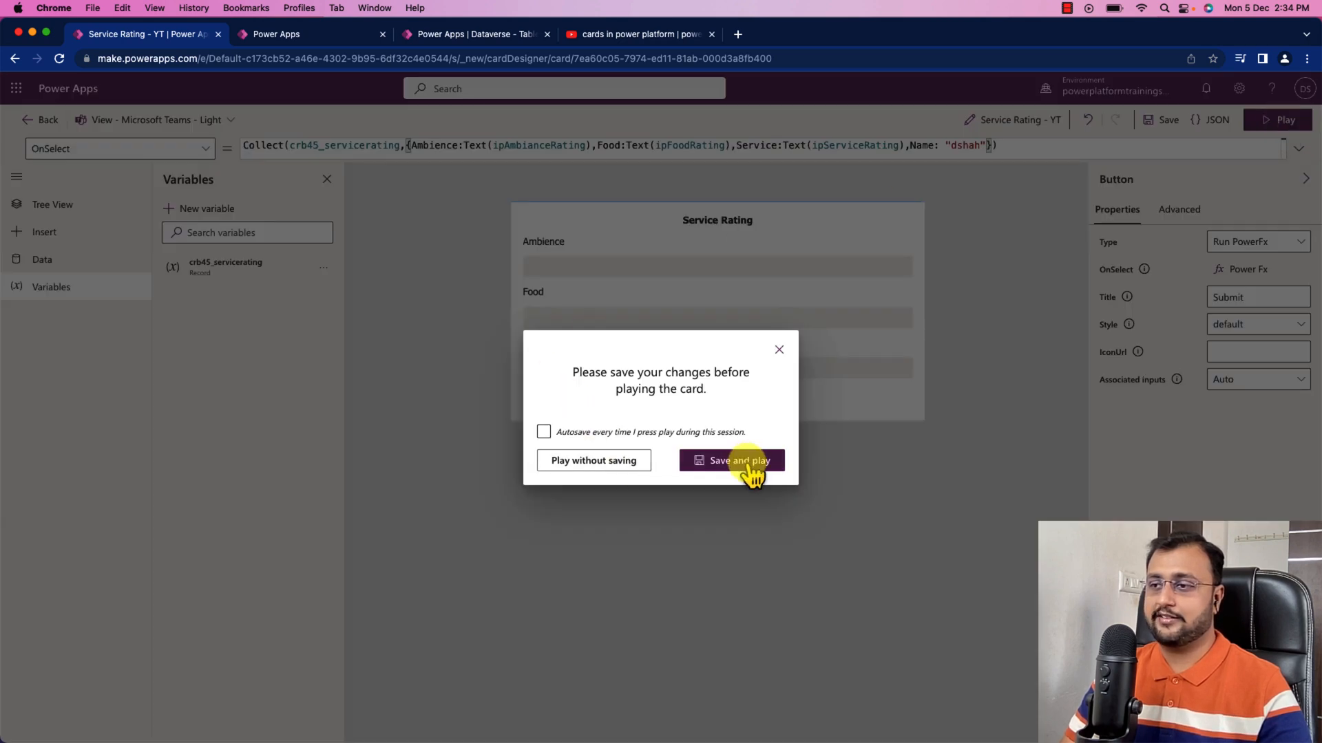
click(731, 460)
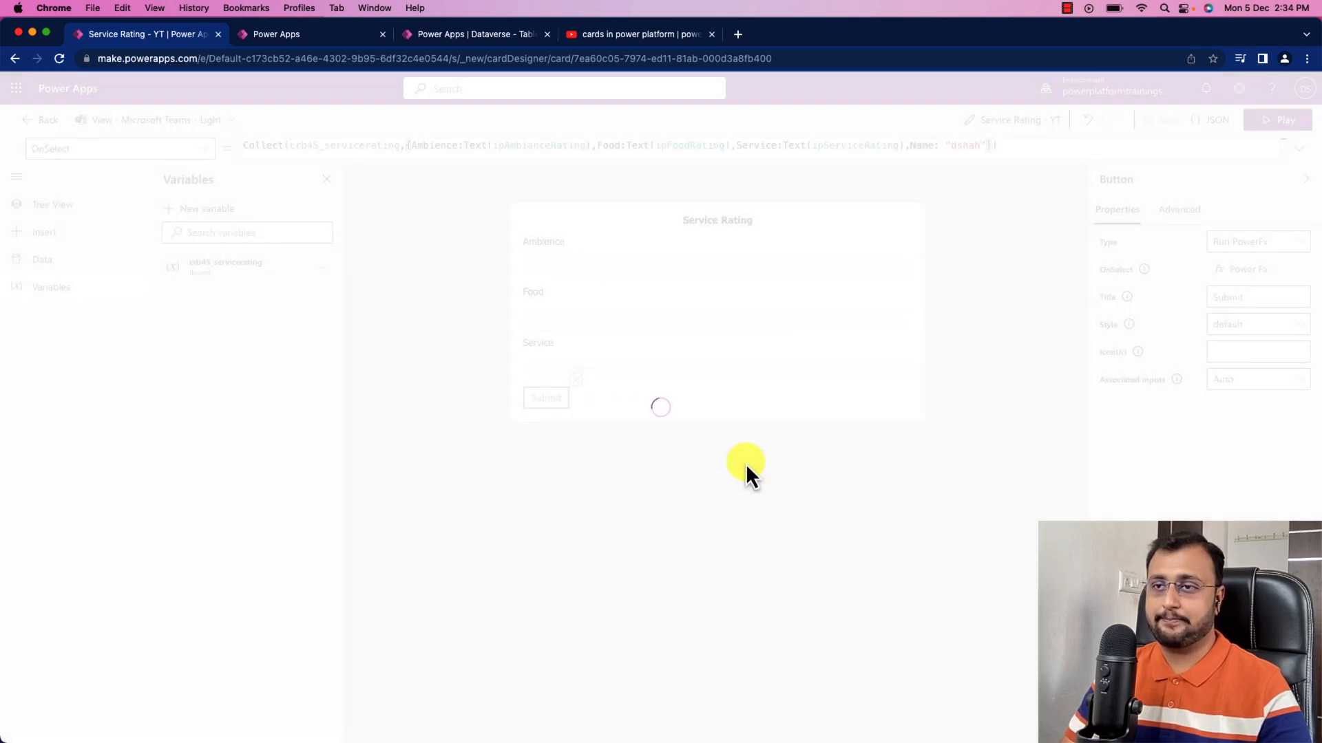
click(1278, 120)
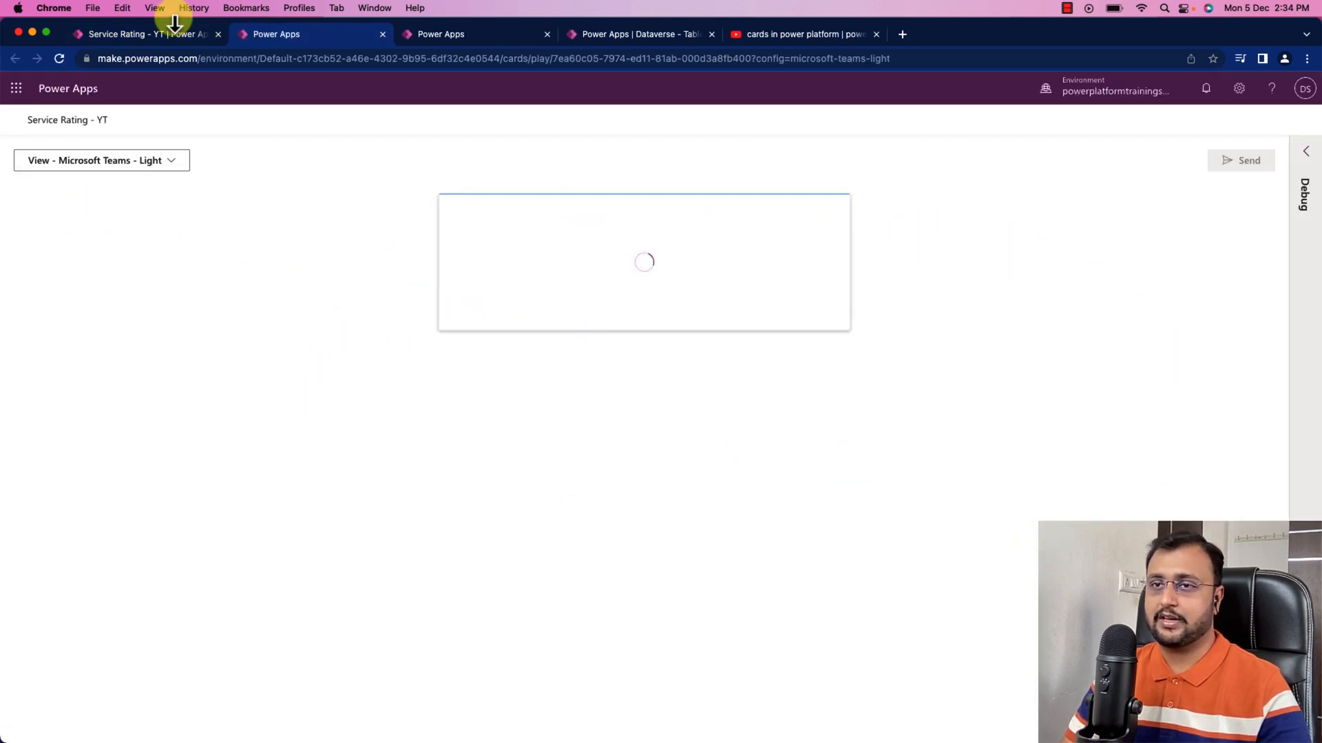
Preview the running card in Microsoft Teams Dark, then settle on Light theme
click(100, 161)
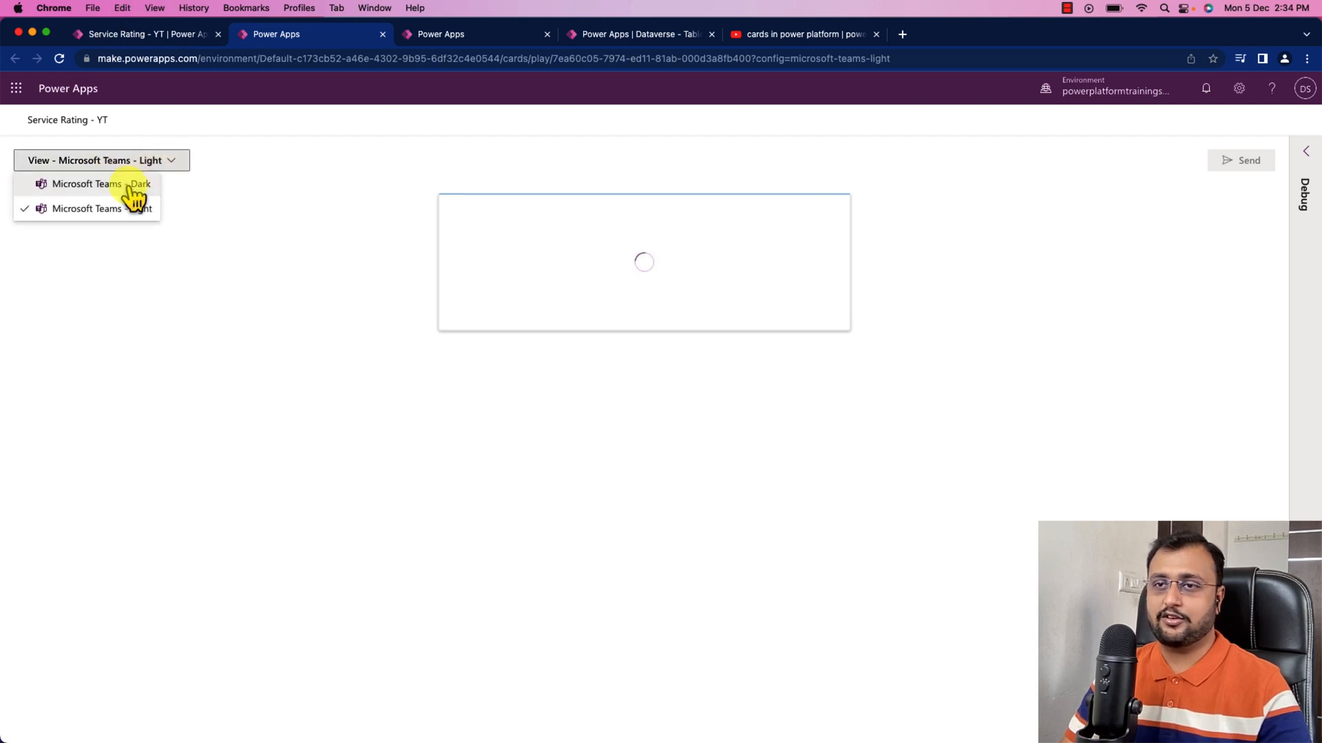
click(101, 184)
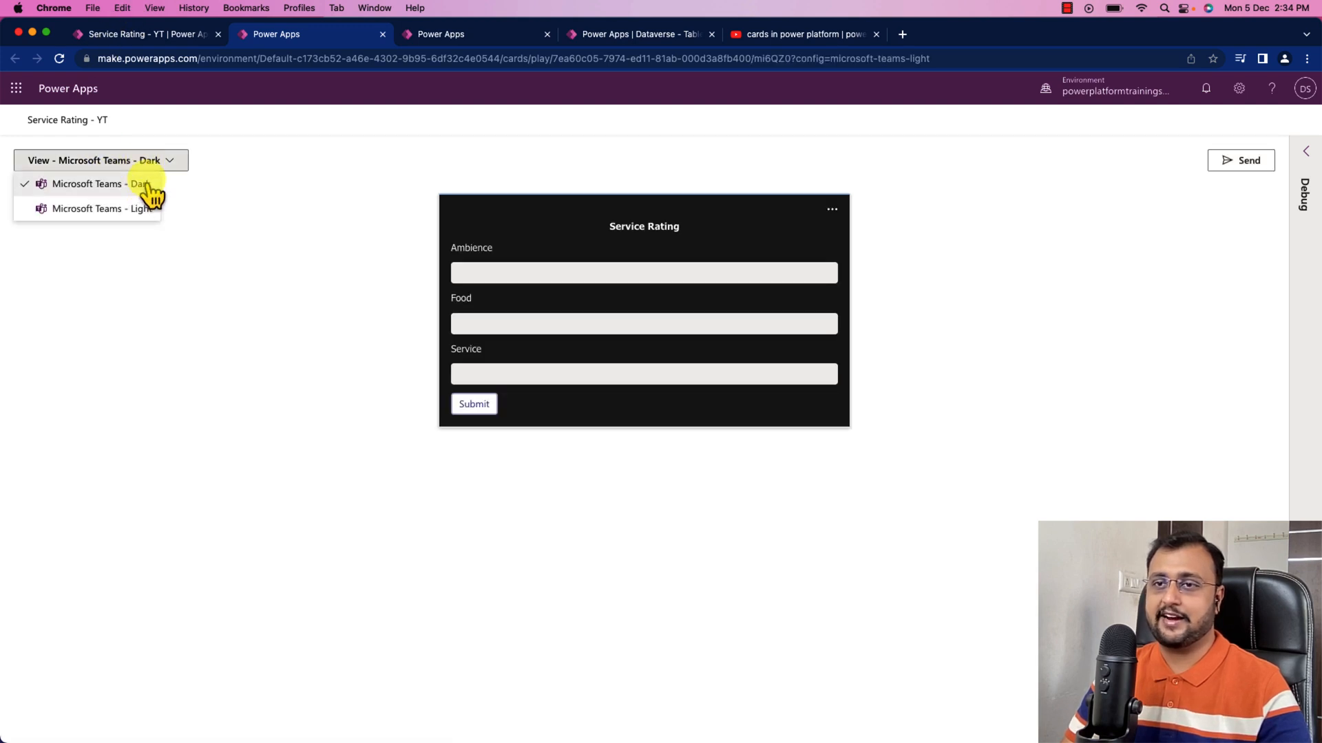
click(99, 208)
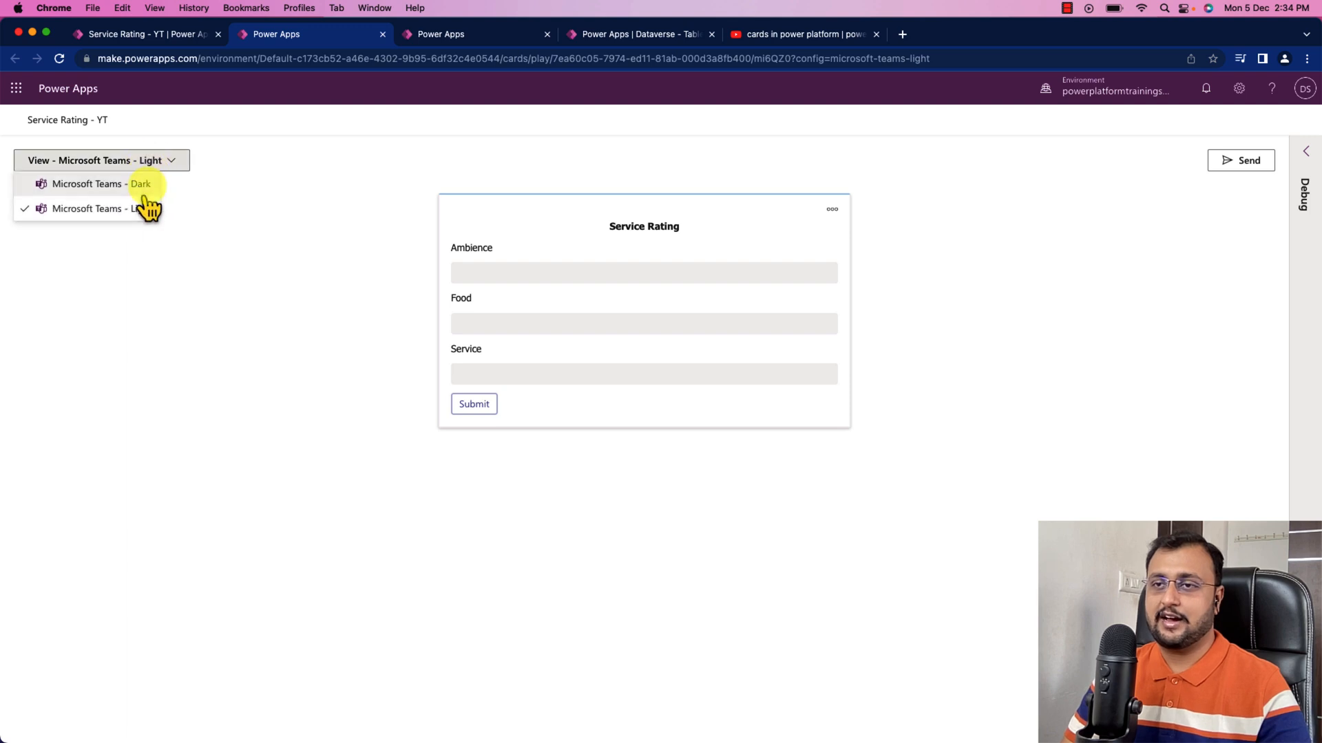
click(88, 184)
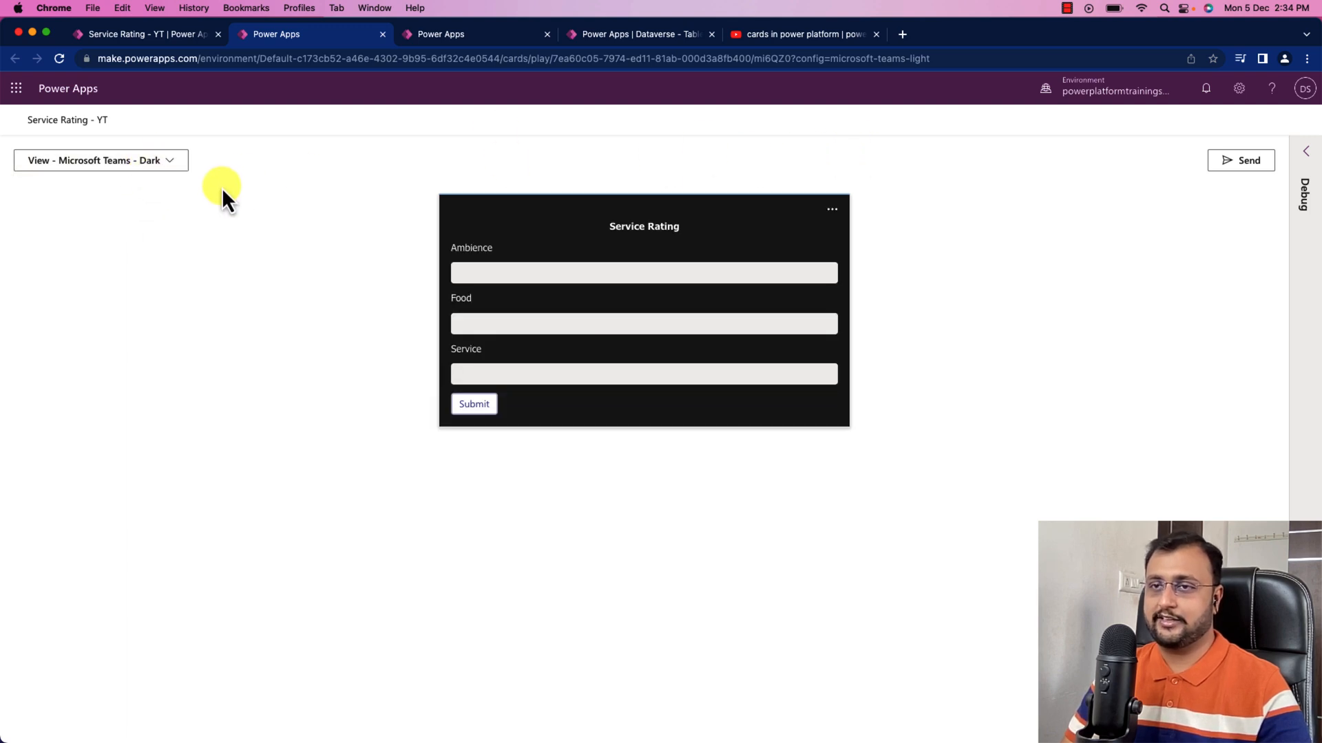
click(99, 161)
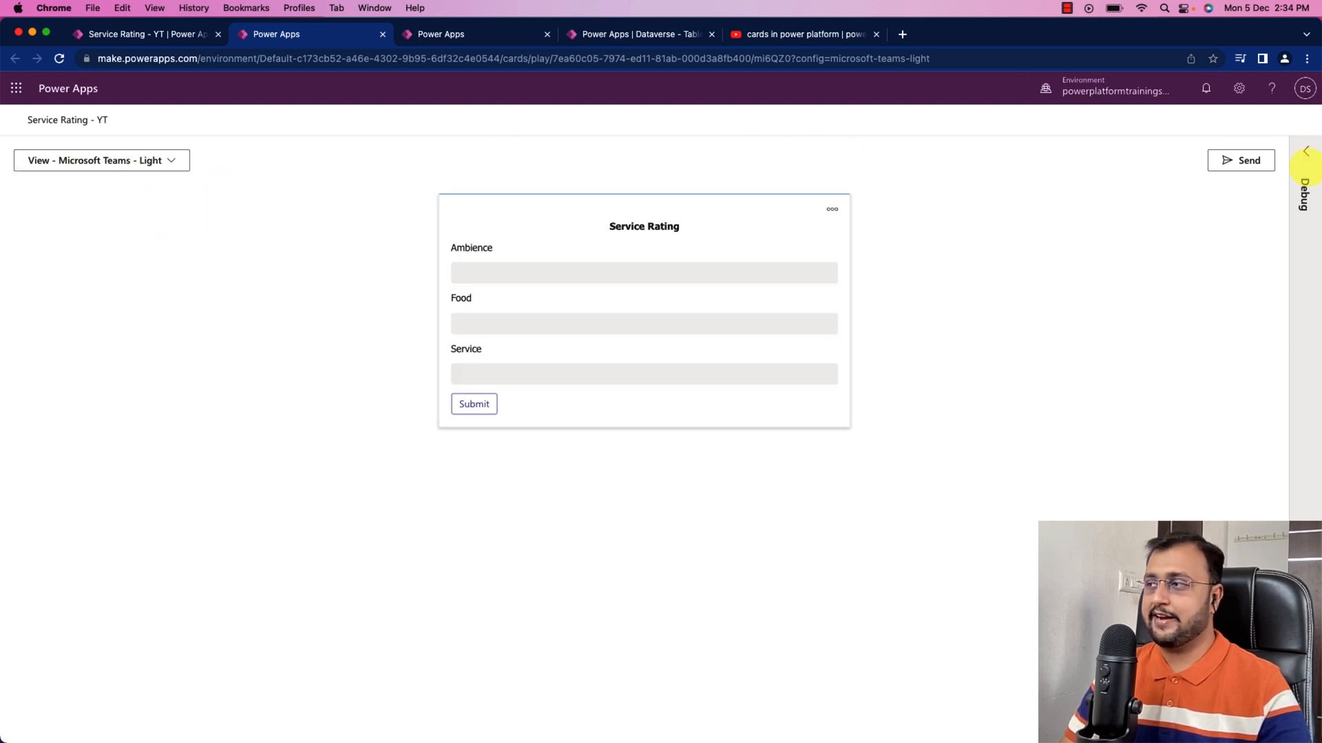
Inspect the debug pane's Memory, JSON and Info tabs, ending on Memory
click(1305, 150)
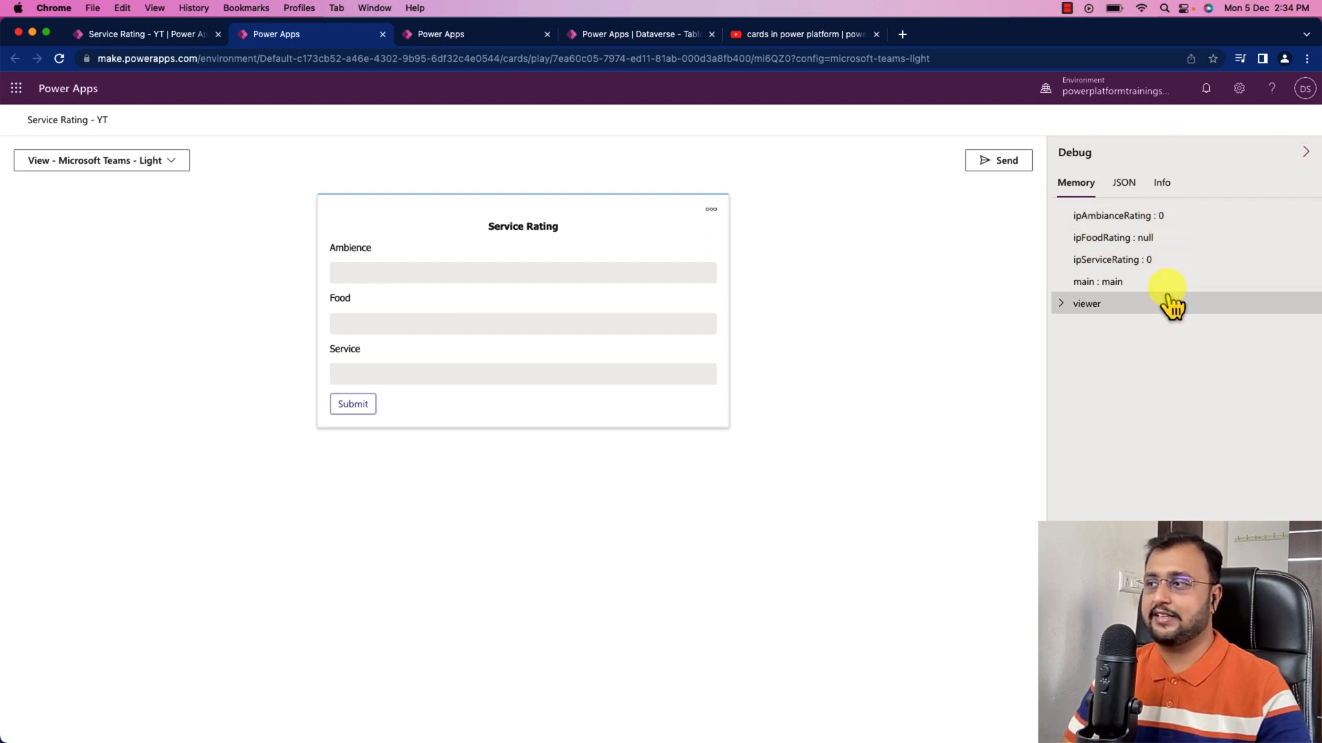
mouse_move(1083, 221)
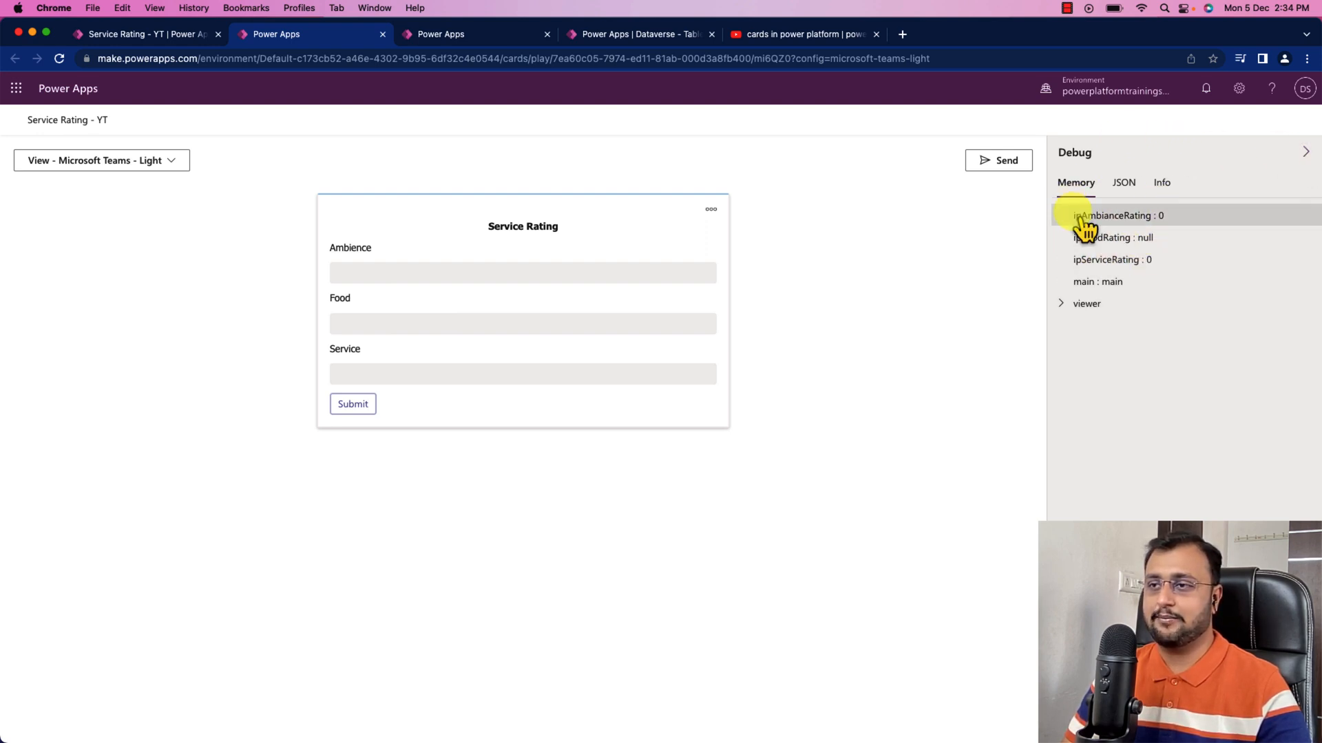
click(1123, 182)
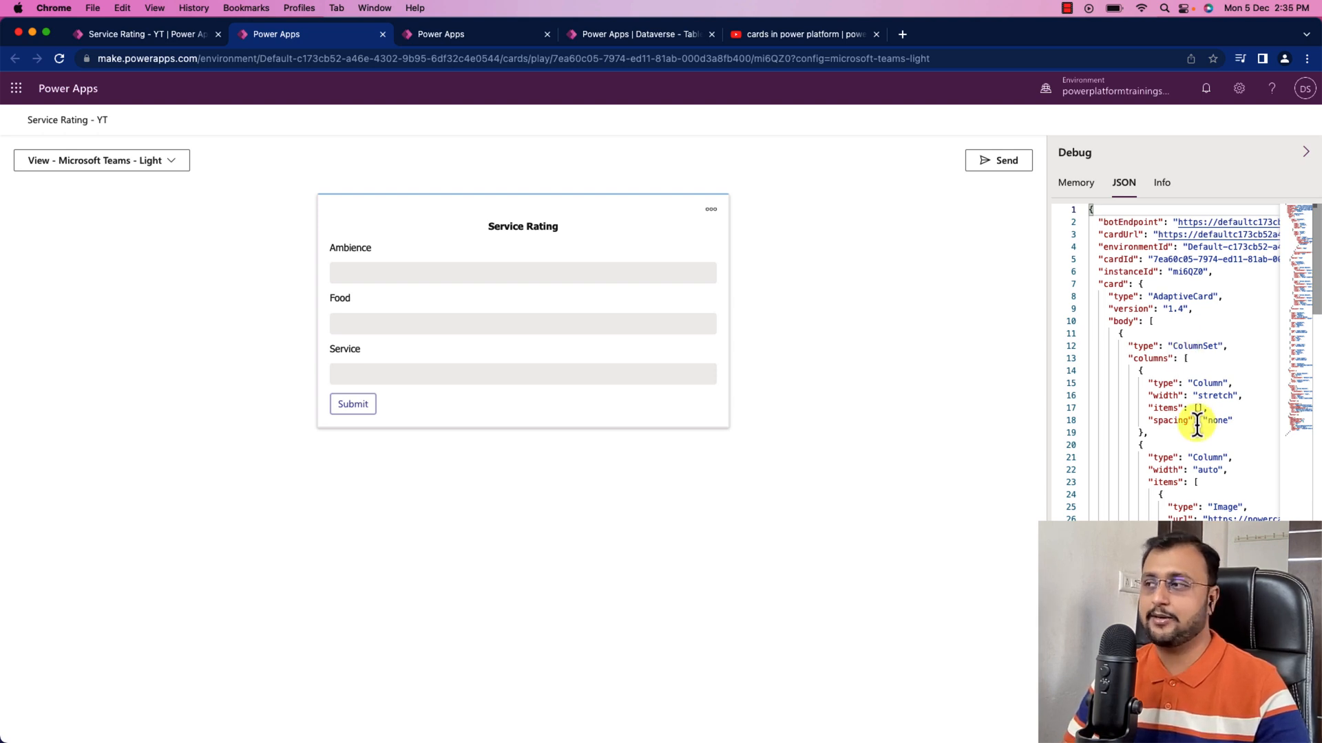
click(1161, 182)
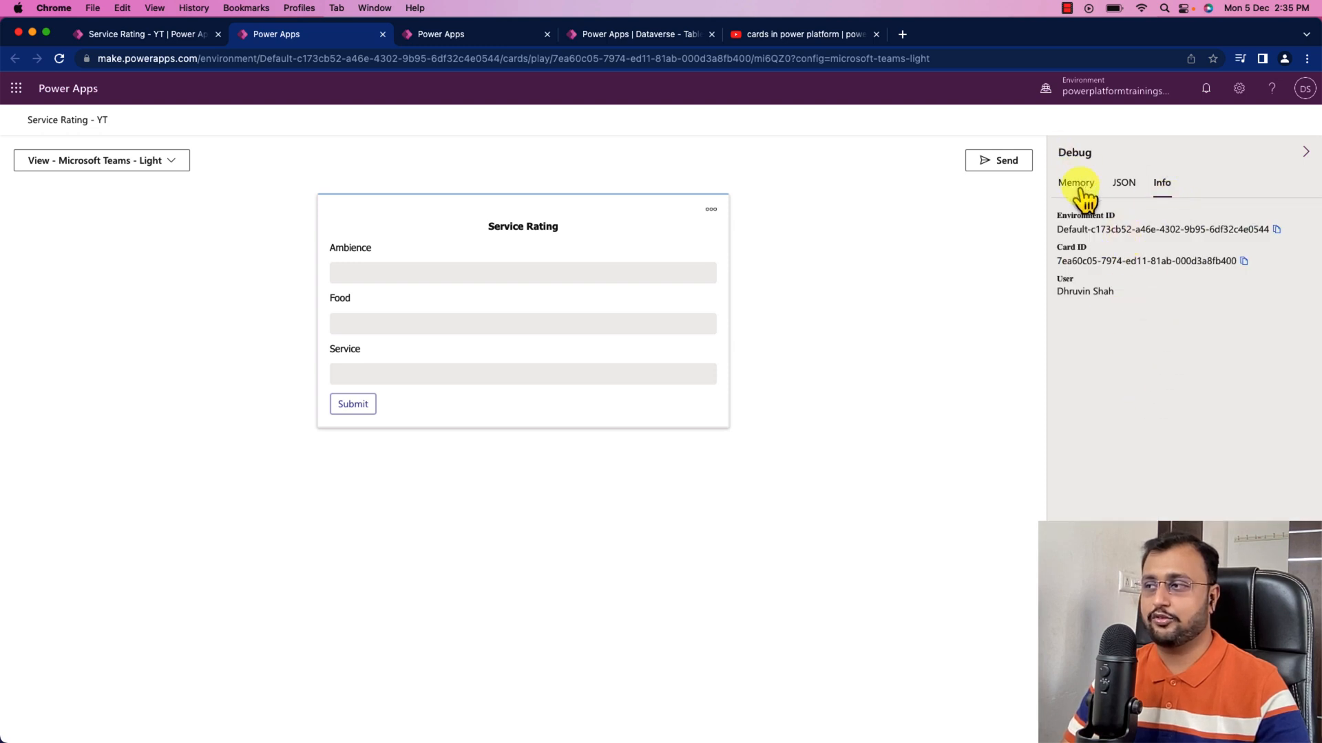
click(1075, 182)
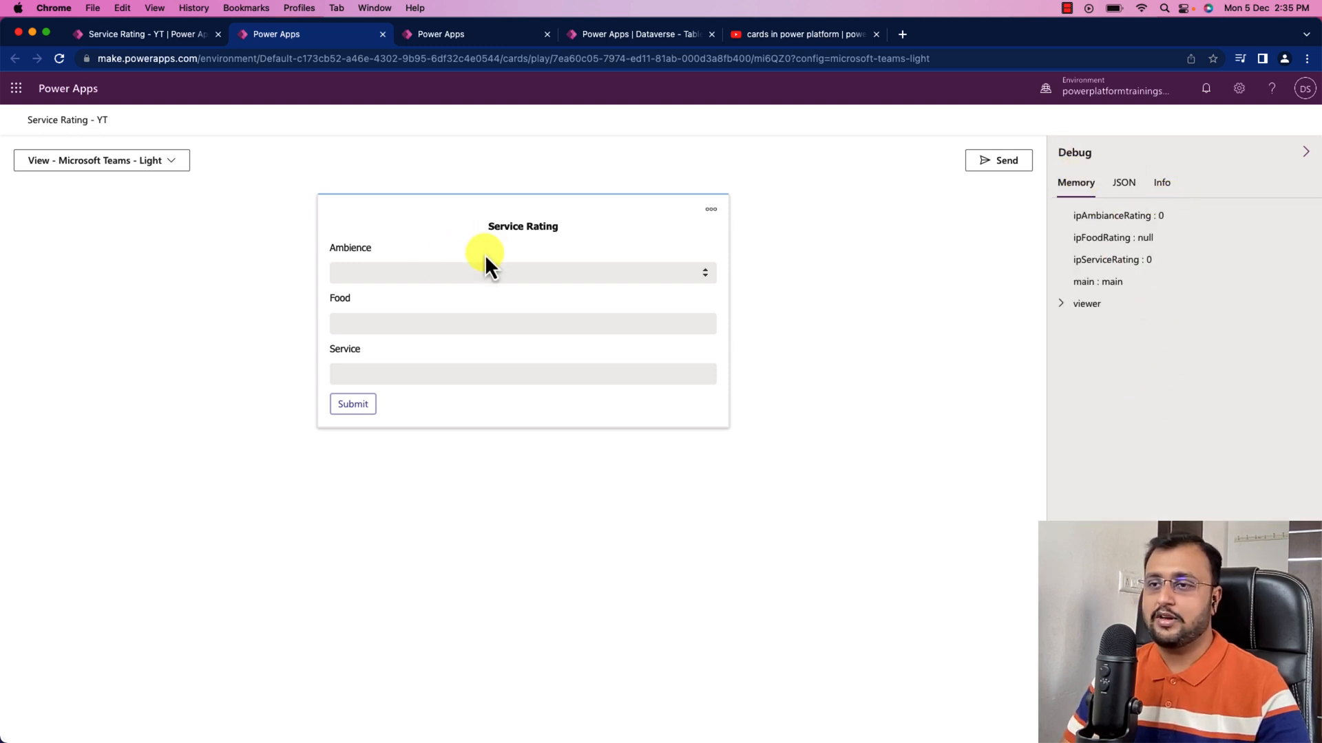
Enter Ambience 2 and Food 5 and submit the 2, 5, 5 ratings
click(522, 272)
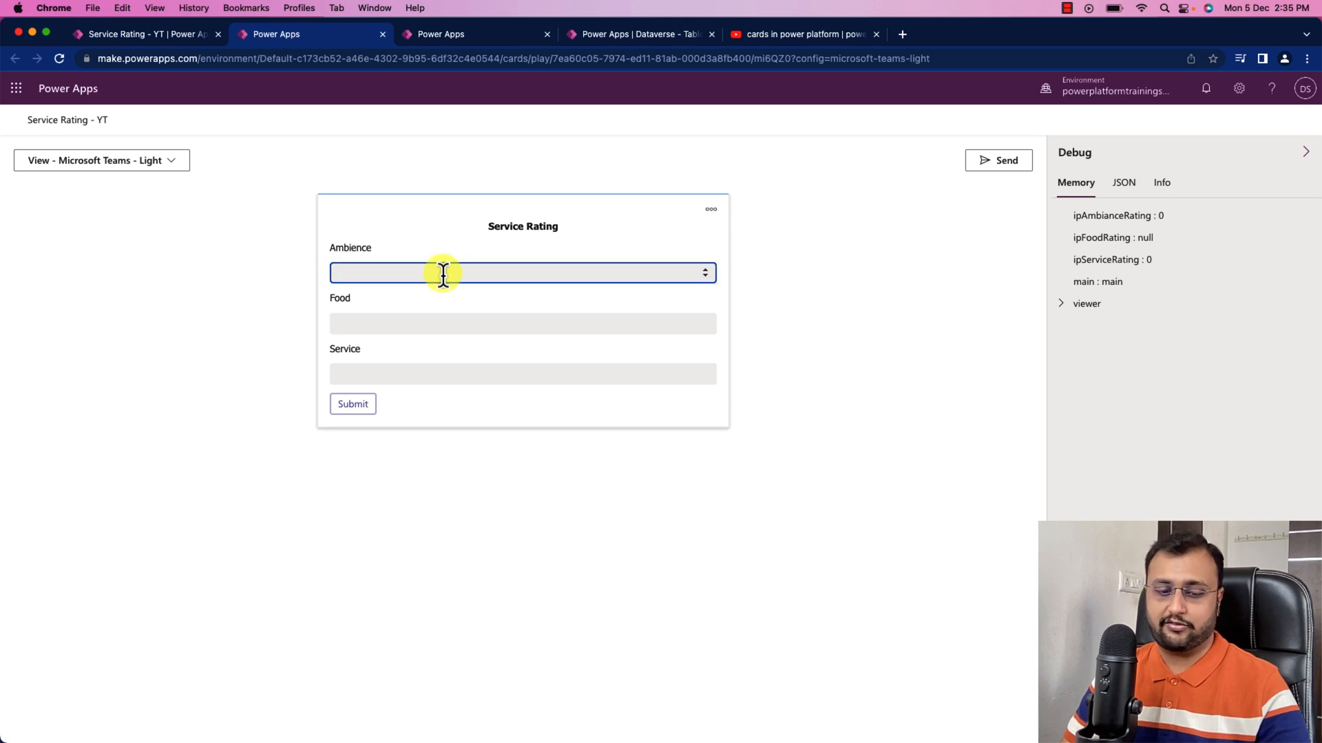
text(2)
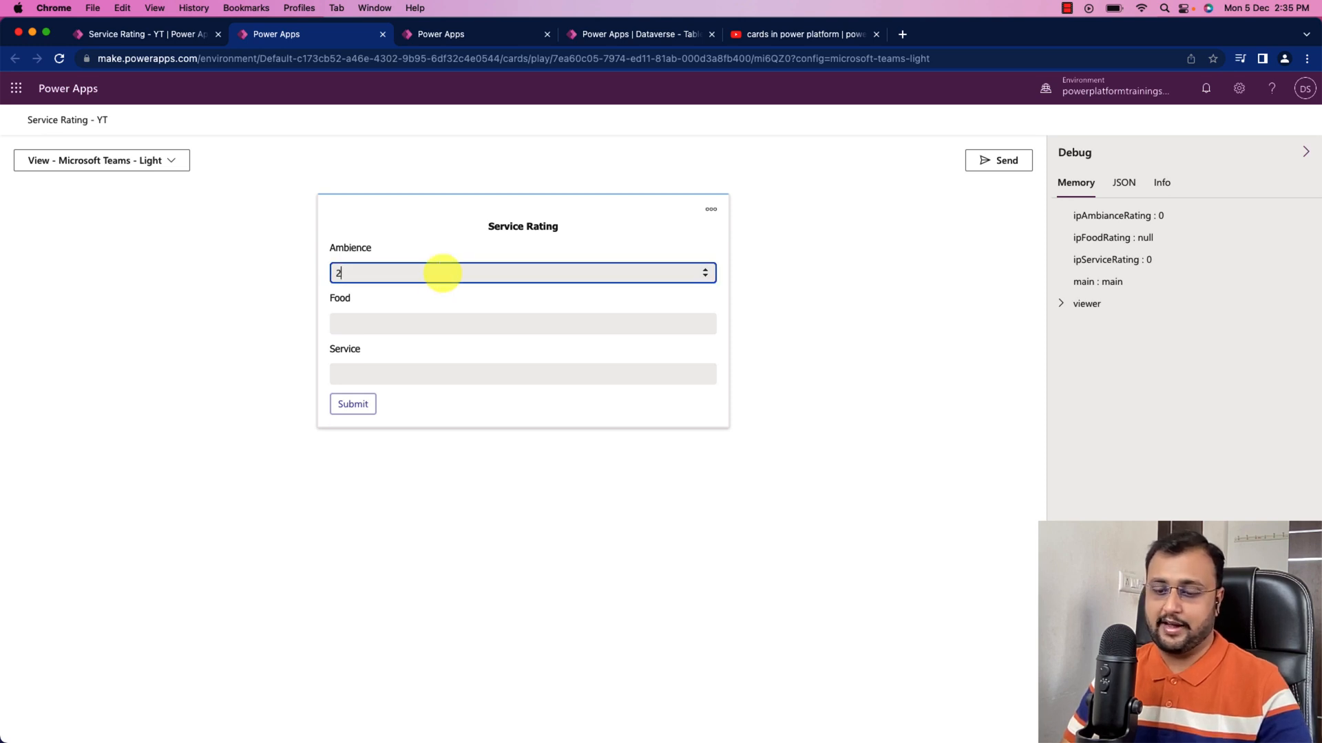
click(522, 324)
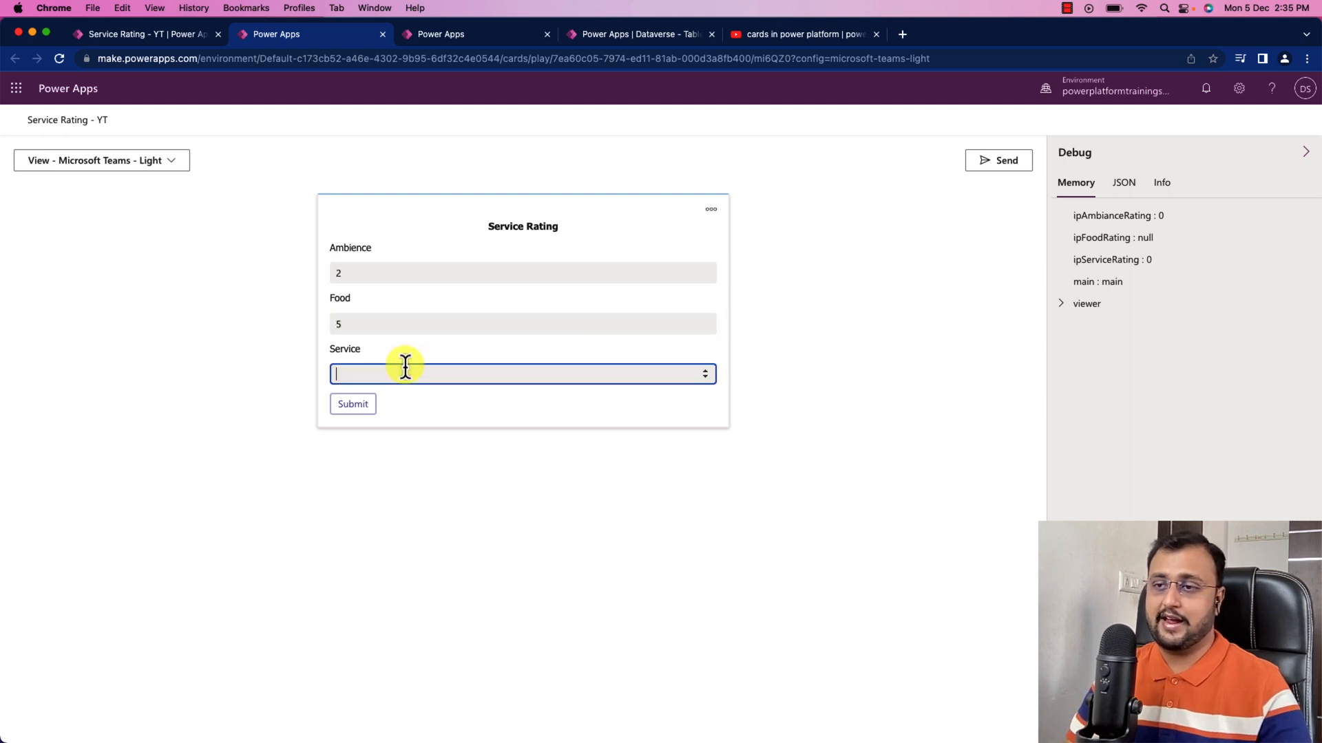
text(5)
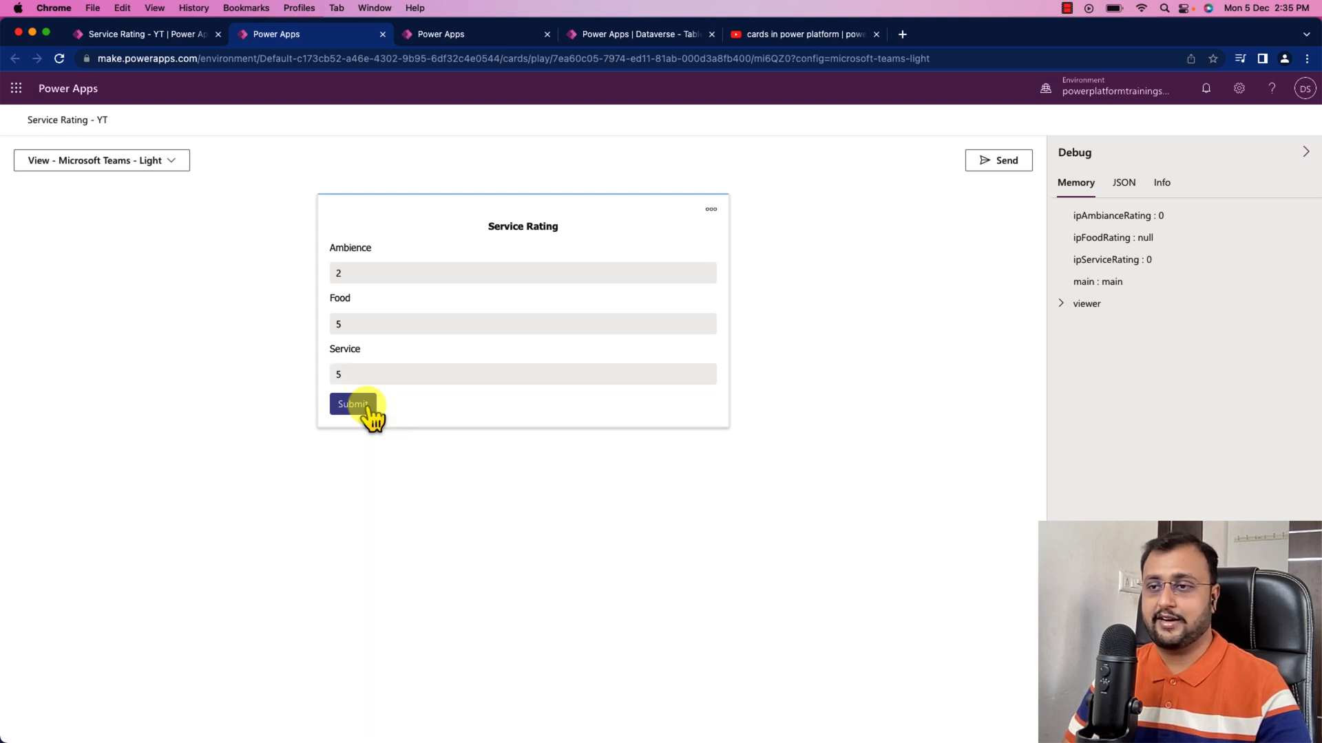
click(352, 404)
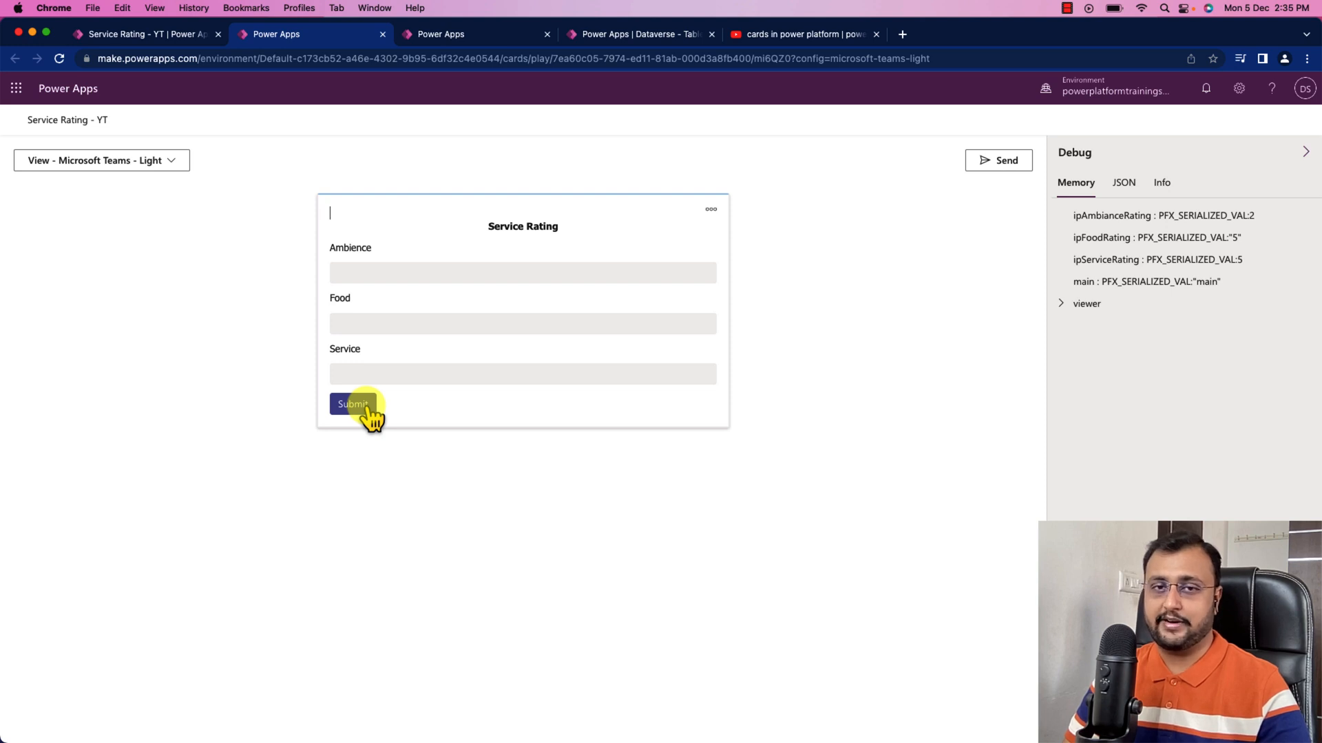
mouse_move(530, 69)
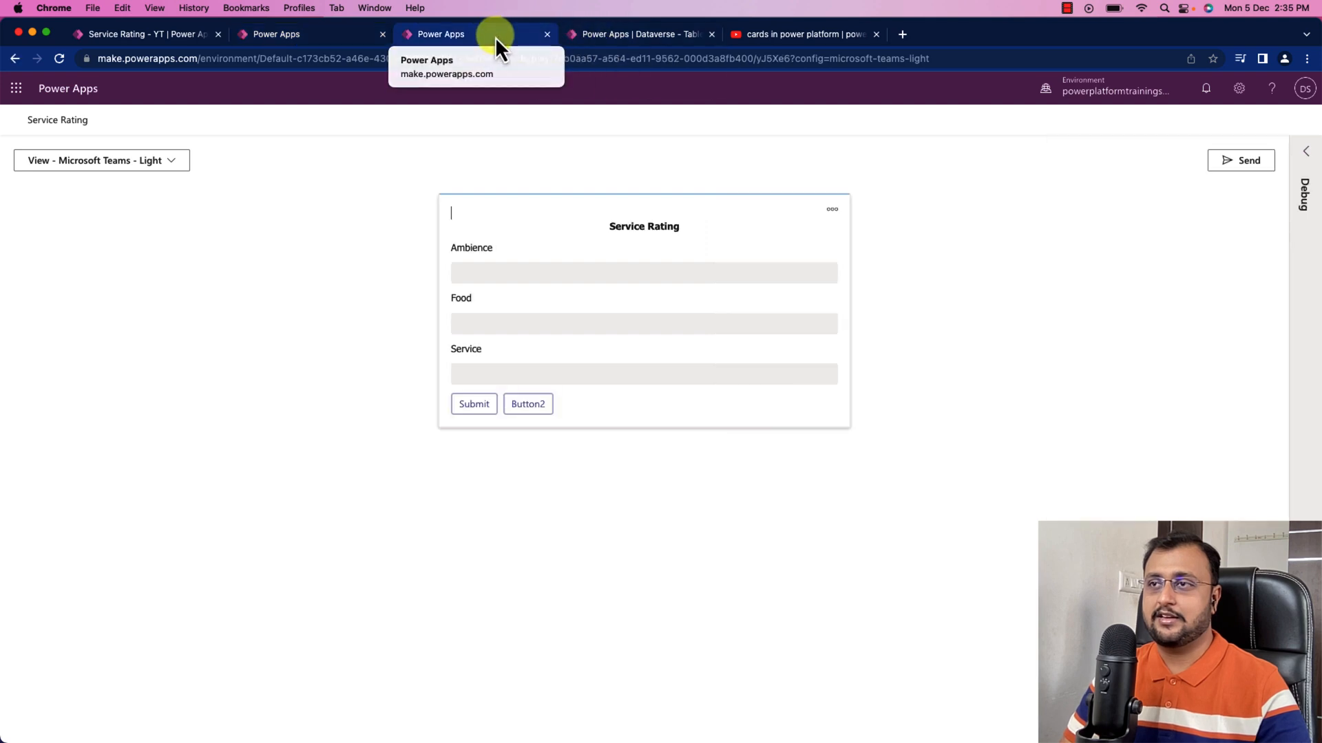
Refresh the ServiceRating table to reveal the new dshah row rated 2, 5, 5
click(636, 33)
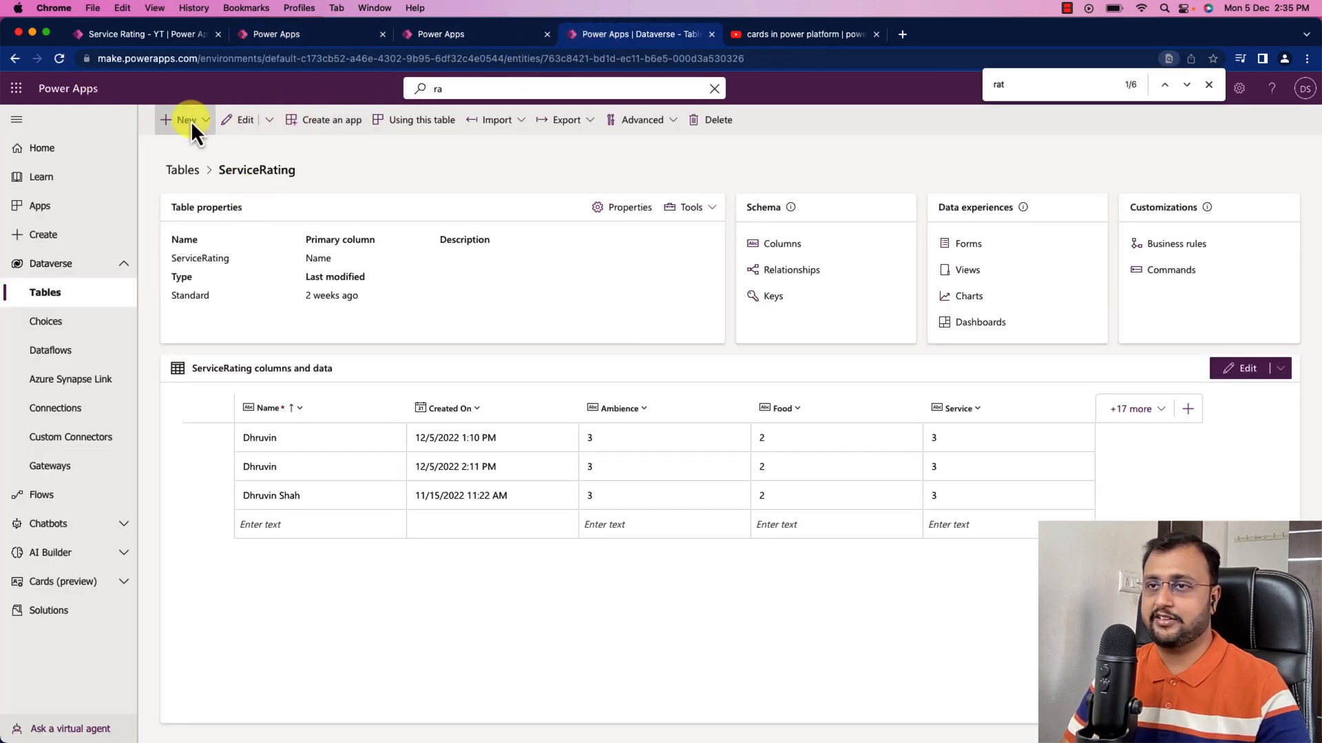
click(185, 119)
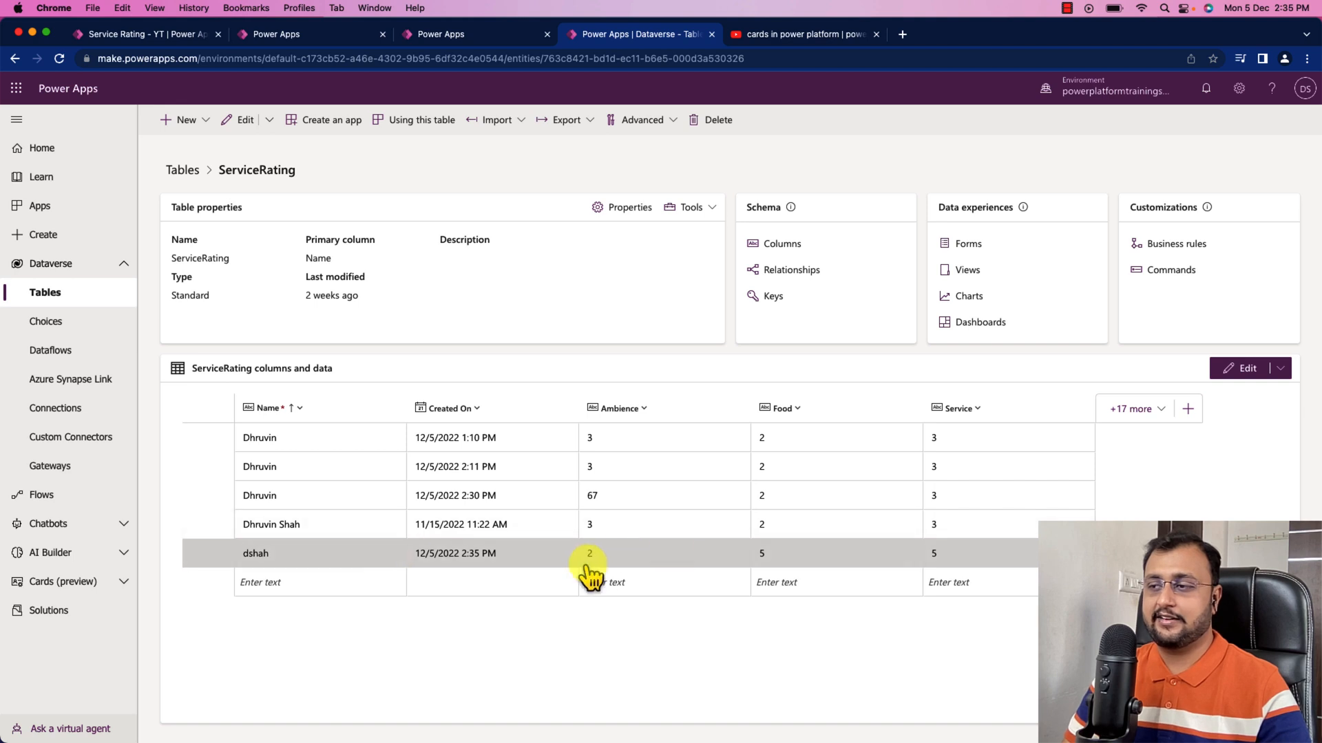
mouse_move(936, 560)
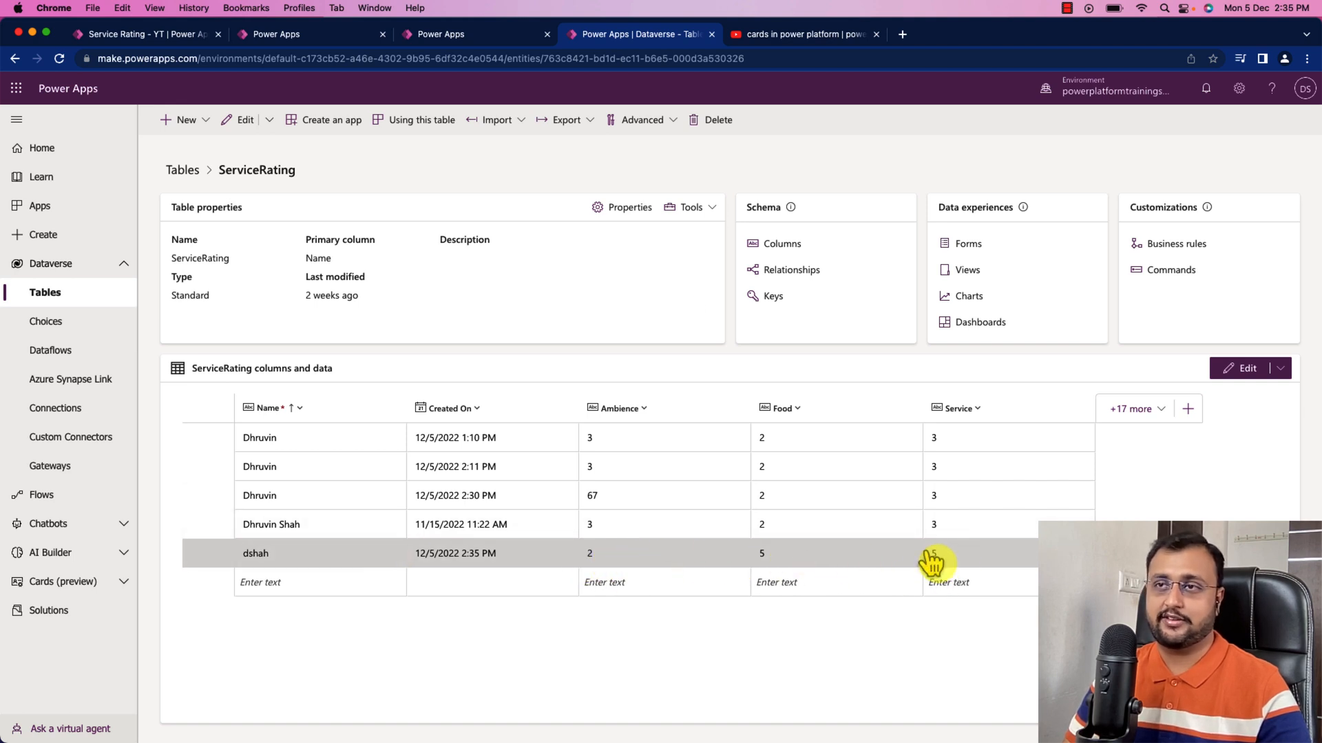
Send the Service Rating - YT card and select its shareable link
click(143, 33)
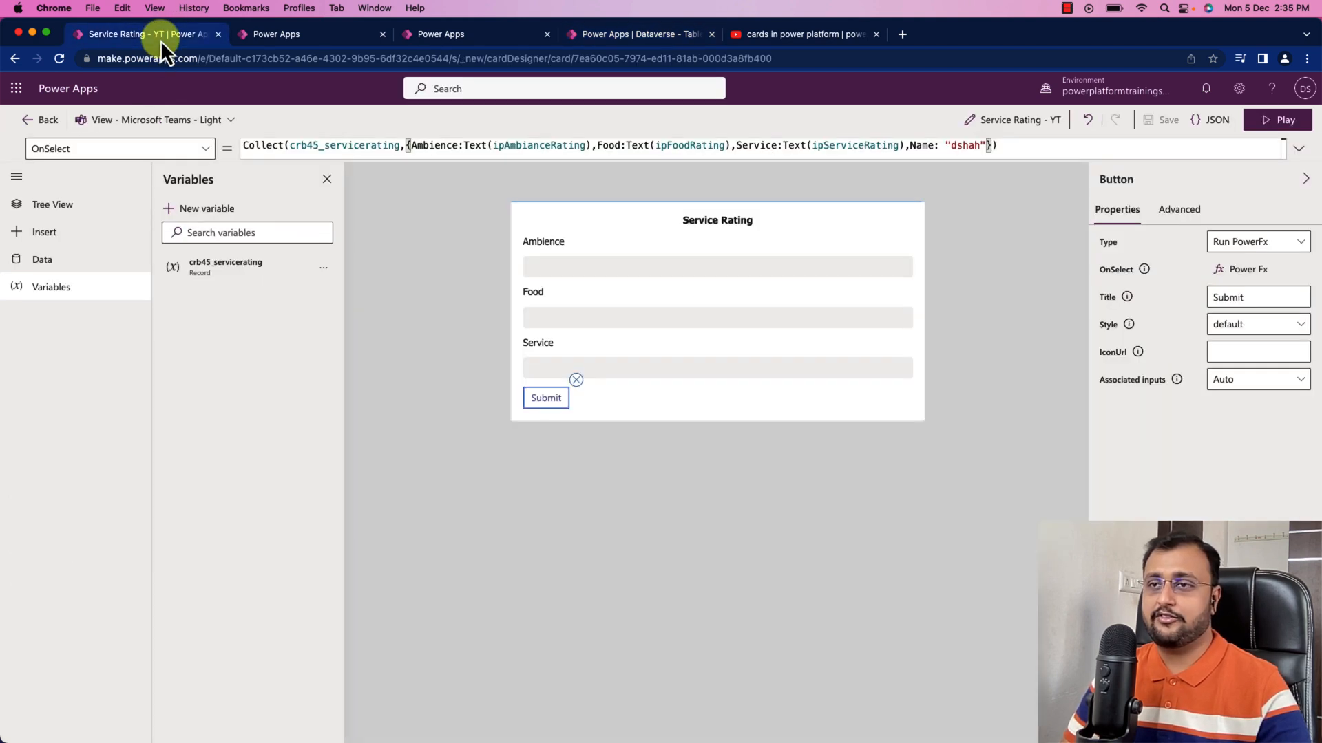
mouse_move(295, 34)
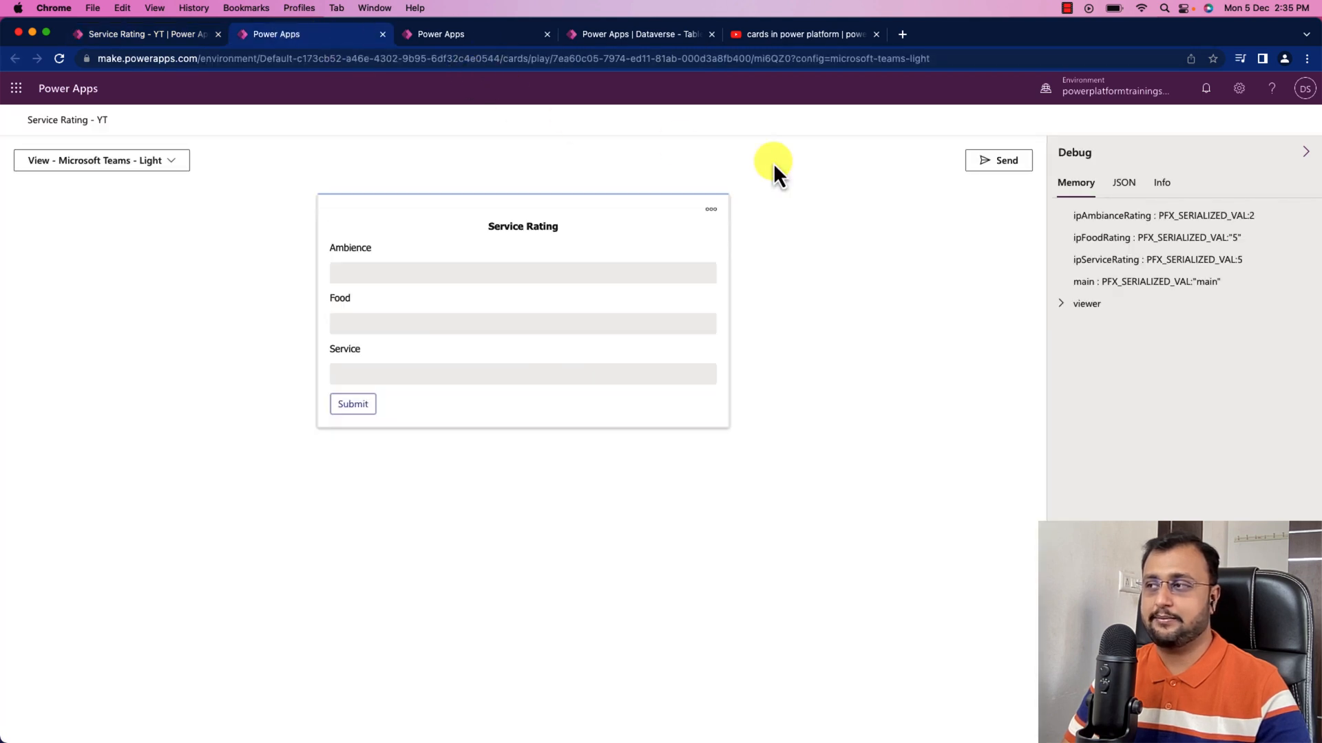
click(998, 161)
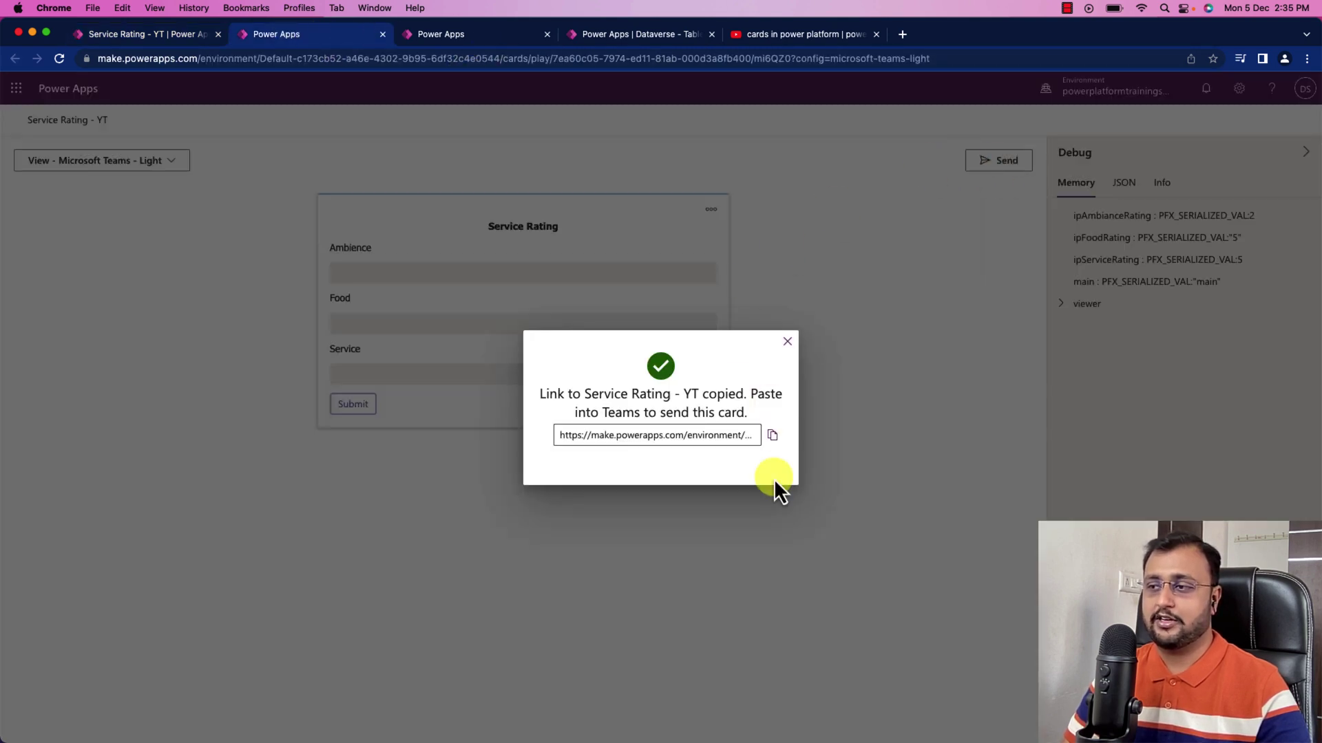
triple_click(656, 435)
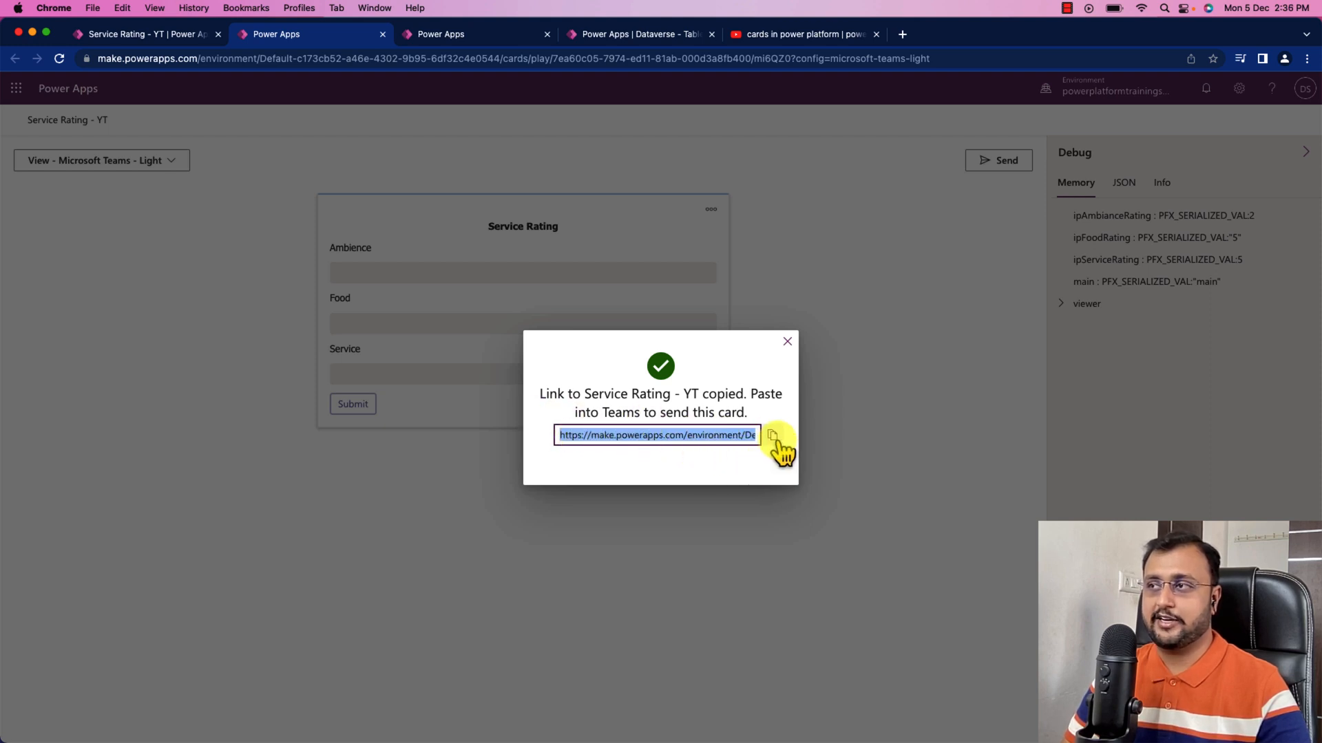
mouse_move(607, 34)
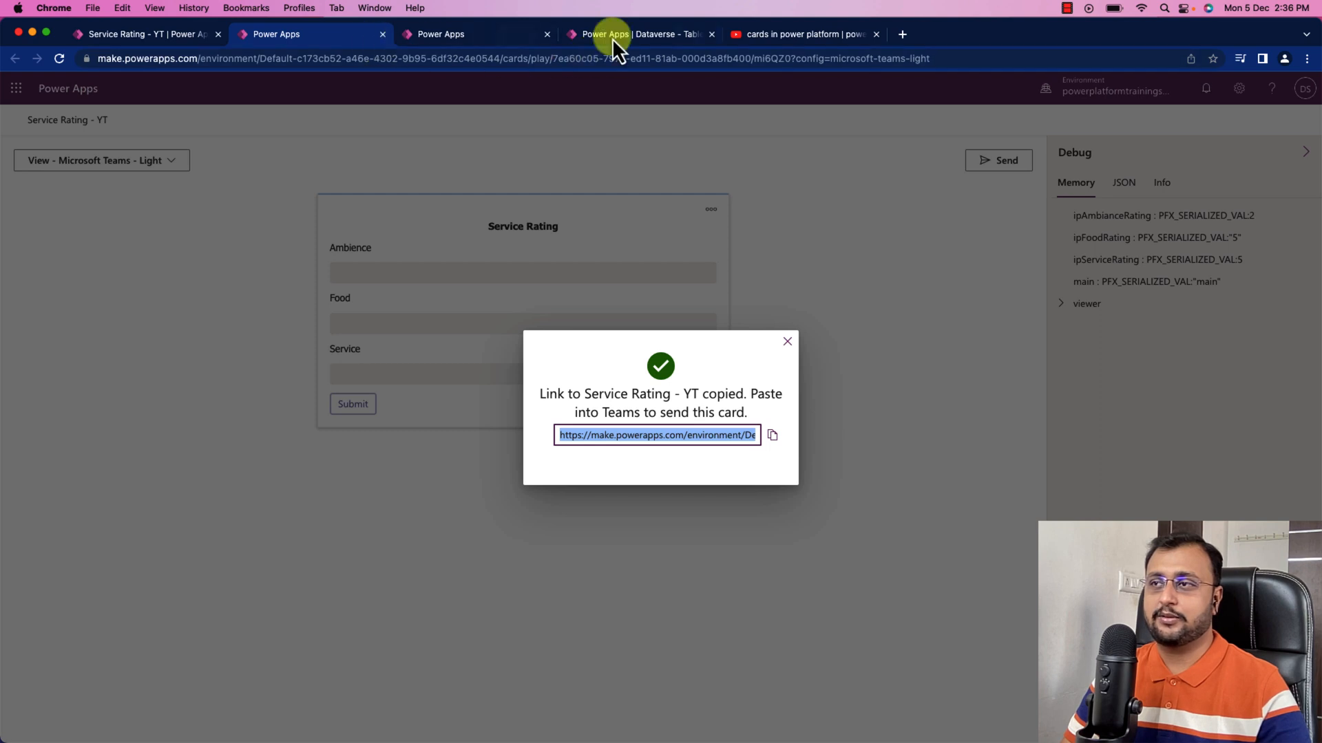
Open Microsoft Teams in a new tab and start a post in the PBI-PA General channel
click(901, 34)
text(teams)
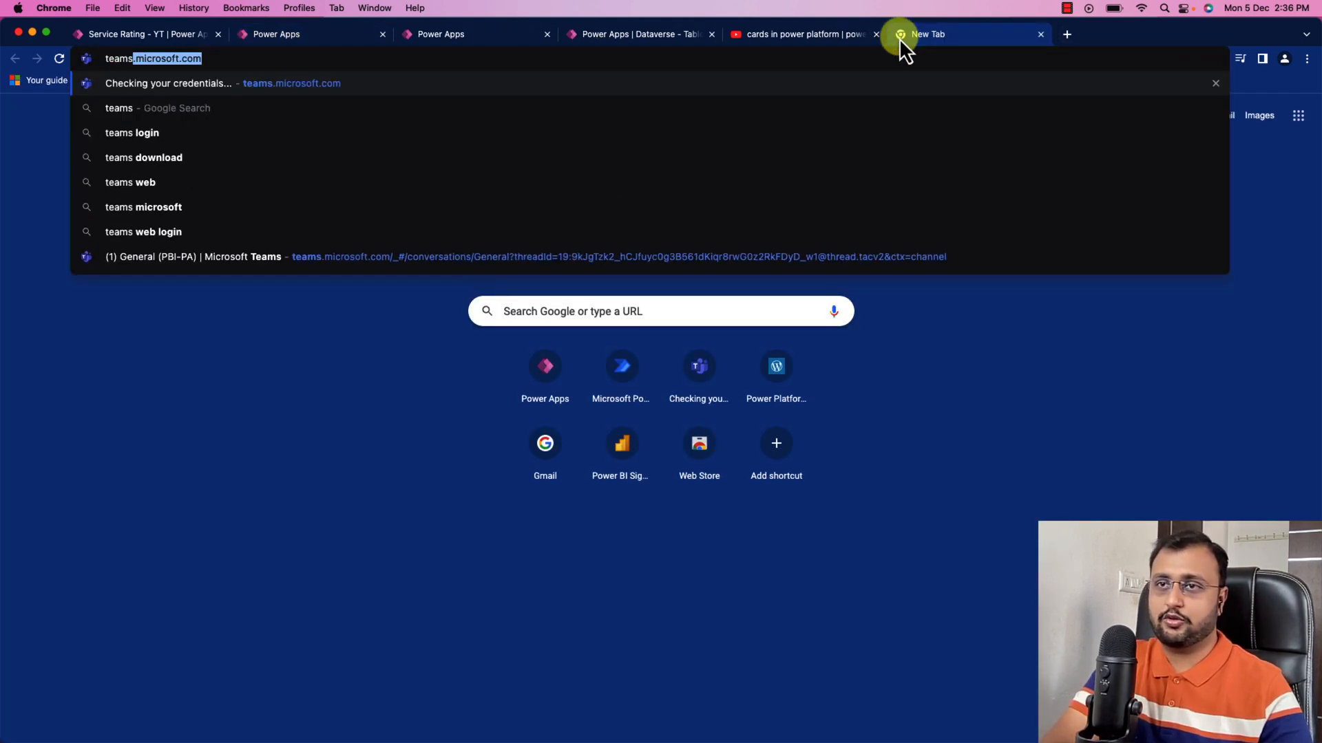
click(506, 256)
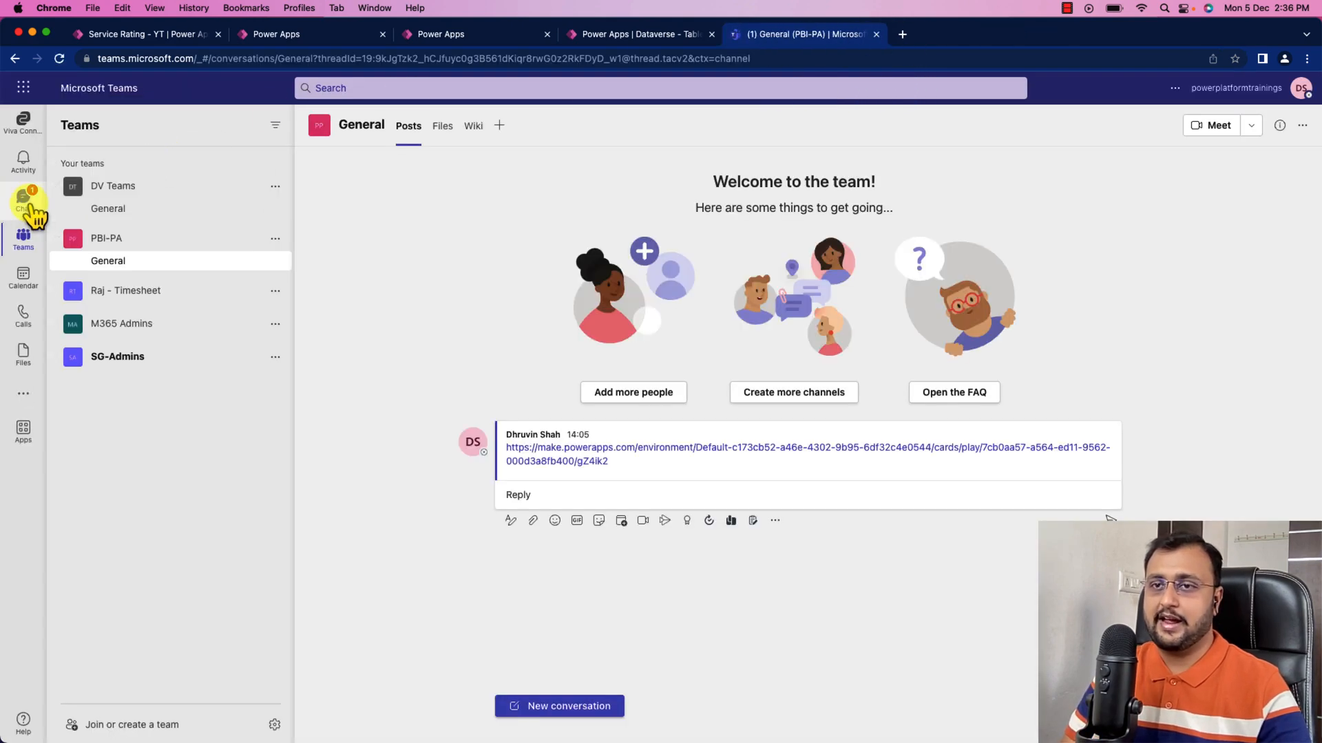
click(23, 202)
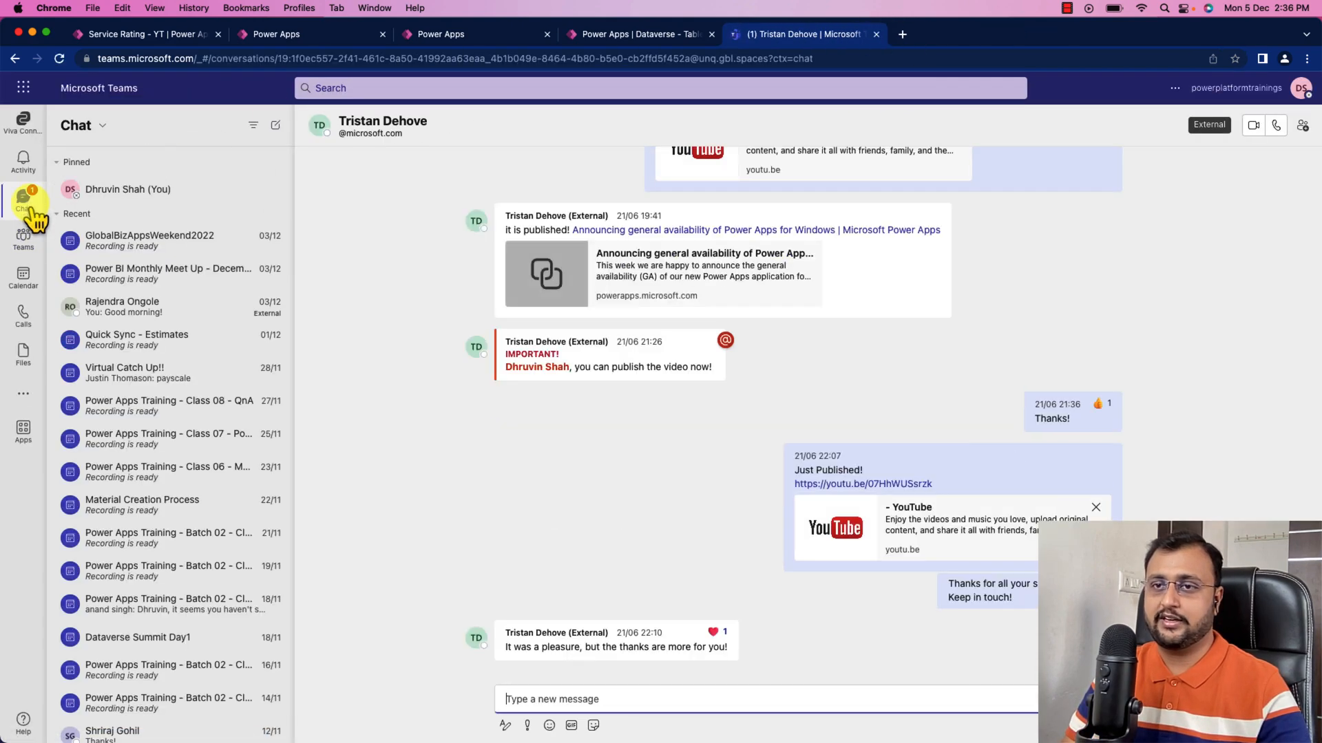
click(22, 240)
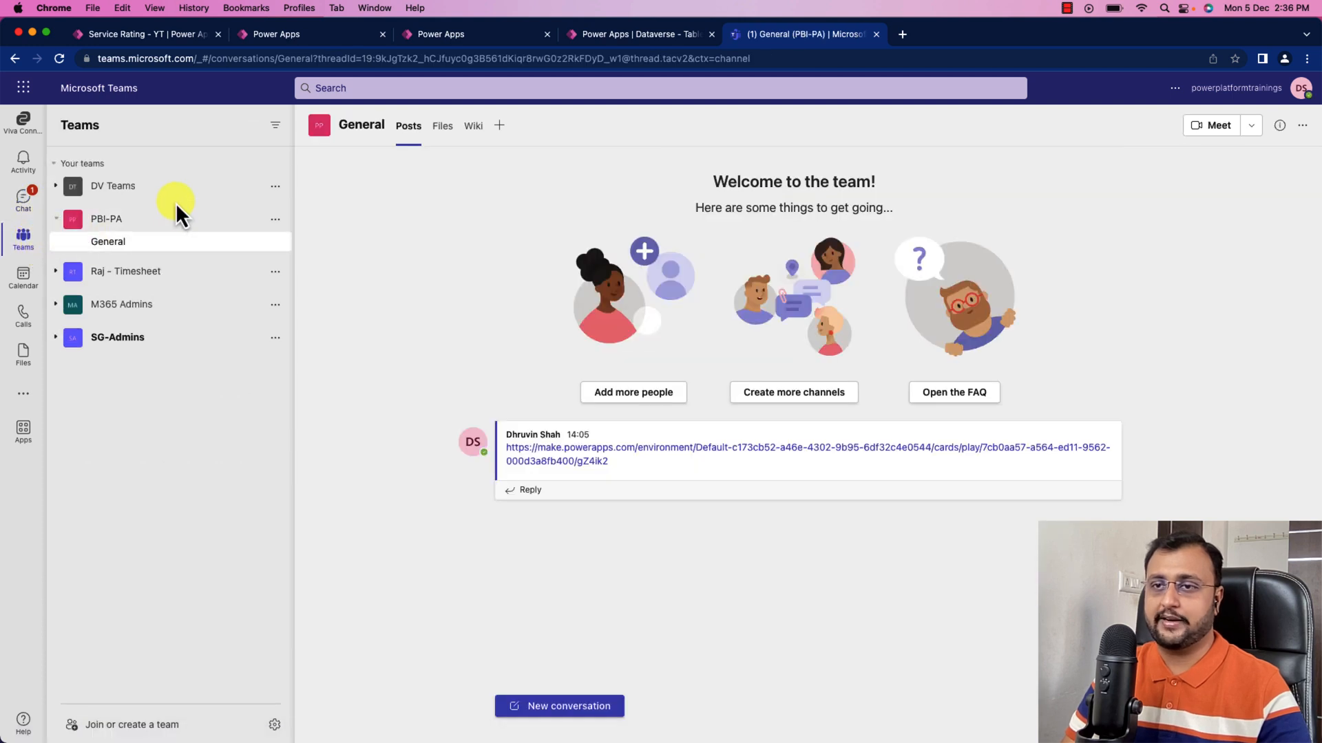
mouse_move(151, 249)
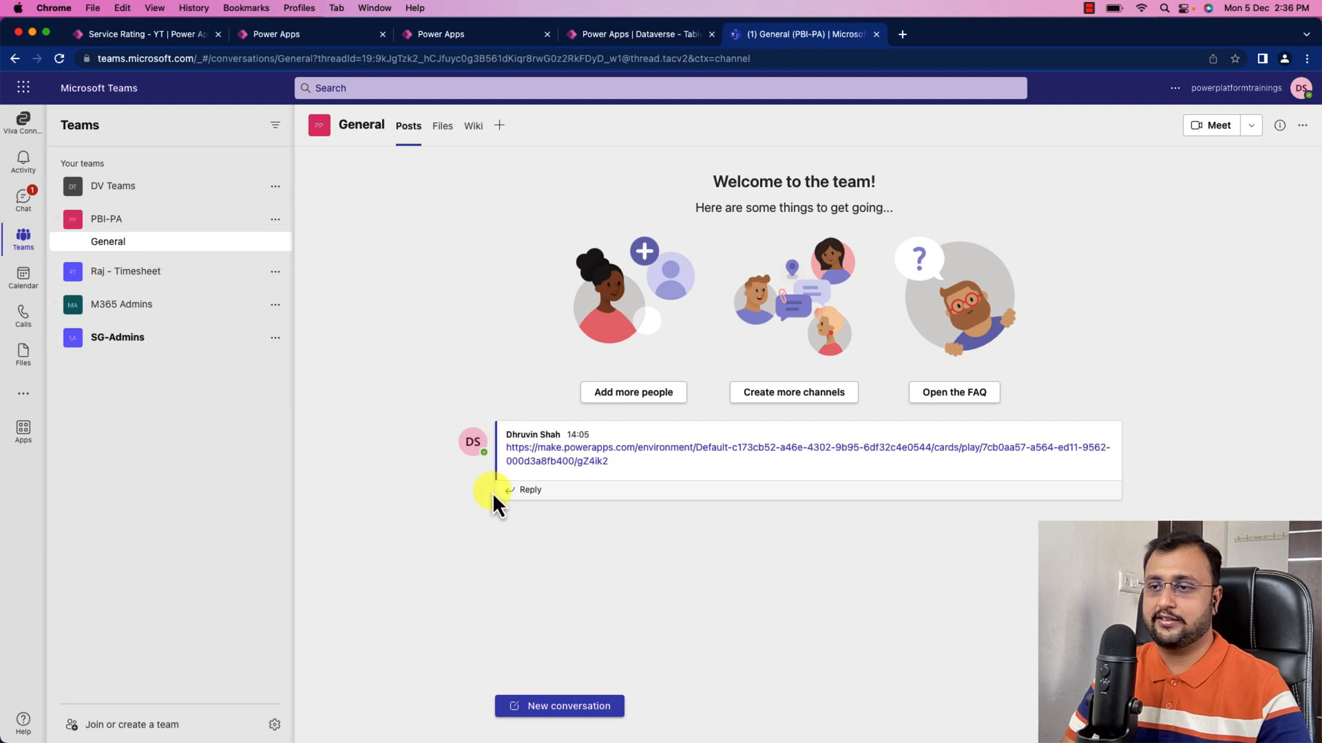
click(558, 706)
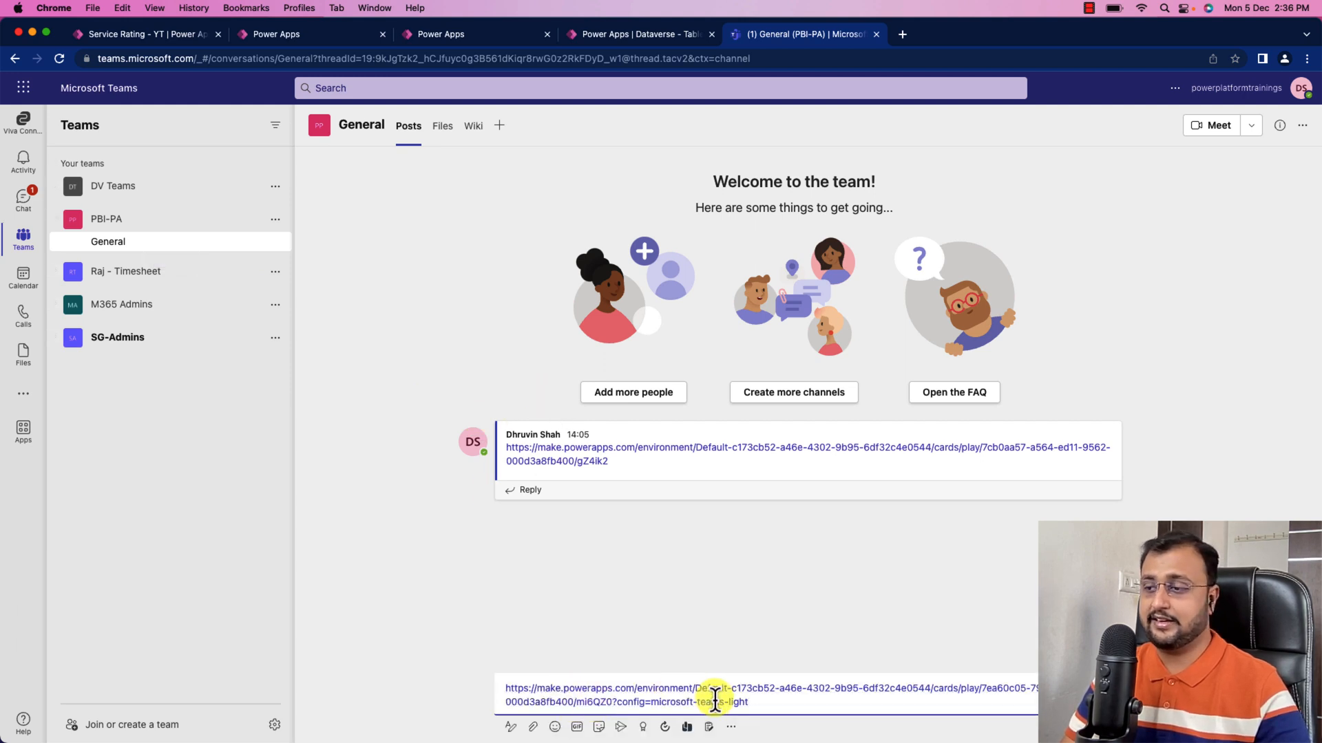
mouse_move(1020, 681)
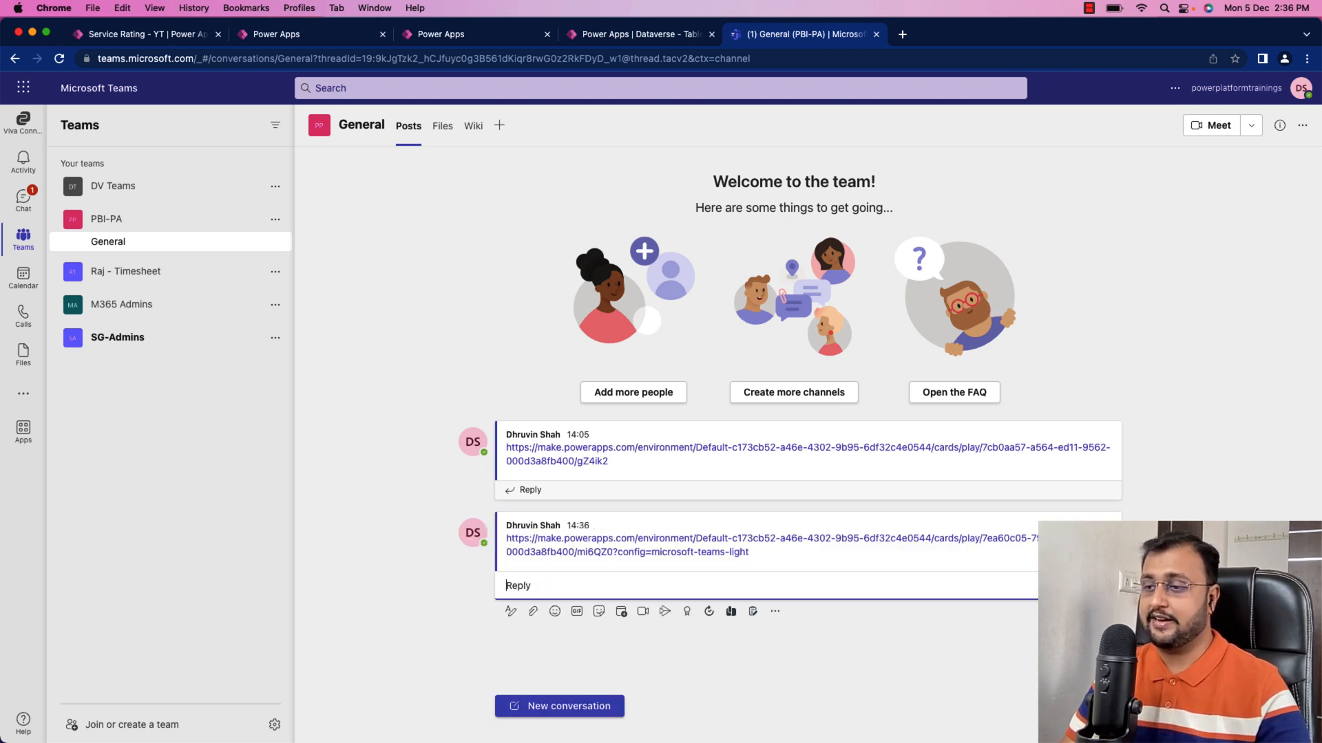
mouse_move(622, 543)
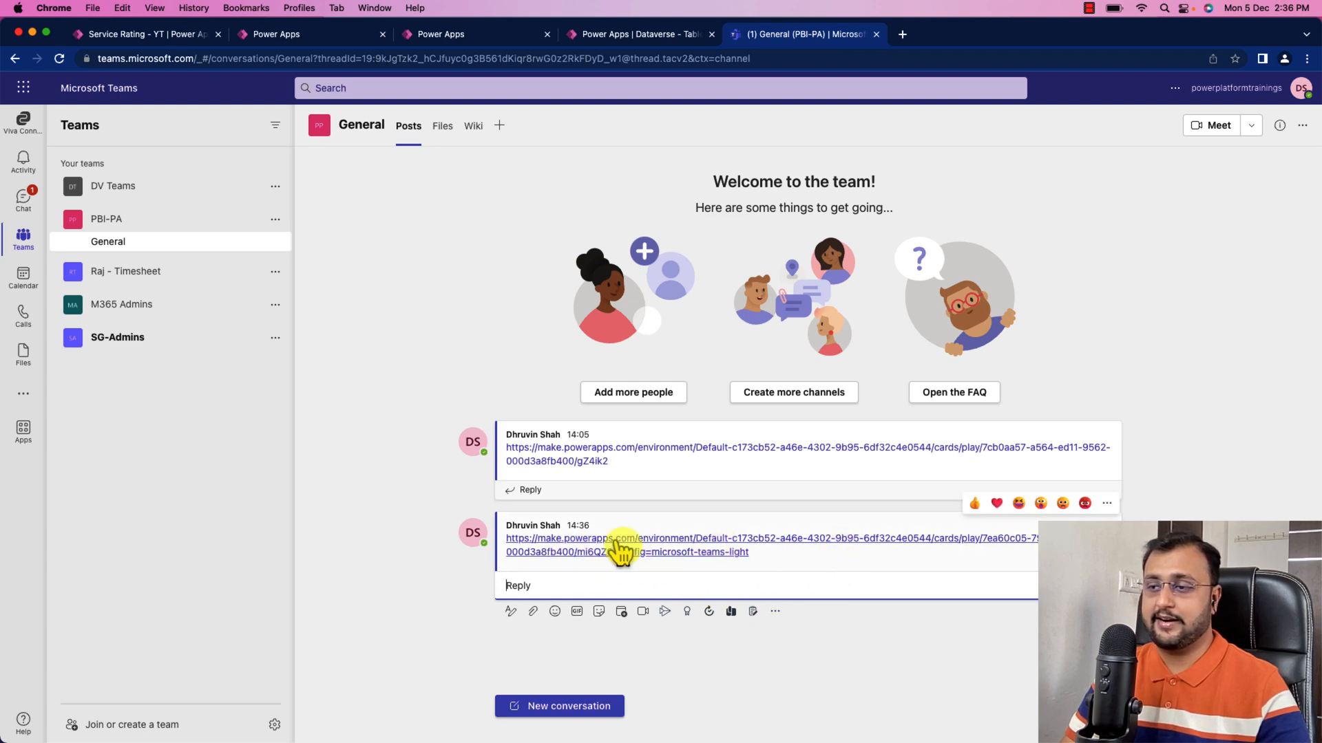
mouse_move(586, 552)
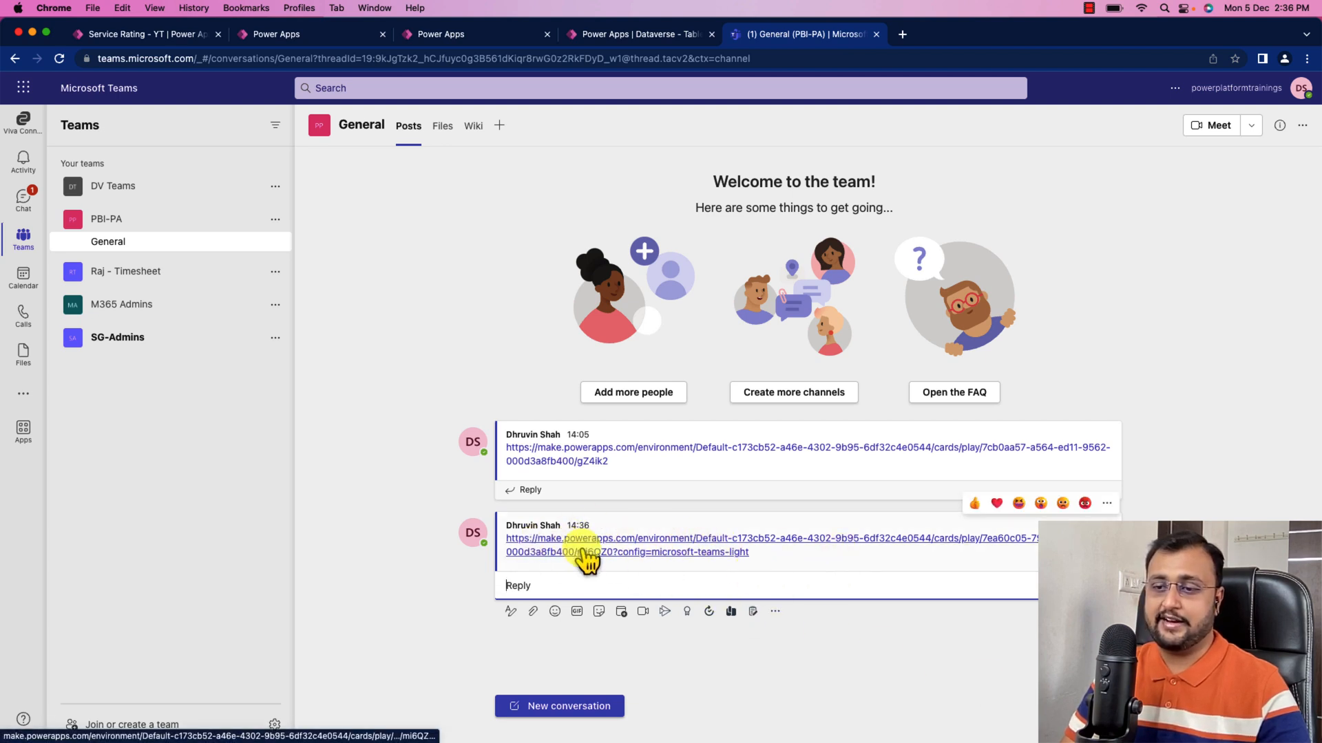
mouse_move(585, 552)
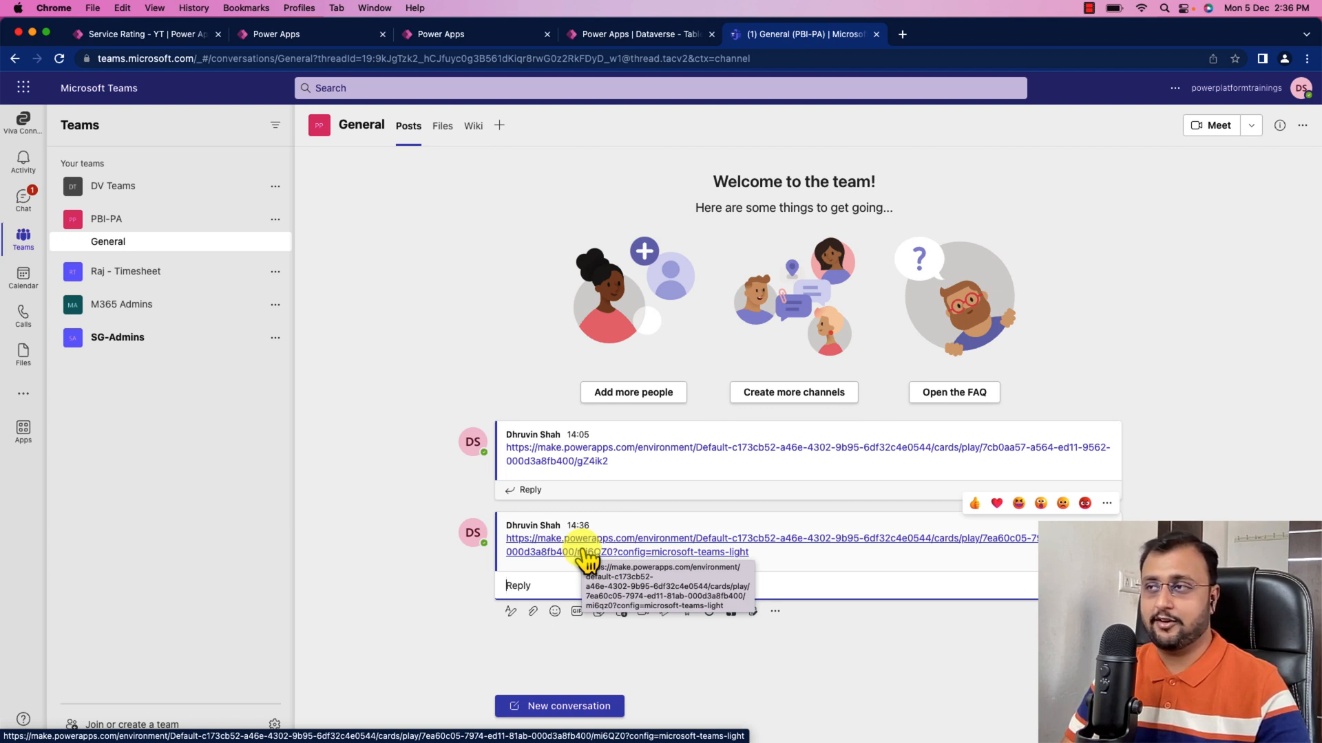
Open the Service Rating - YT card link from the Teams post
click(590, 546)
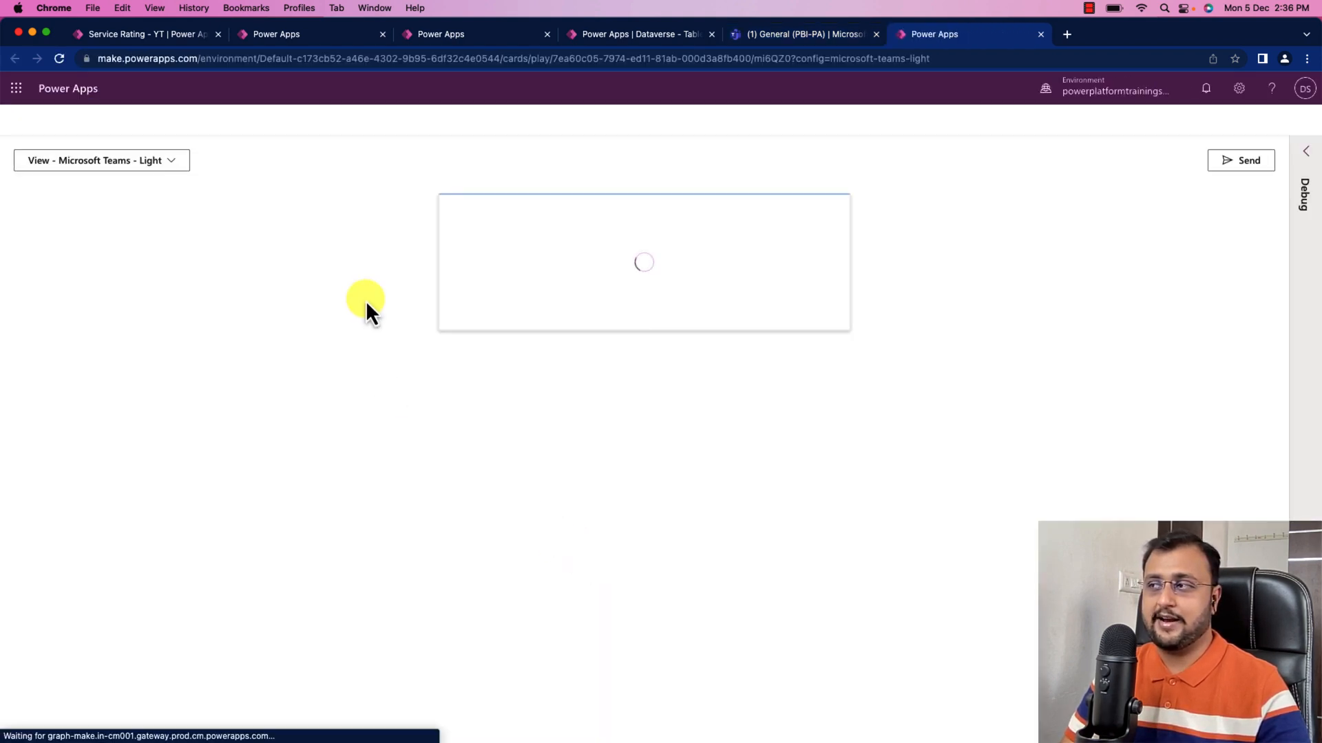
mouse_move(506, 236)
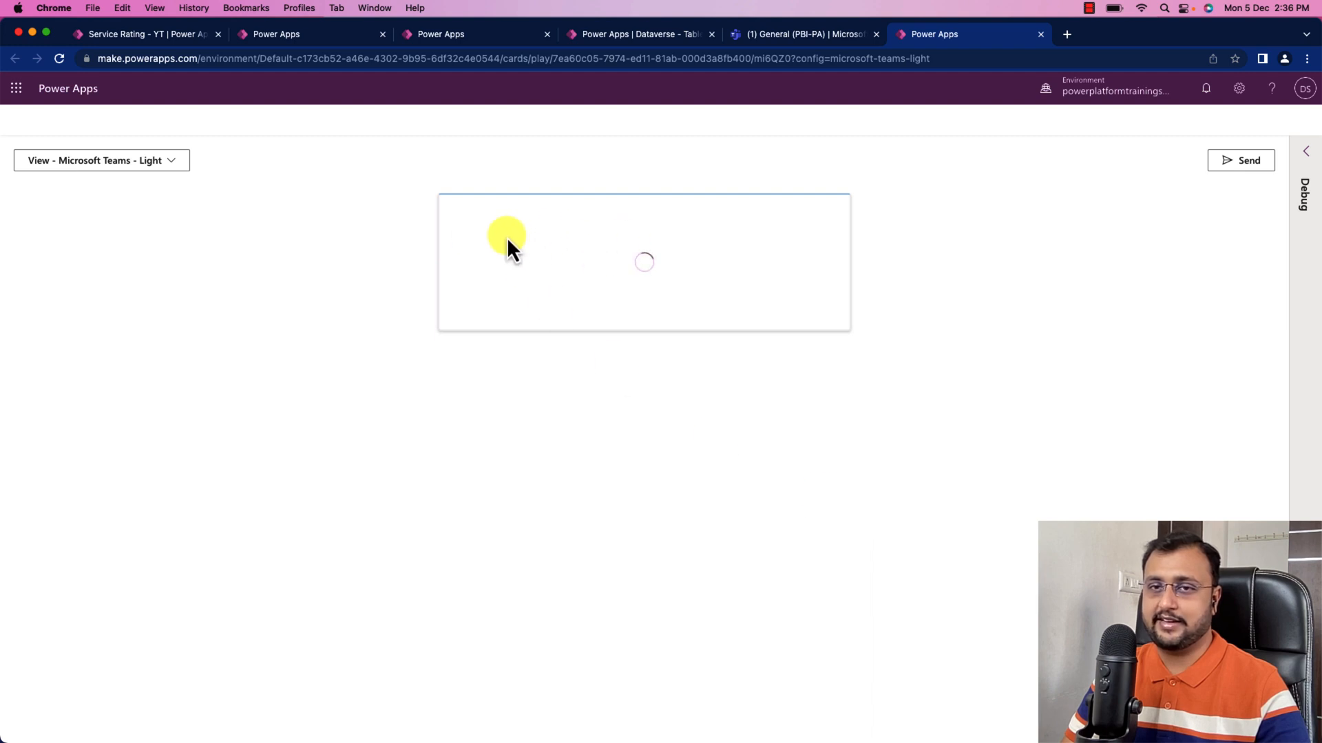
mouse_move(600, 278)
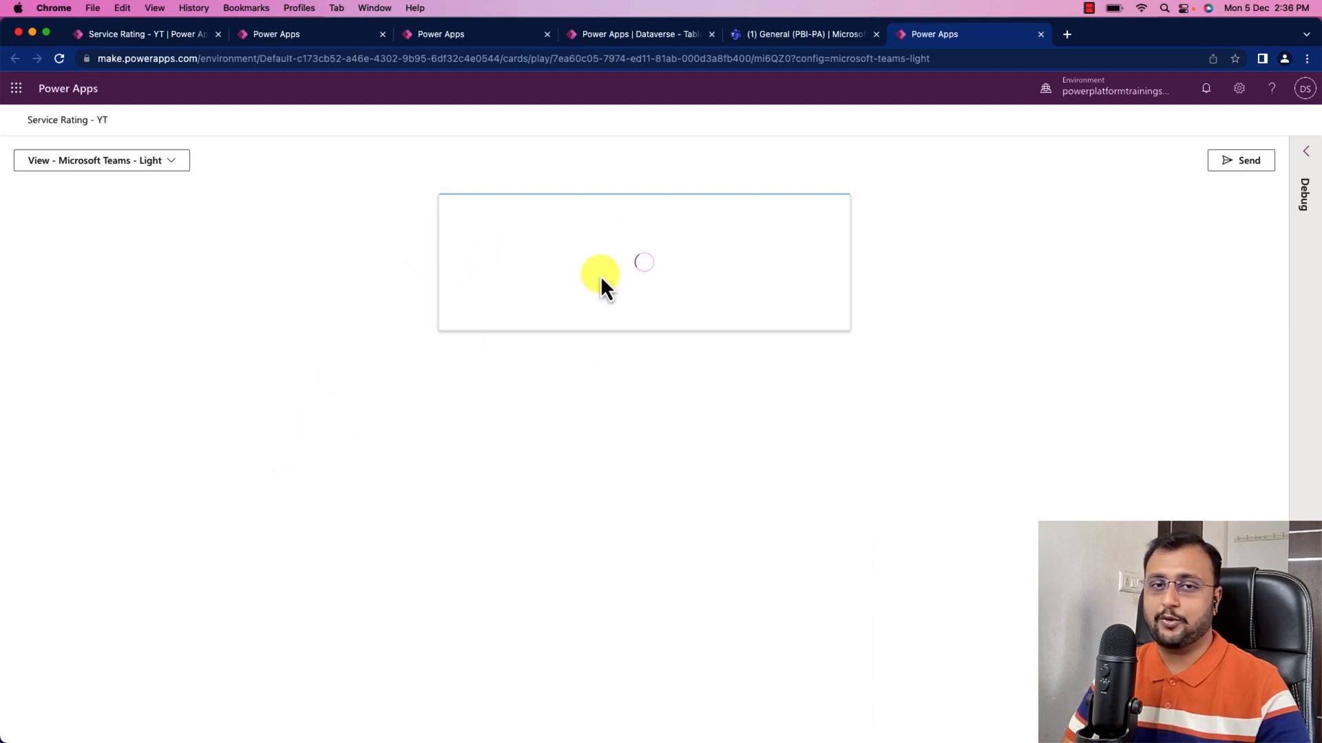
mouse_move(636, 387)
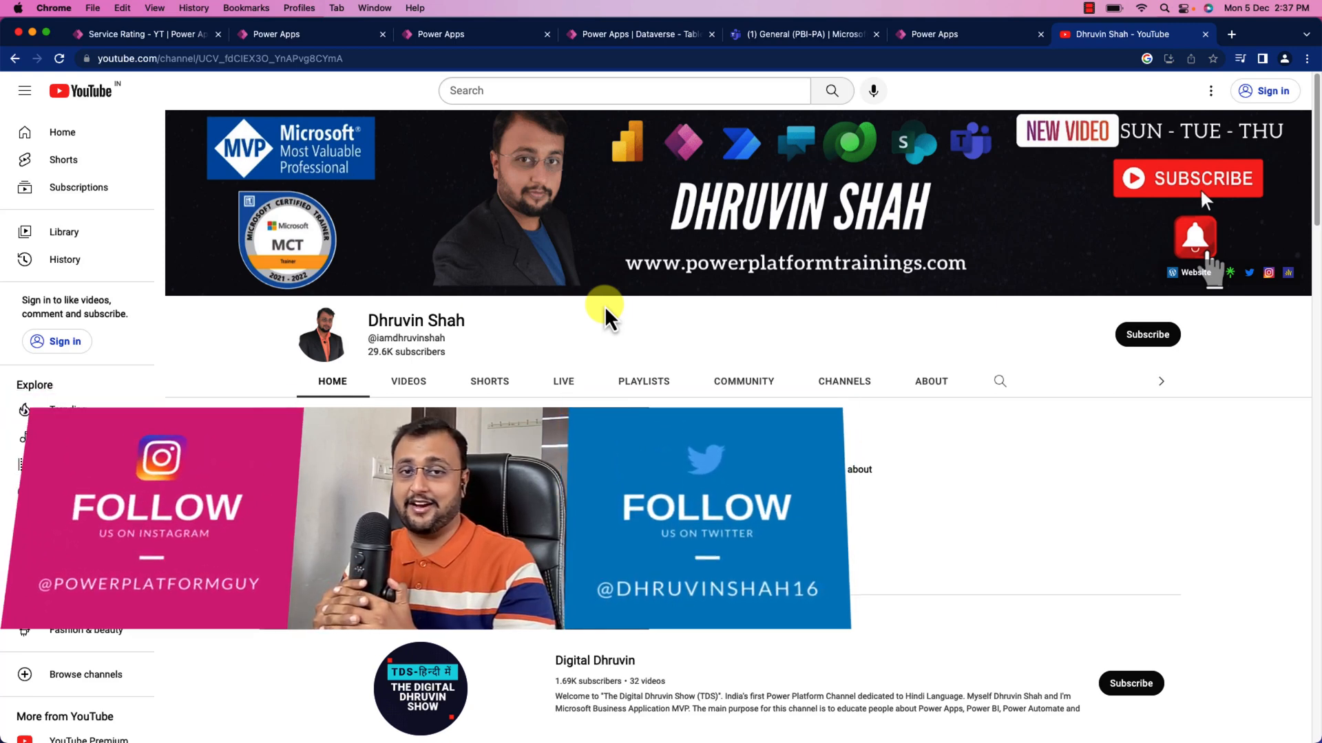
mouse_move(1264, 283)
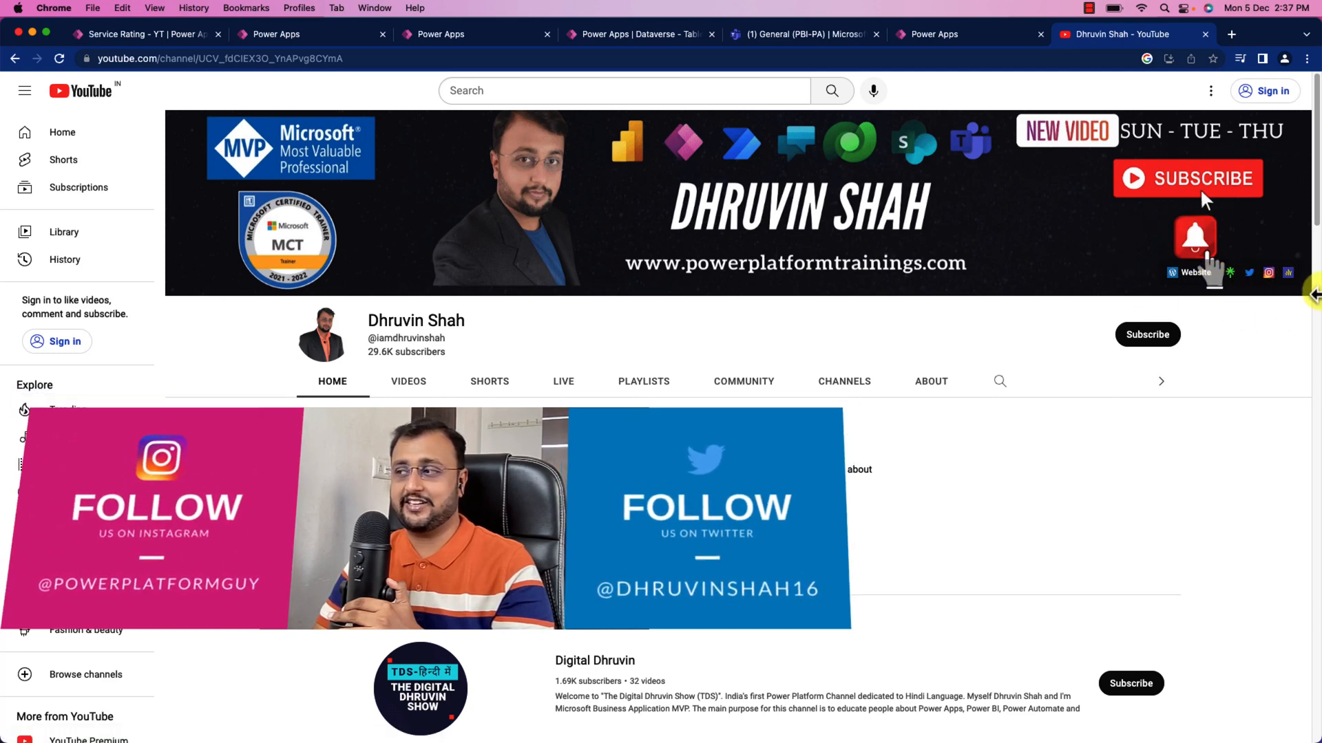
mouse_move(1194, 273)
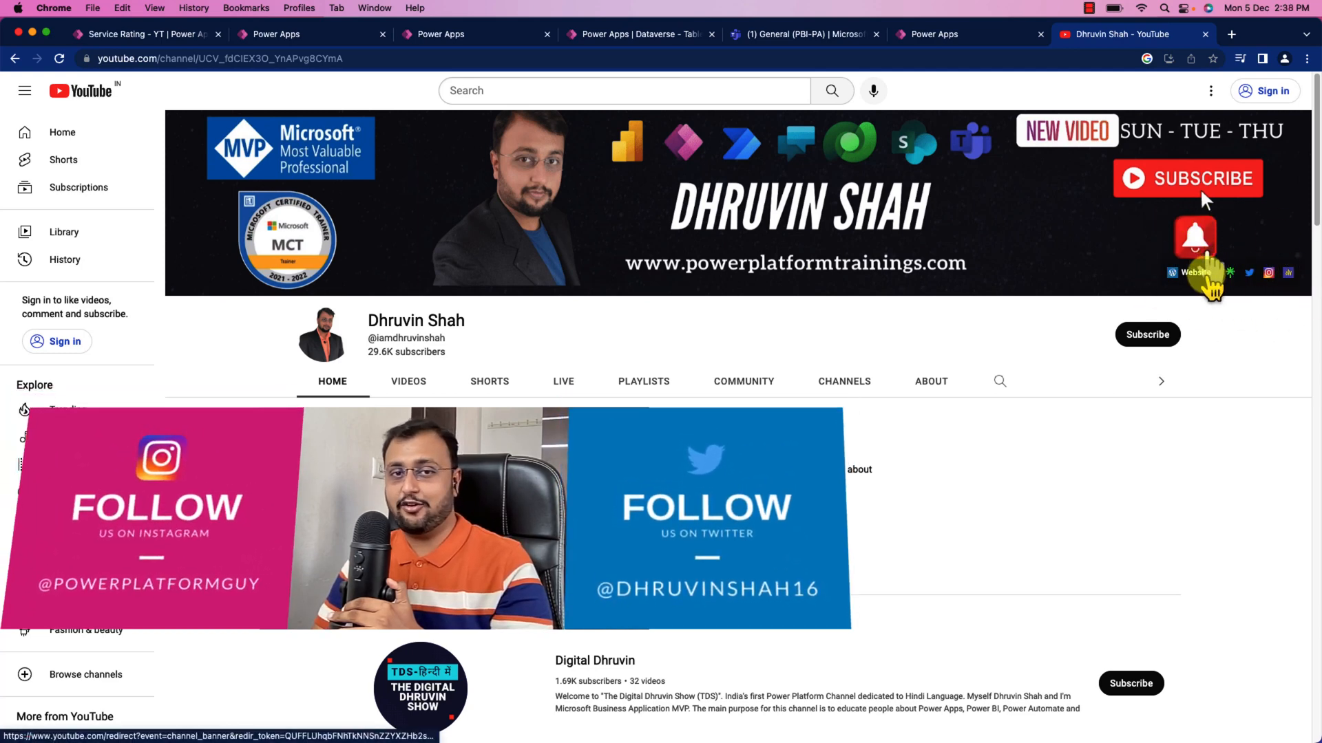
mouse_move(683, 295)
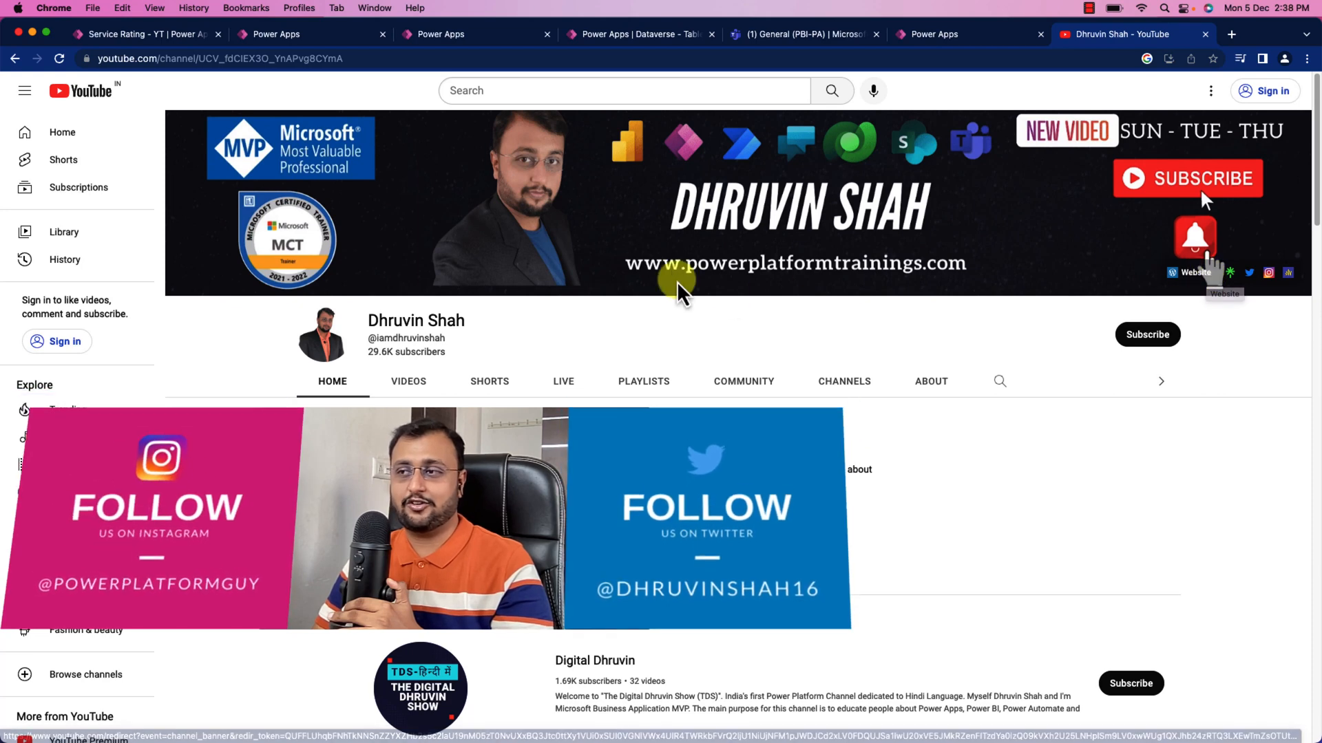
mouse_move(657, 302)
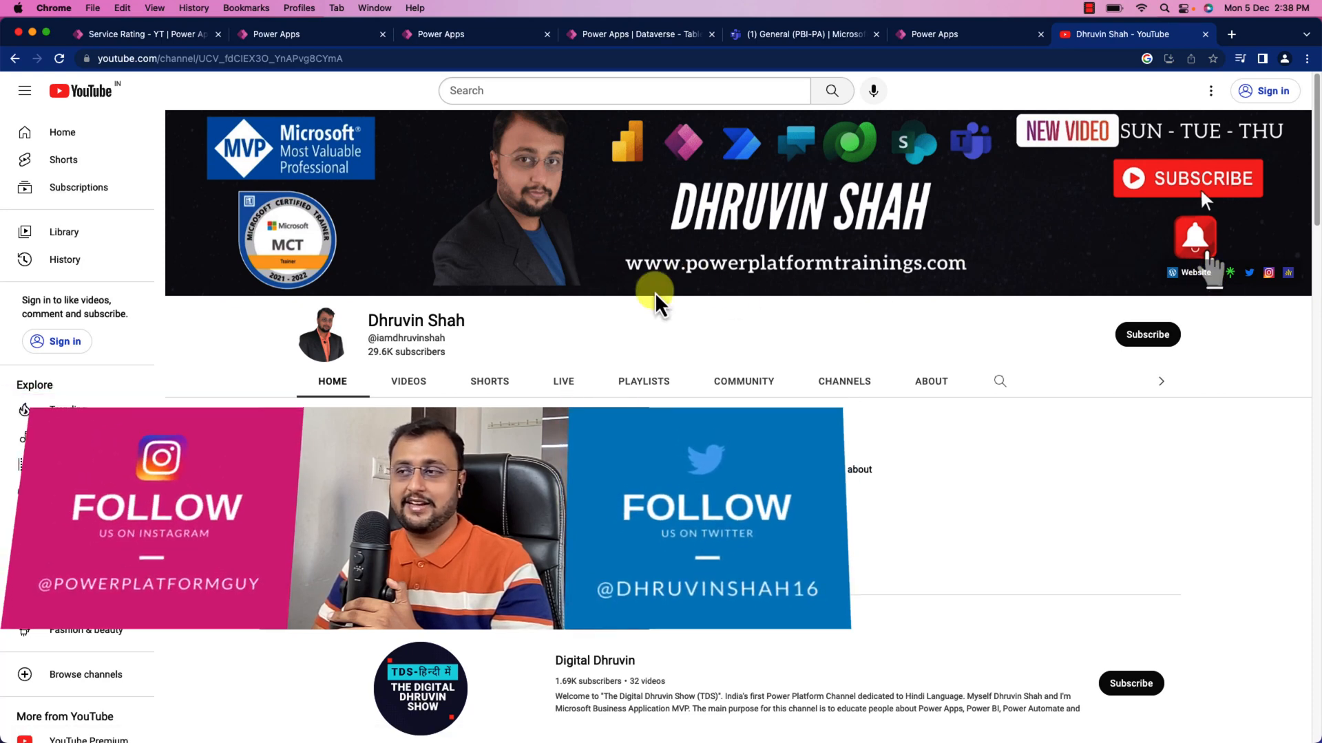
mouse_move(897, 308)
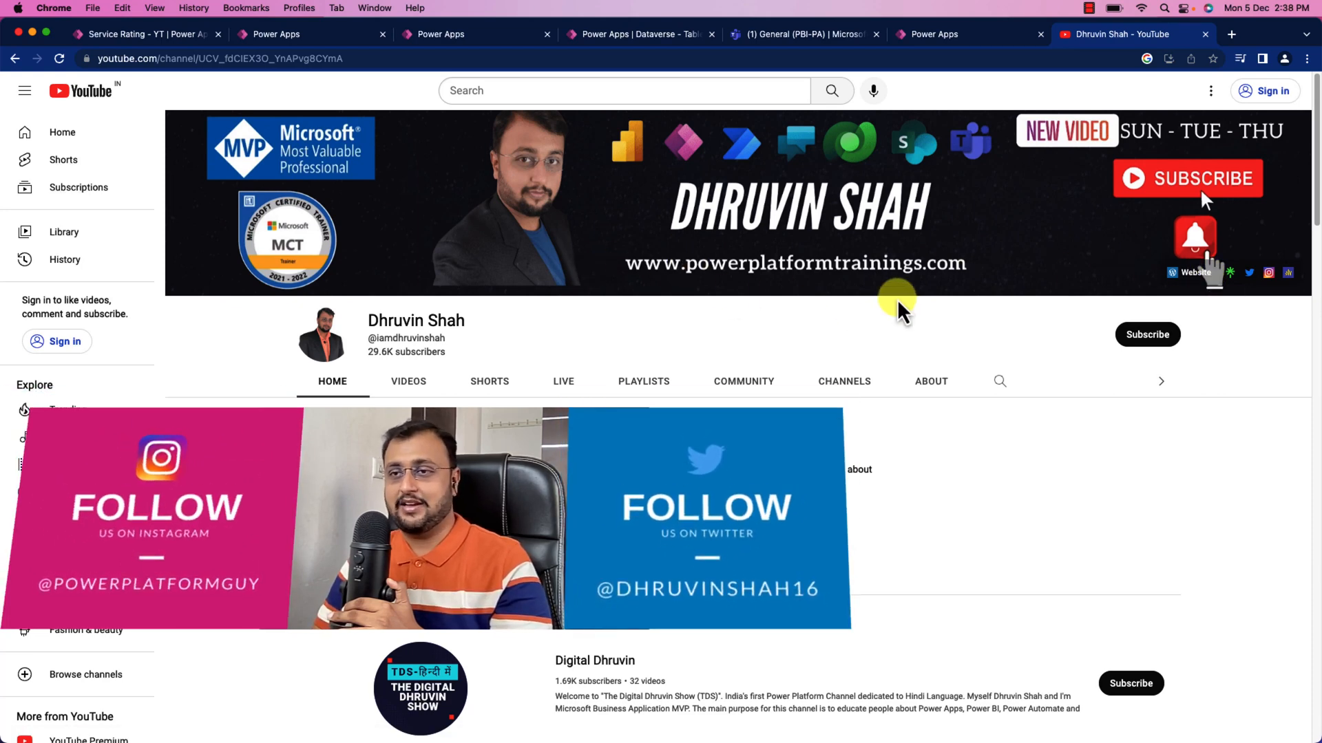